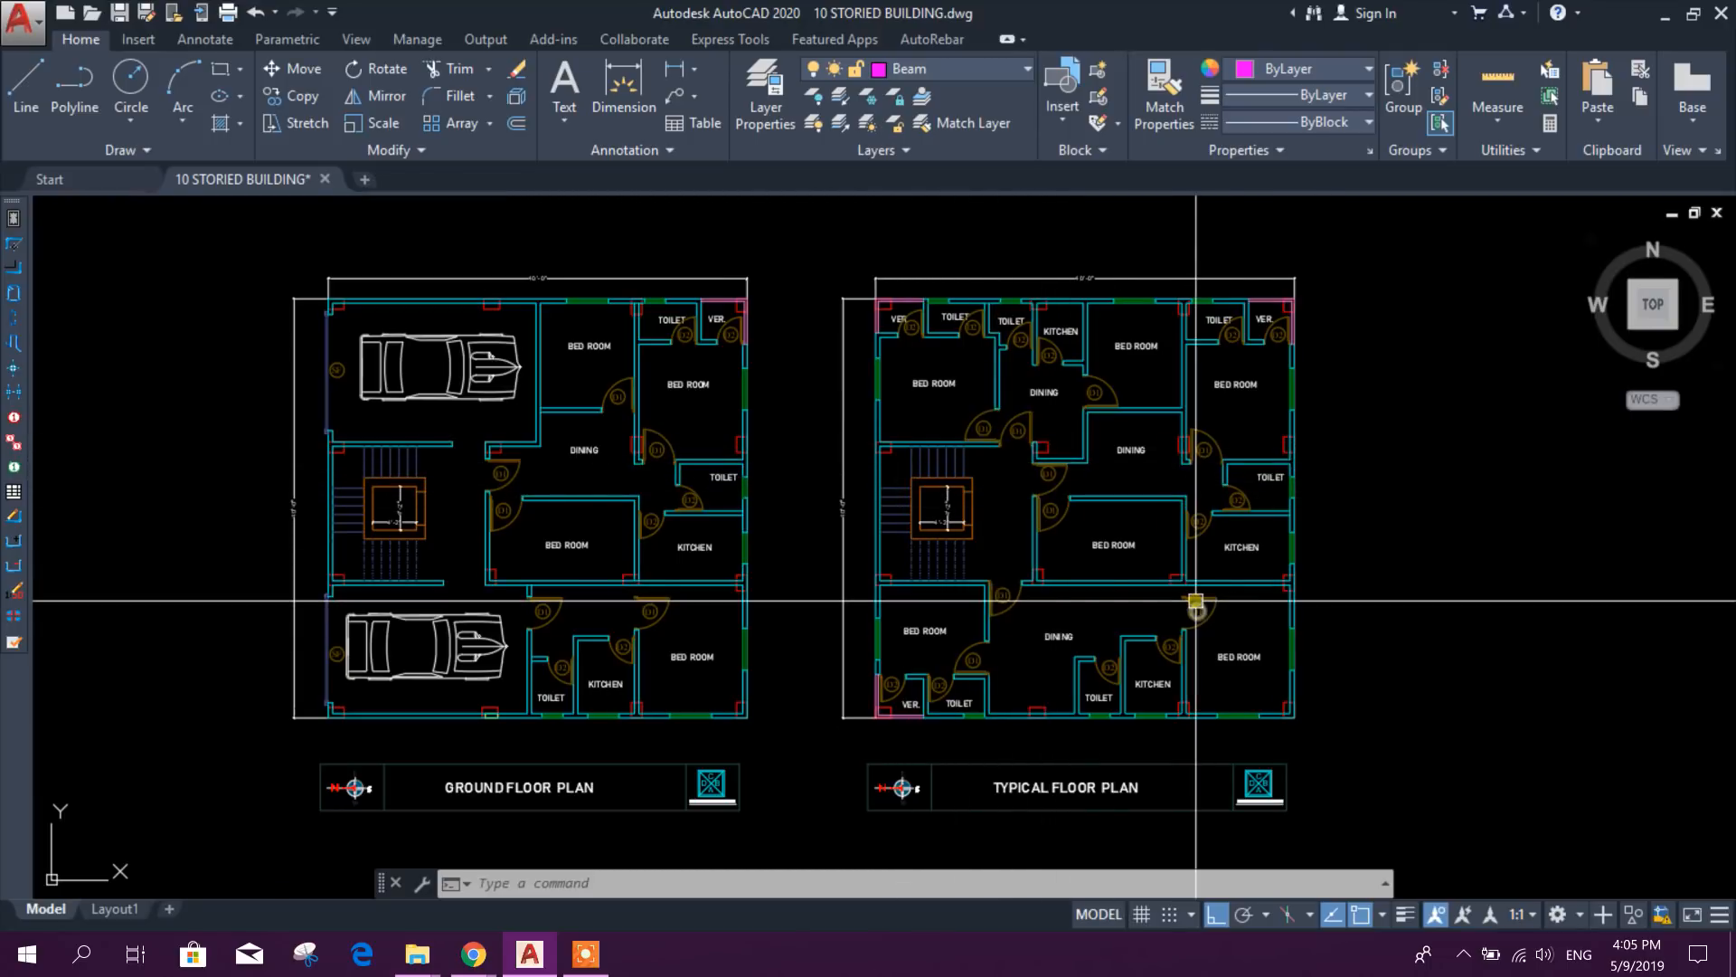
mouse_move(879, 452)
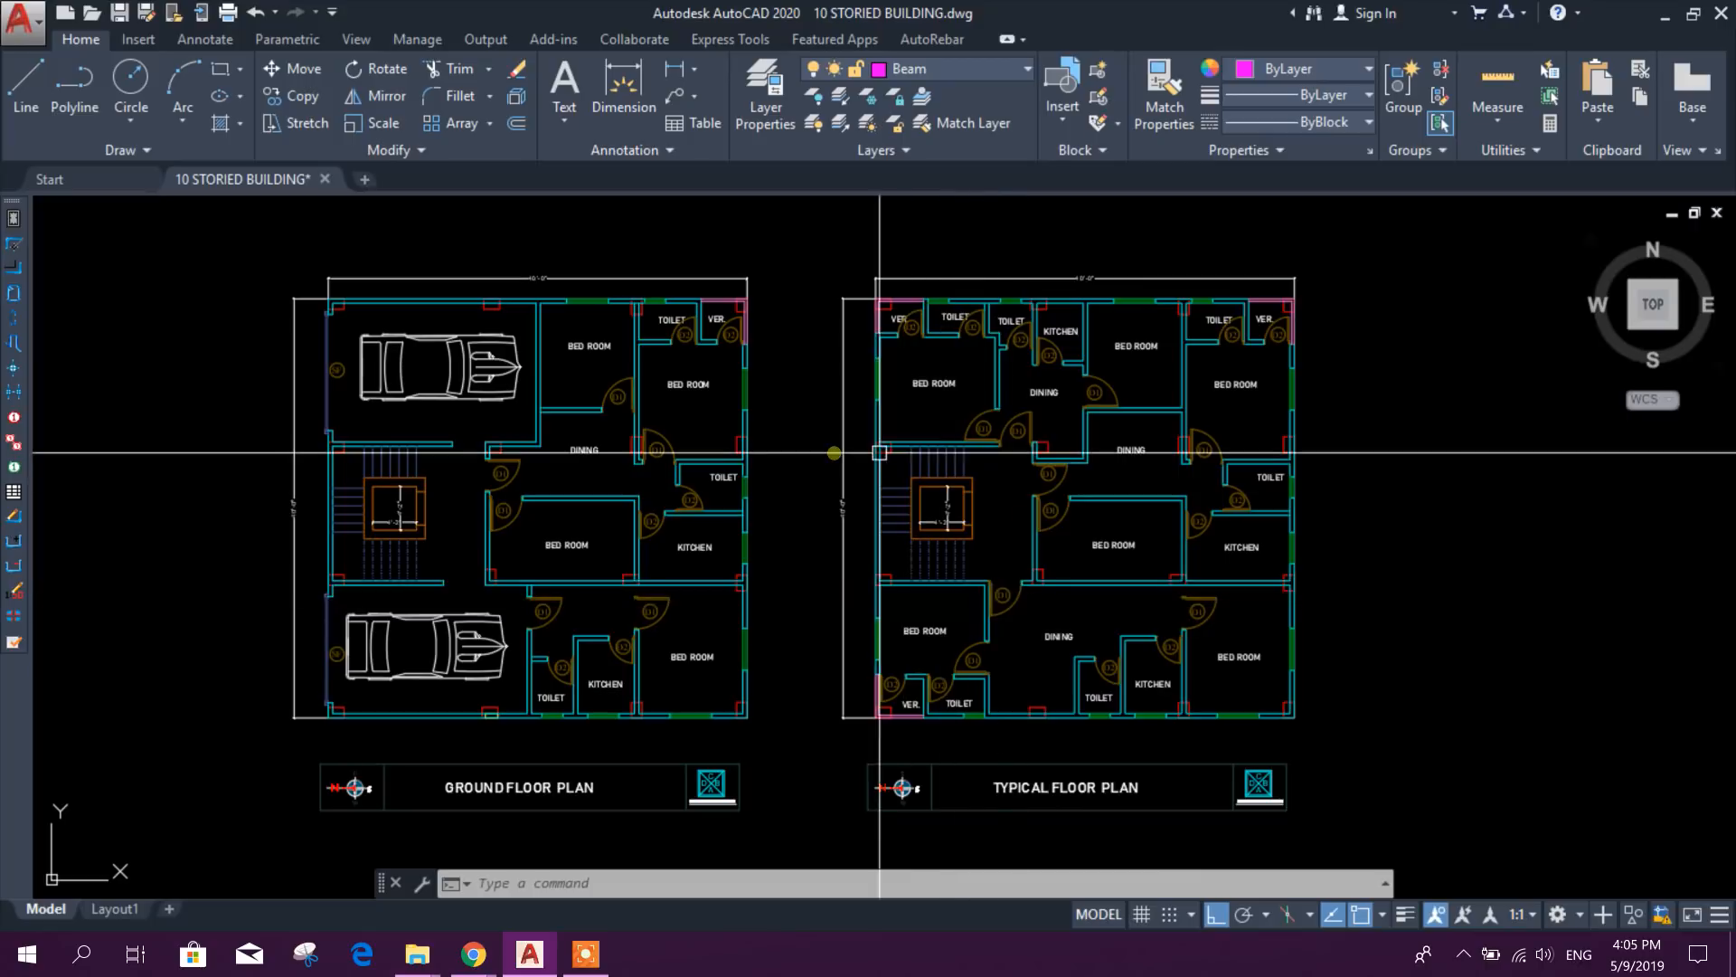
- Pan the plans and start a Beam-layer line through the typical plan's column lines
drag(833, 453, 904, 556)
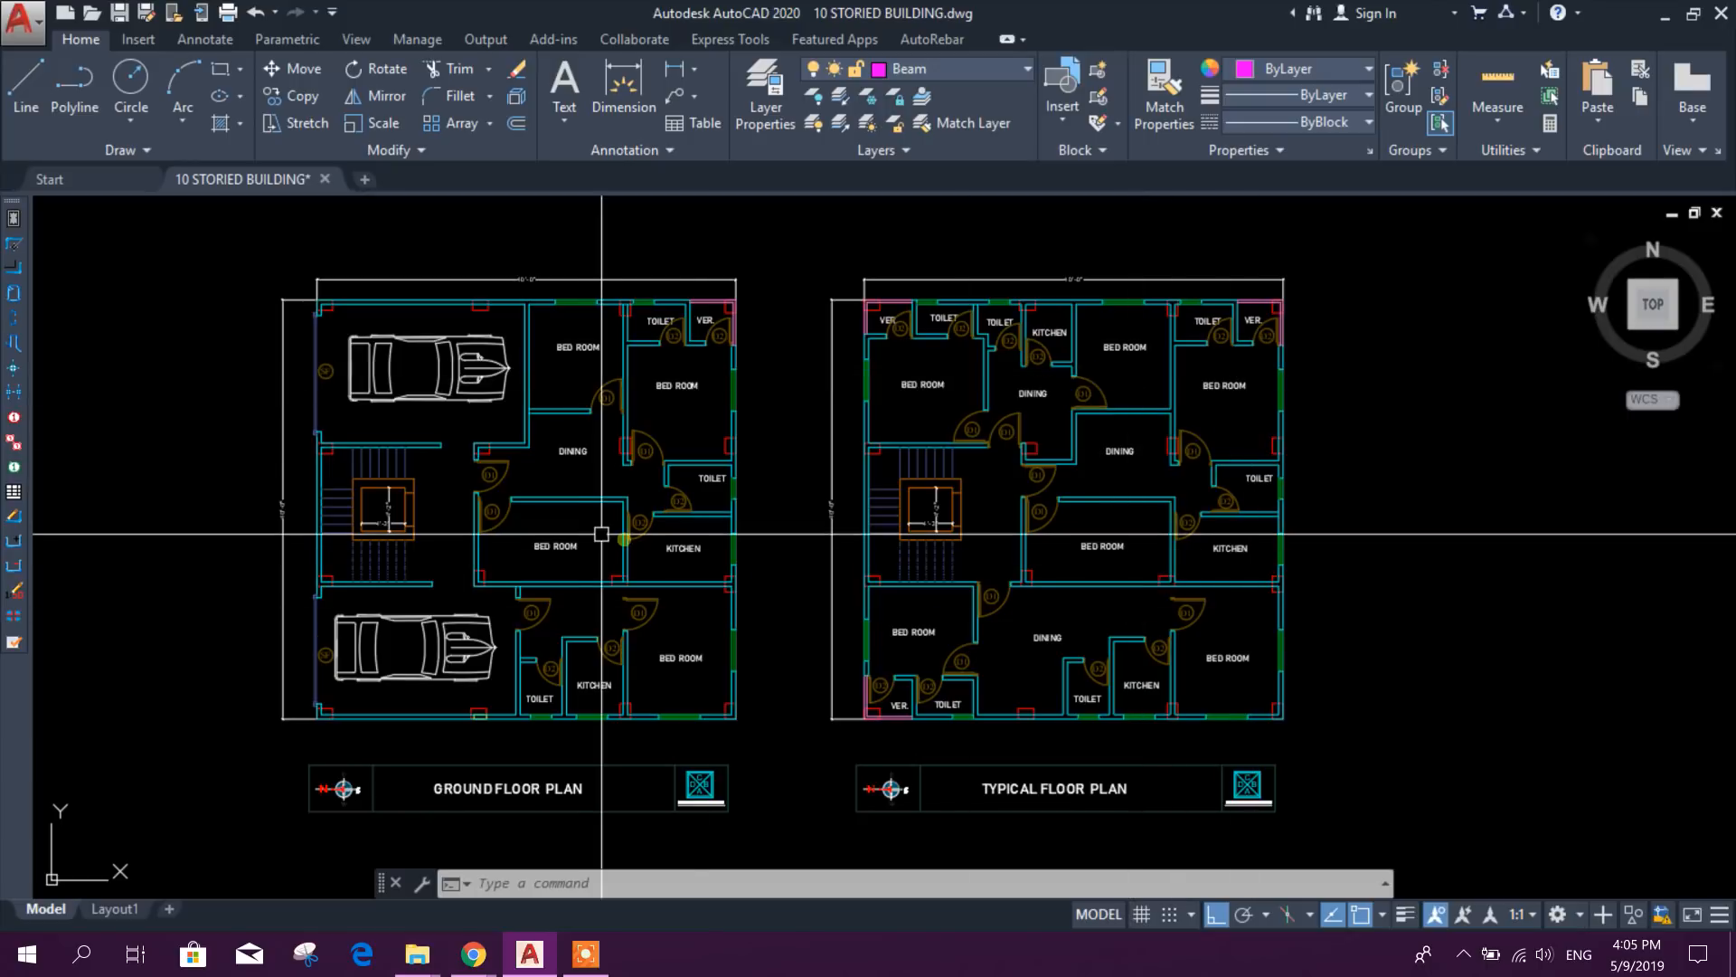
mouse_move(358, 322)
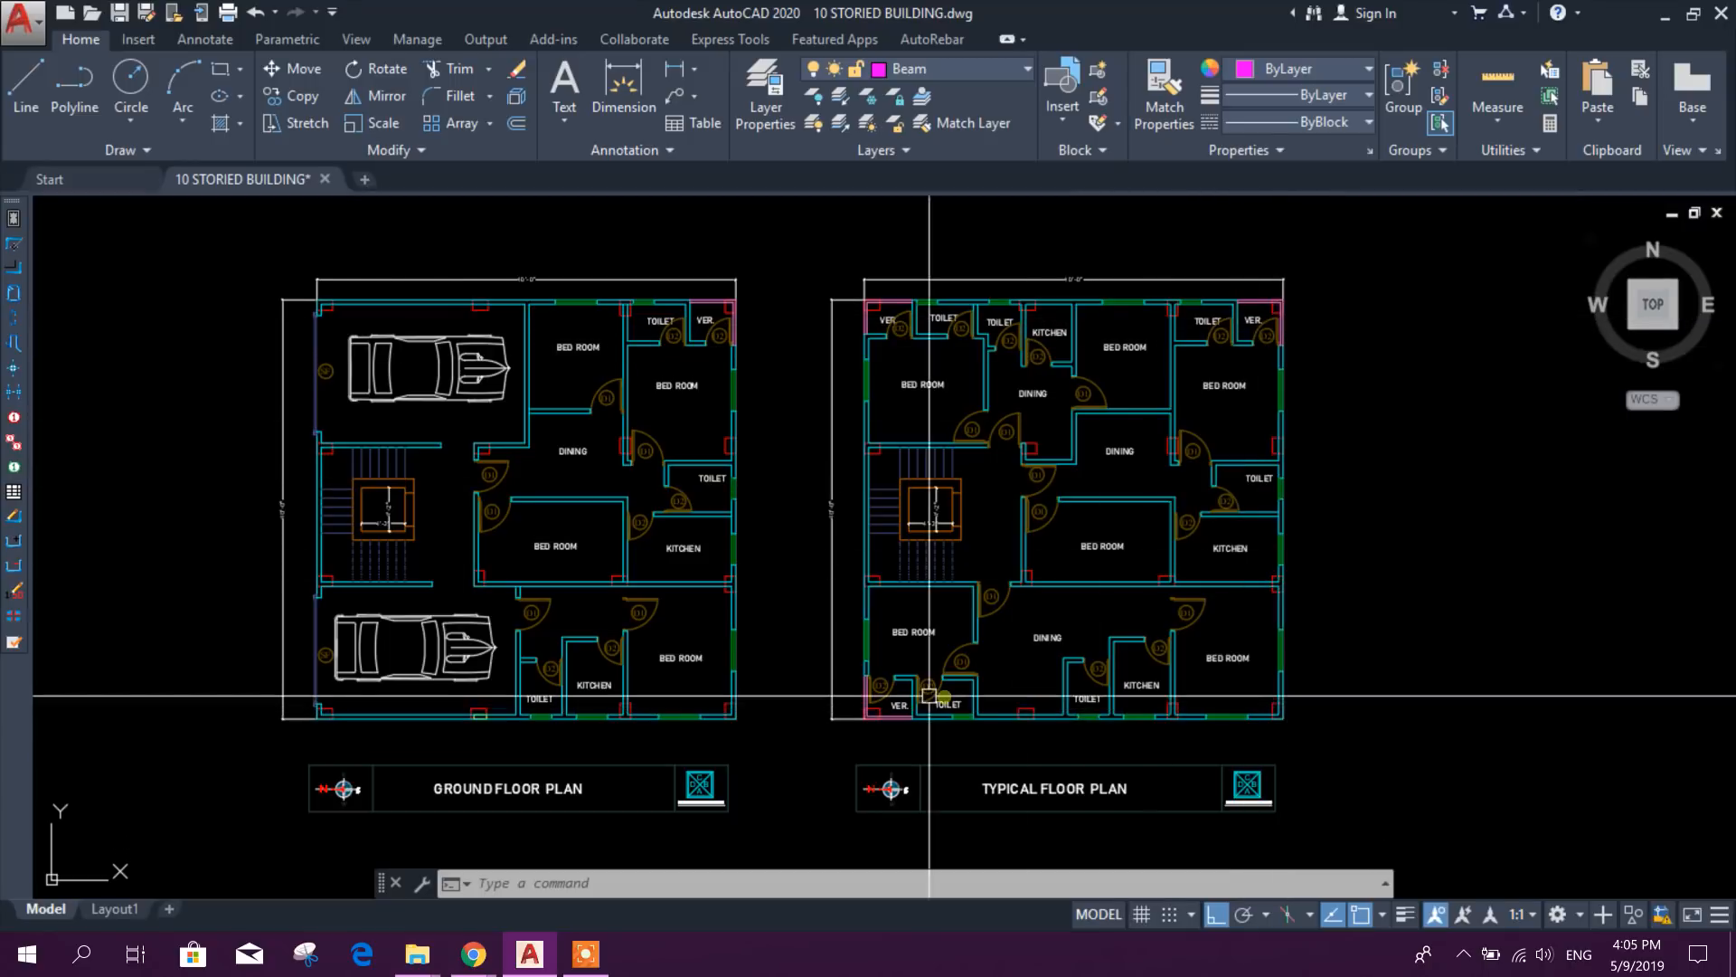
click(430, 365)
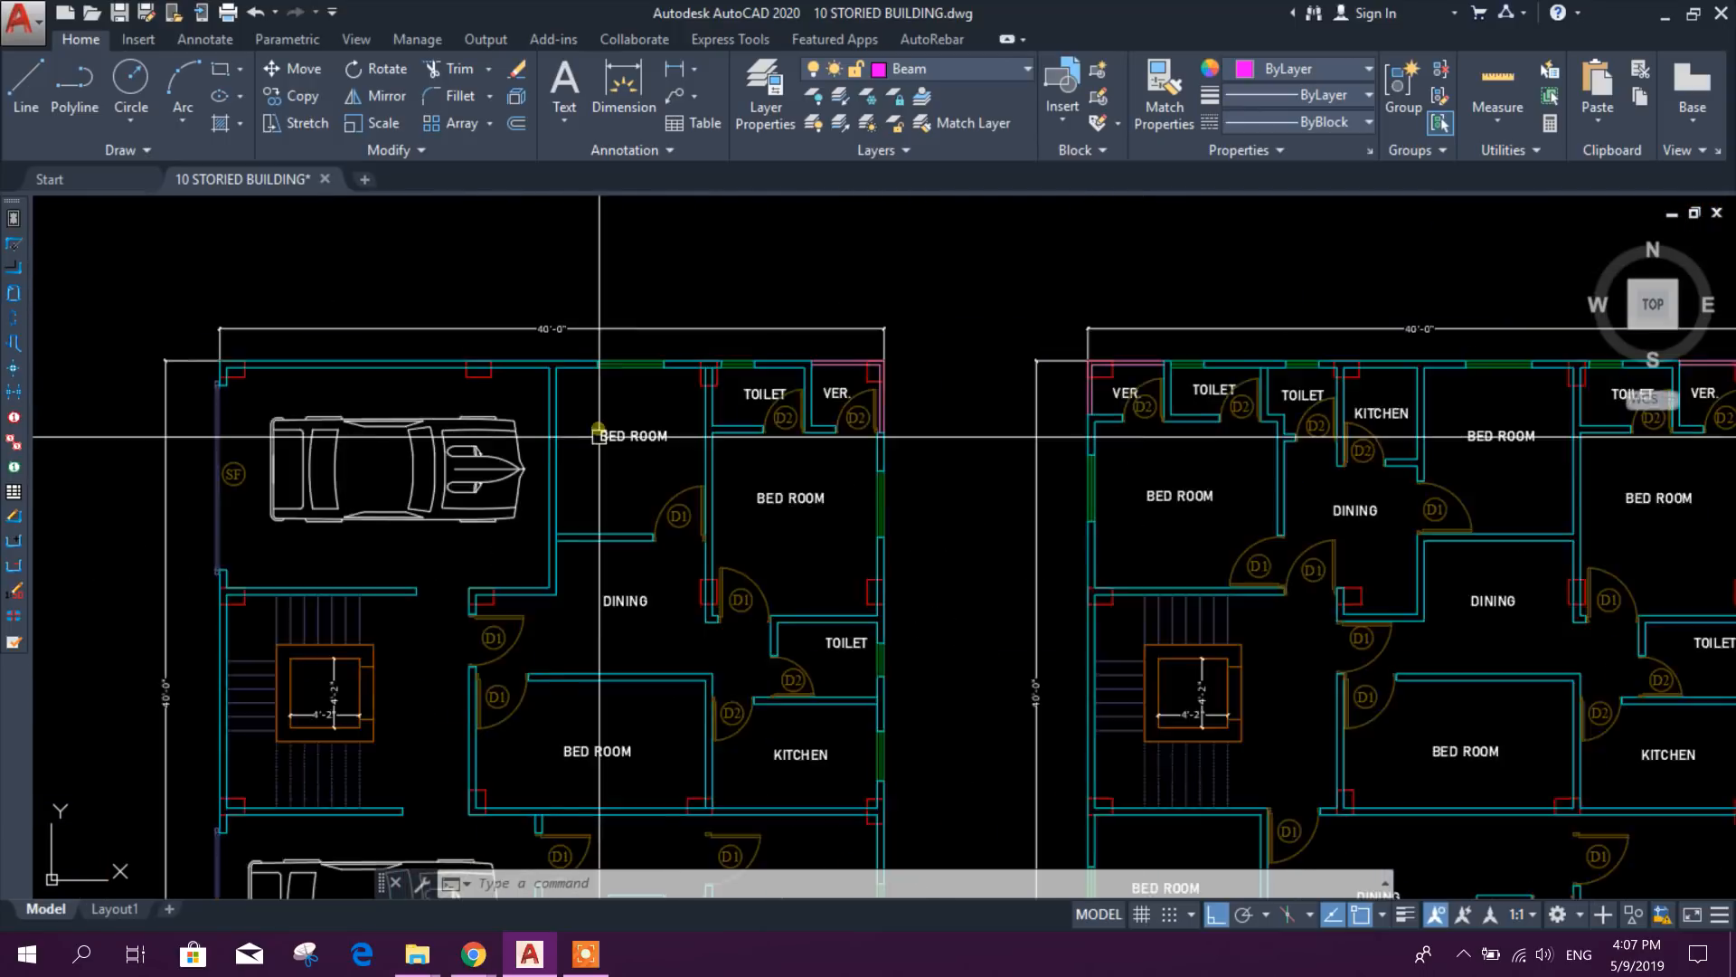
scroll(down, 3)
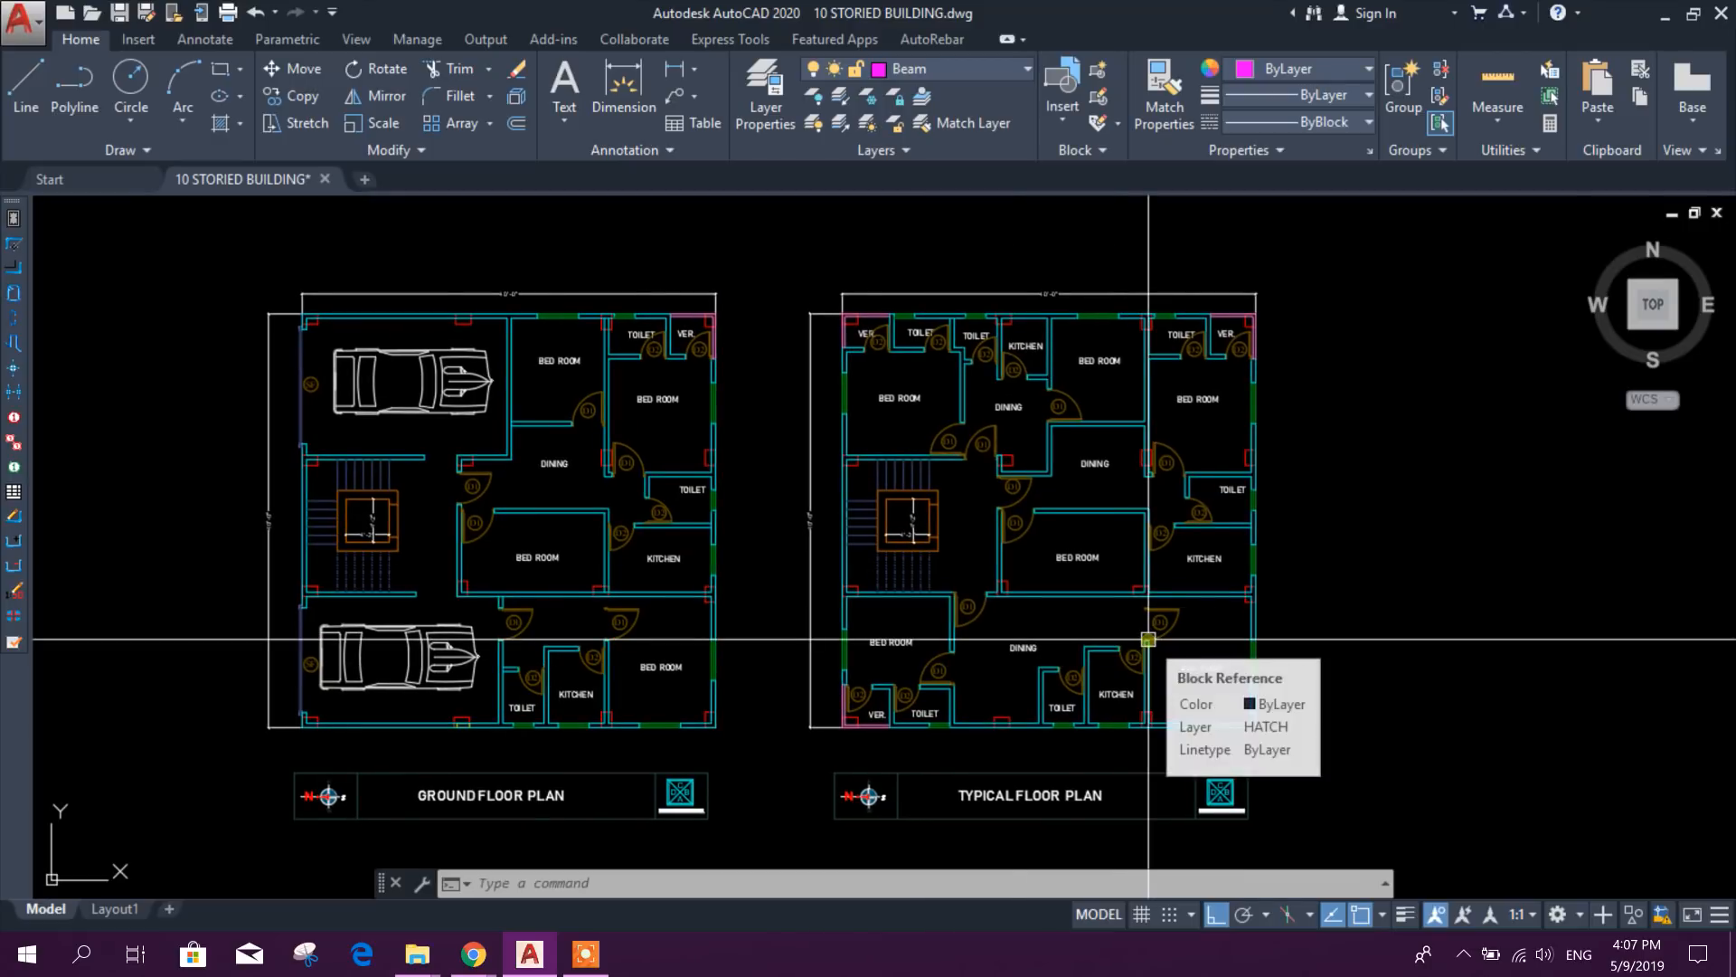
mouse_move(1113, 517)
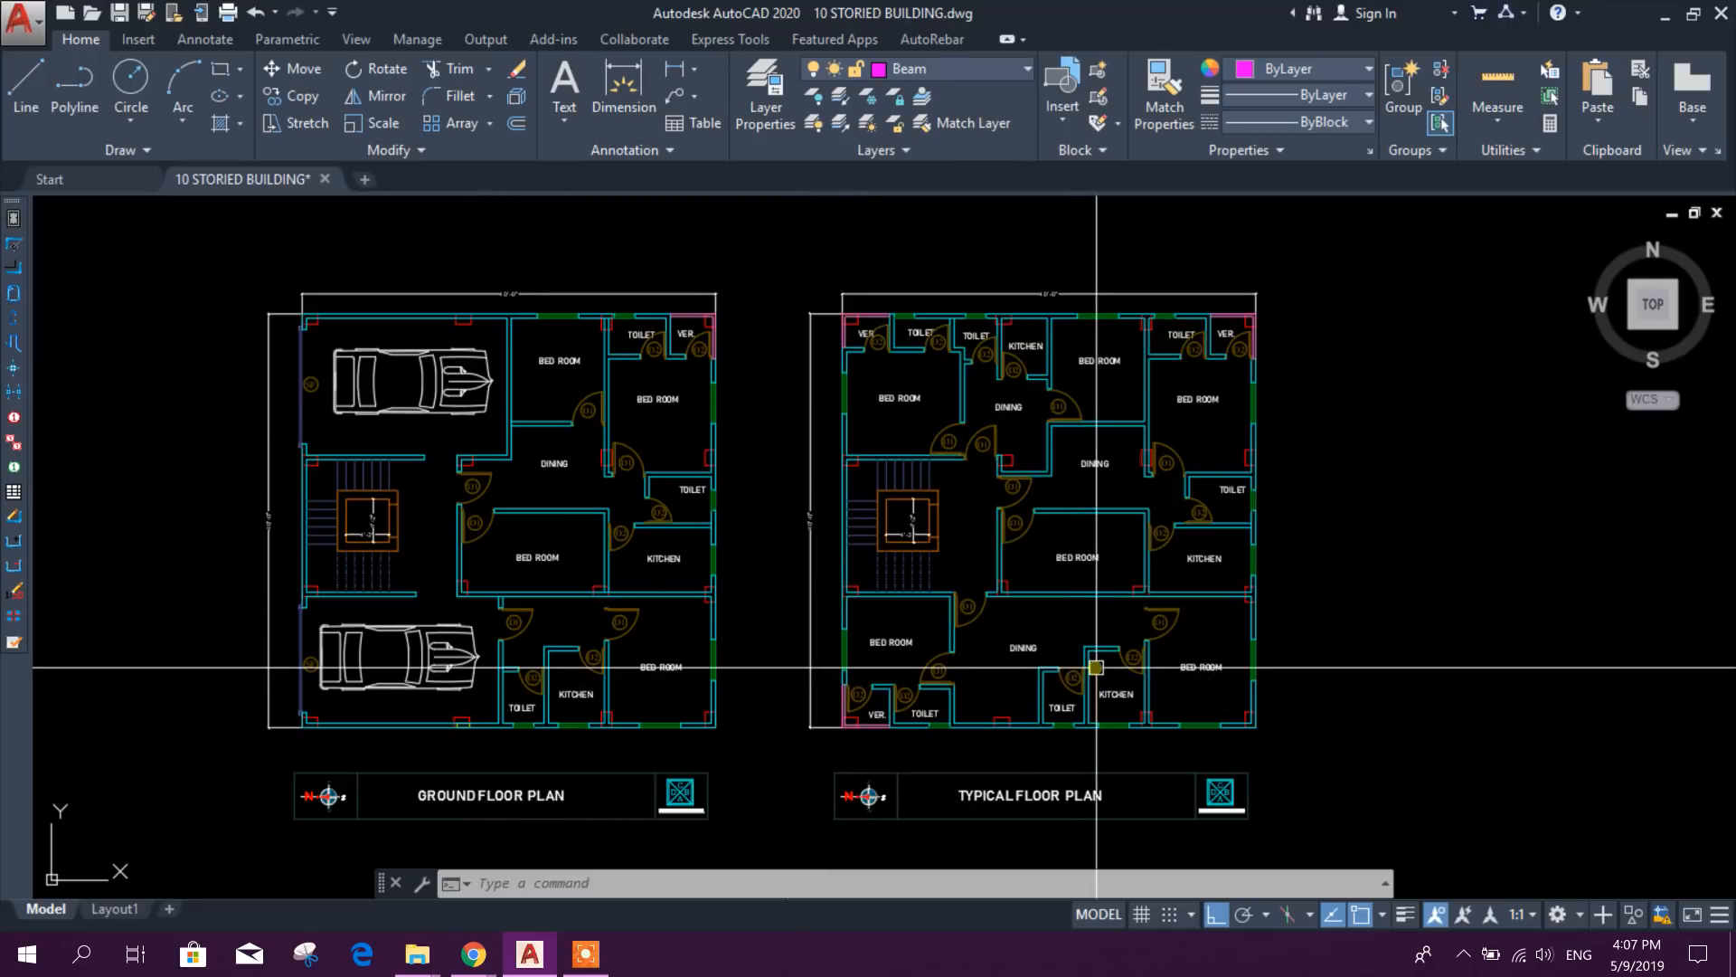
mouse_move(1321, 568)
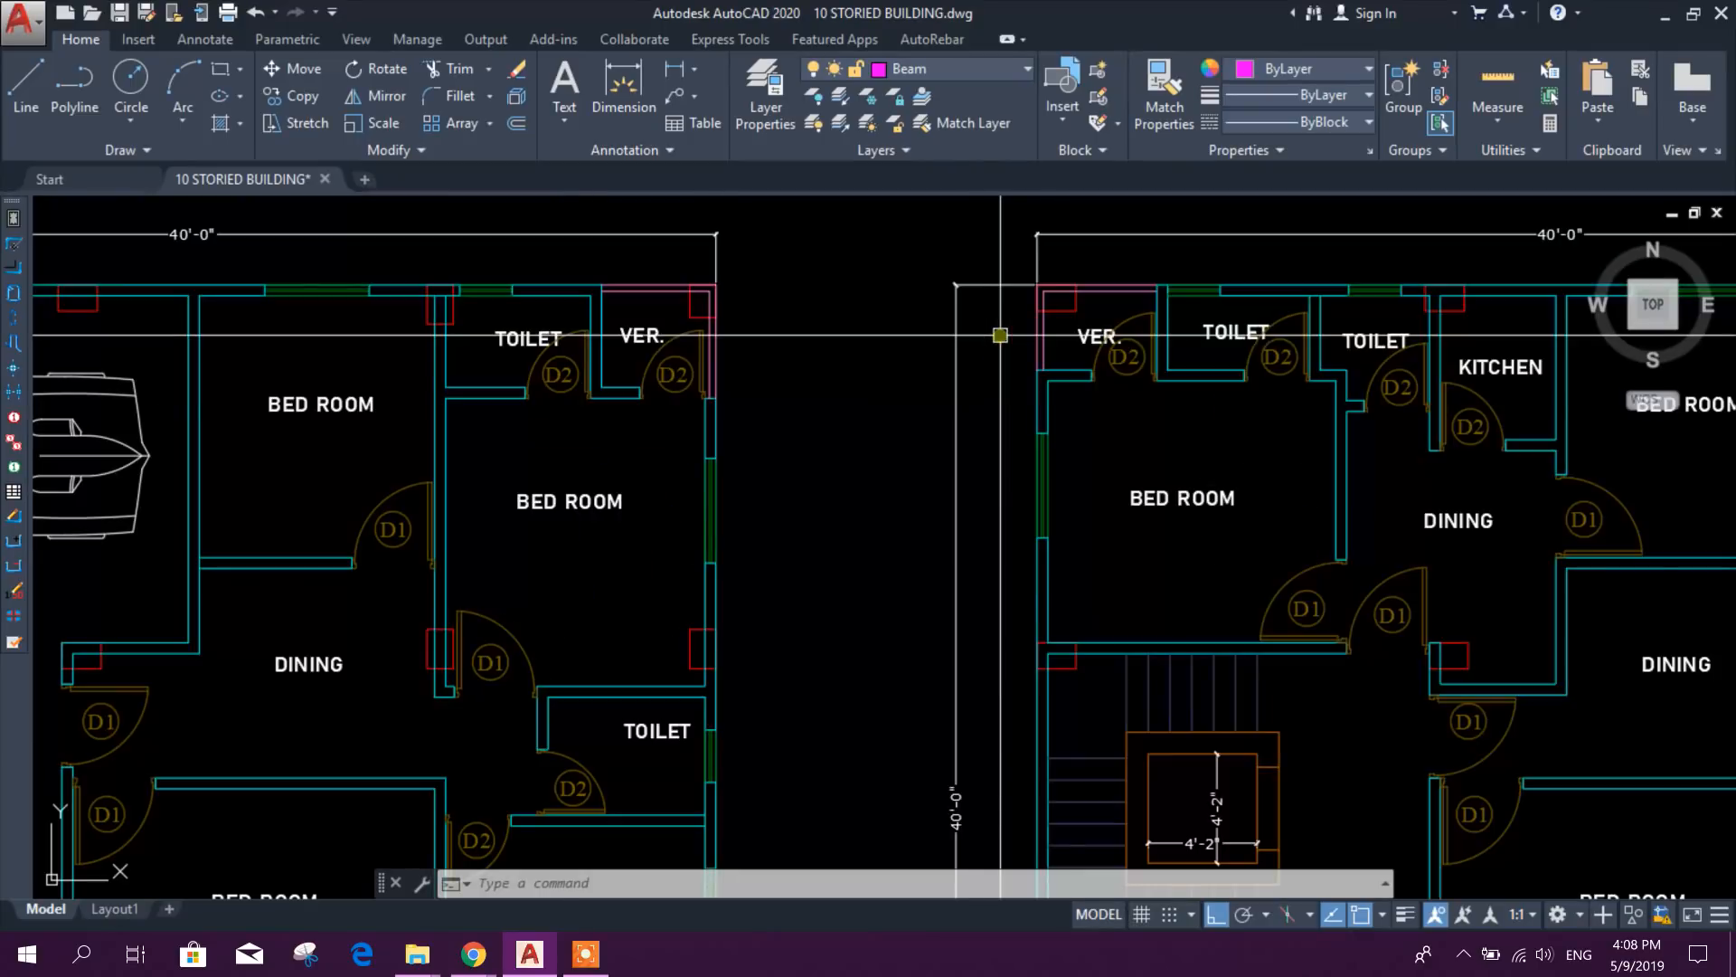
scroll(down, 3)
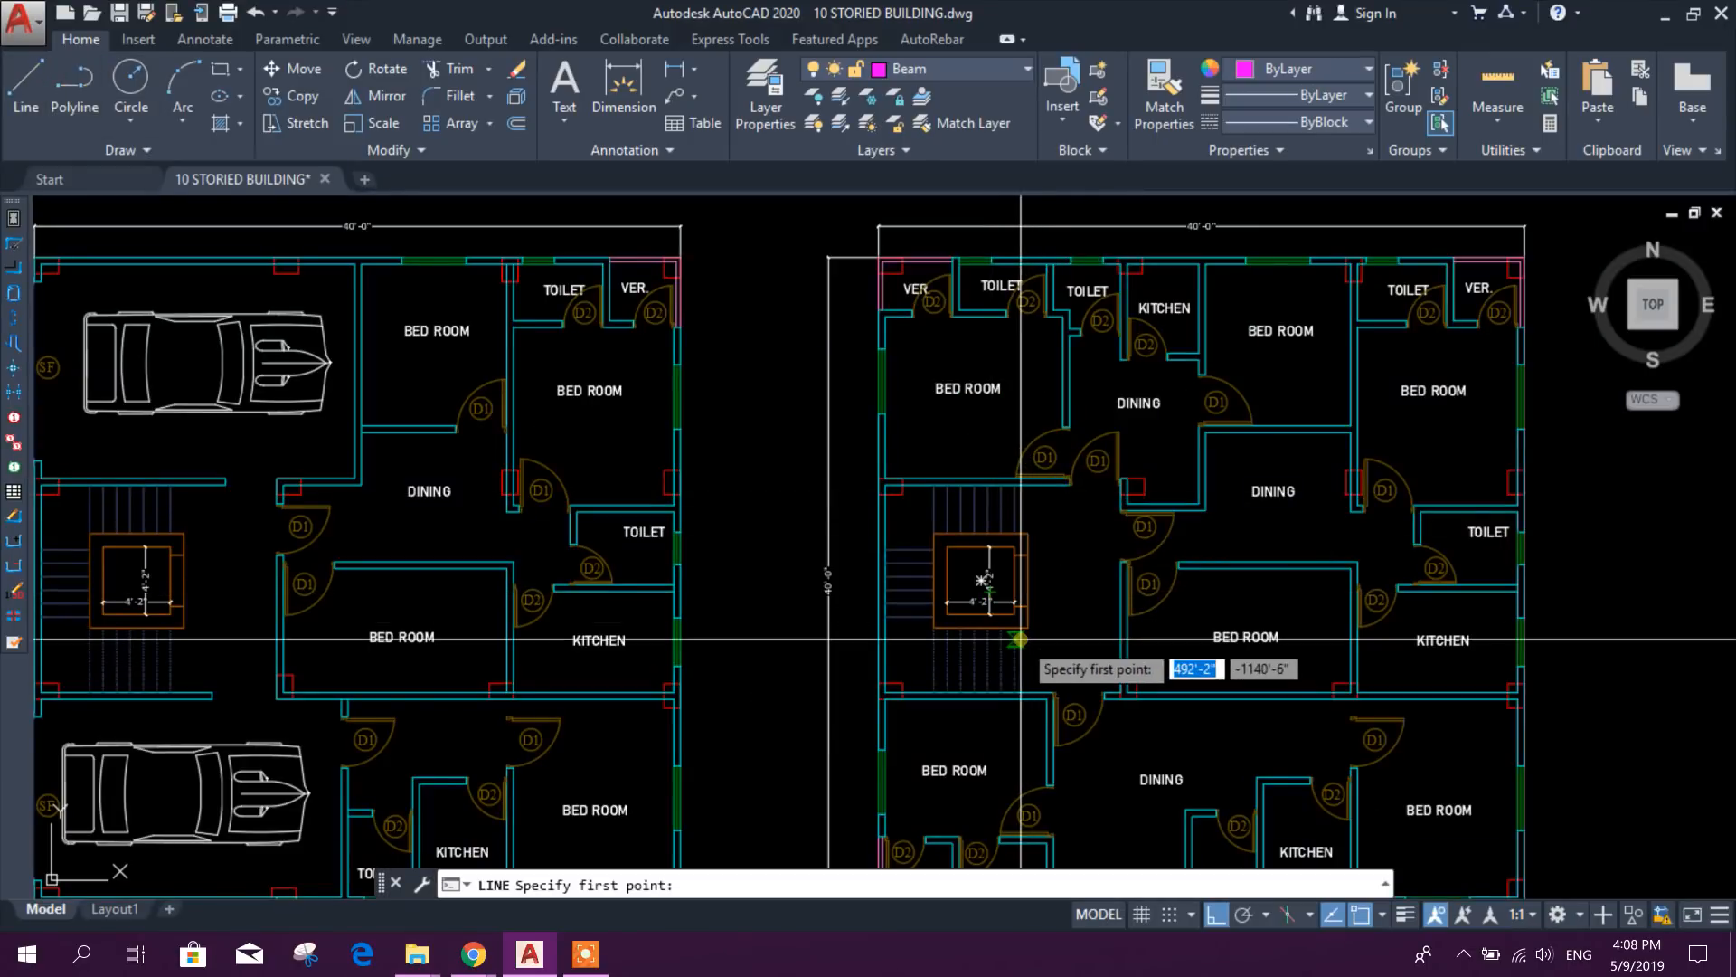
mouse_move(897, 365)
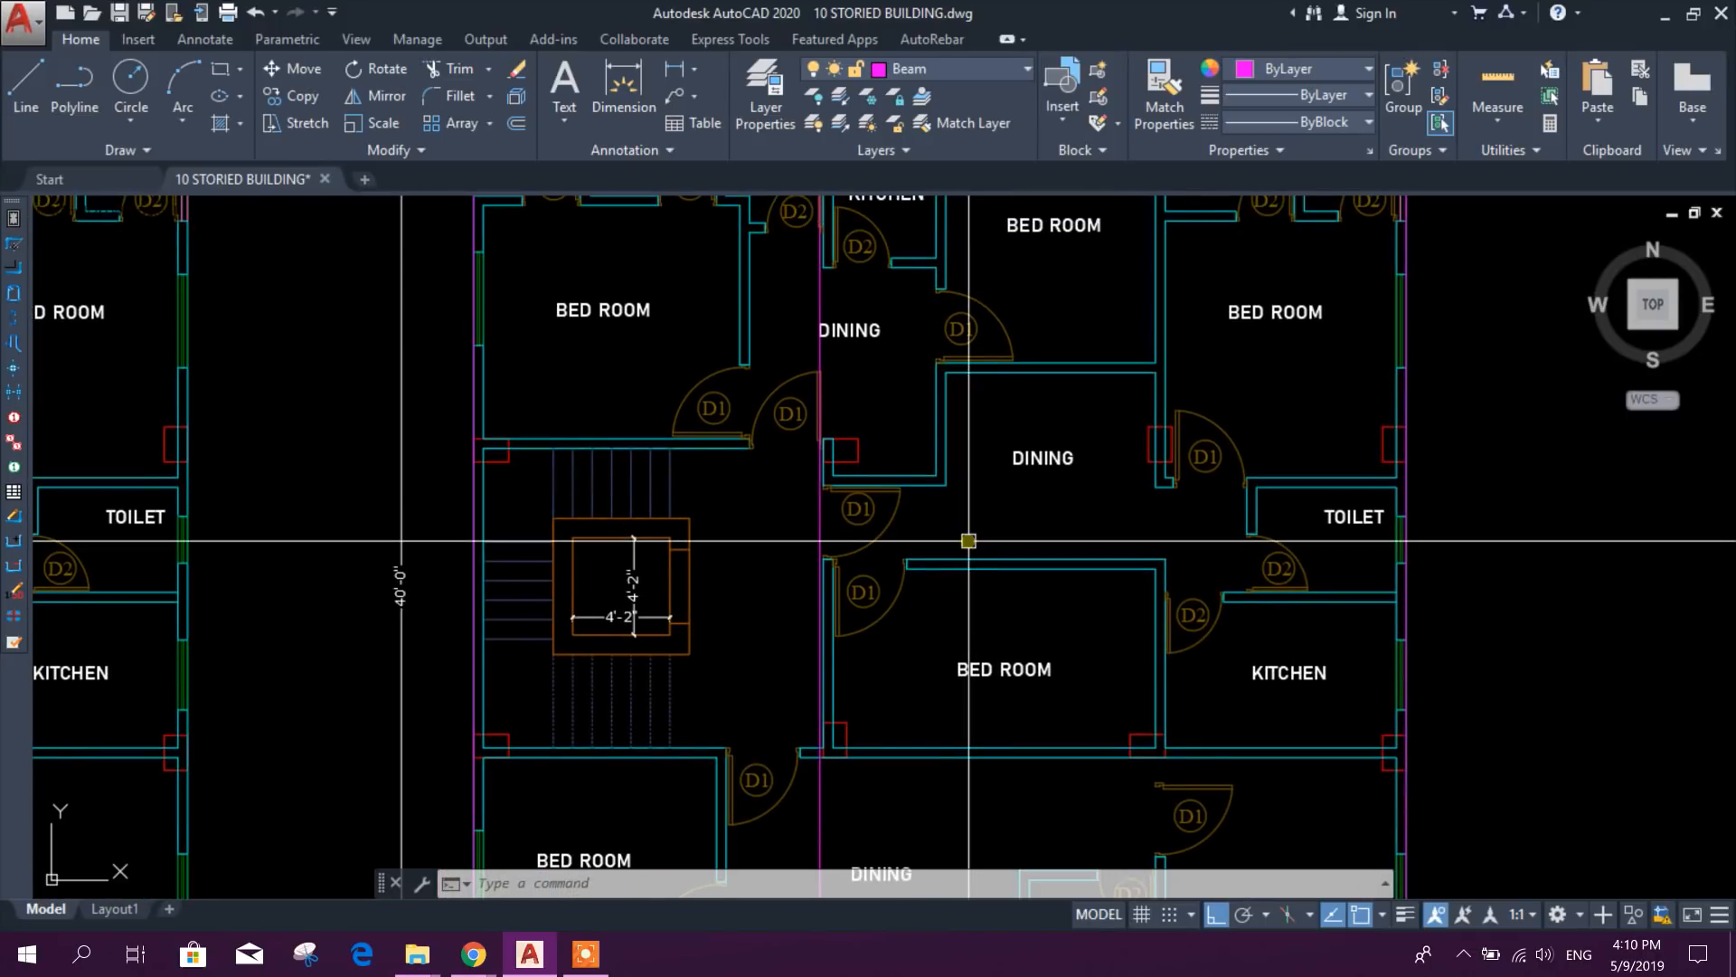
scroll(down, 3)
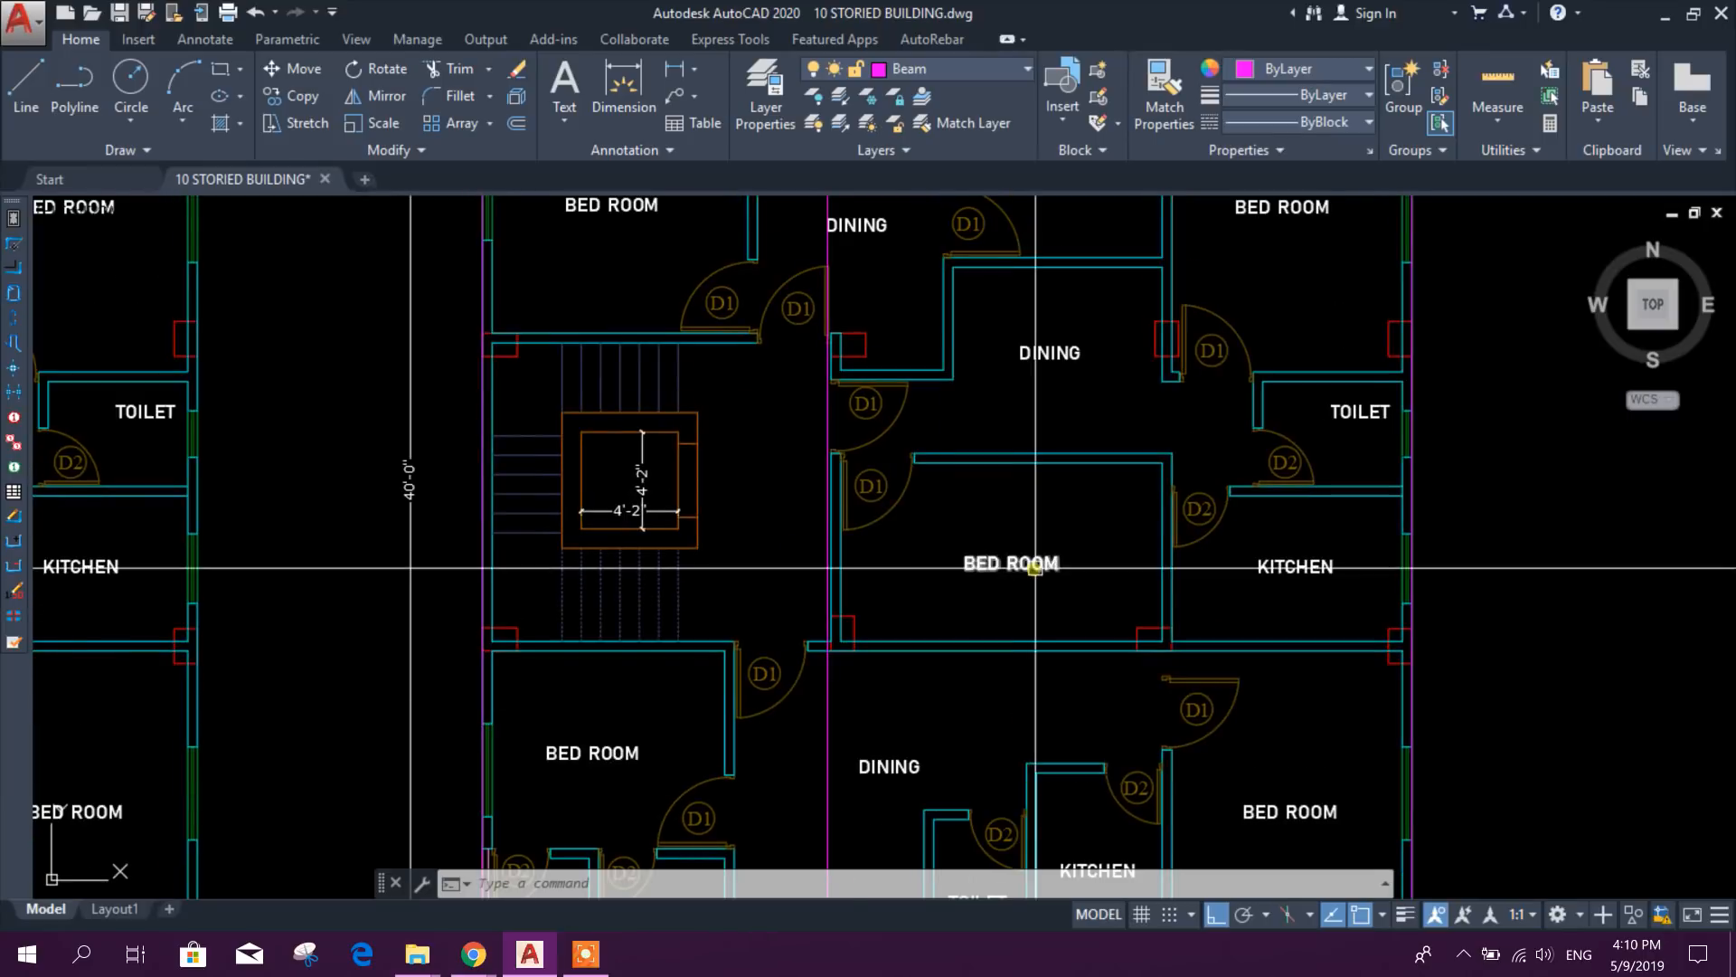
scroll(down, 3)
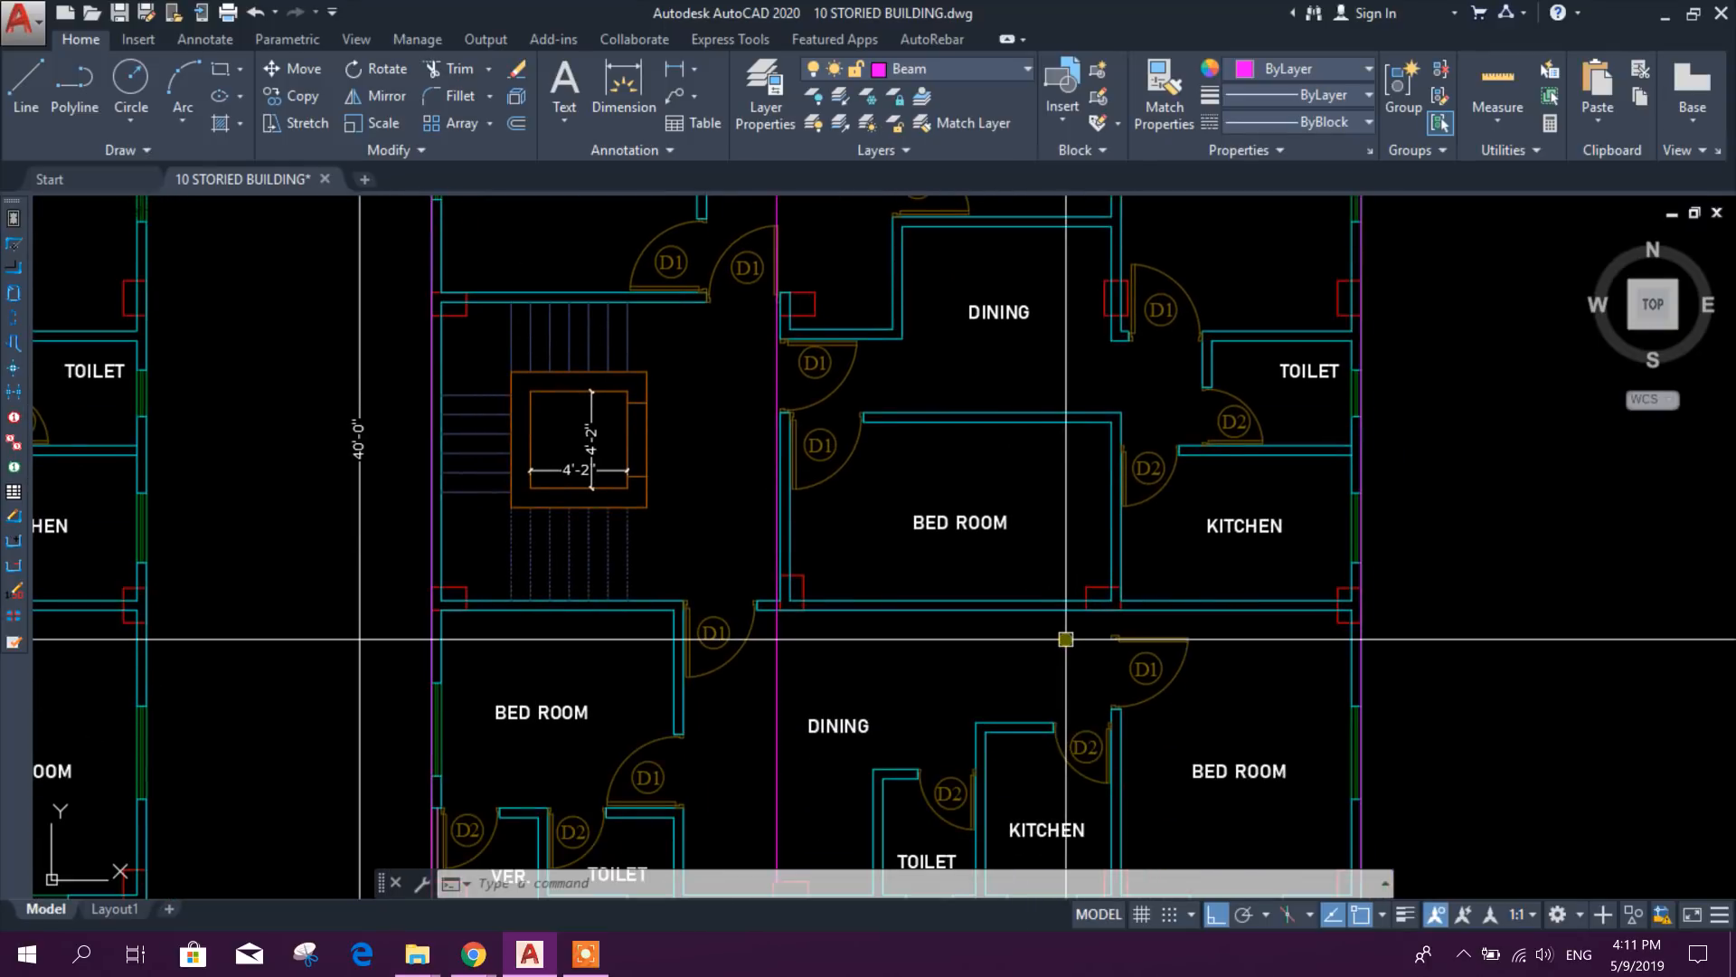
scroll(down, 3)
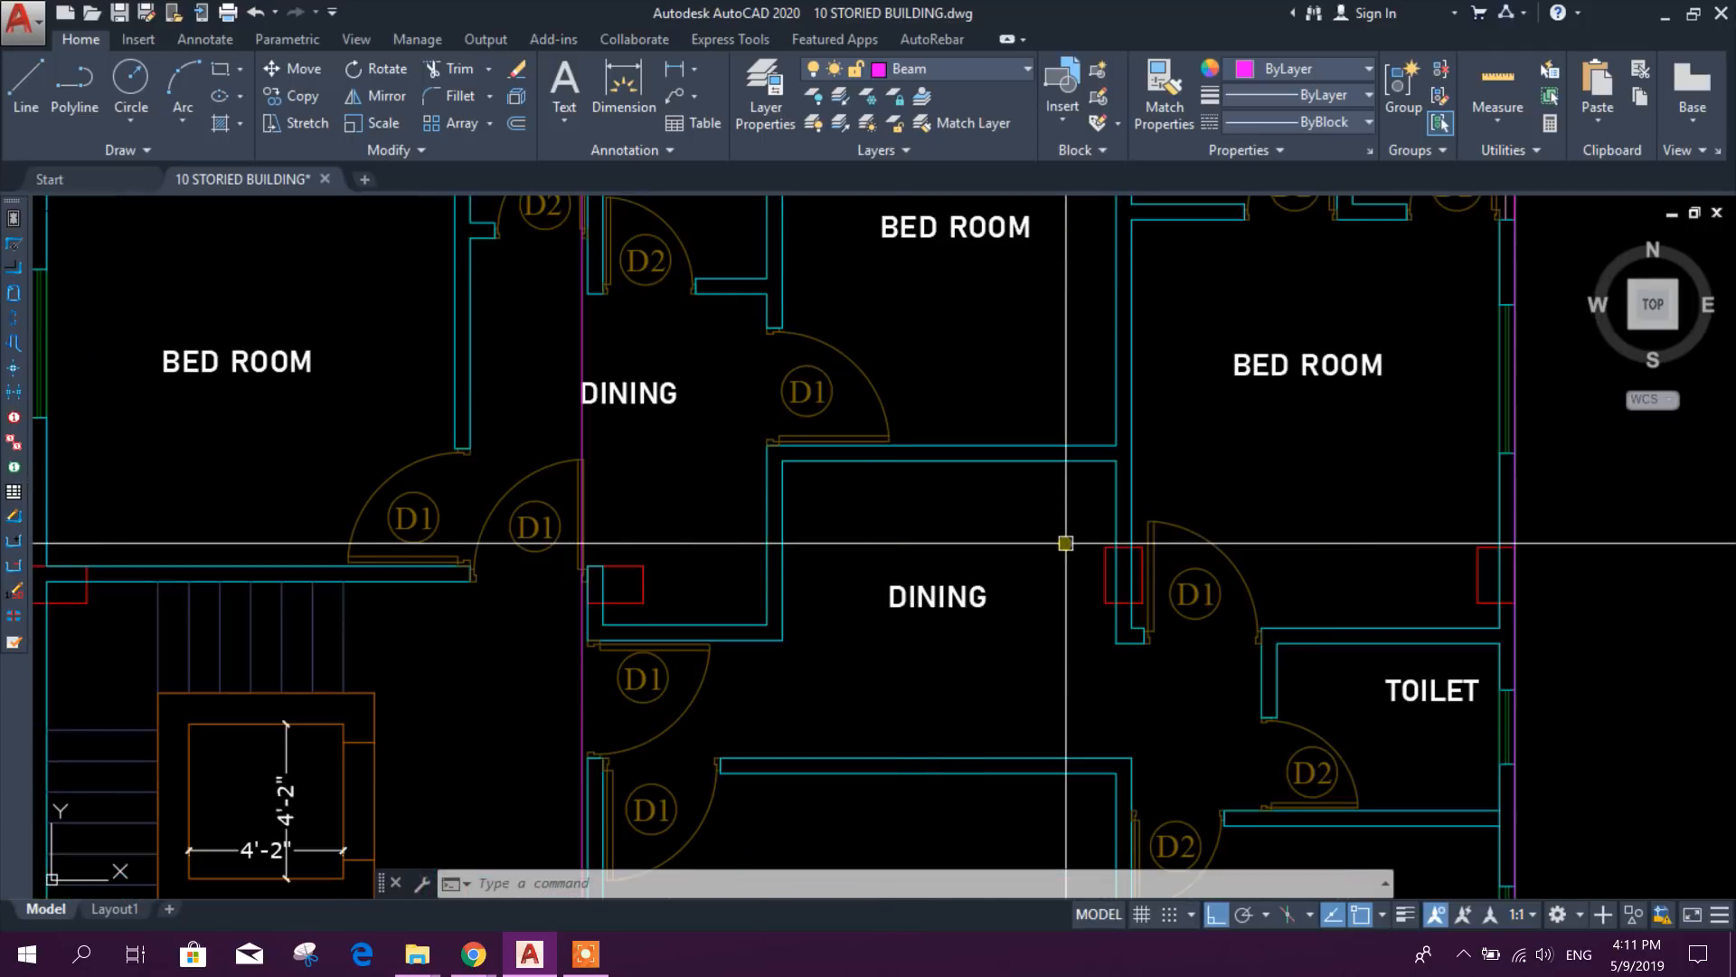
scroll(down, 3)
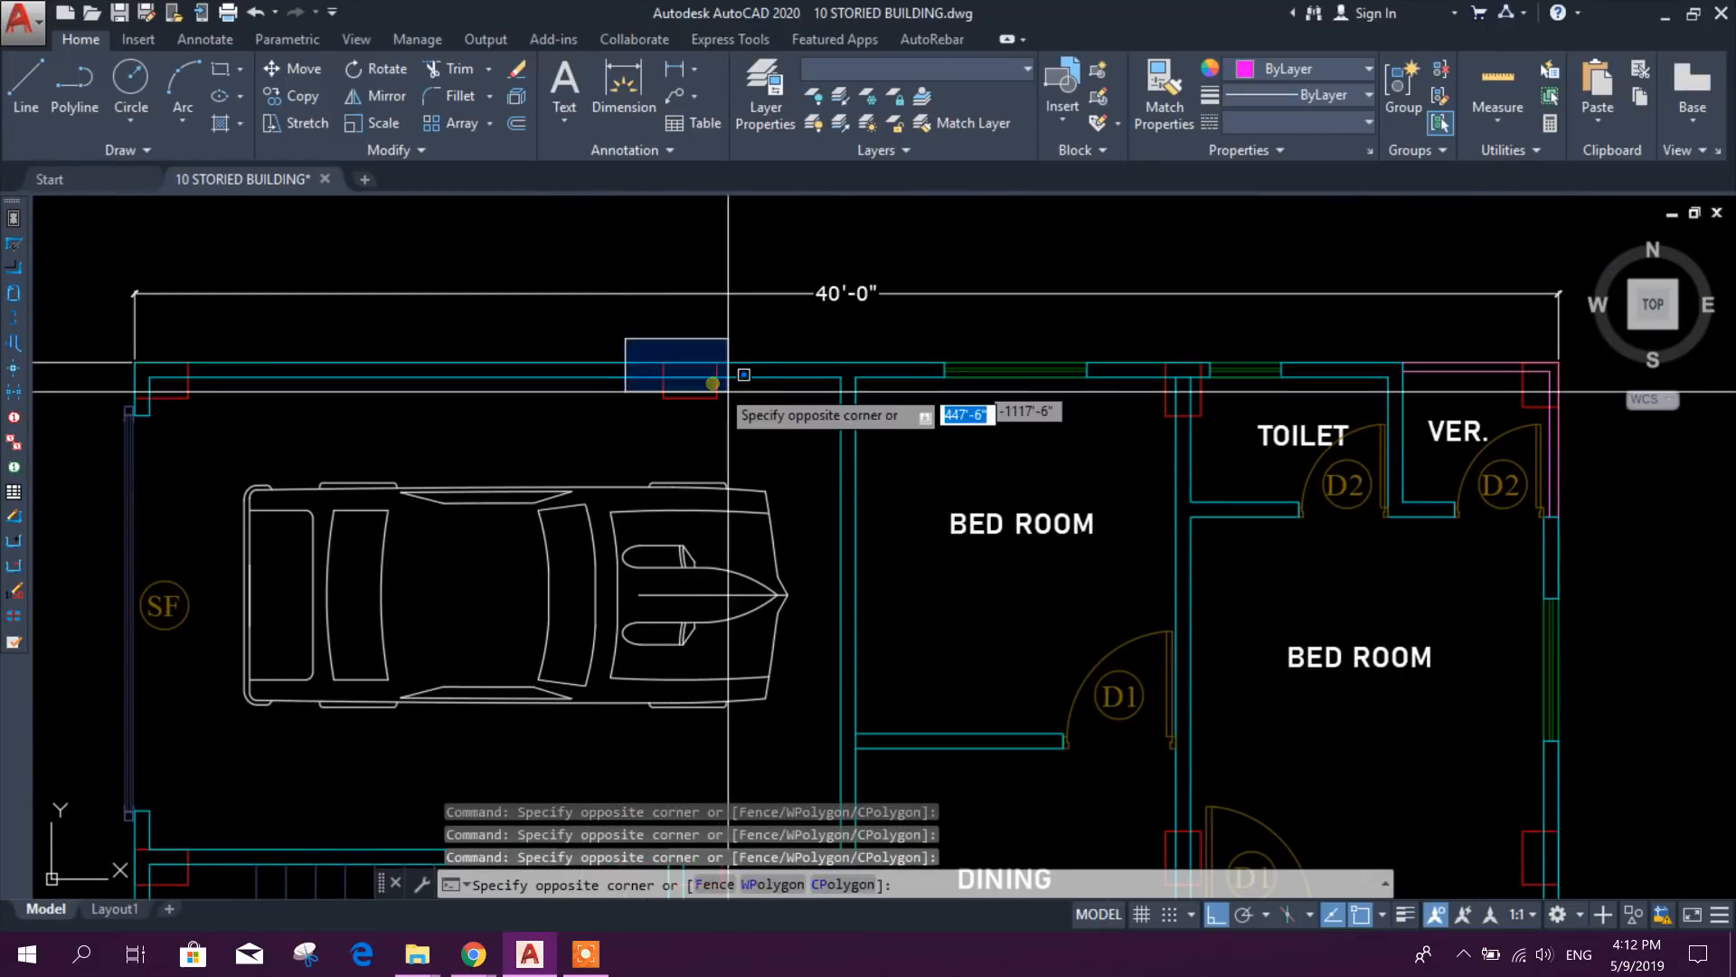
- Draw horizontal Beam-layer lines along the typical plan's beam lines
scroll(down, 3)
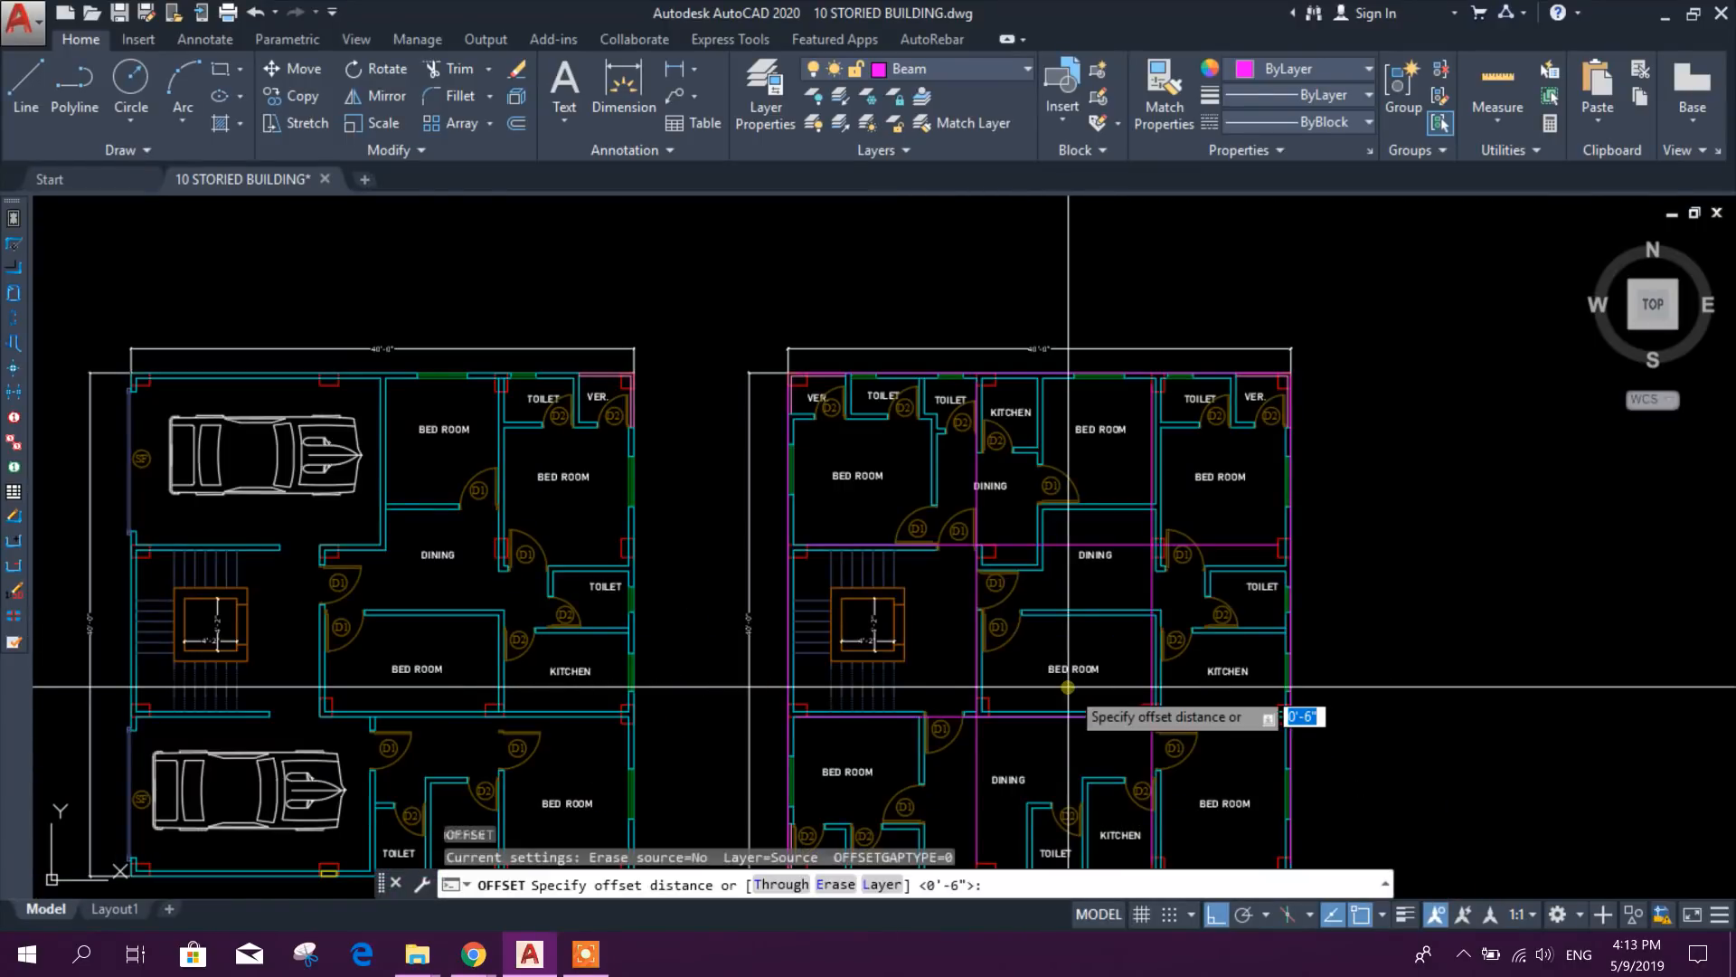
- Offset the magenta grid lines by a distance of 10 to form parallel beam edges
text(10)
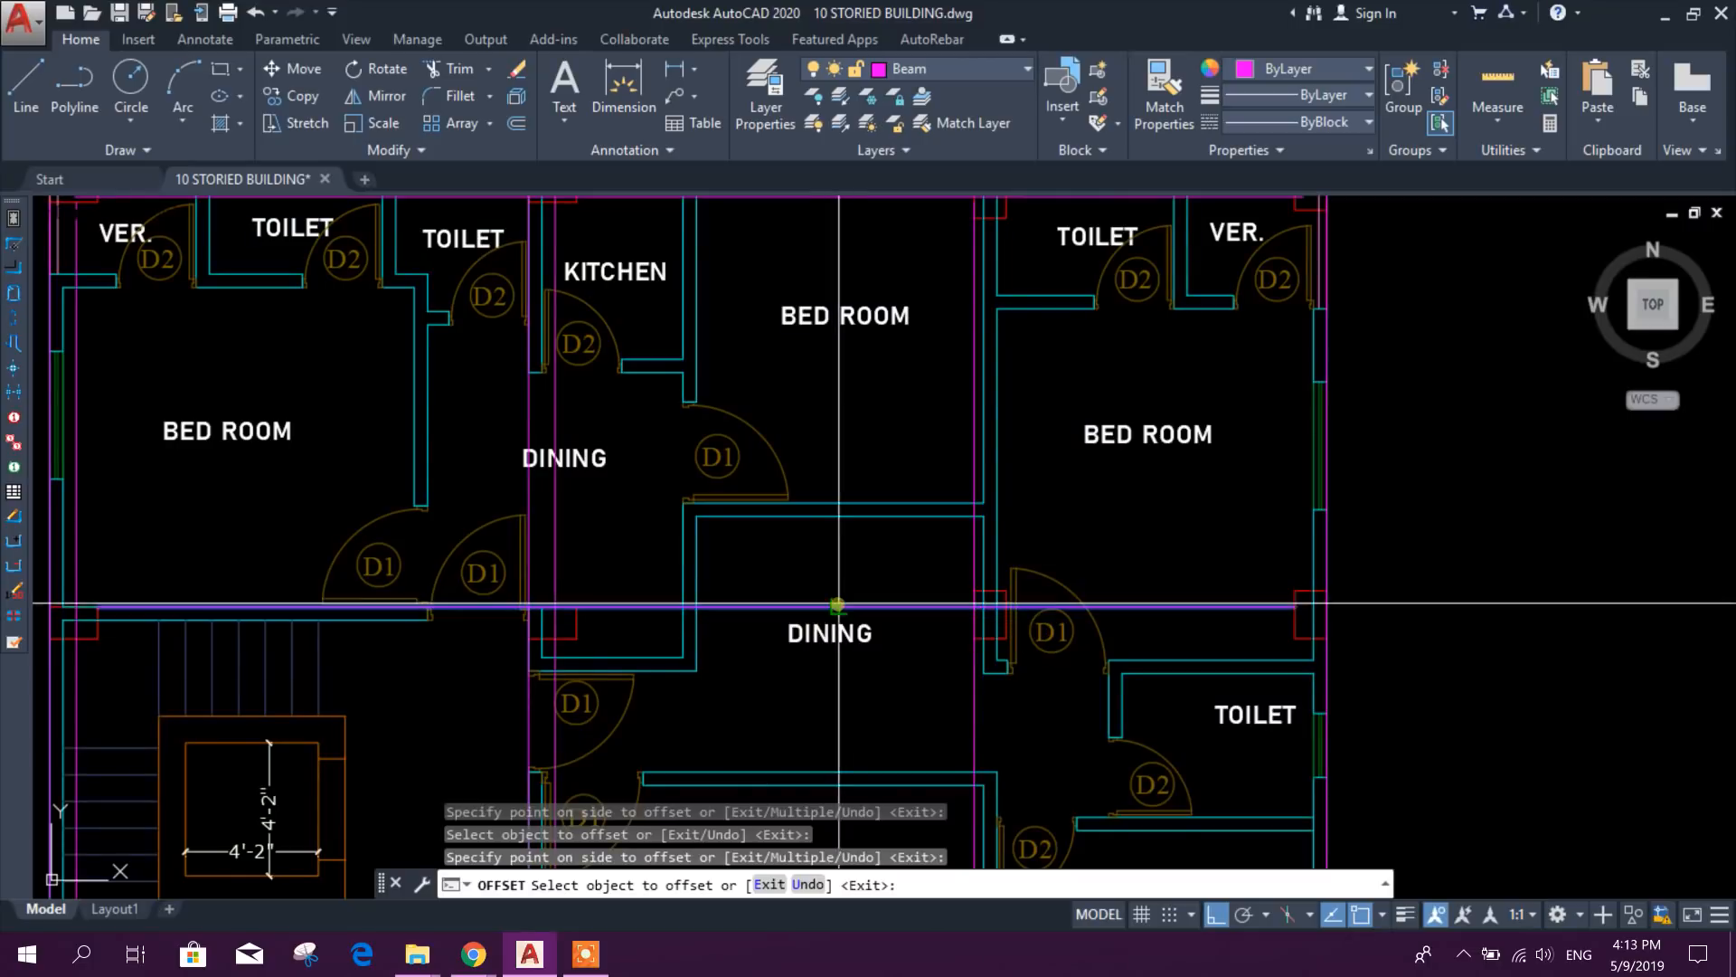
scroll(down, 3)
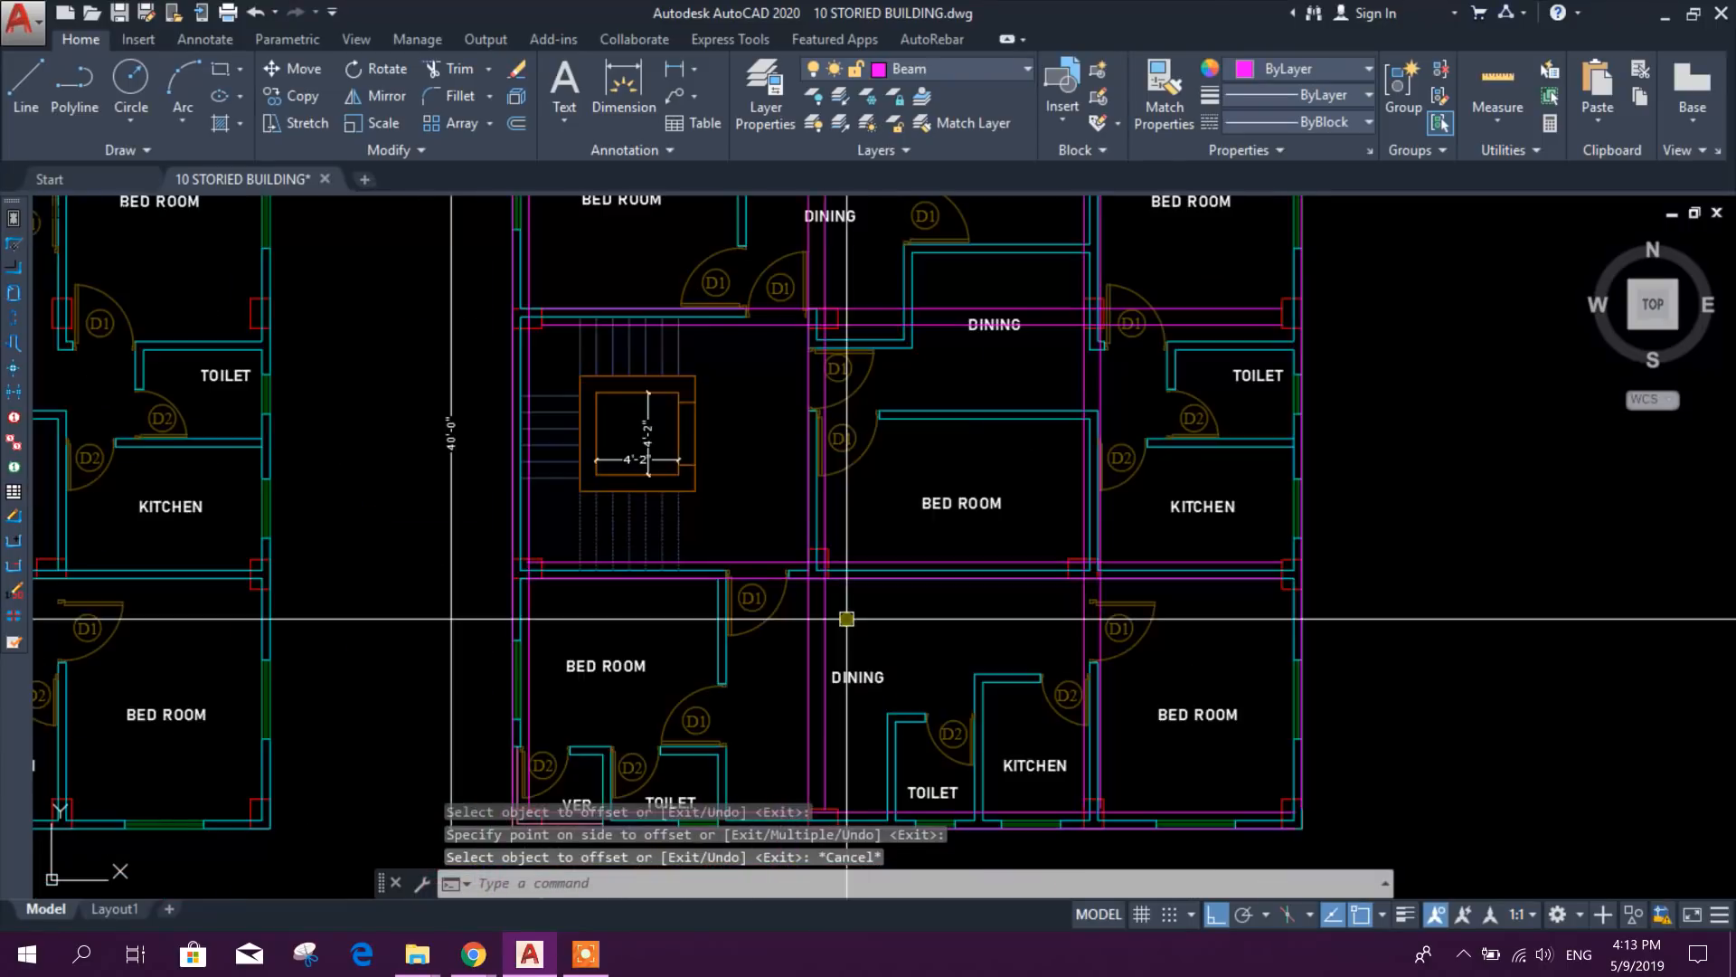
scroll(down, 3)
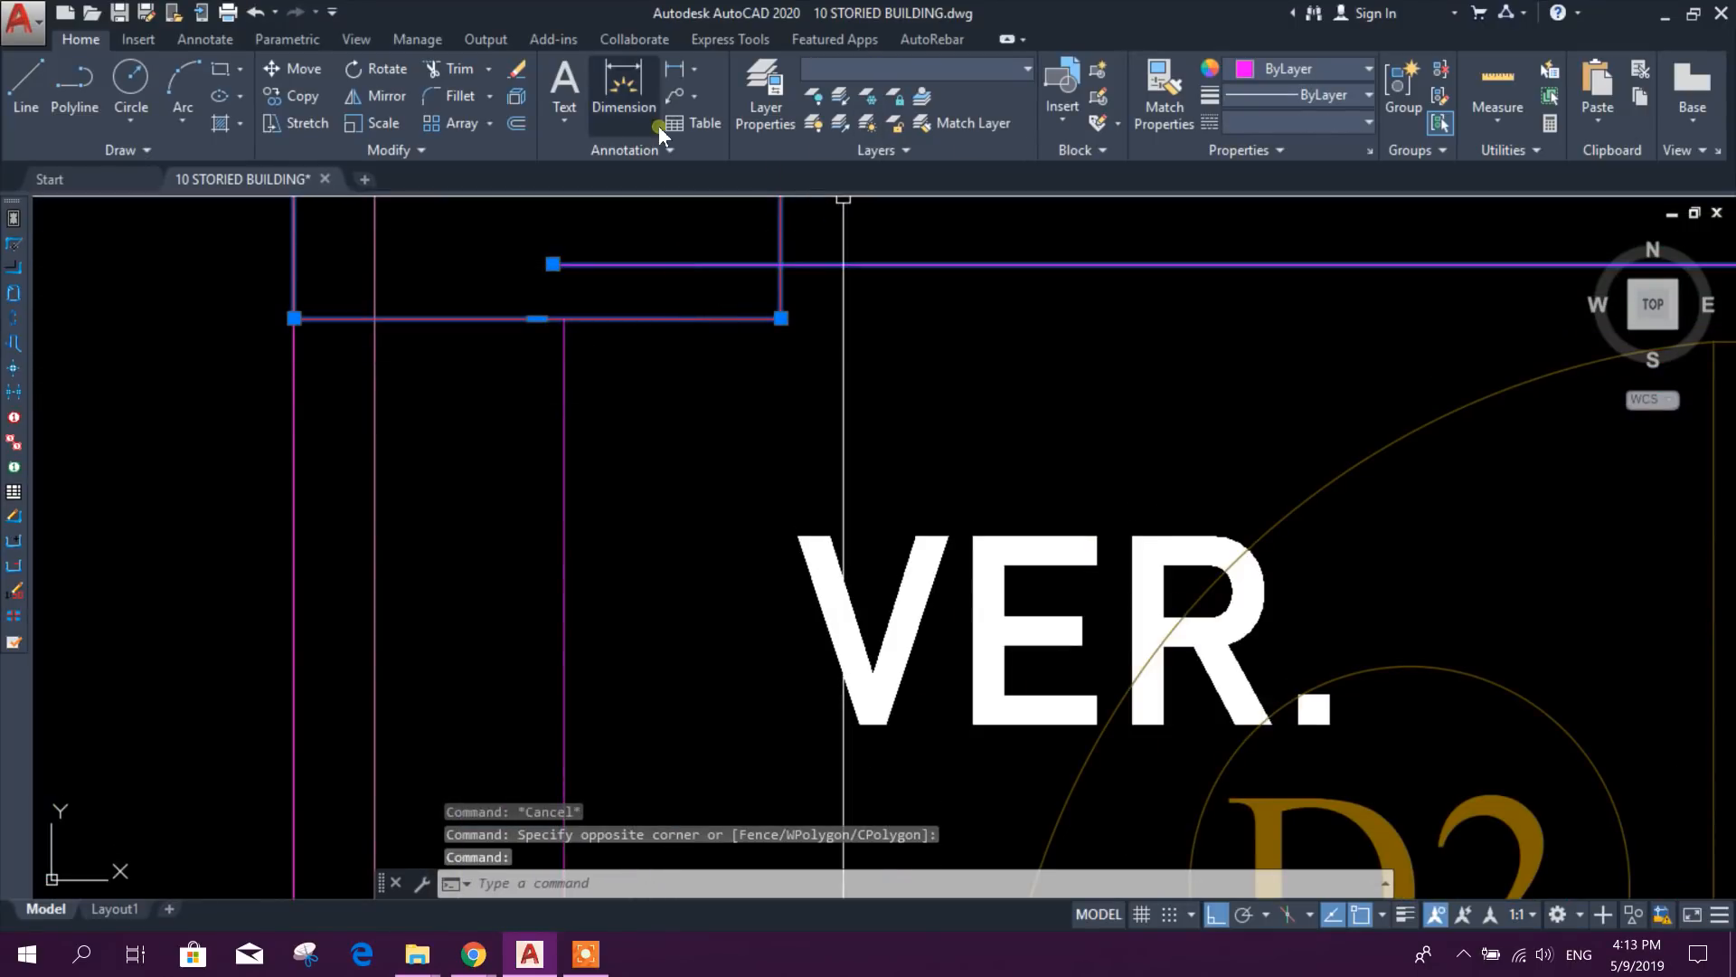
- Select the grid lines, check the GRID layer, and copy the grid right of the plan
click(840, 107)
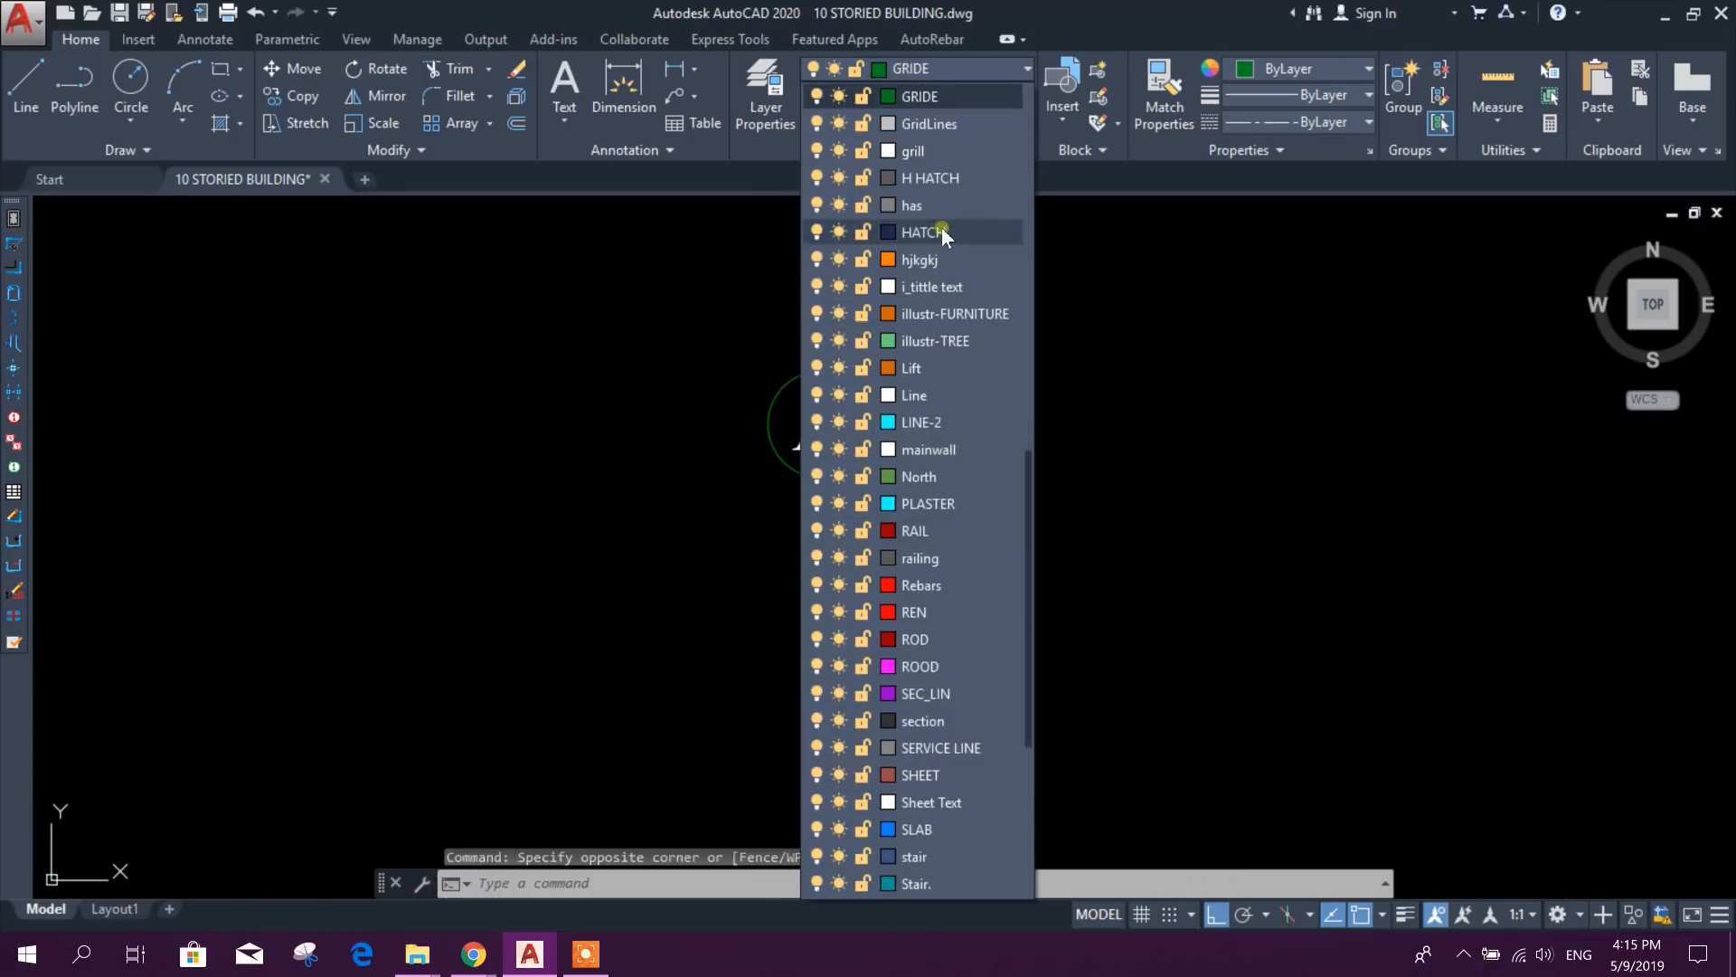
scroll(down, 3)
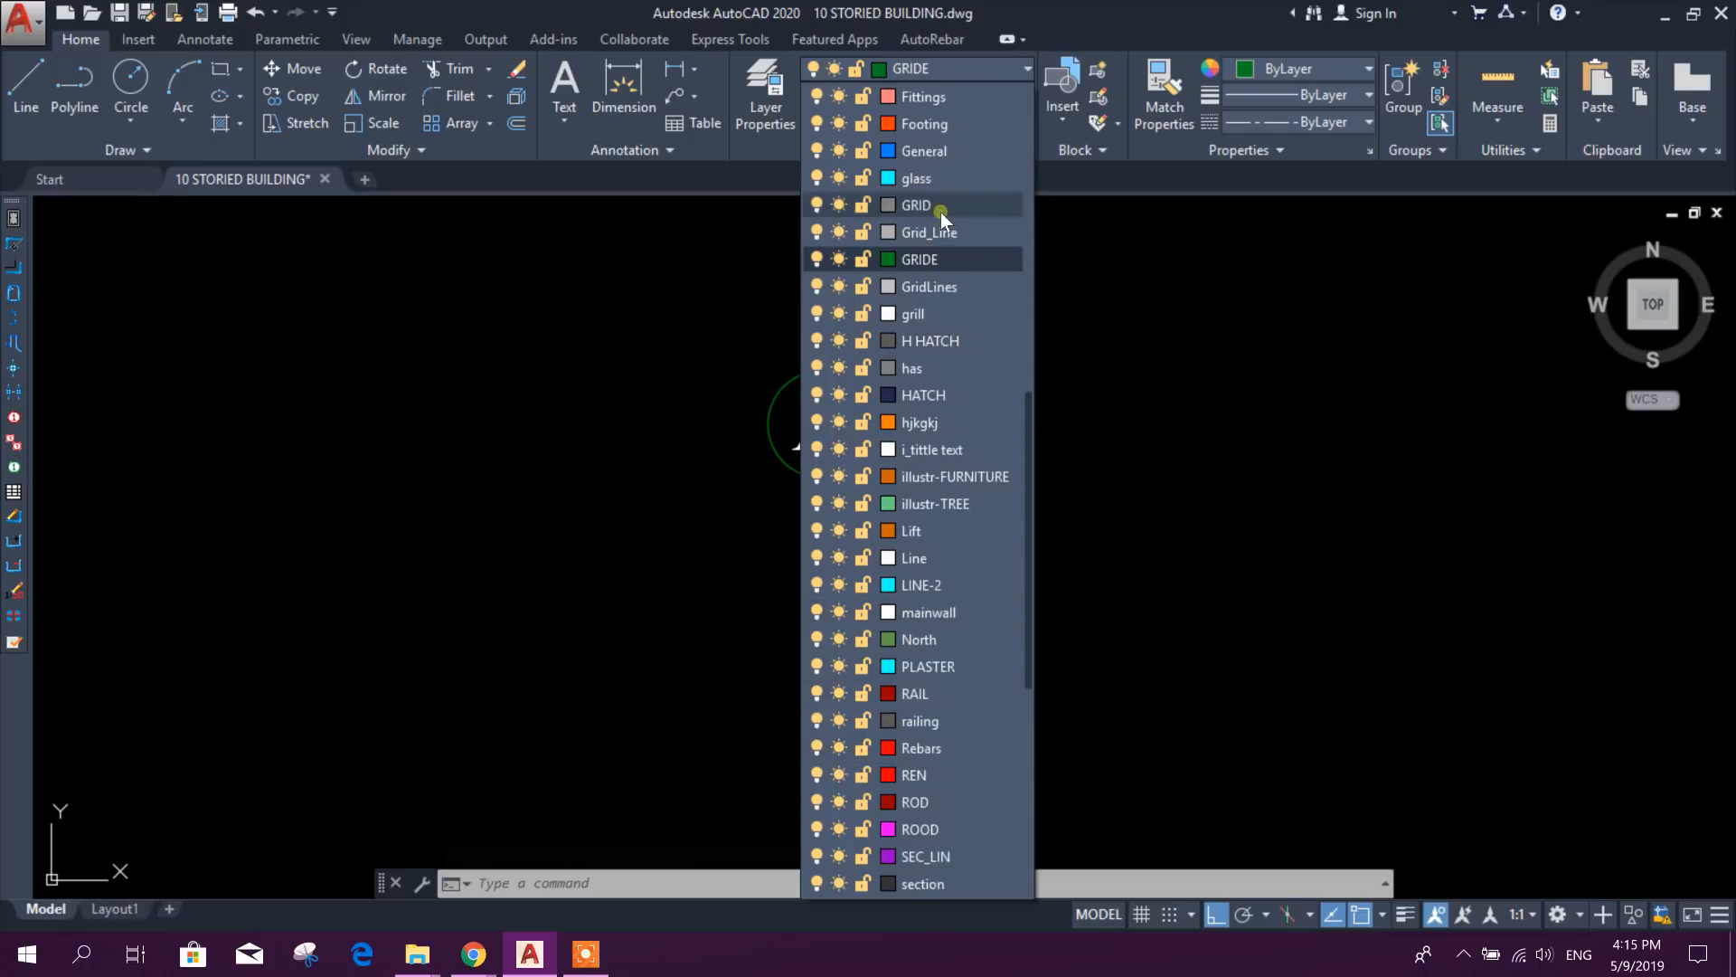
click(916, 205)
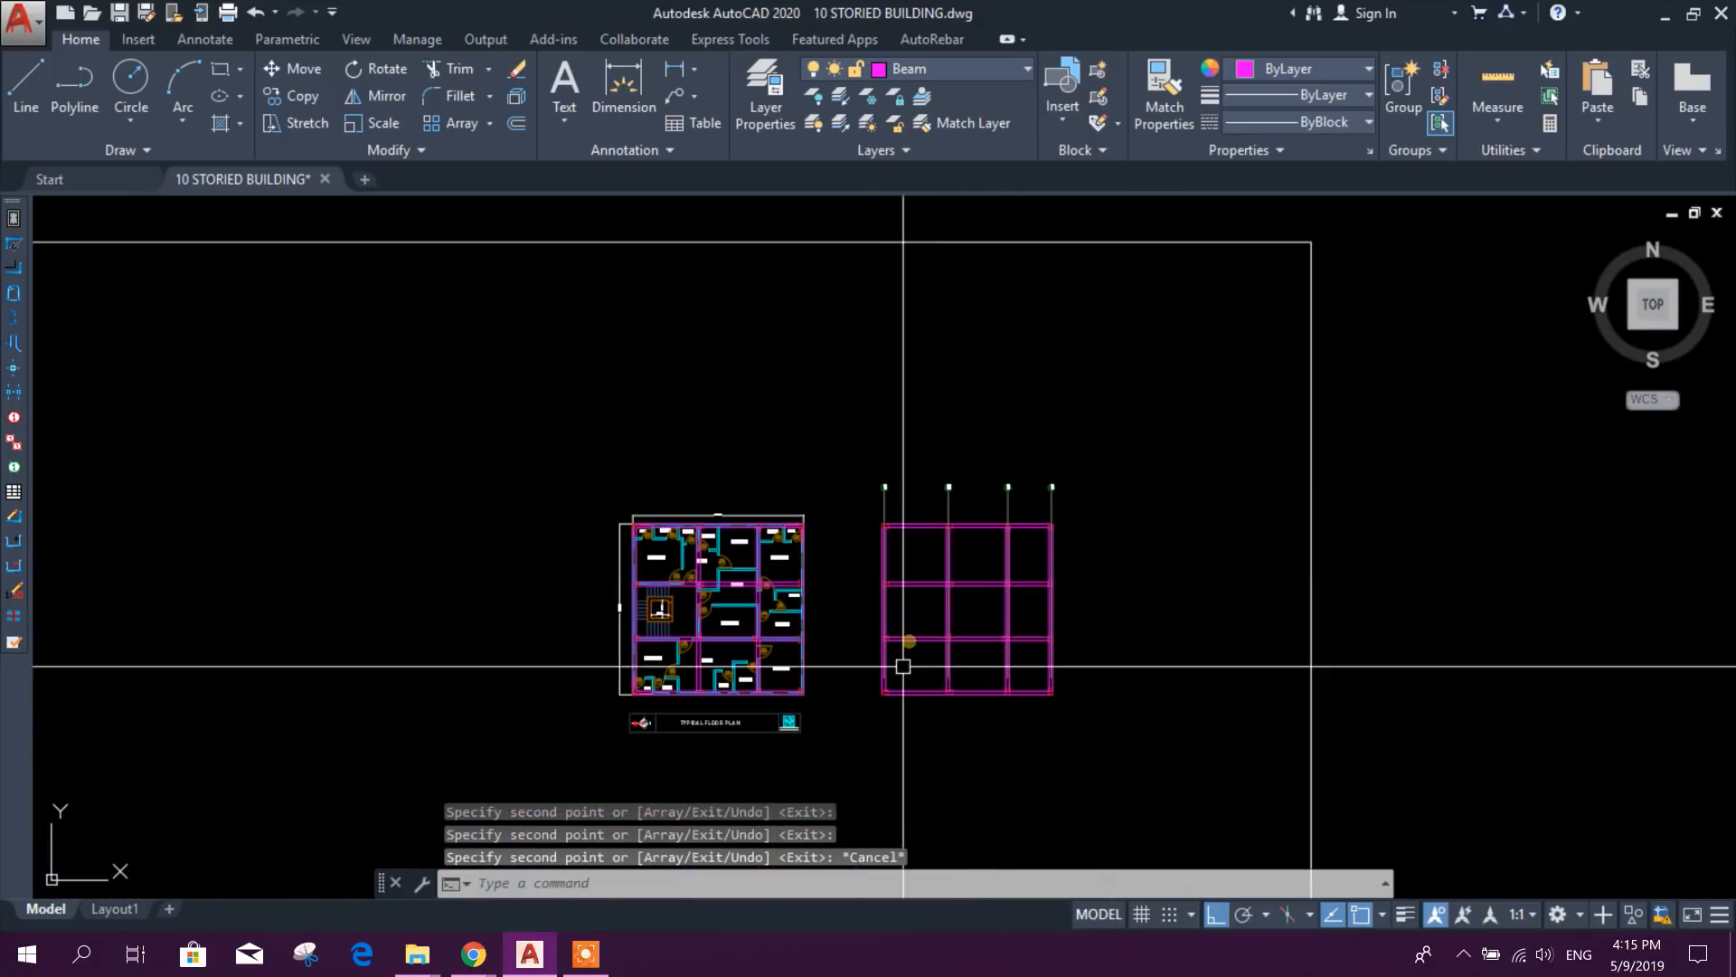
scroll(down, 3)
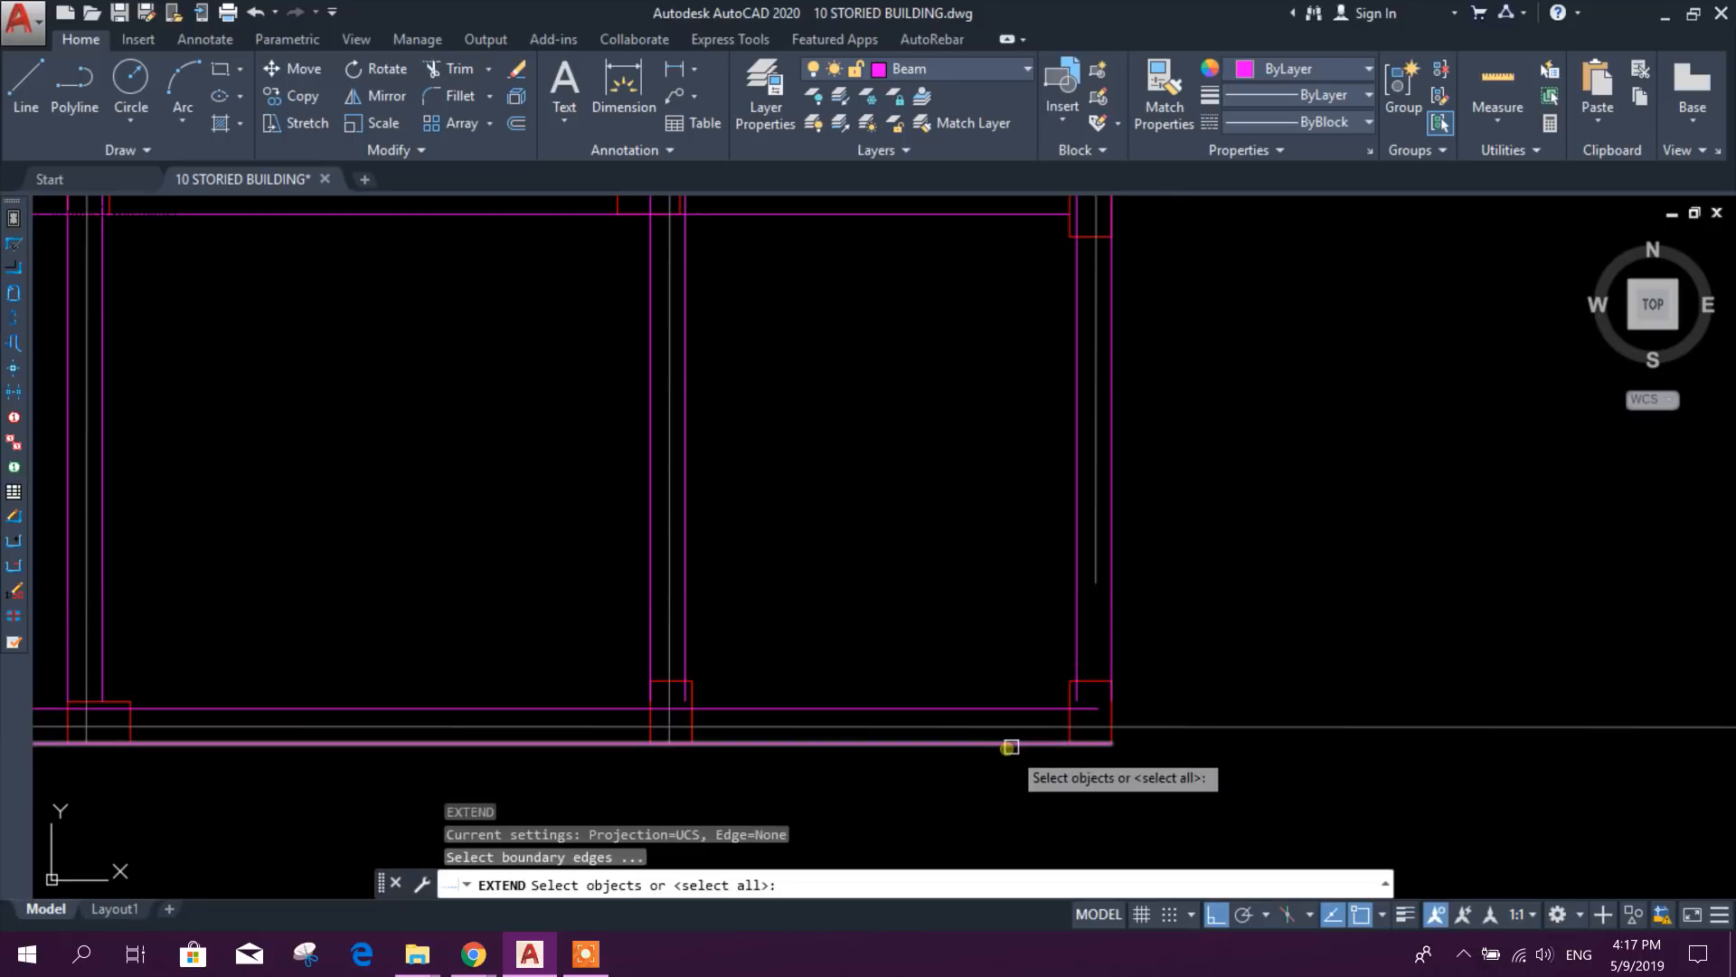
- Pick the copied grid's bottom beam line as the EXTEND boundary edge
click(1008, 745)
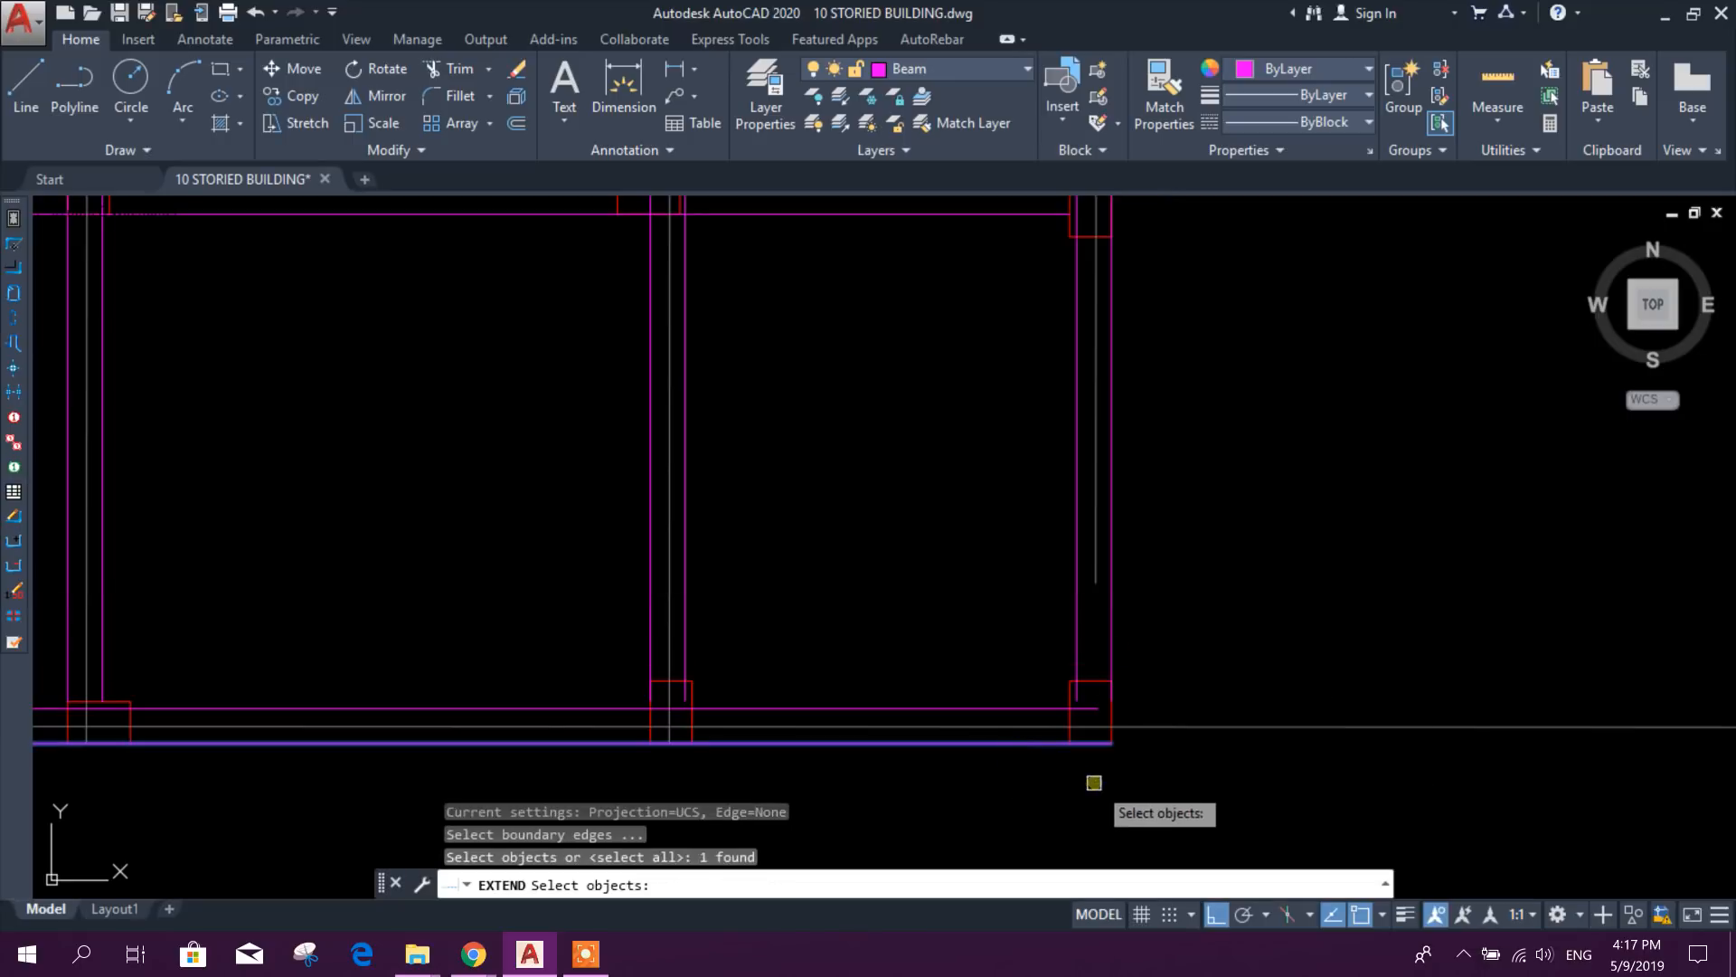
mouse_move(941, 504)
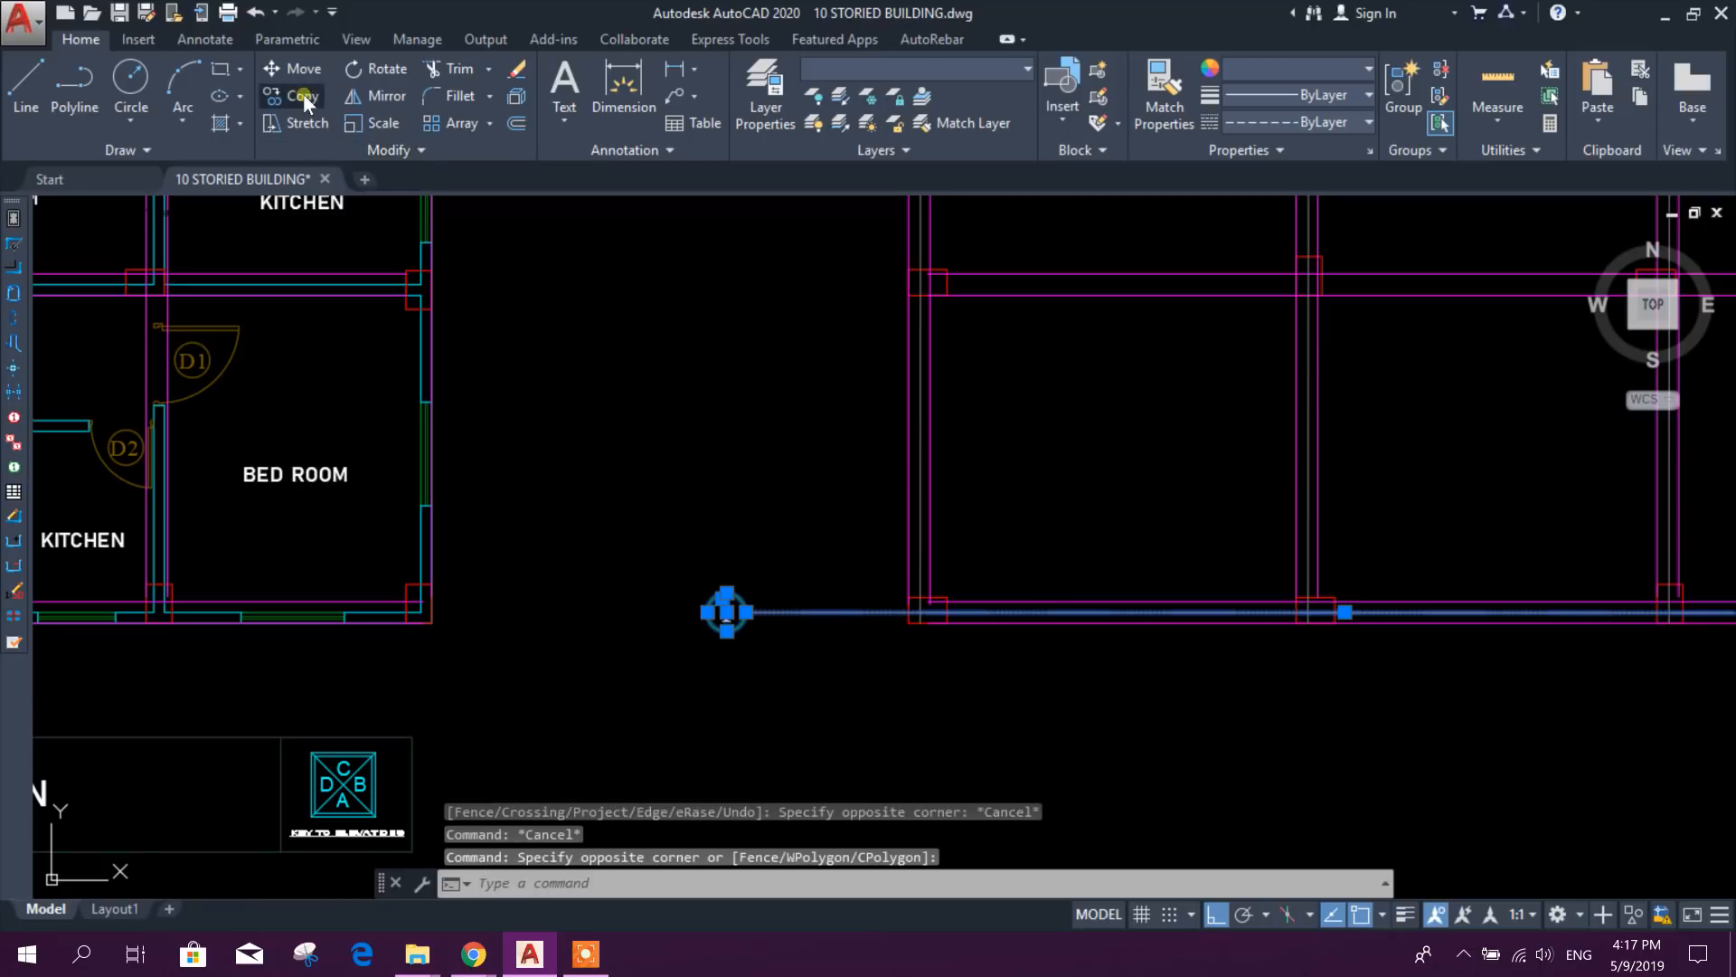
- Copy the selected grid line and its bubble onto the column lines
click(301, 97)
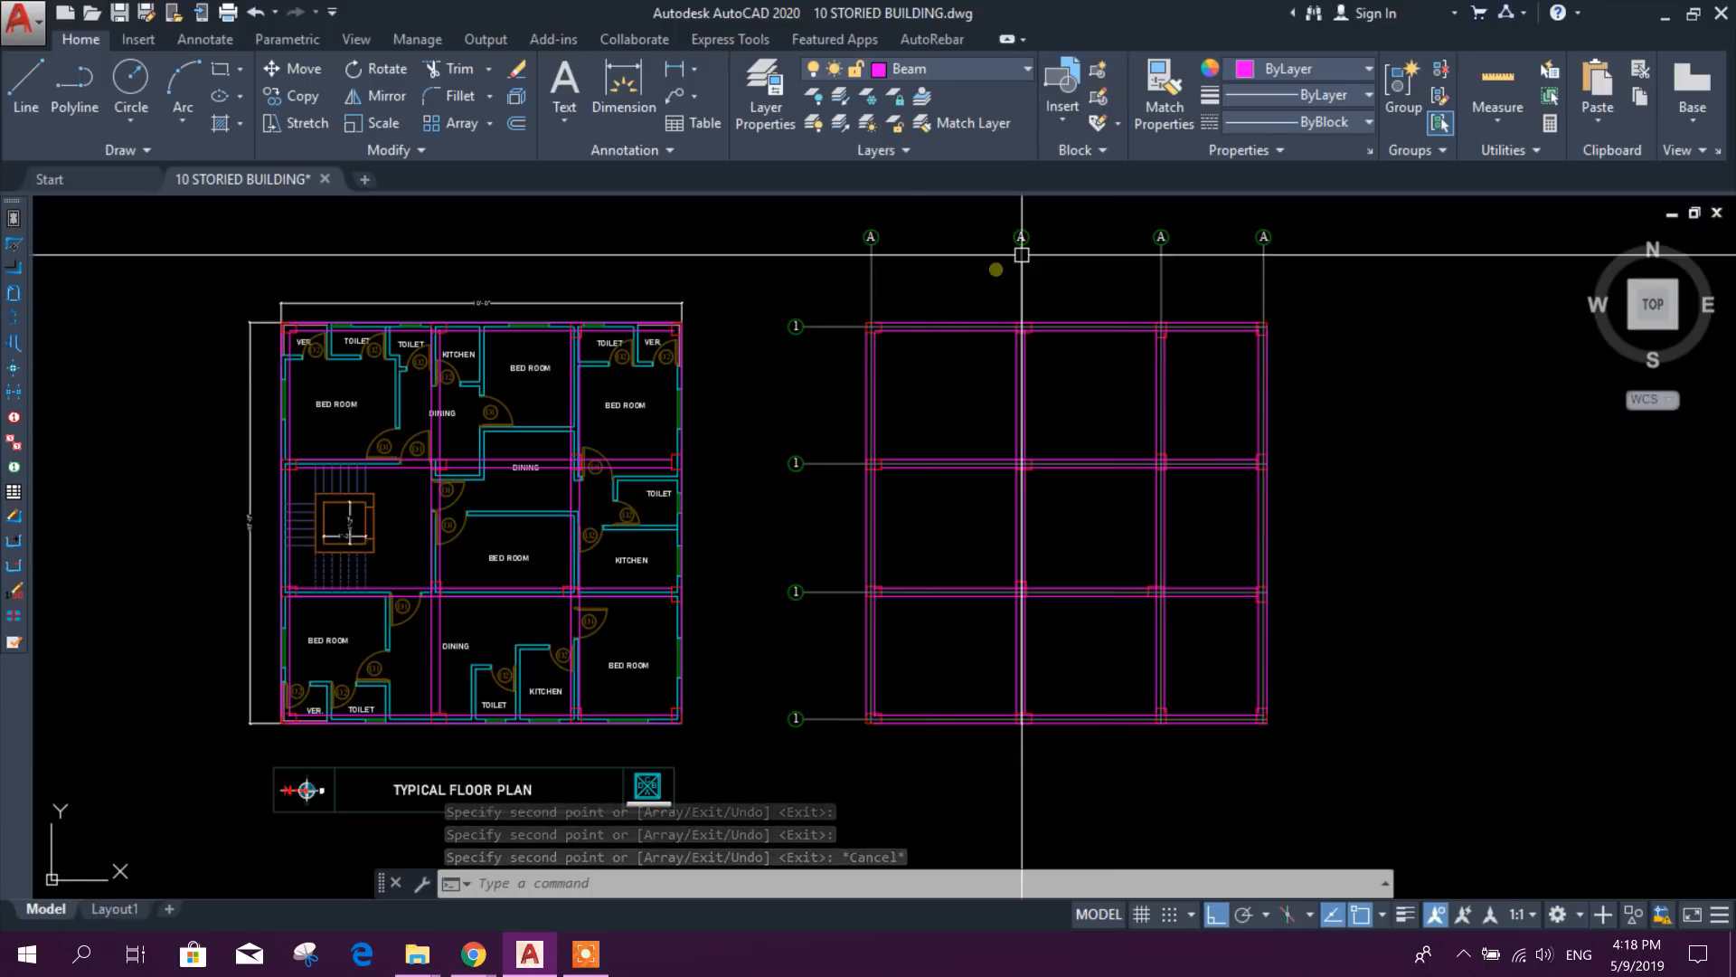
- Change a copied bubble's label to B and renumber the row grid bubbles
double_click(970, 353)
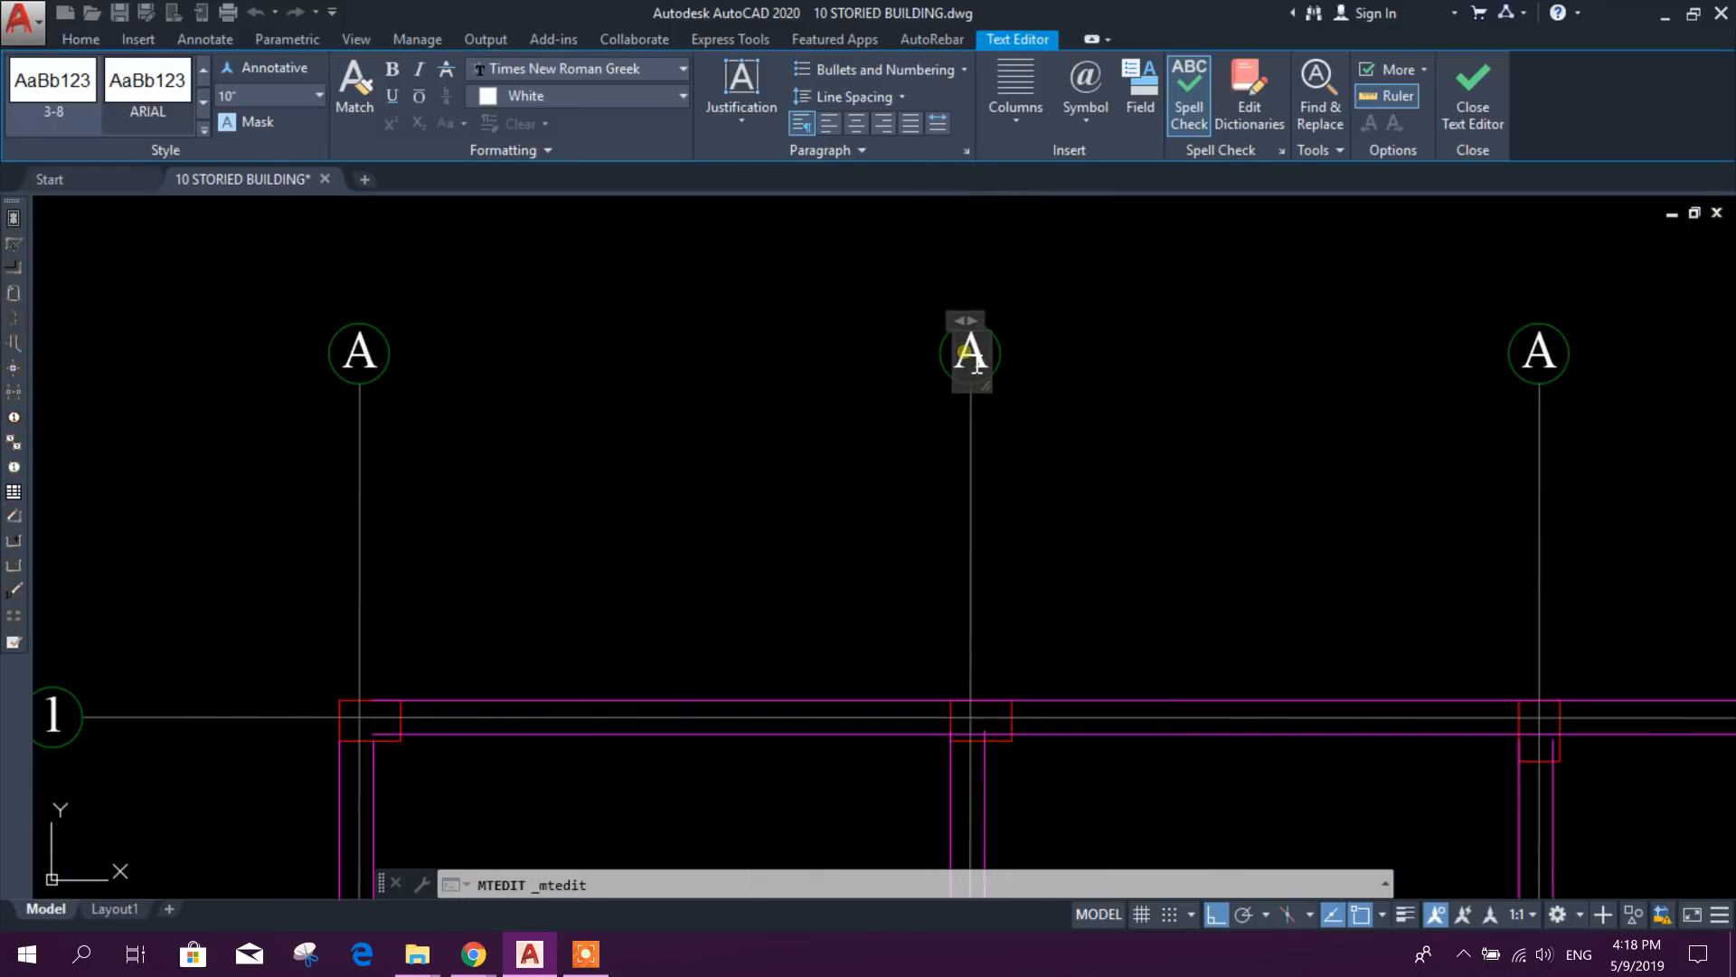
text(B)
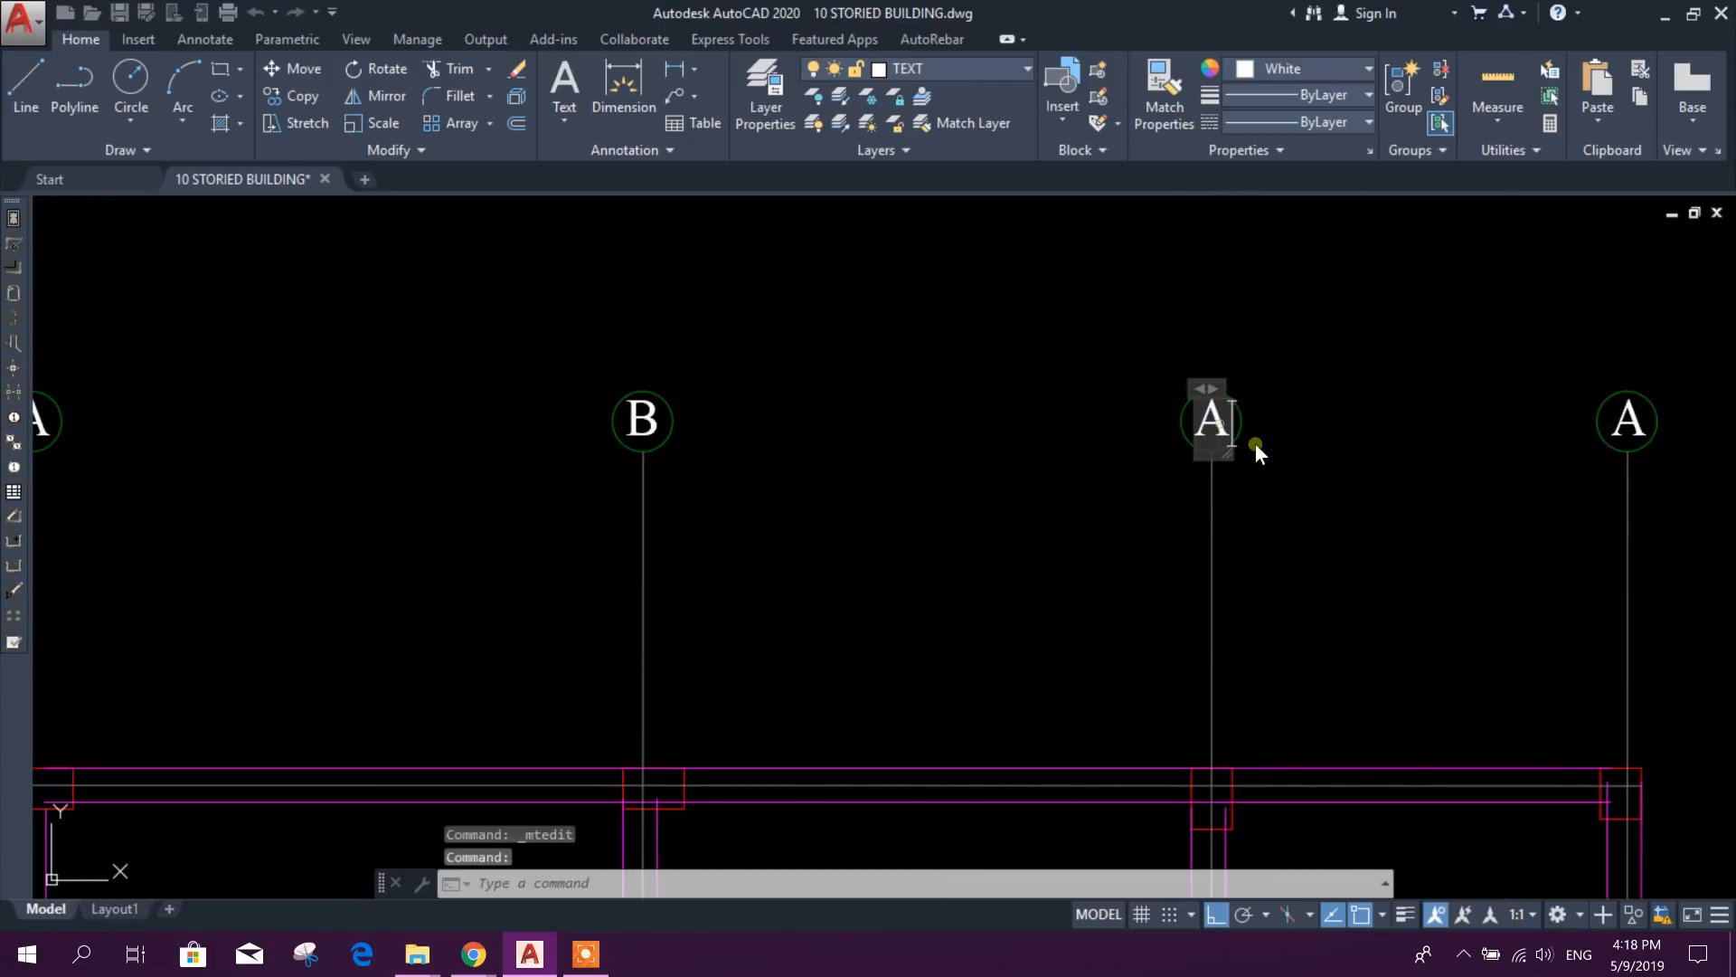
double_click(1214, 420)
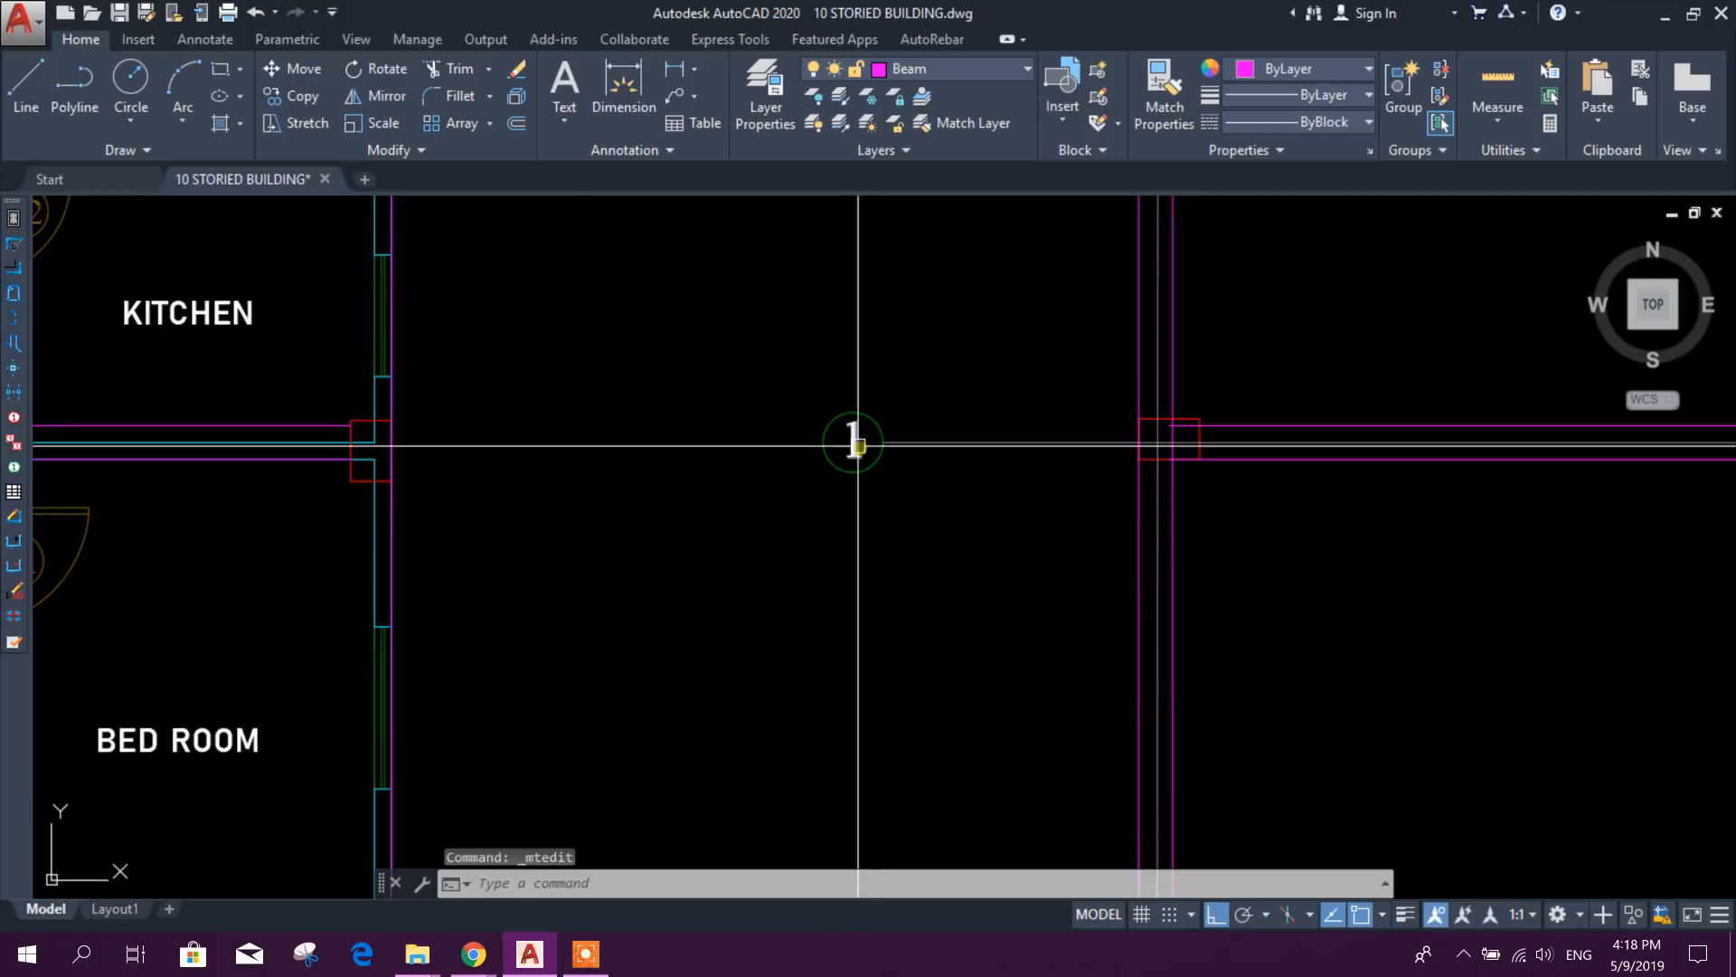
scroll(down, 3)
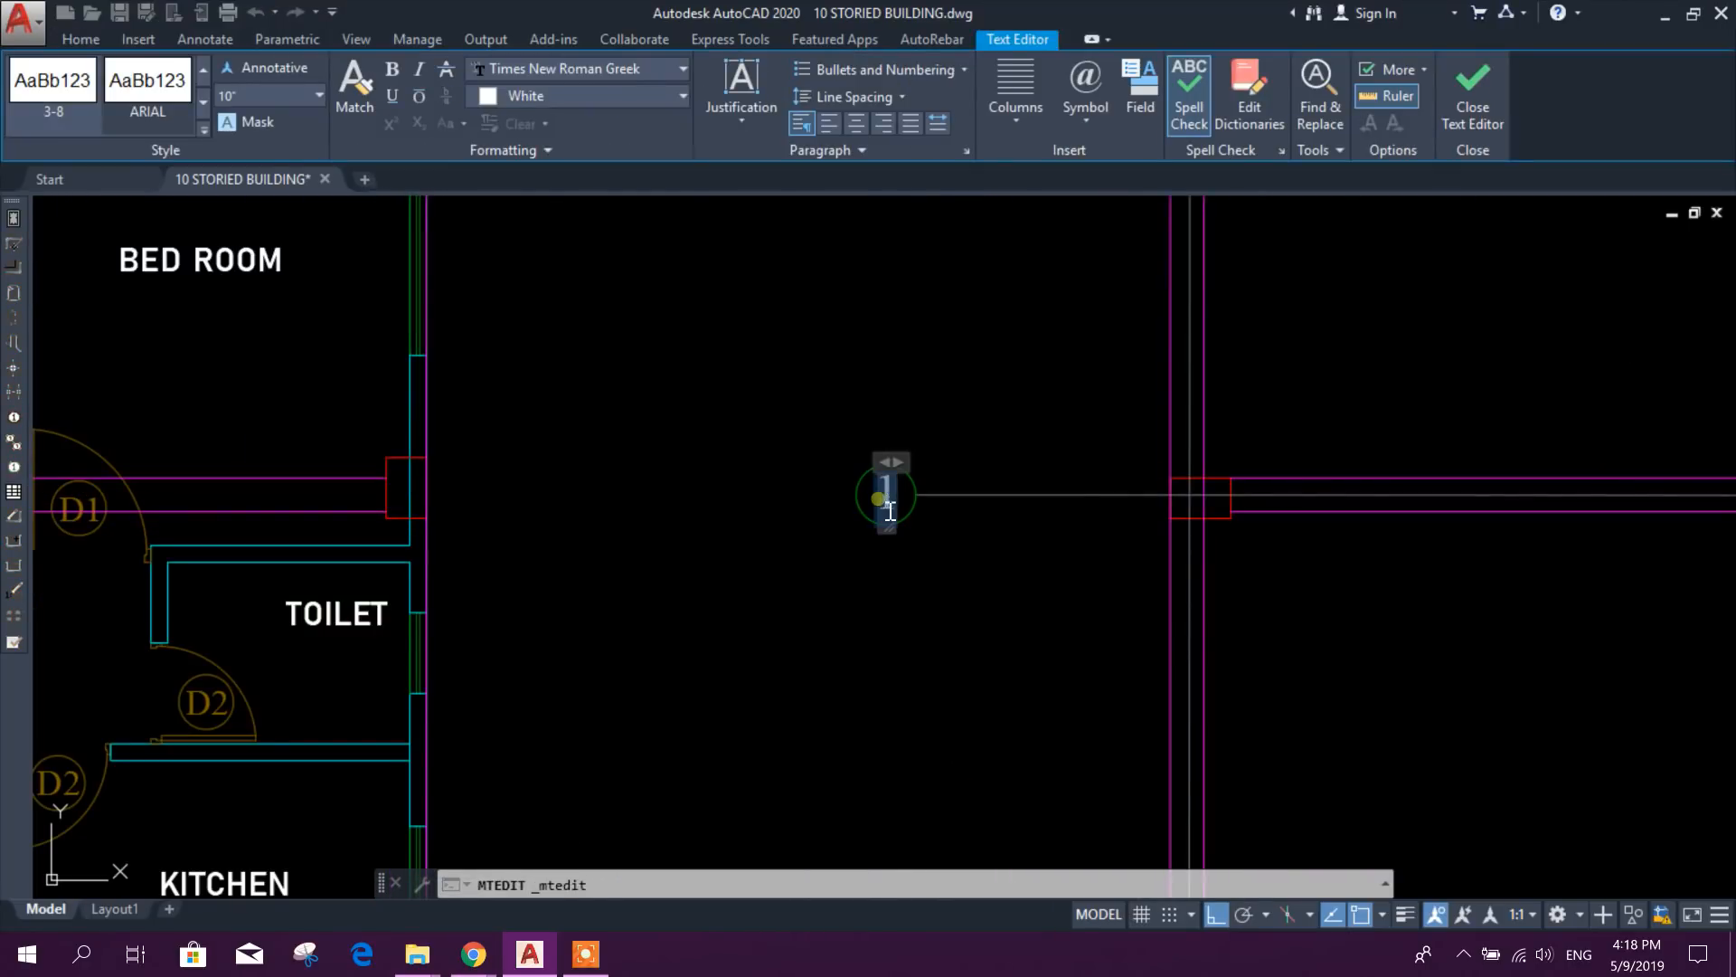
click(1471, 94)
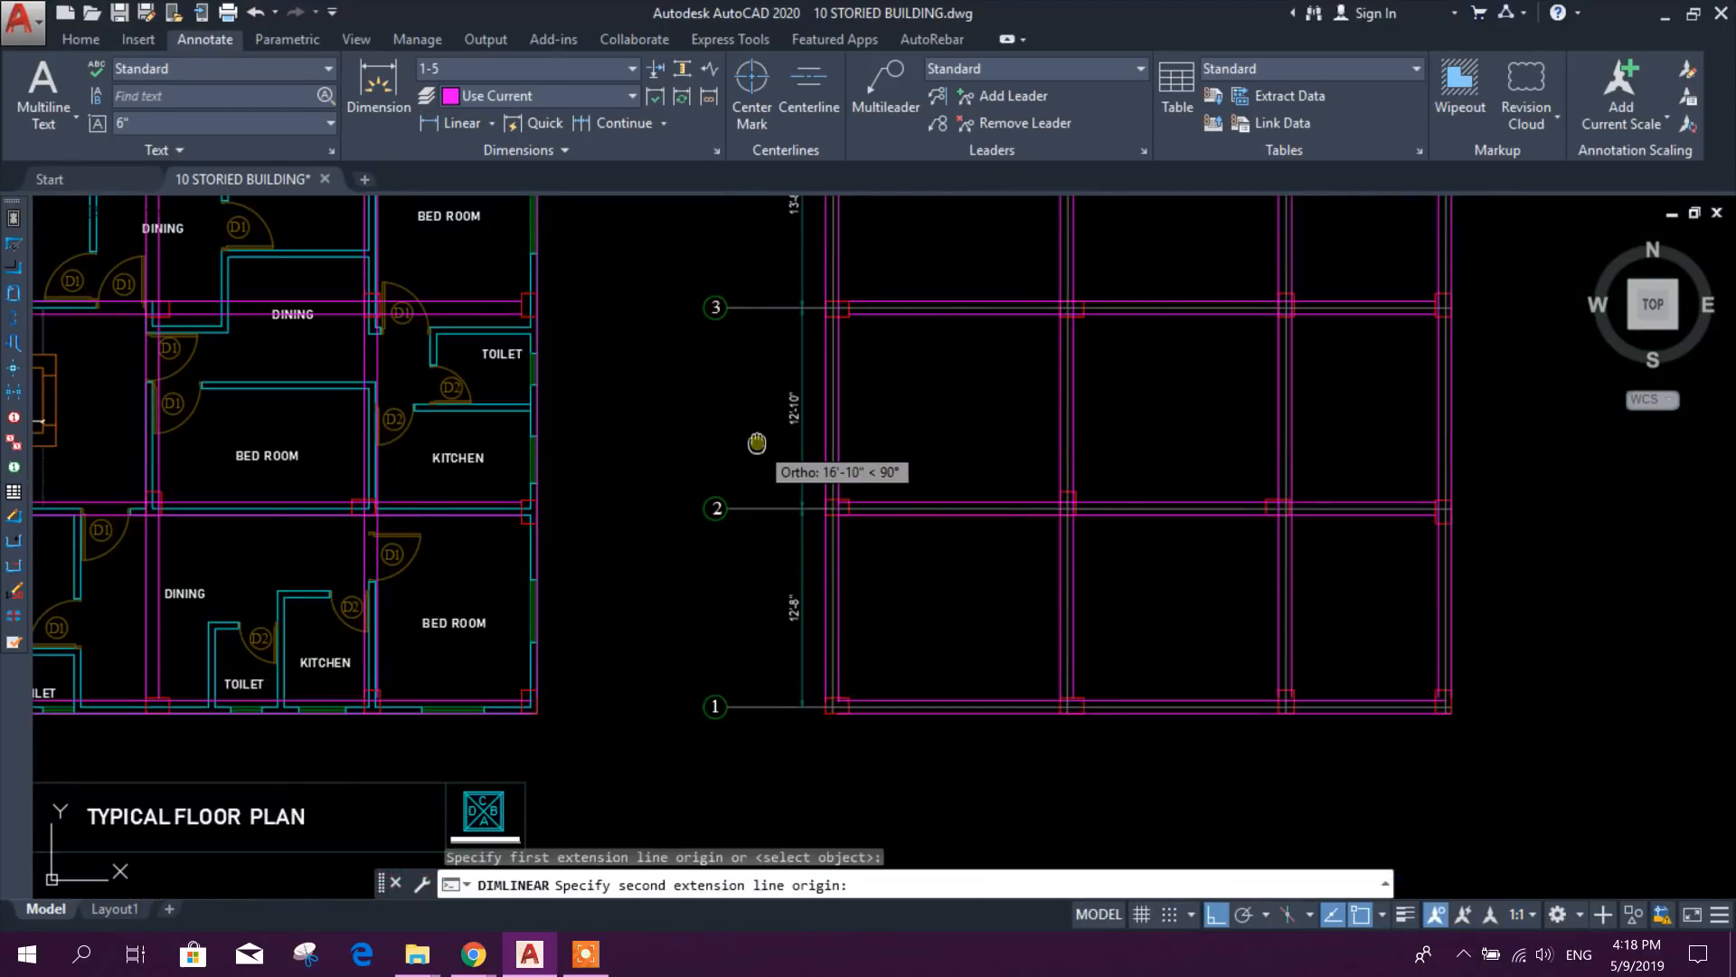
- Add linear dimensions between row grid lines, such as 12'-10" and 12'-8"
click(764, 332)
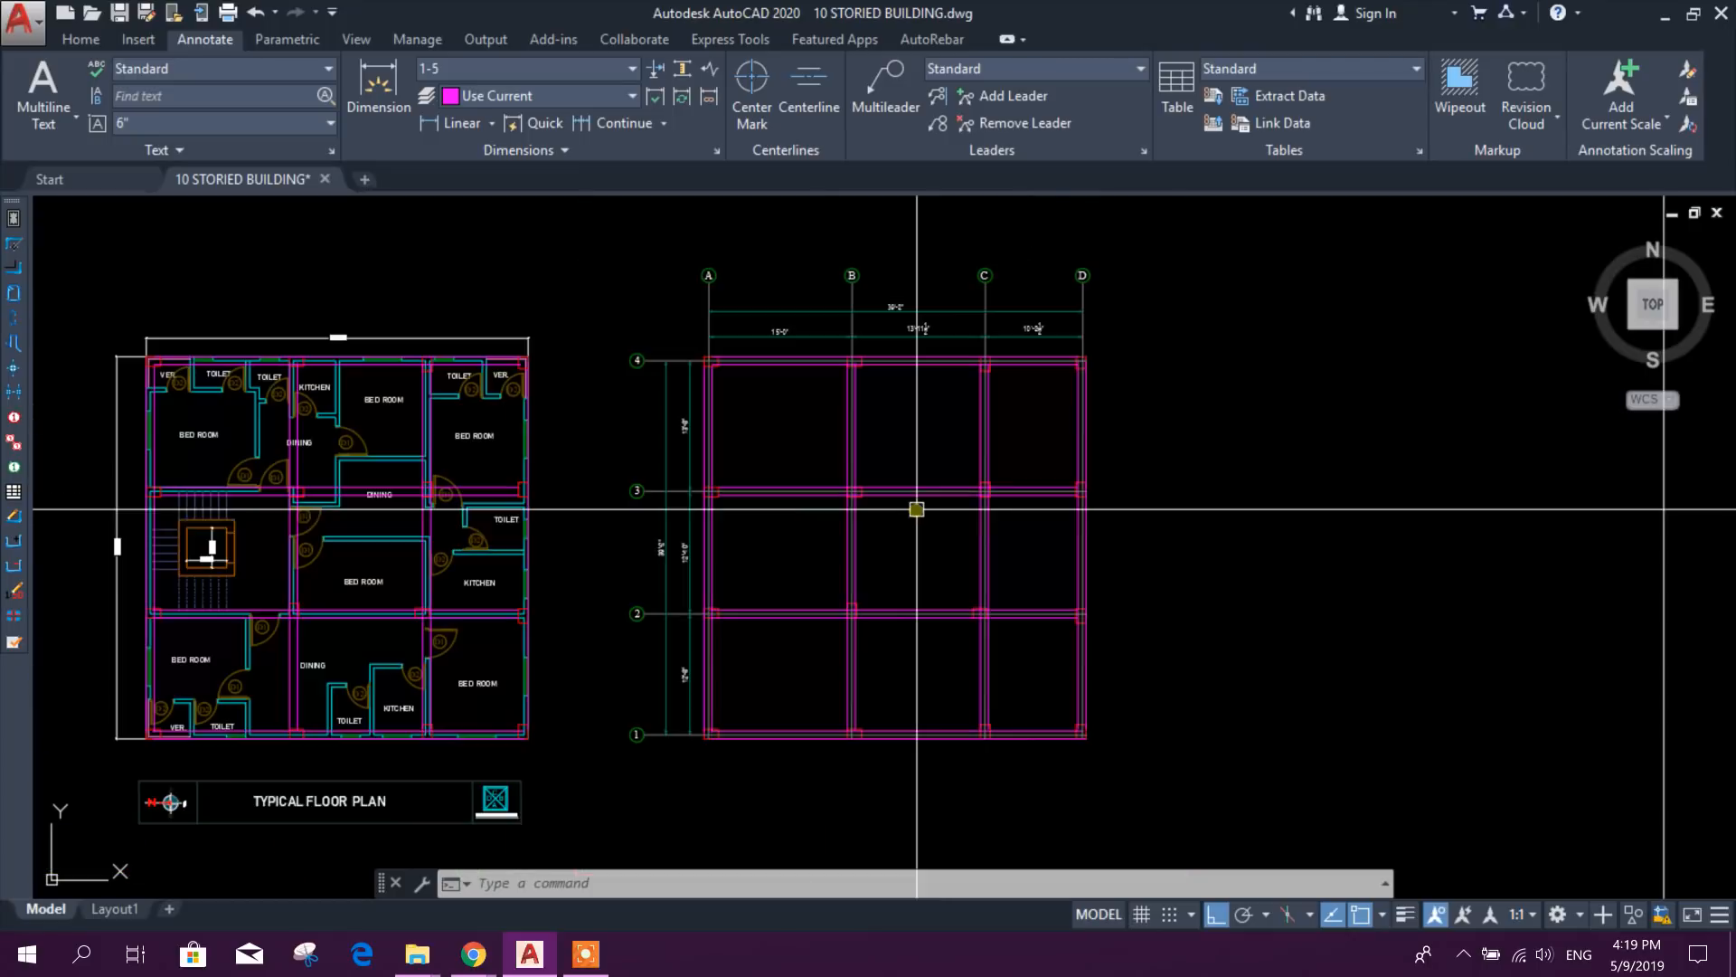
- Copy the dimensioned framing grid horizontally with Ortho on toward the ground floor plan
scroll(down, 3)
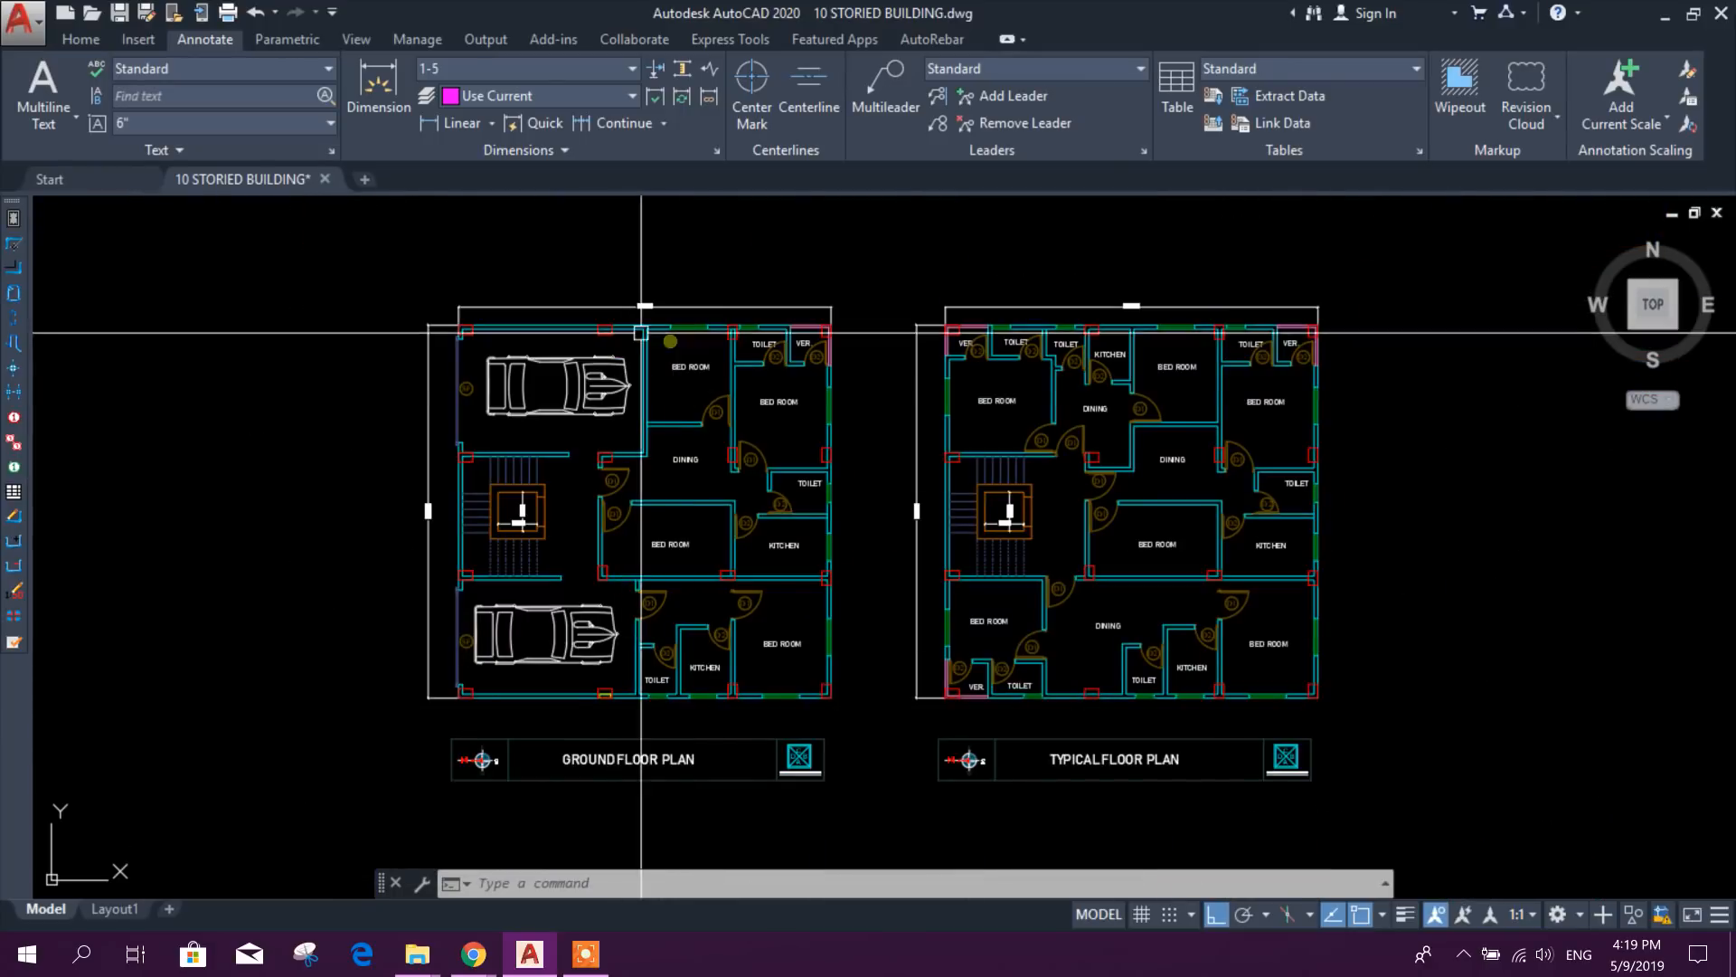
scroll(down, 3)
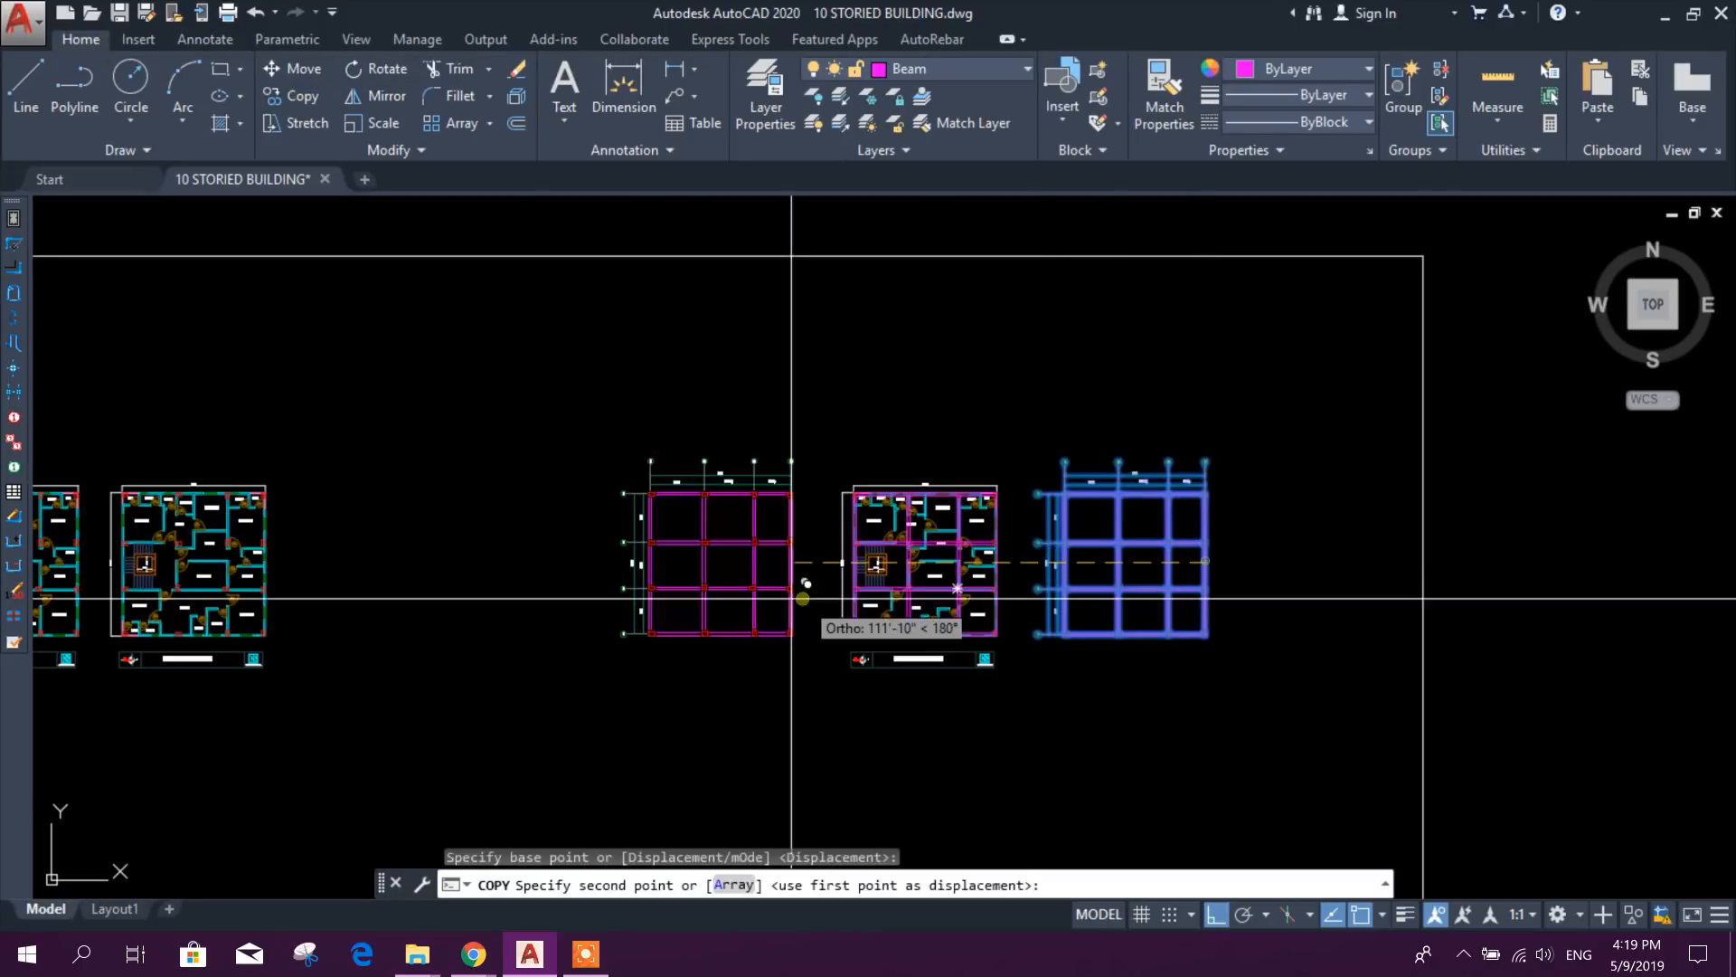
- Stretch the grid lines to new spacings, giving an overall width of 39'-2"
scroll(down, 3)
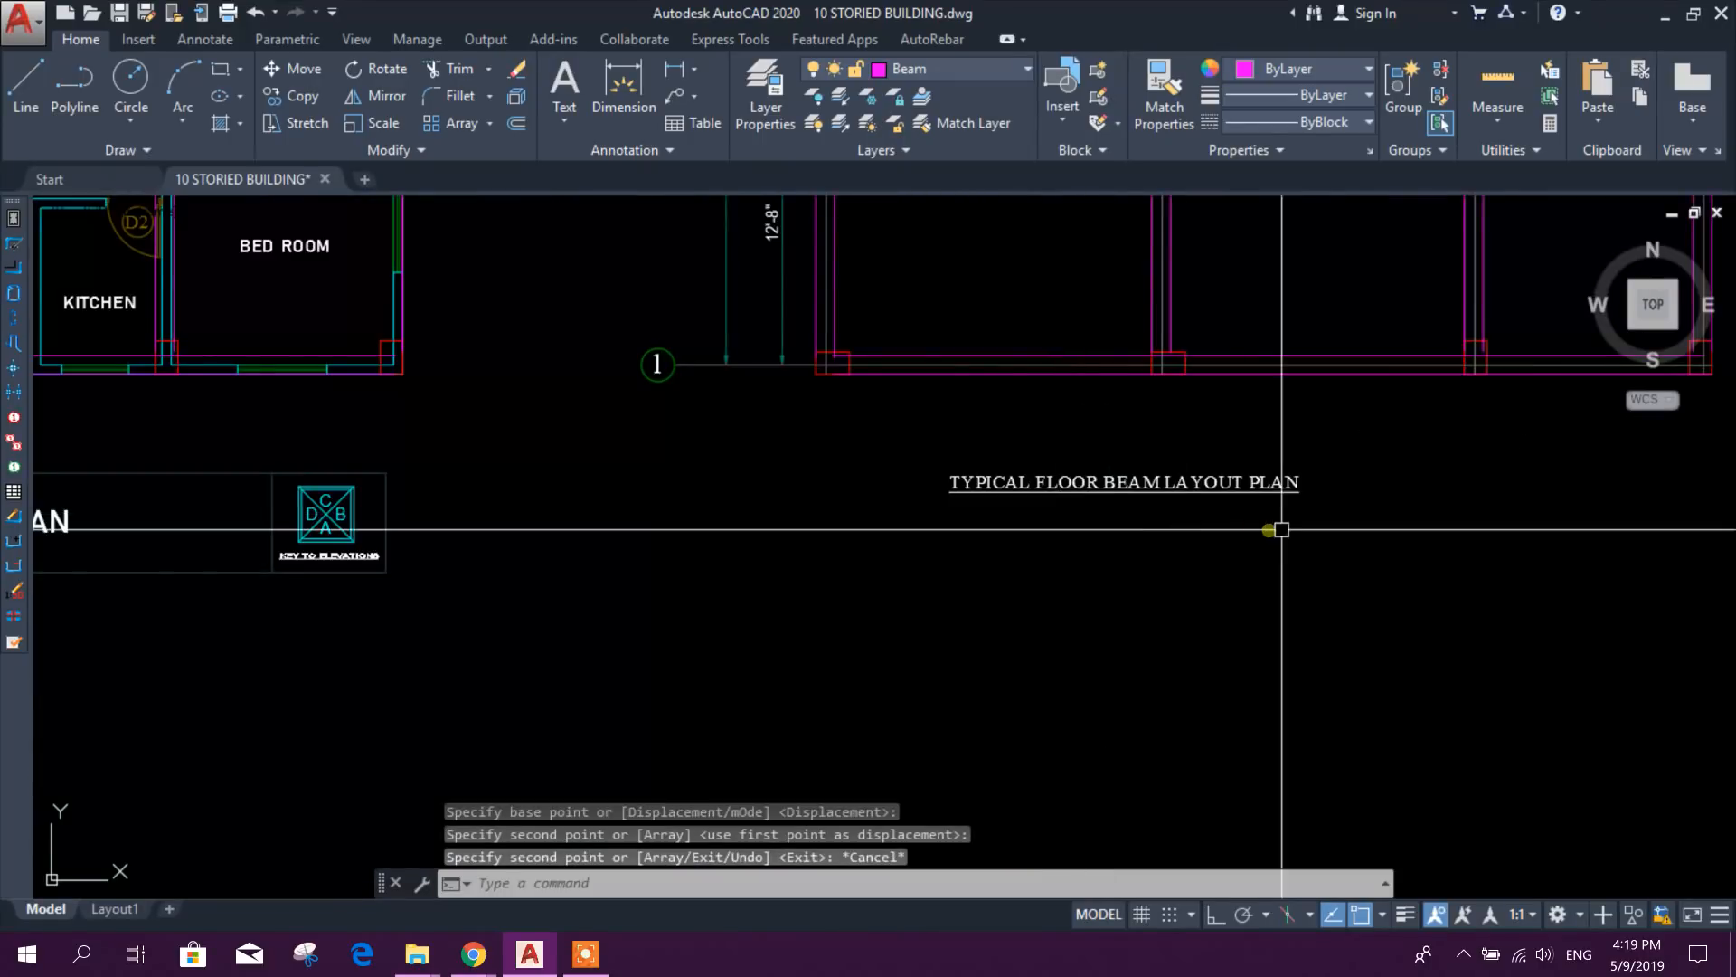
drag(1266, 529, 924, 557)
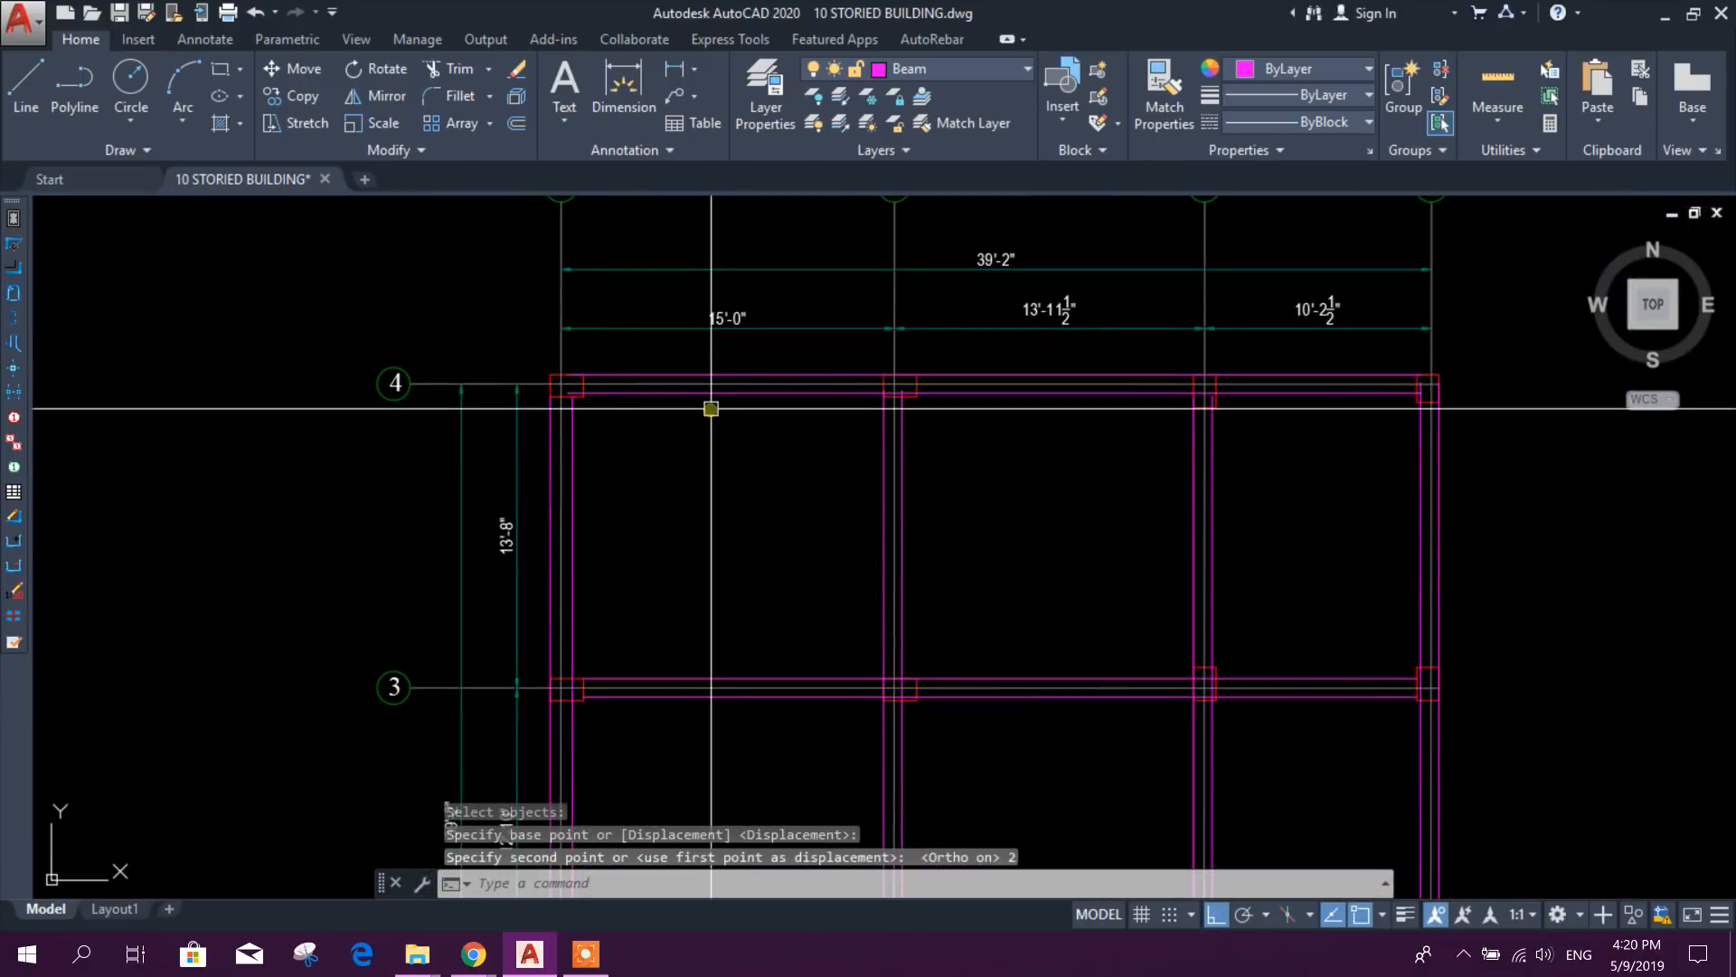
- Move the beam lines onto the column positions from a picked base point
text(2)
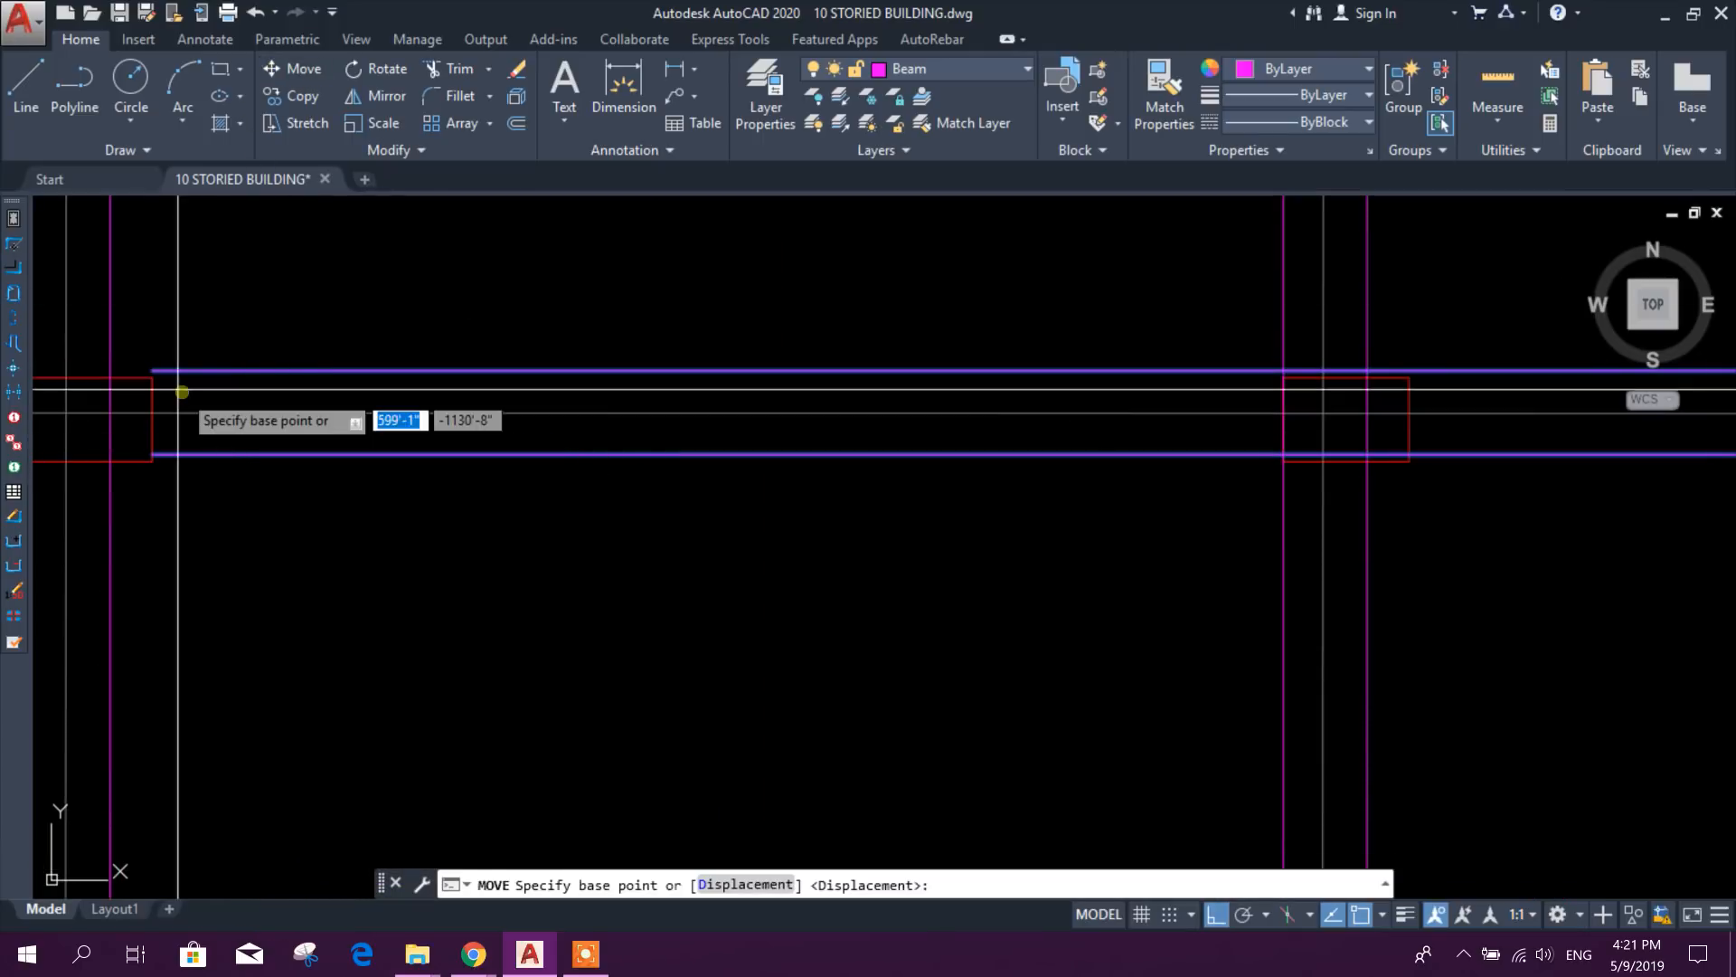
click(304, 452)
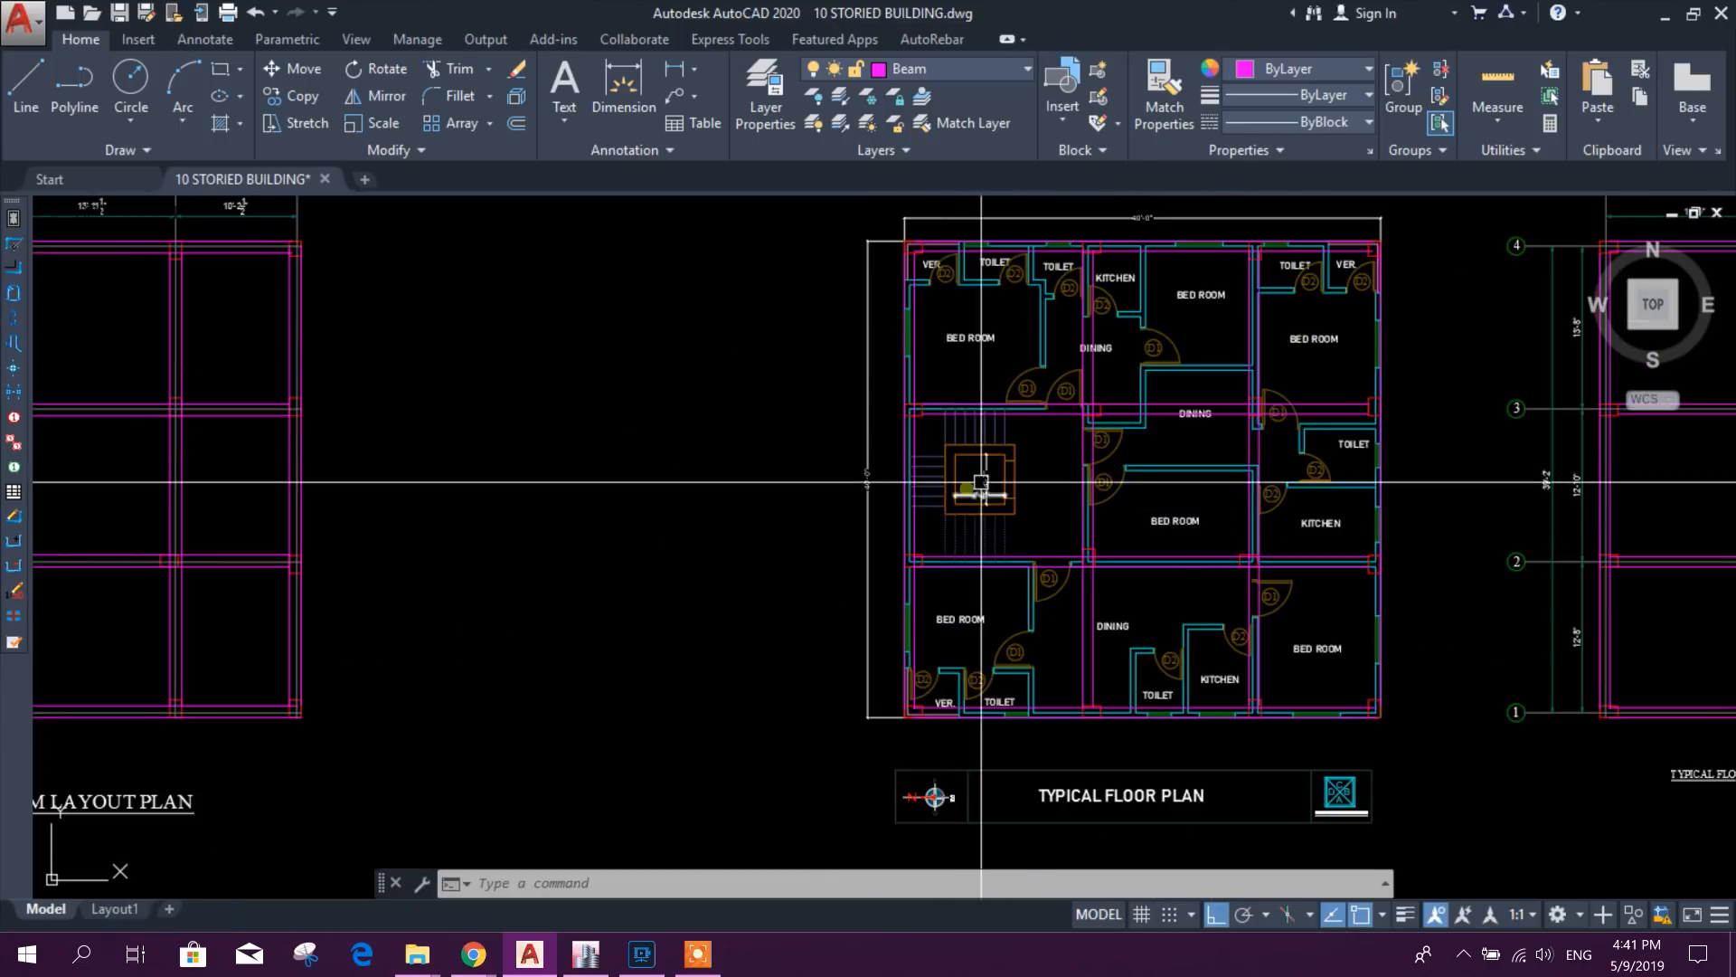
- Scroll the drawing to bring the lift core and beam layout into view
scroll(down, 3)
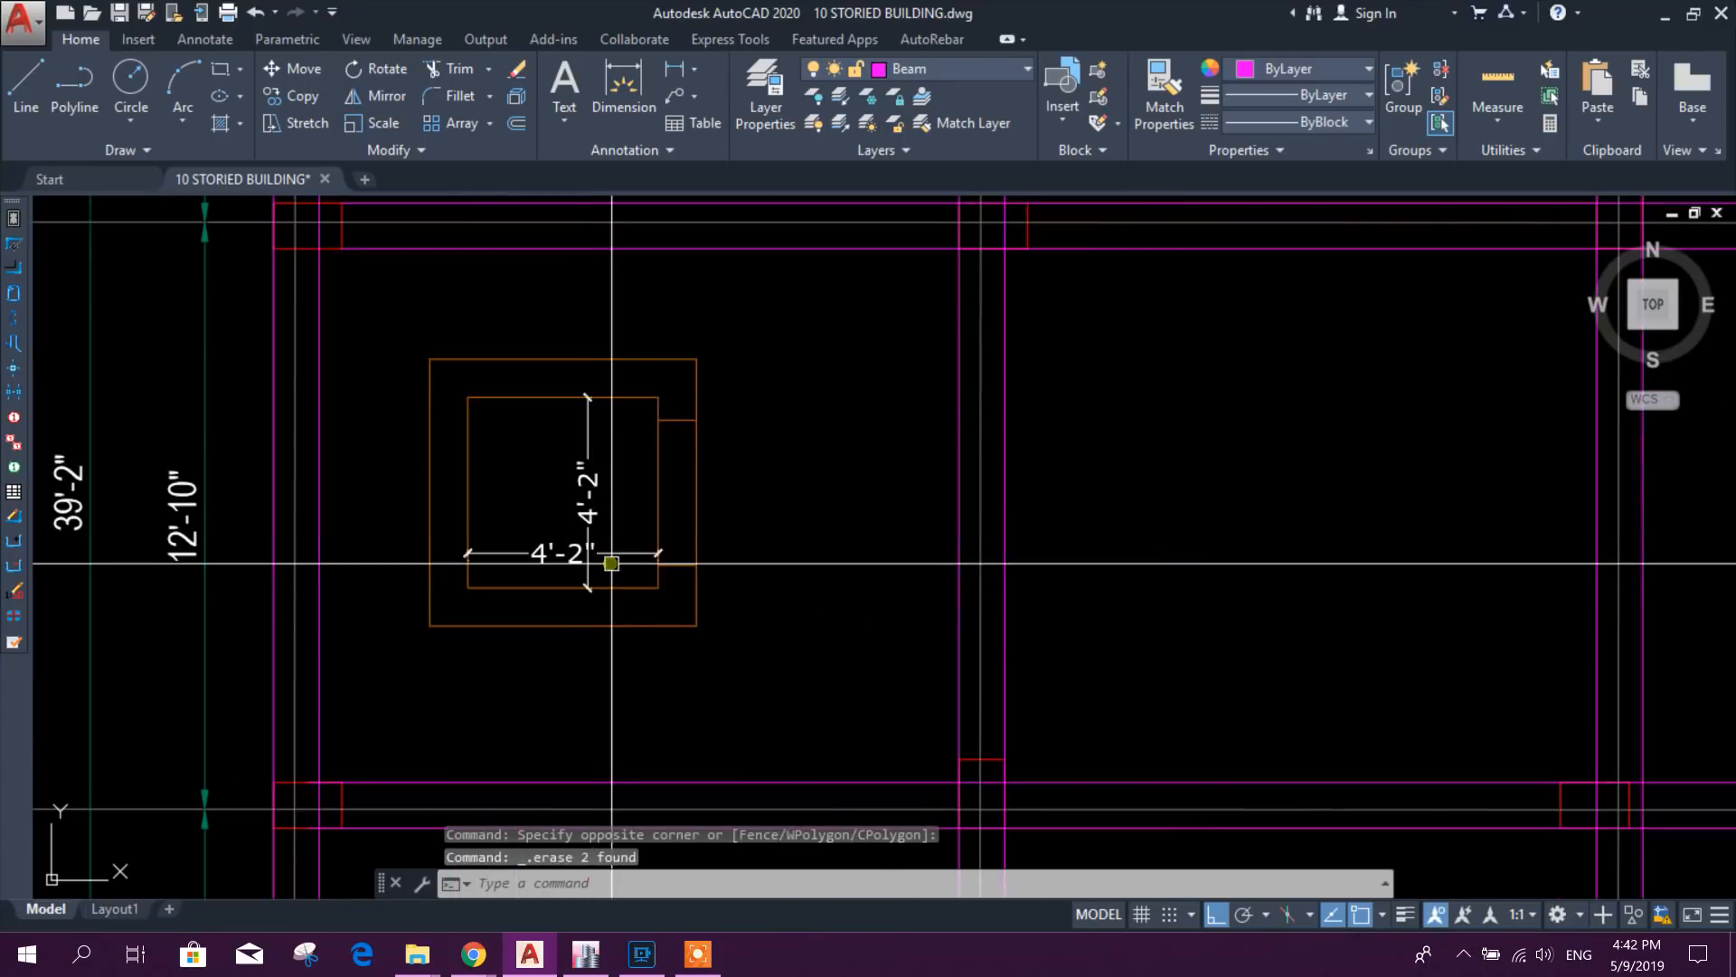
scroll(down, 3)
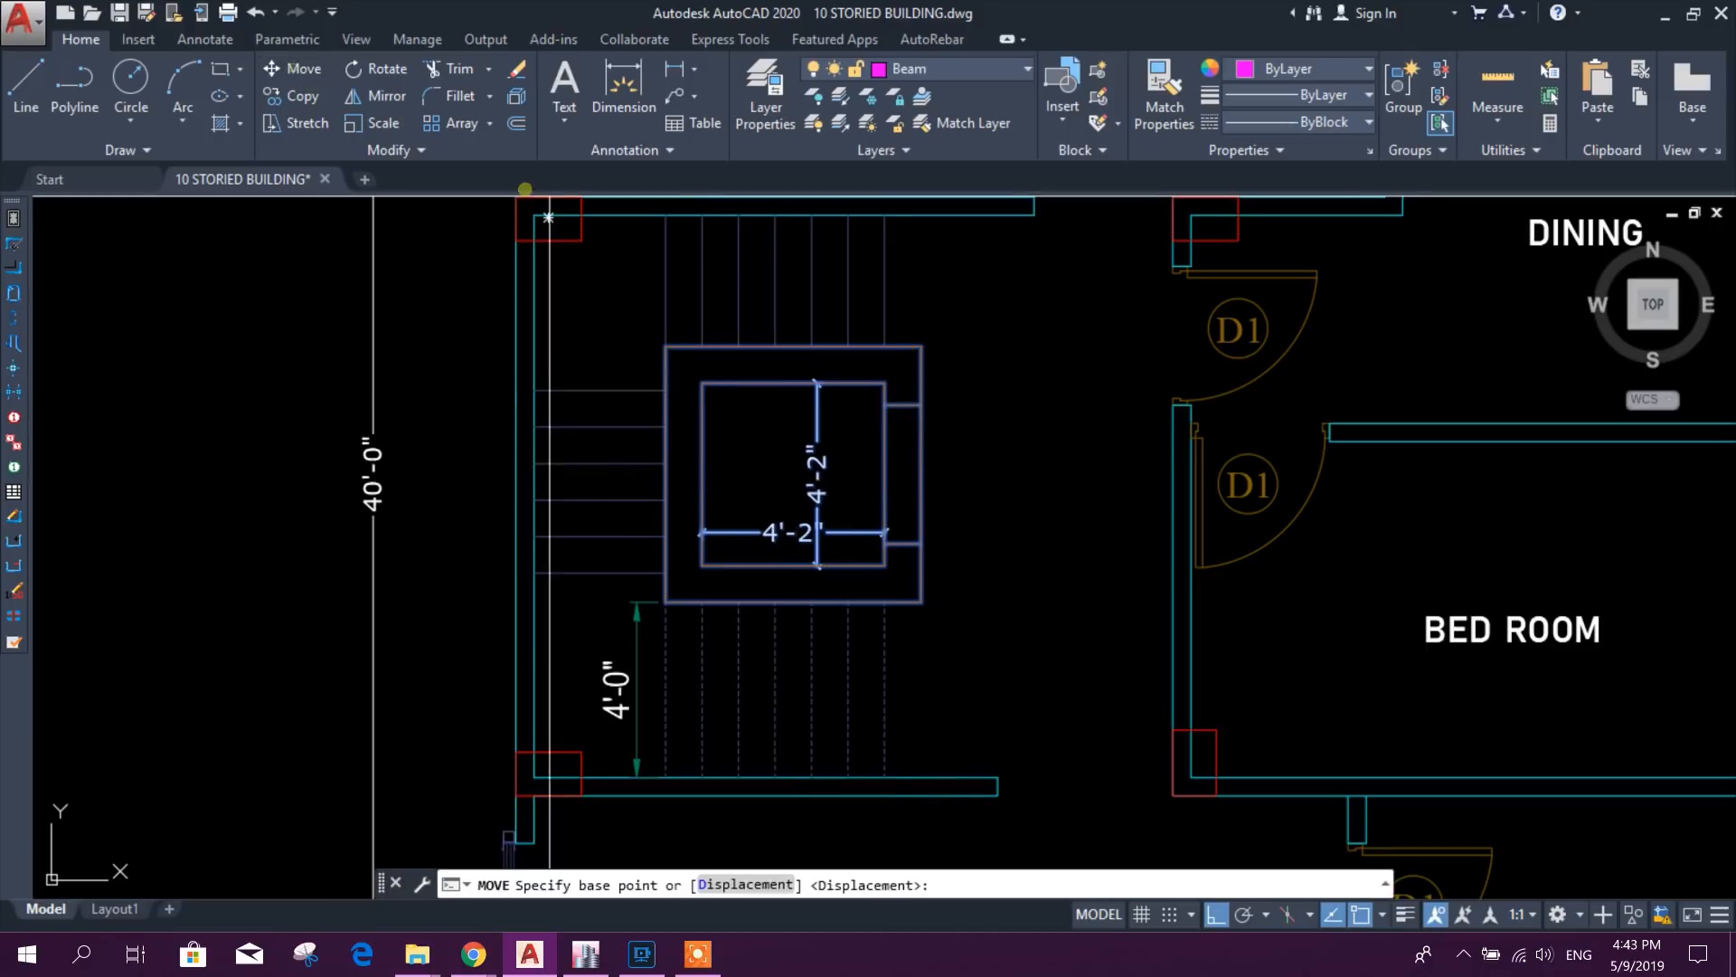
- Move the lift core outline between grid lines 2 and 3, then enter 10
click(547, 216)
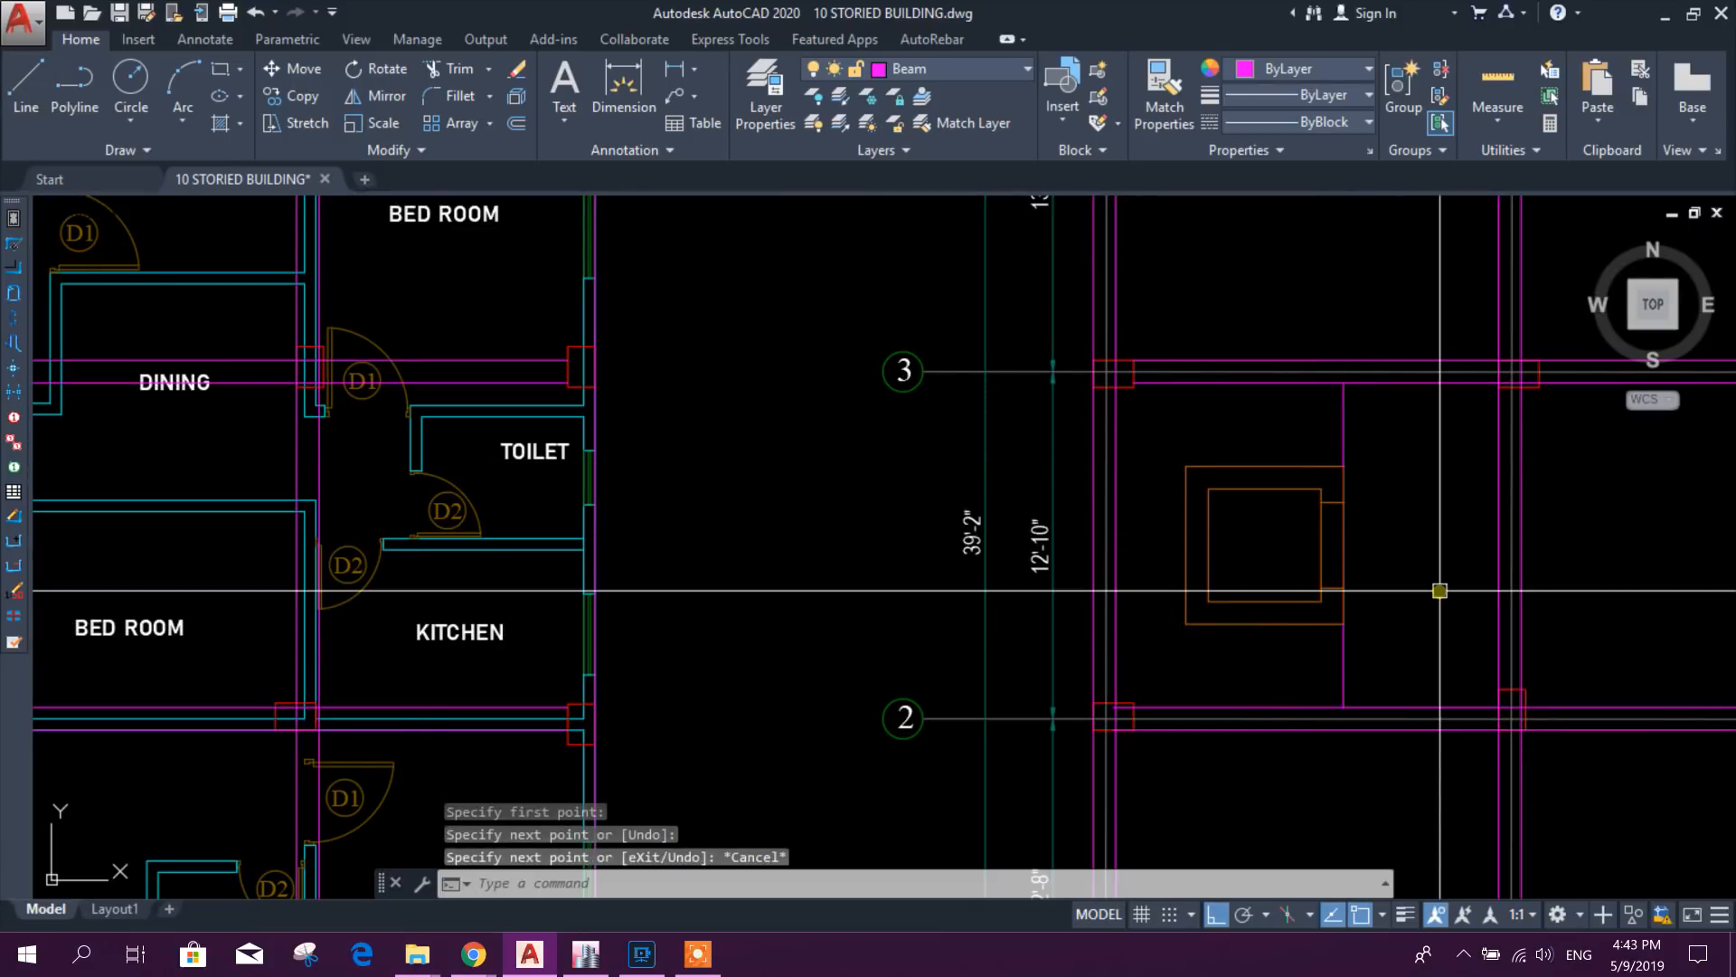
text(10)
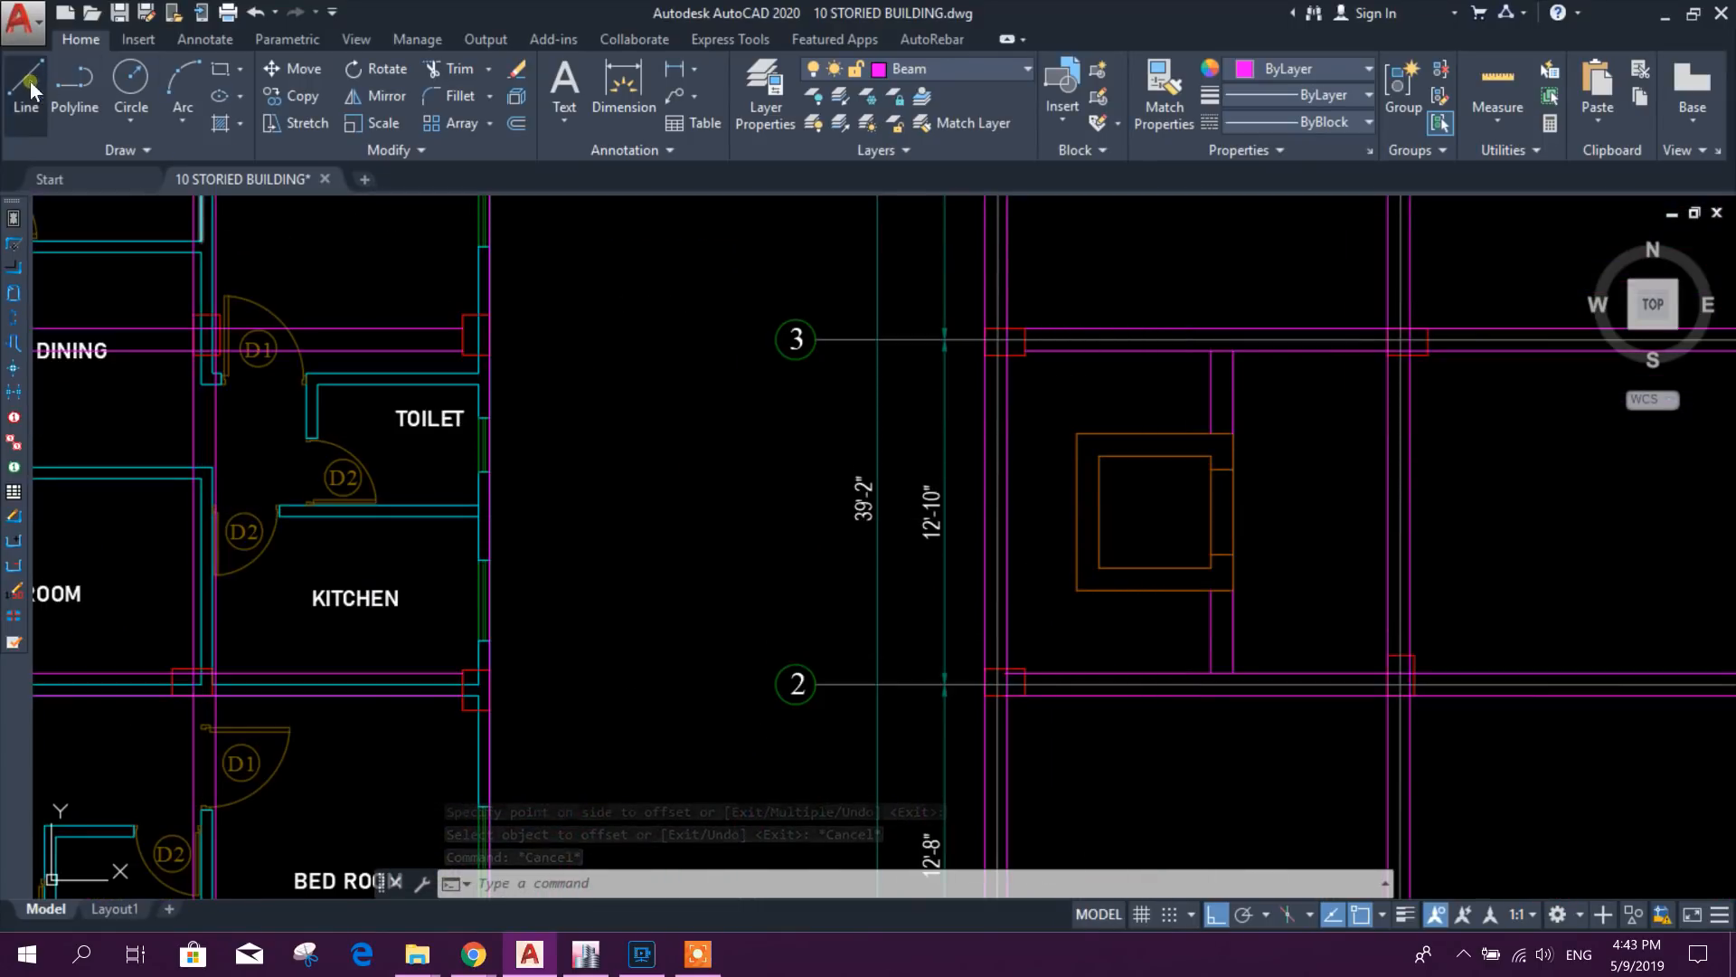
- Draw a beam edge line above the lift core, entering a value of 5
click(25, 86)
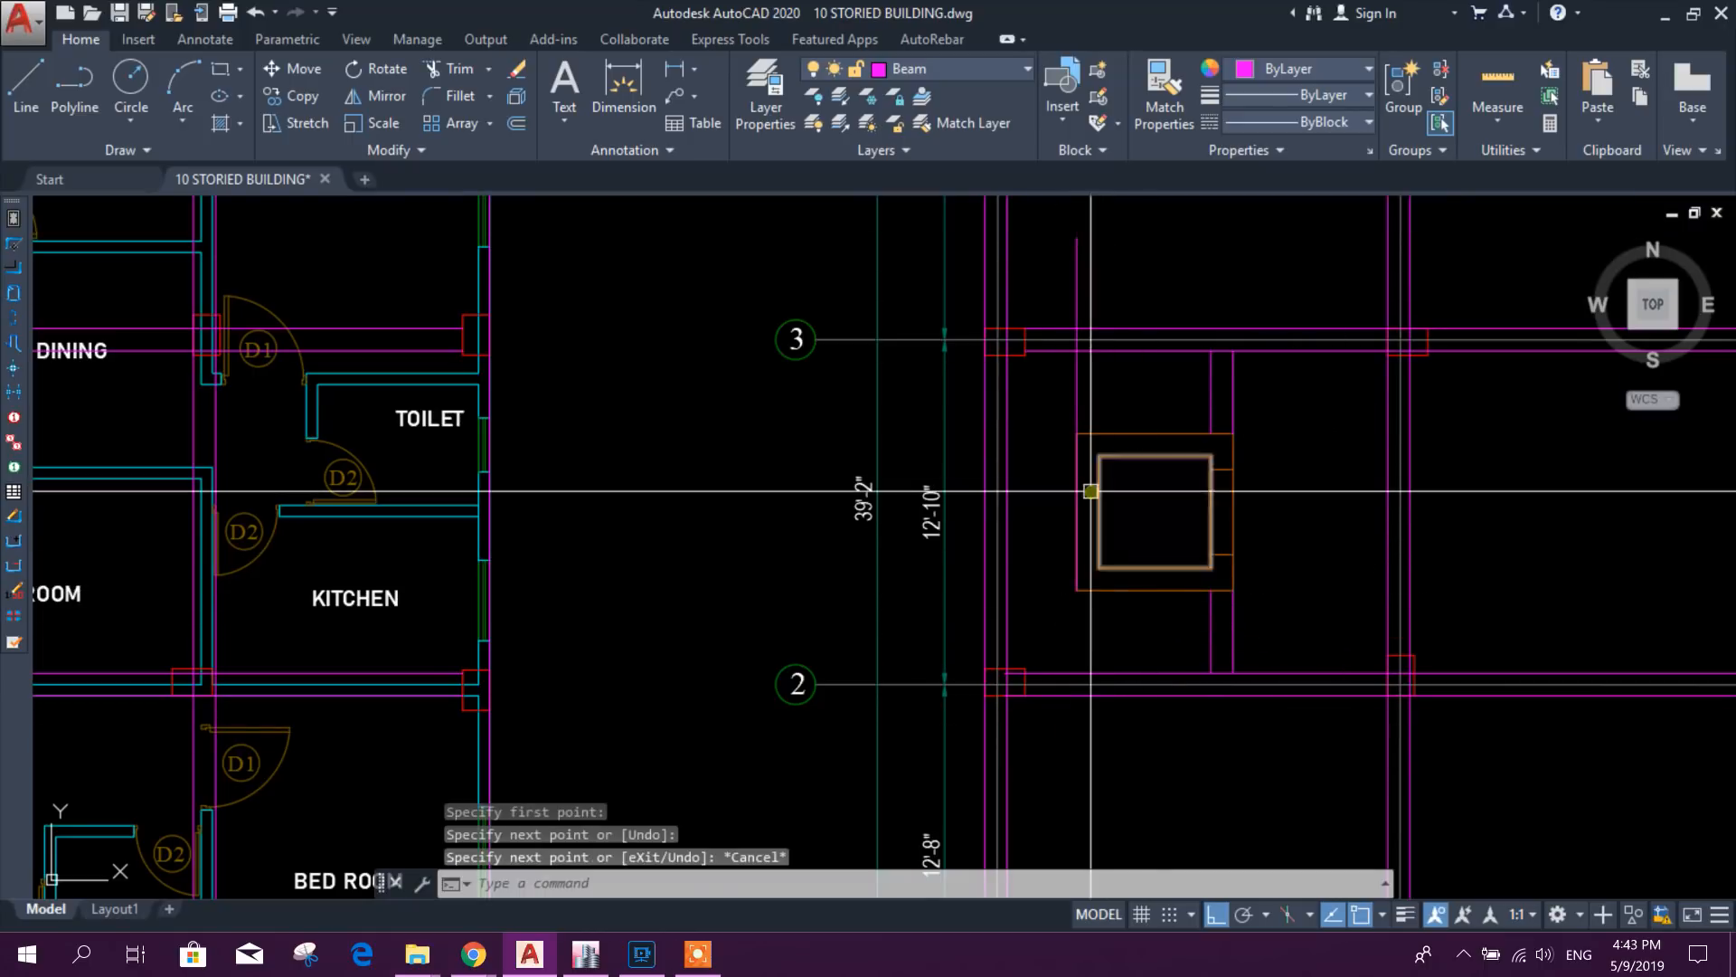
text(5")
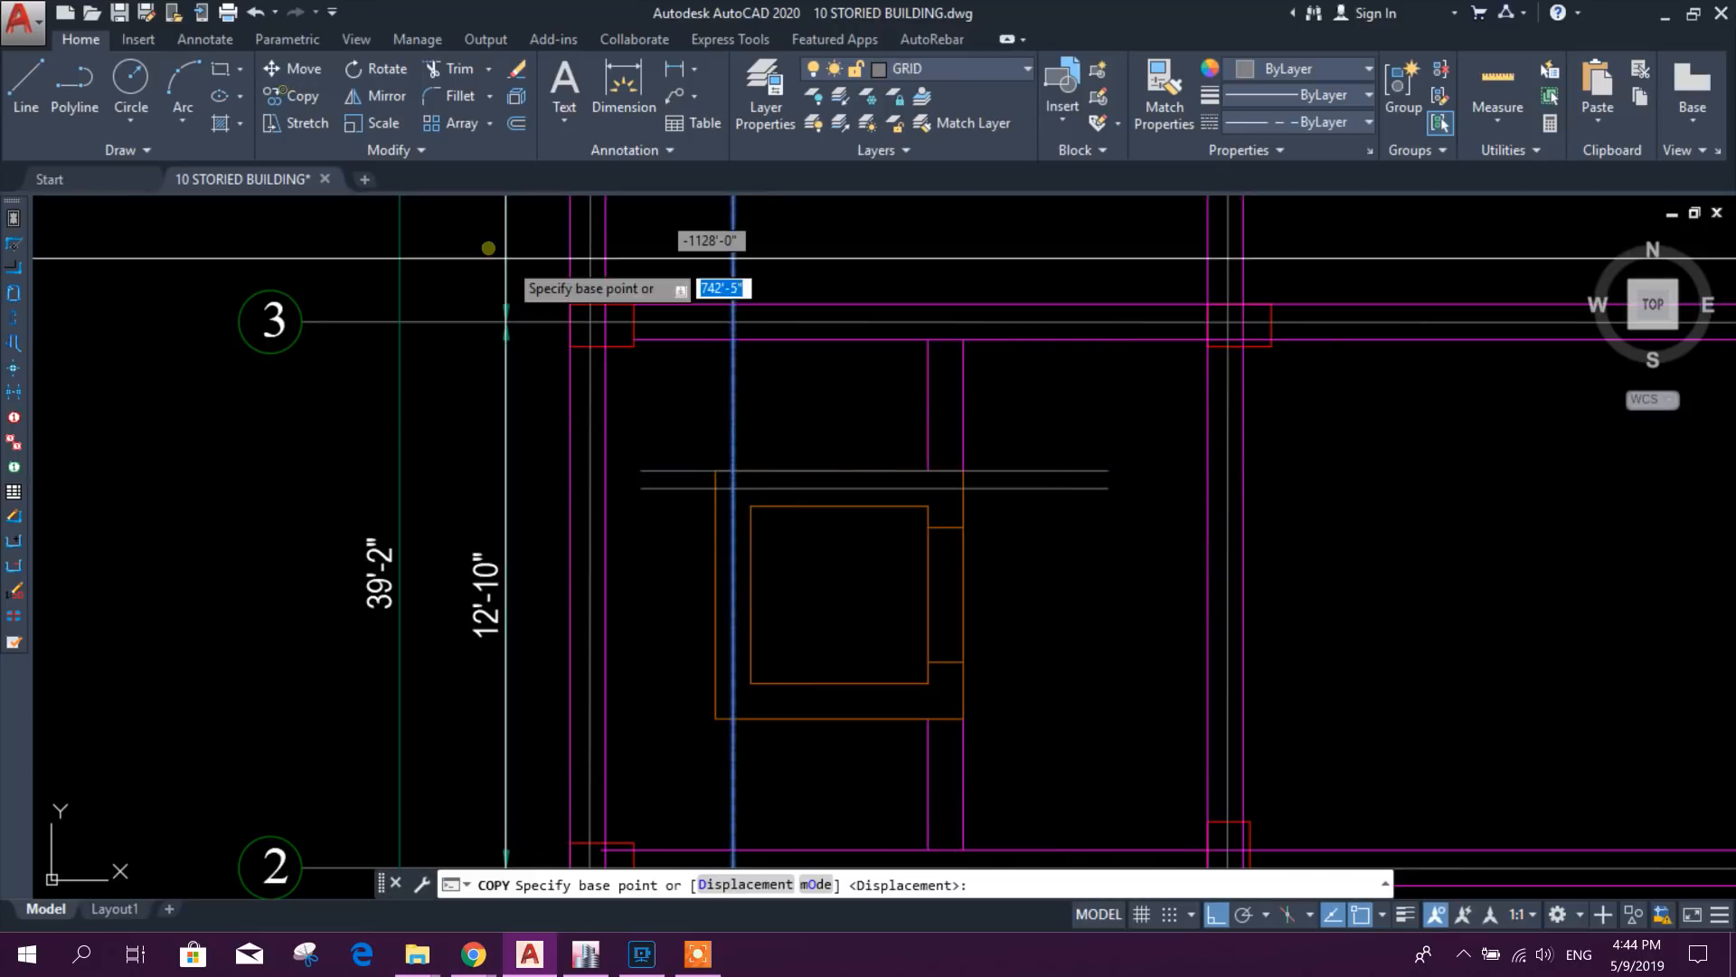
- Copy the beam line into place and dimension the core from the grid line
click(928, 540)
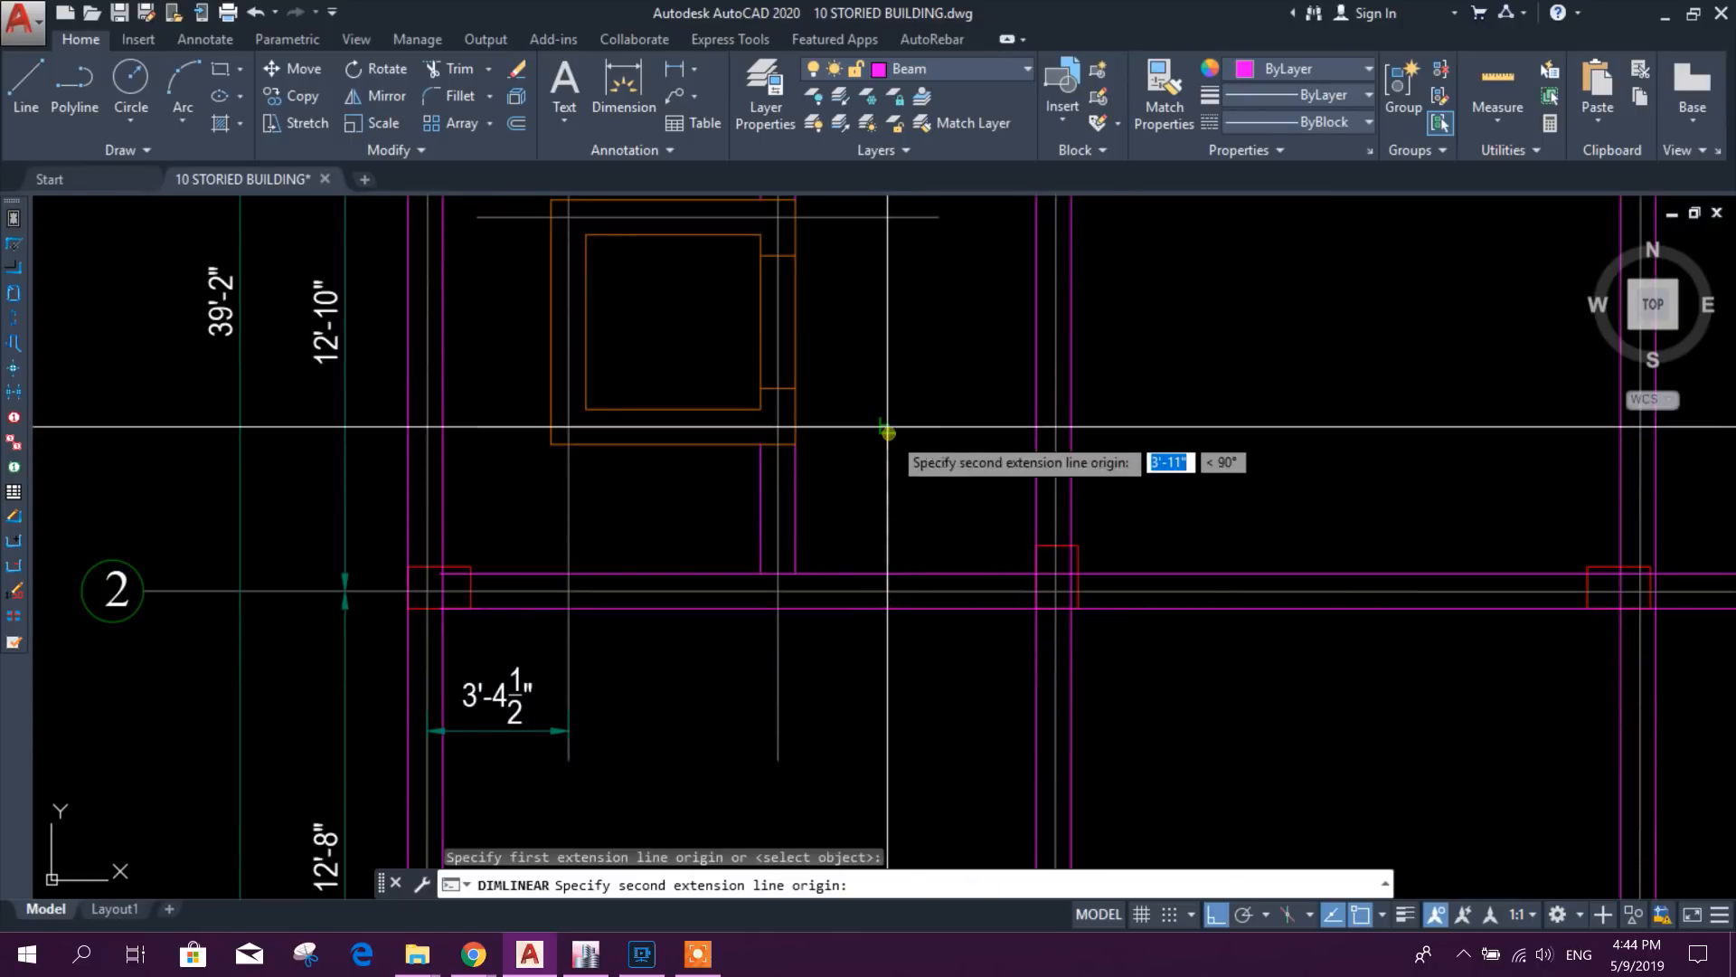
click(842, 201)
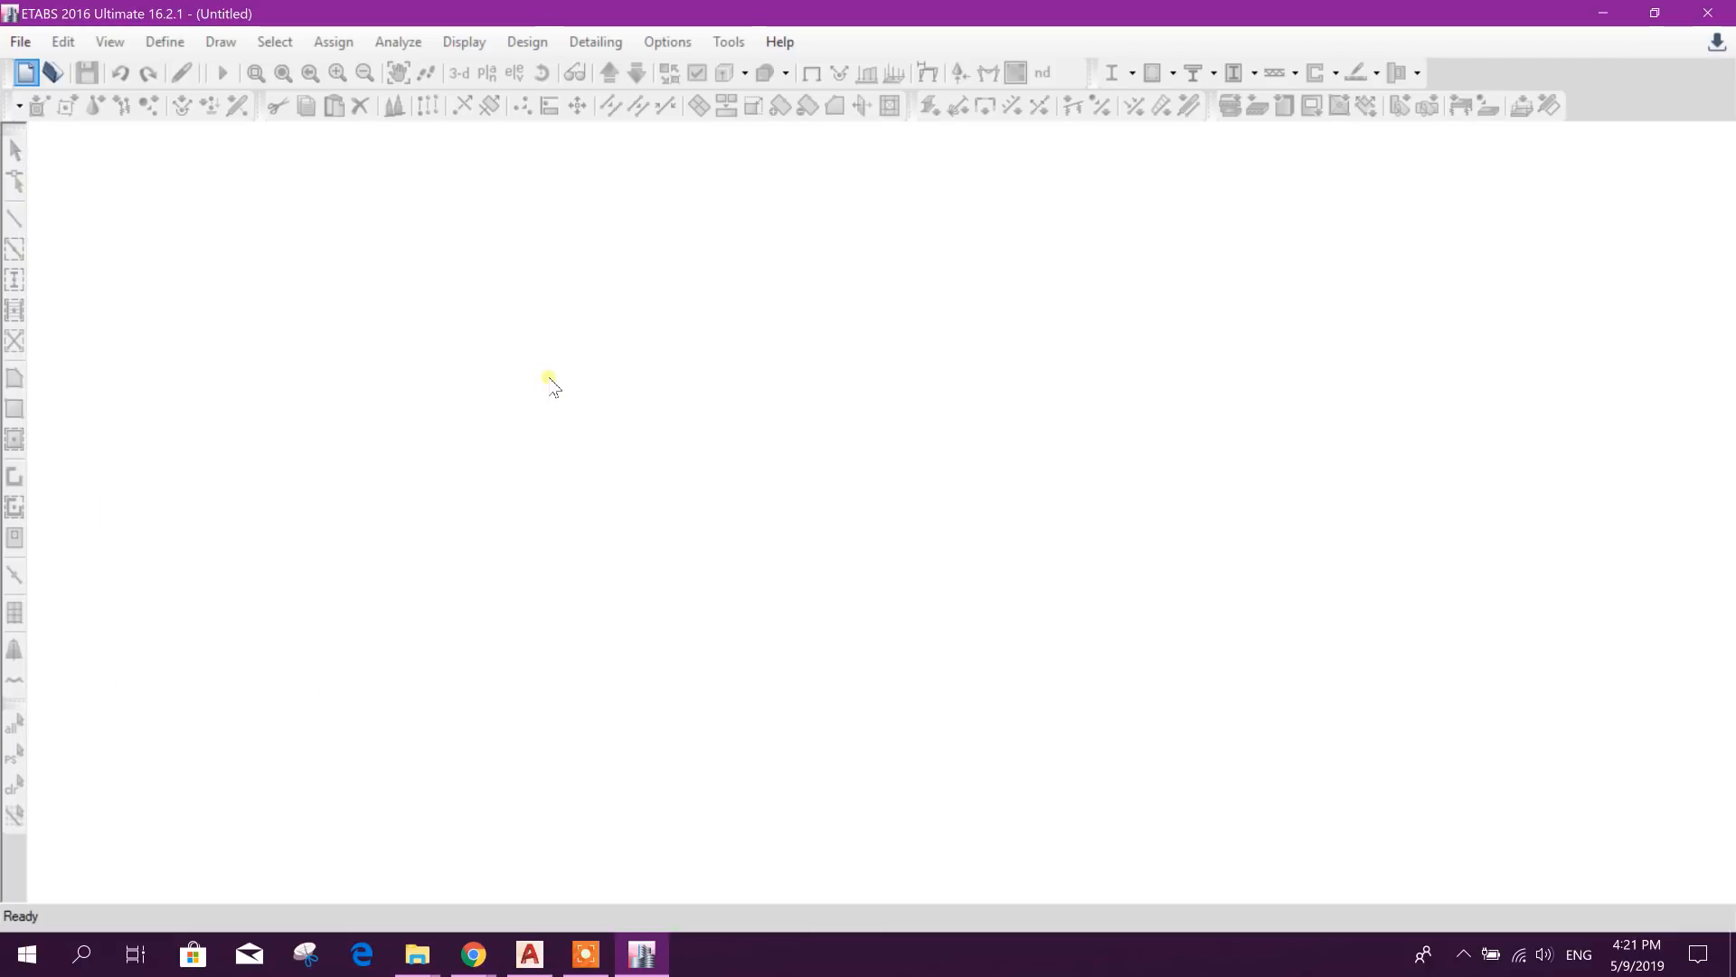
- Start a new ETABS model using built-in settings with ACI 318-14
click(20, 73)
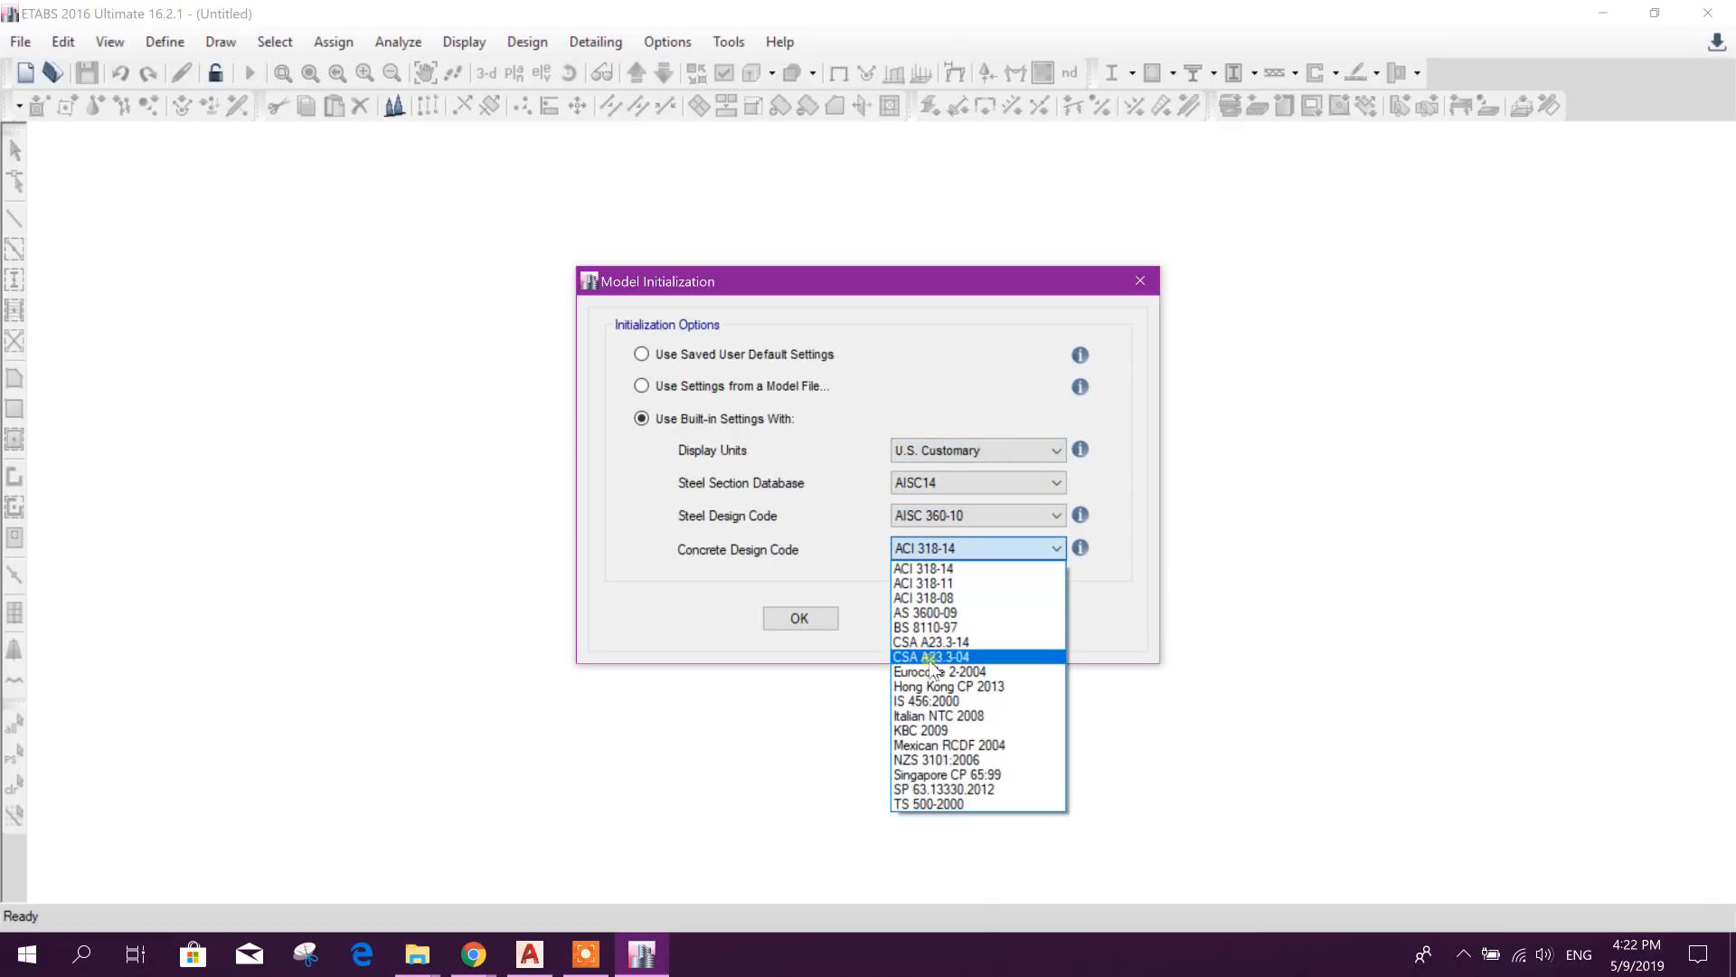
mouse_move(928, 598)
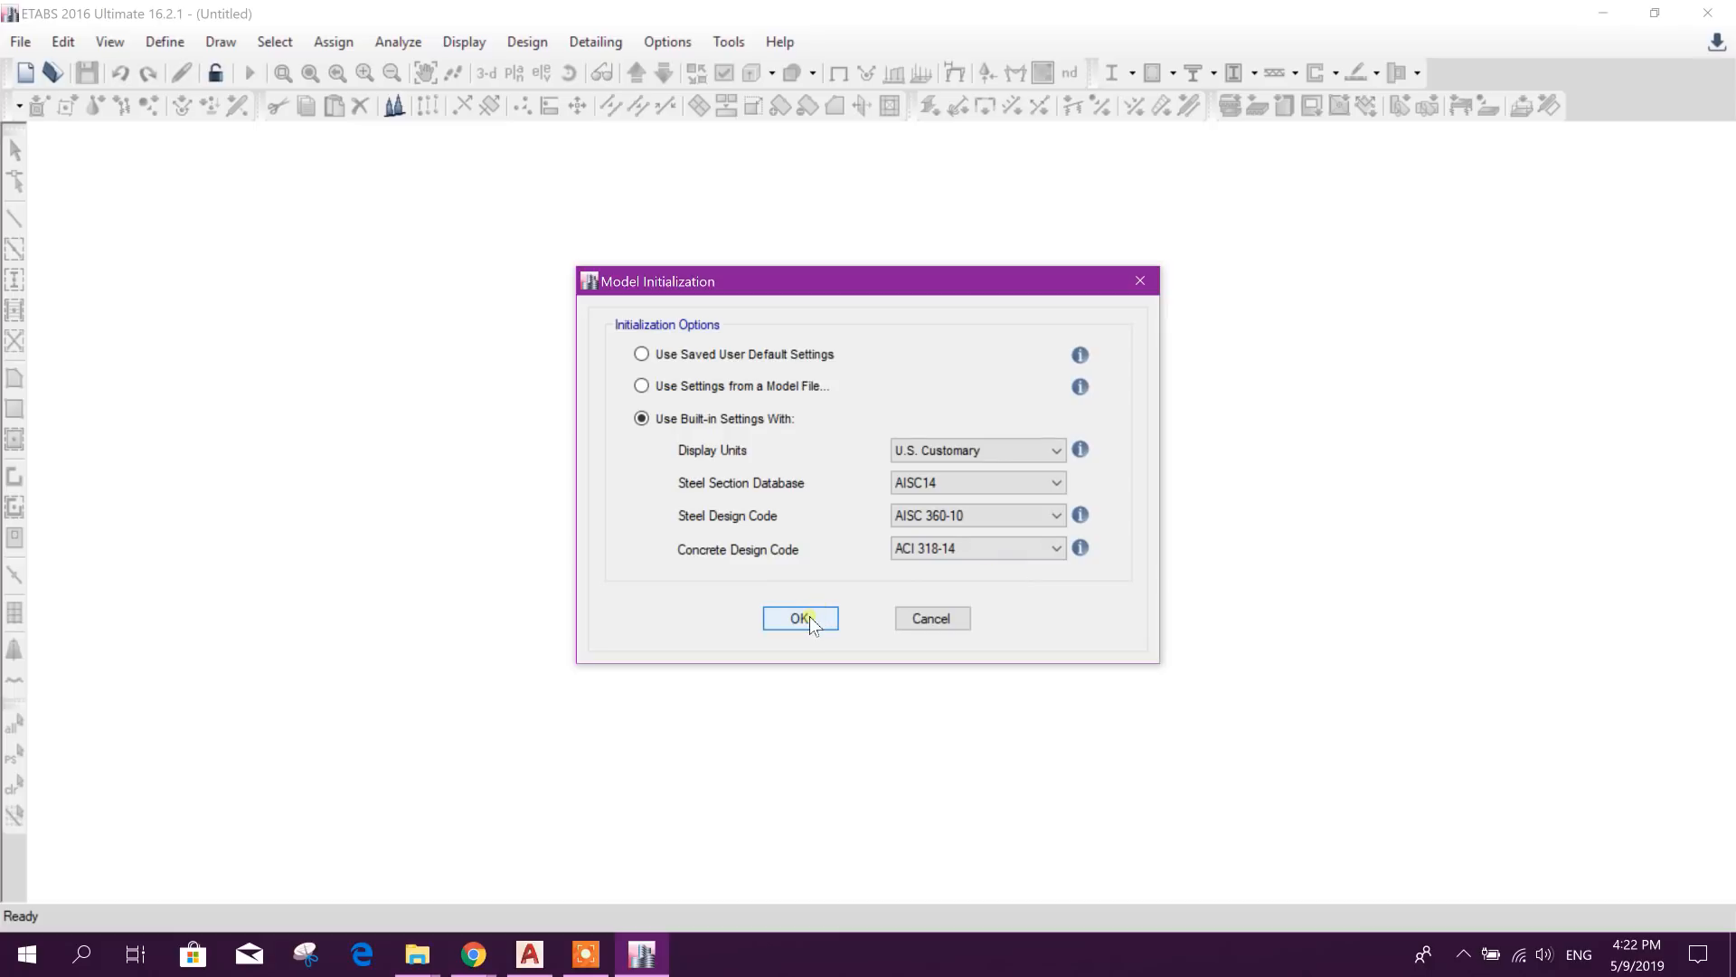
click(800, 617)
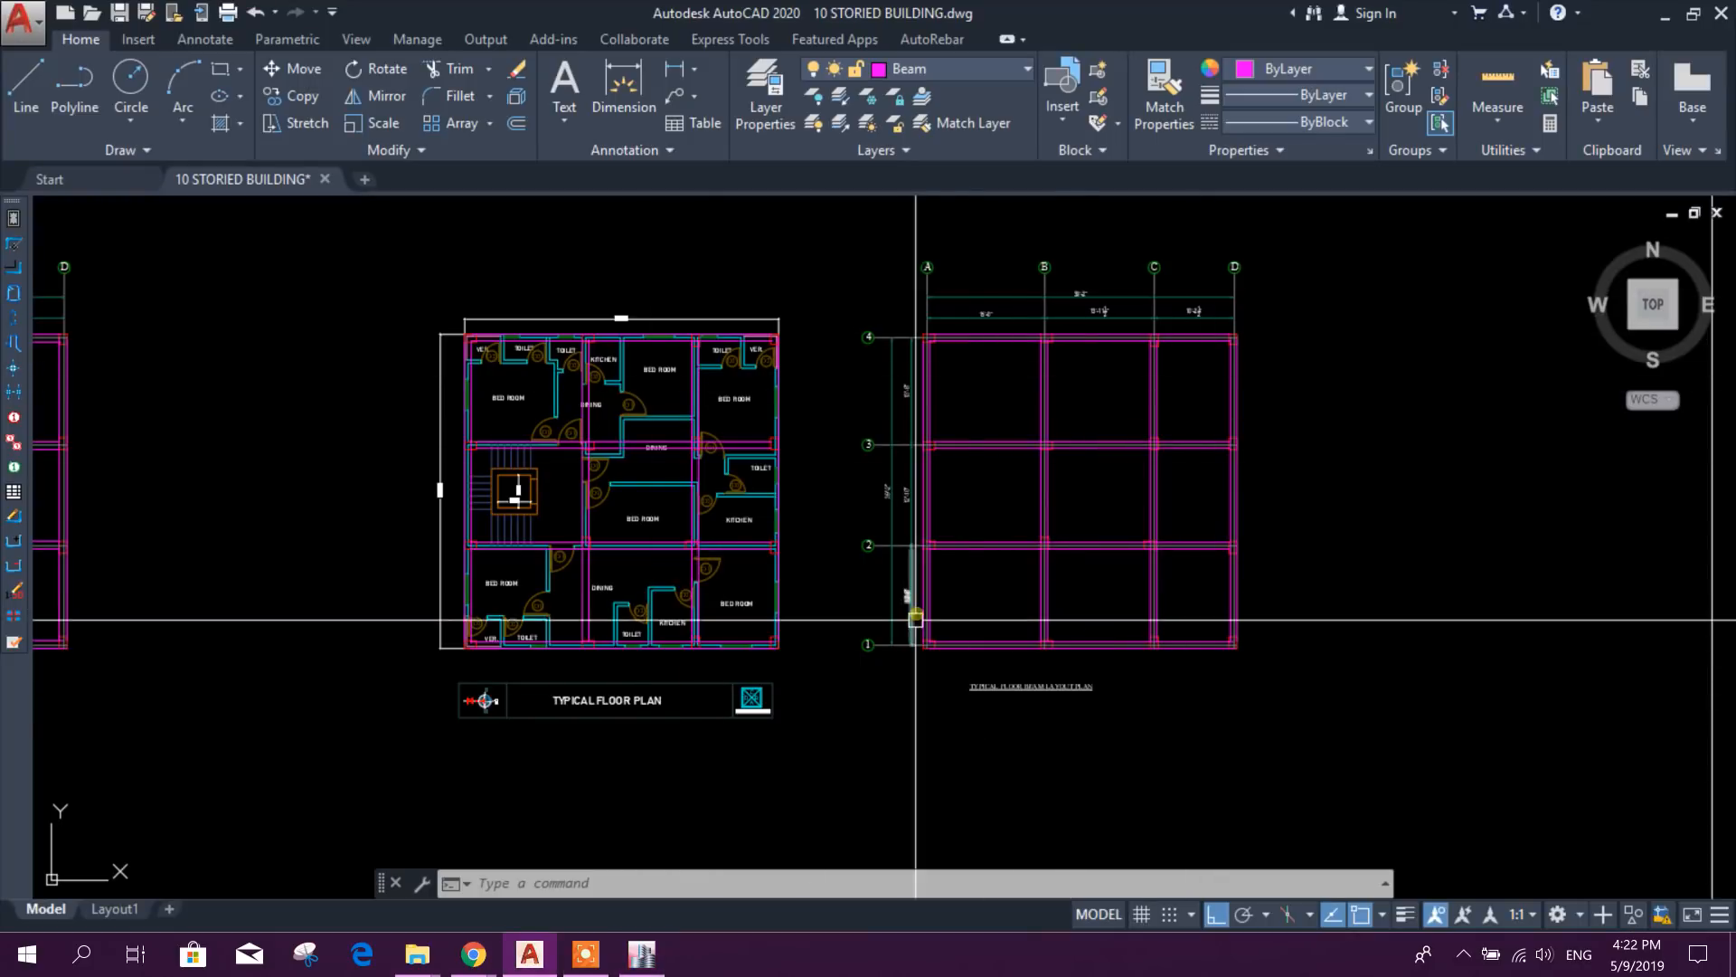
- Enter X grid spacings 15, 14 and 10.25 ft, checking AutoCAD dimensions between entries
click(640, 953)
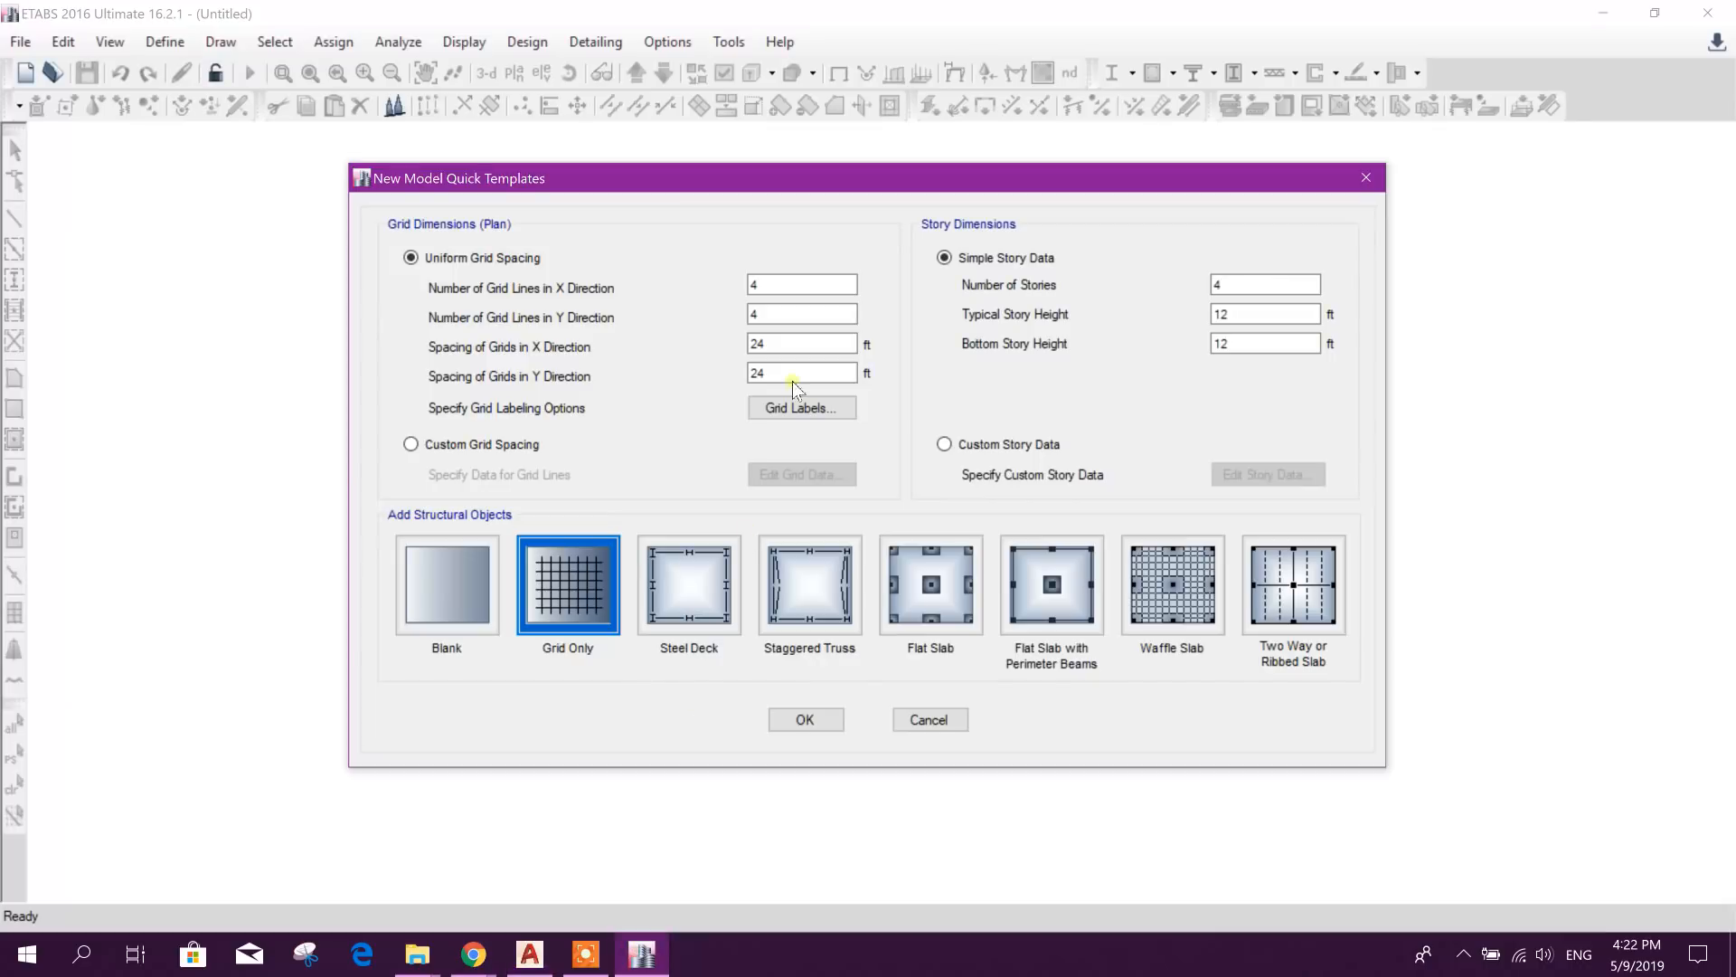
click(800, 314)
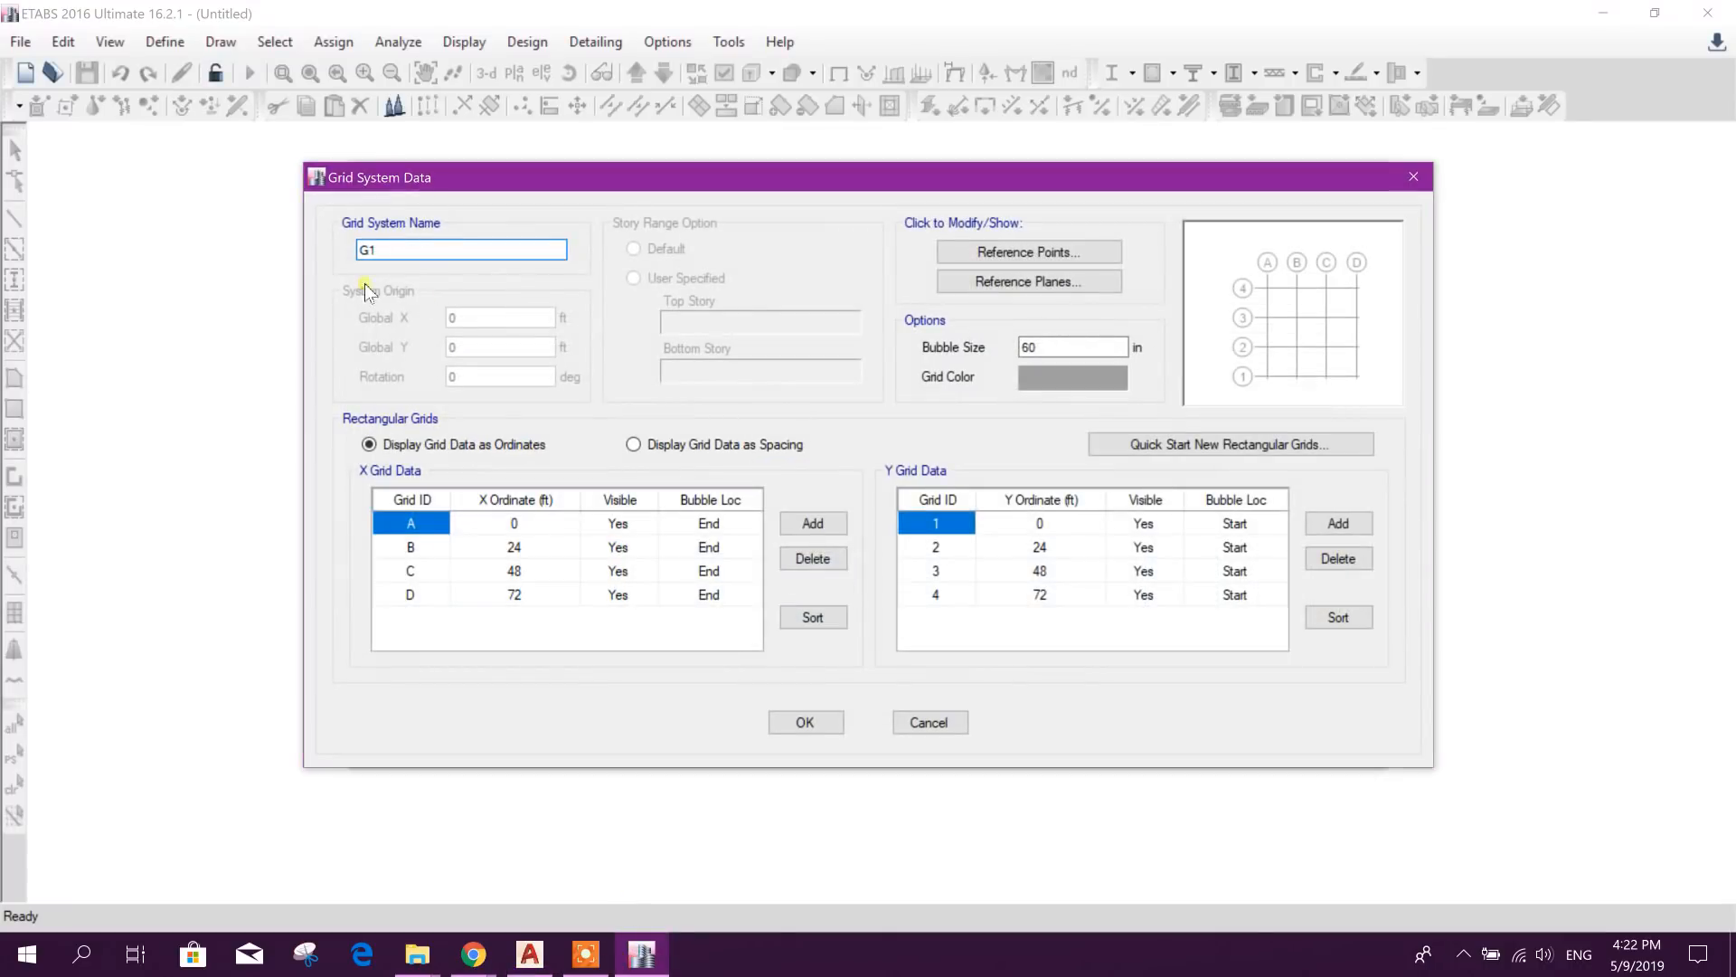
click(632, 444)
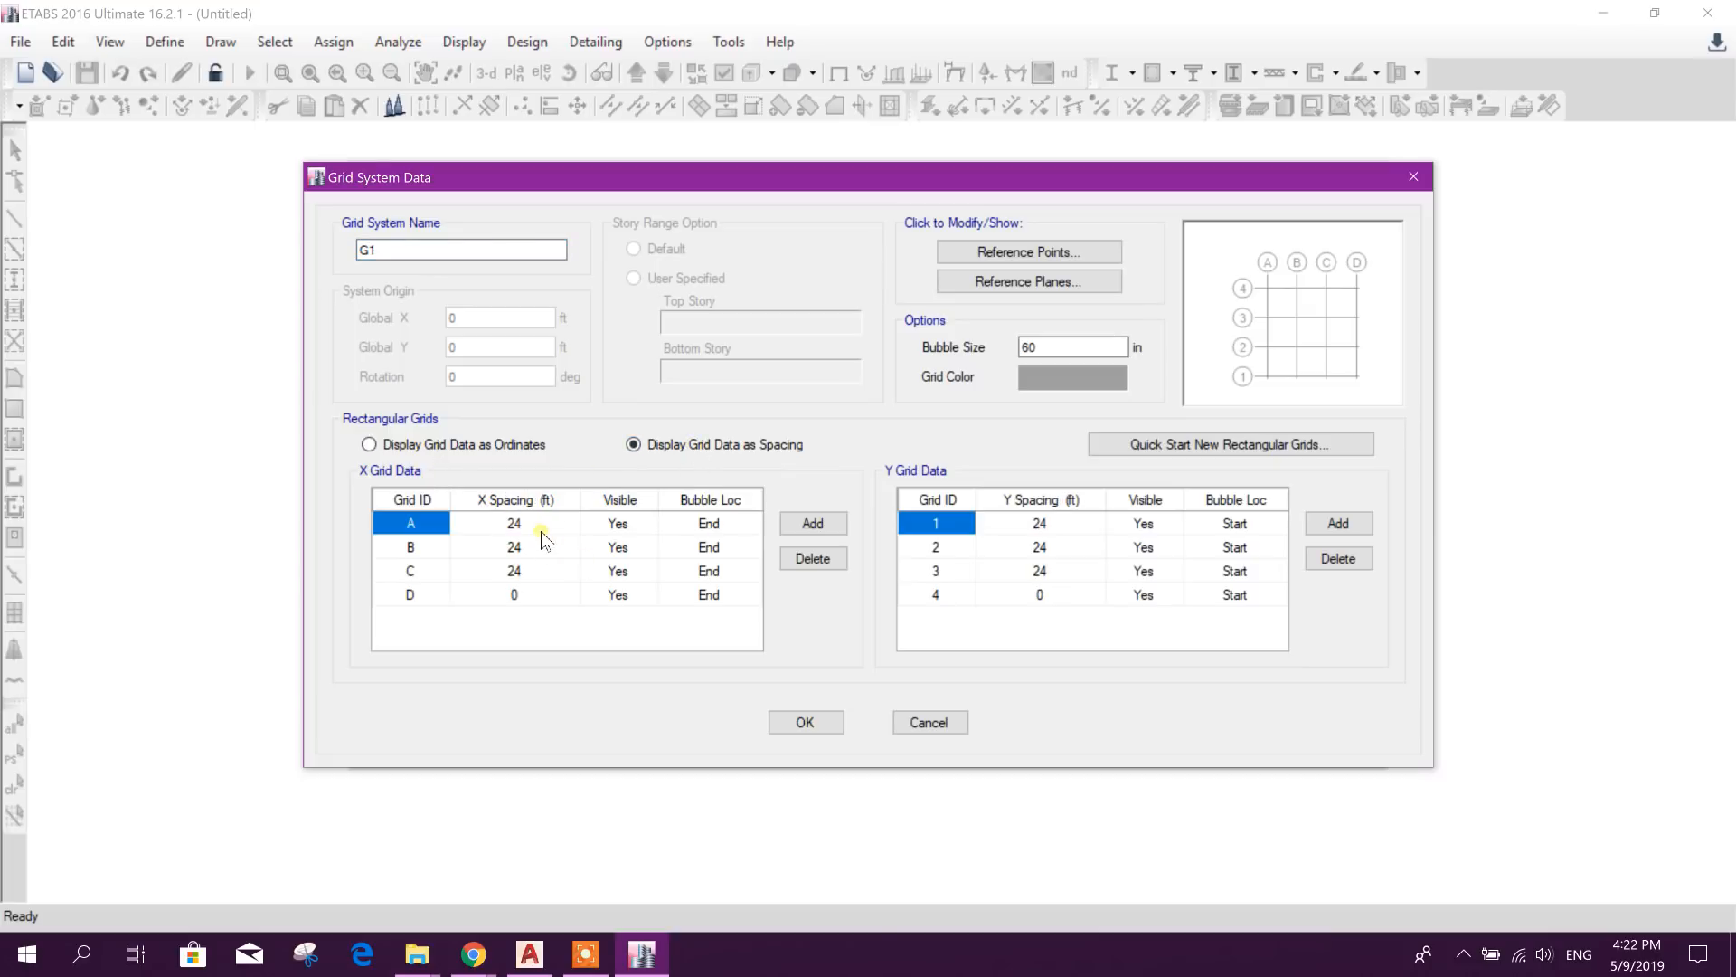
click(528, 953)
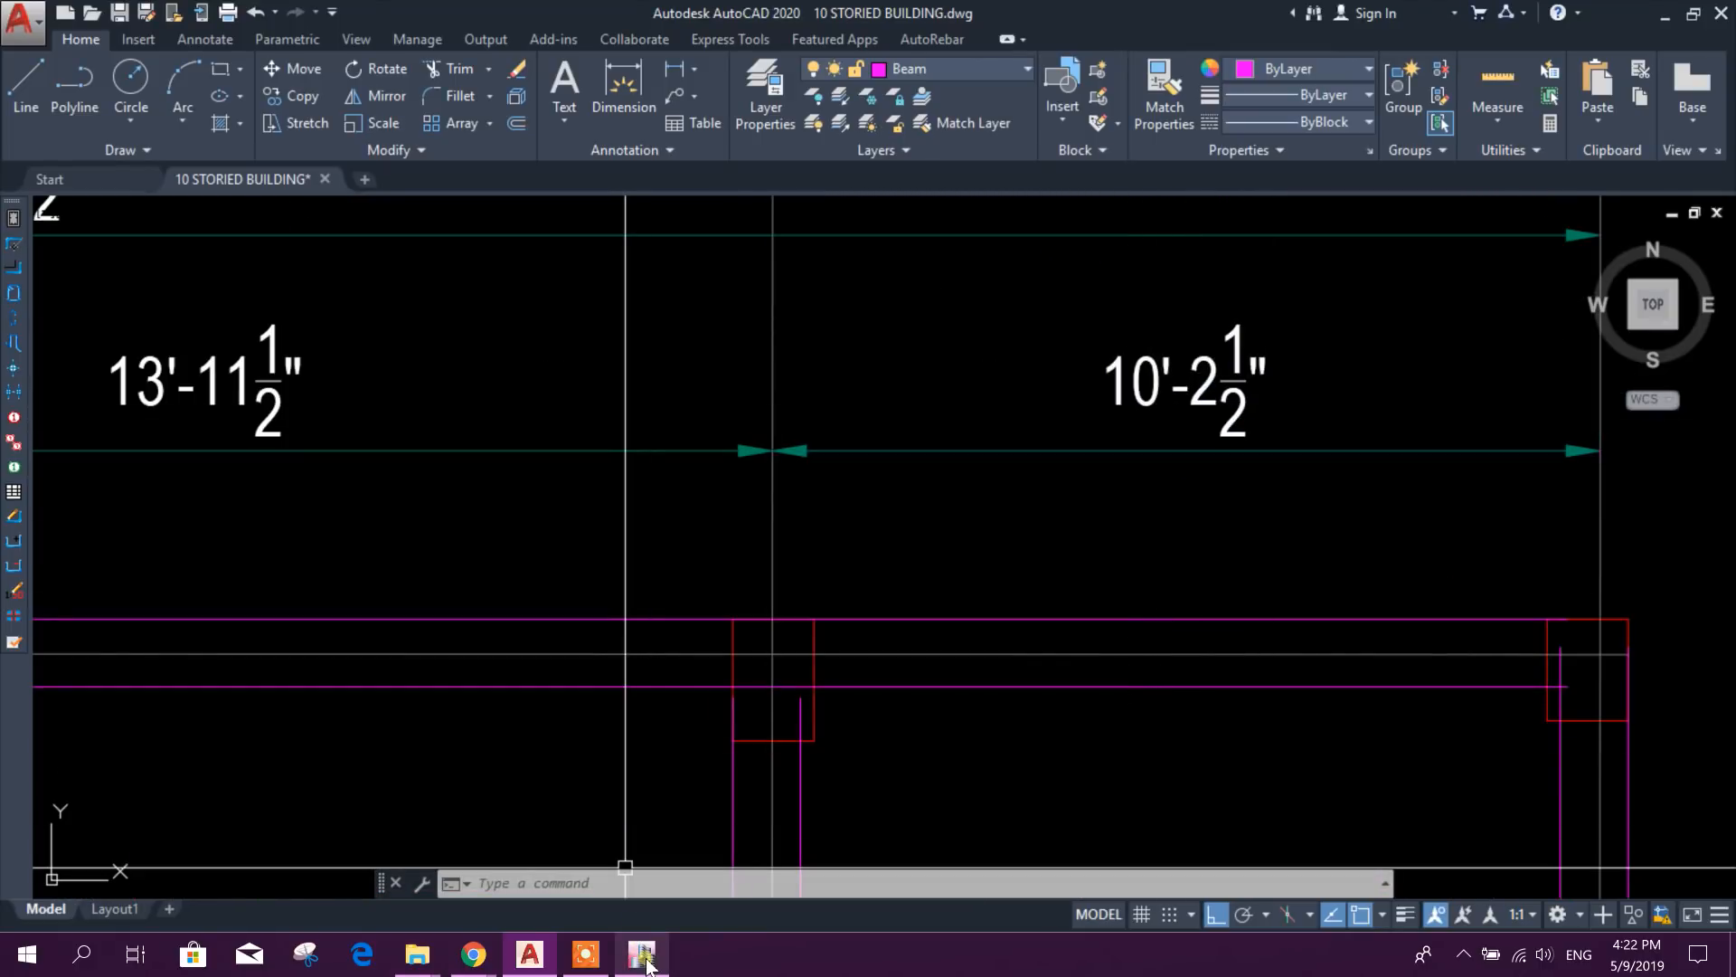
click(641, 953)
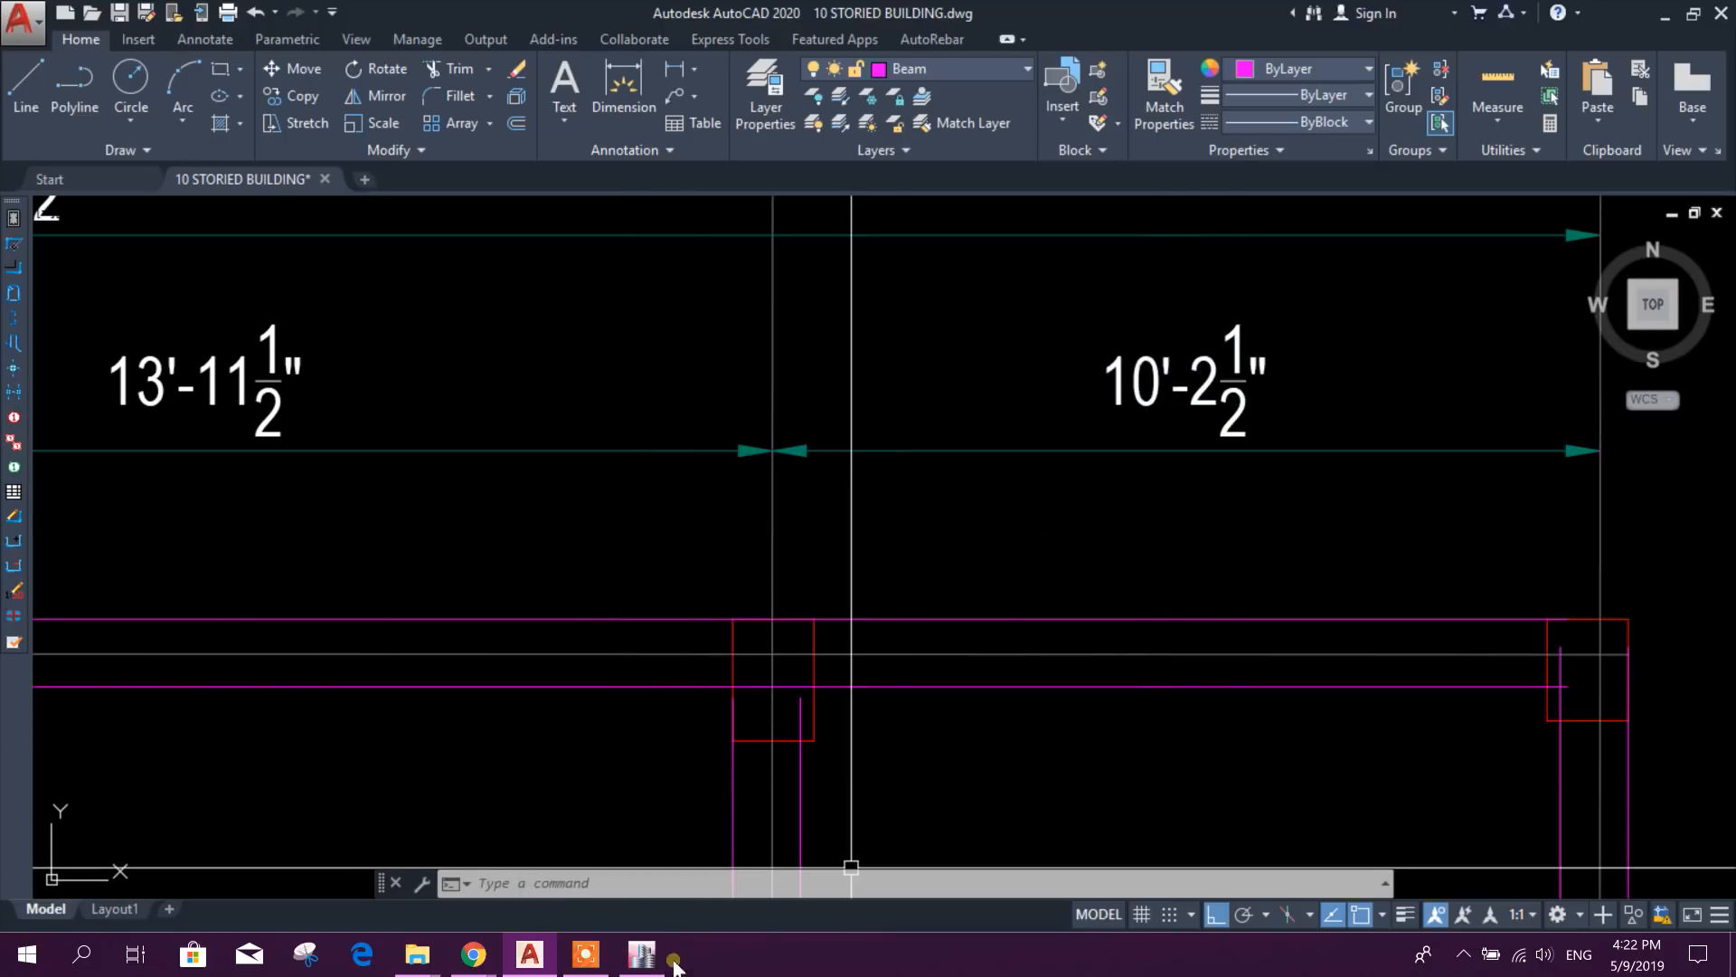
click(640, 952)
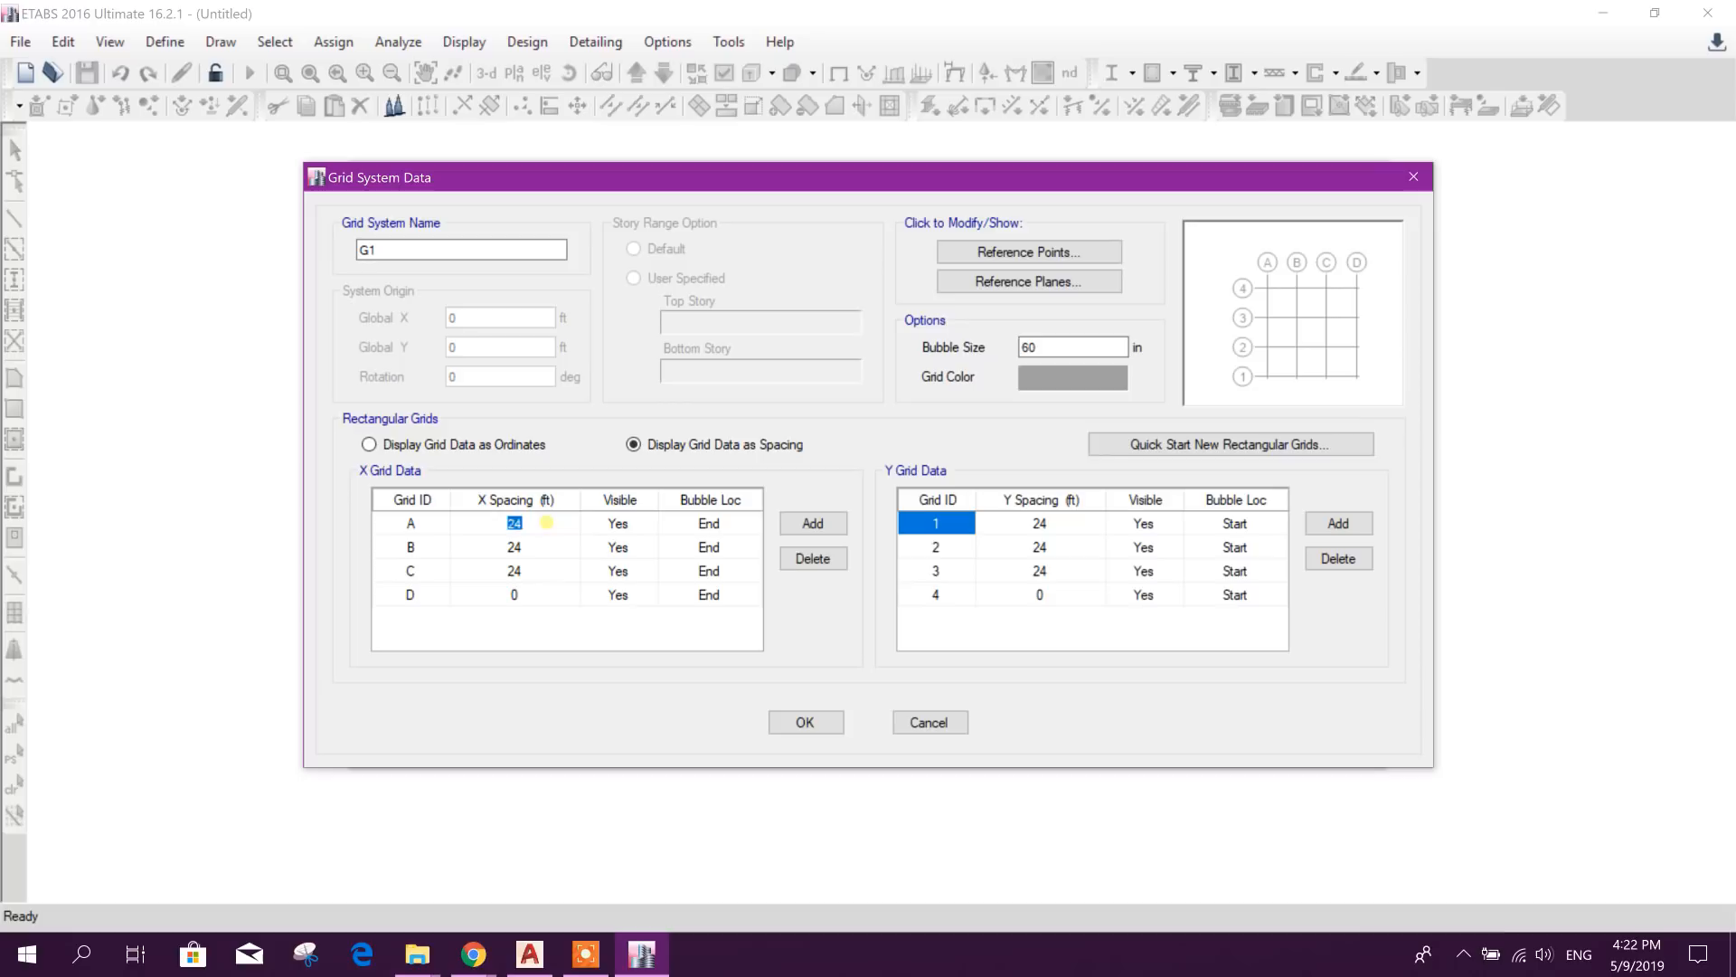
text(10)
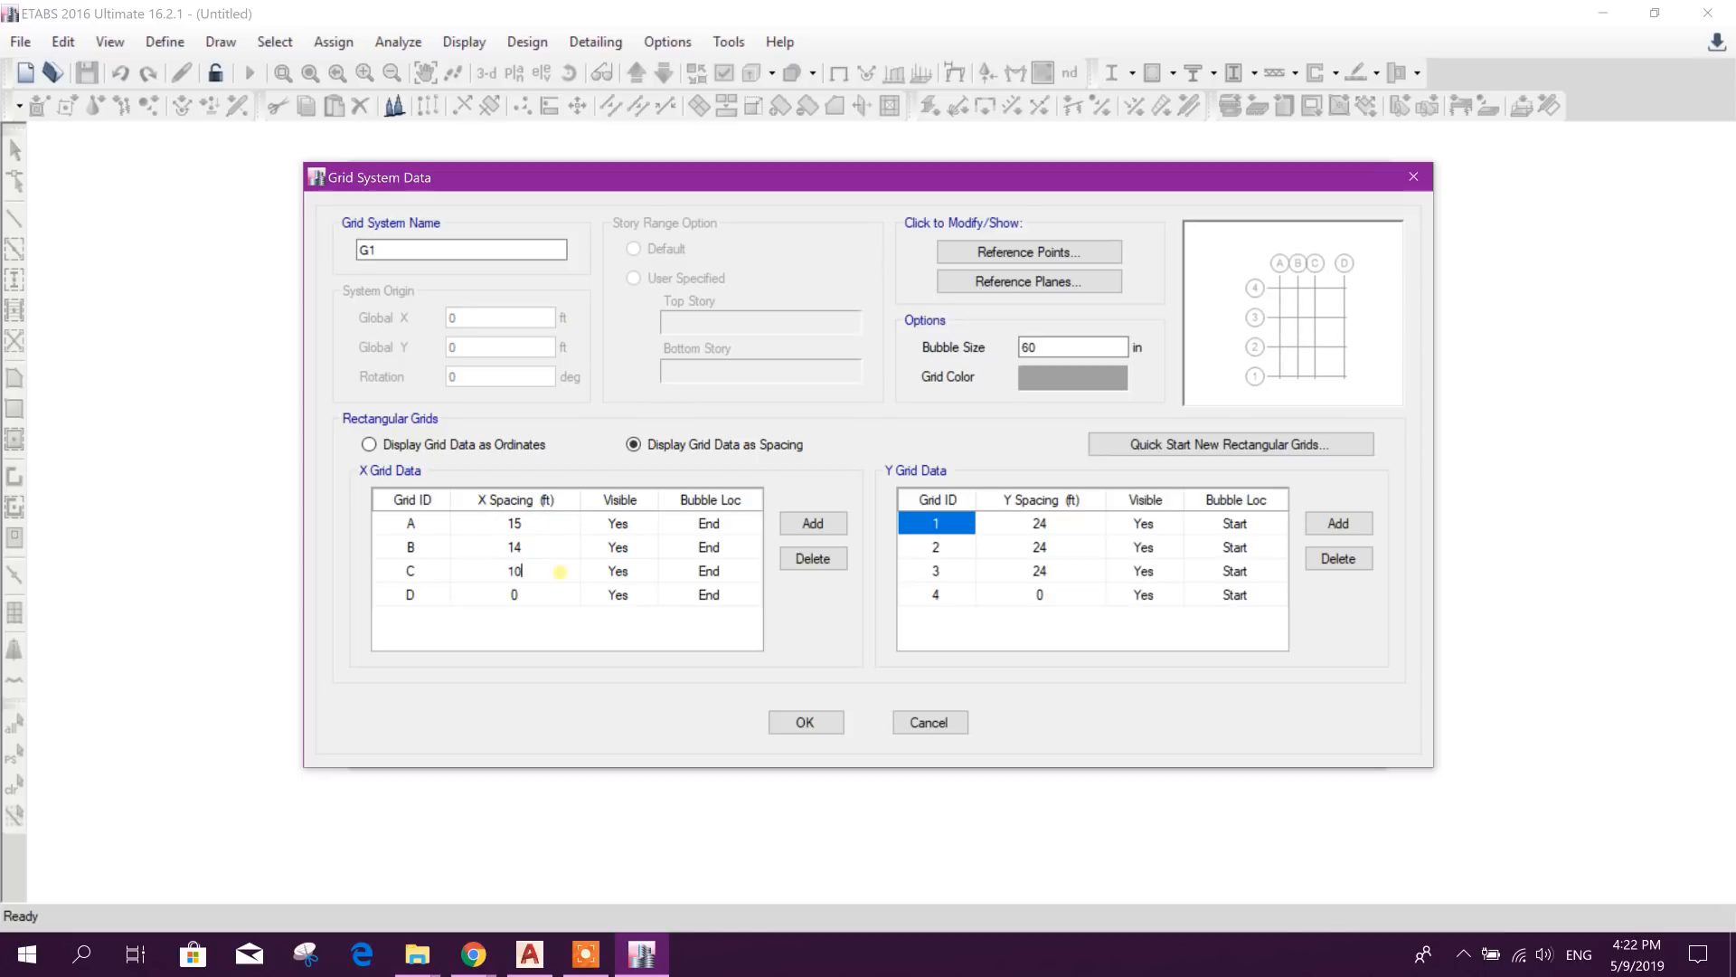
click(513, 571)
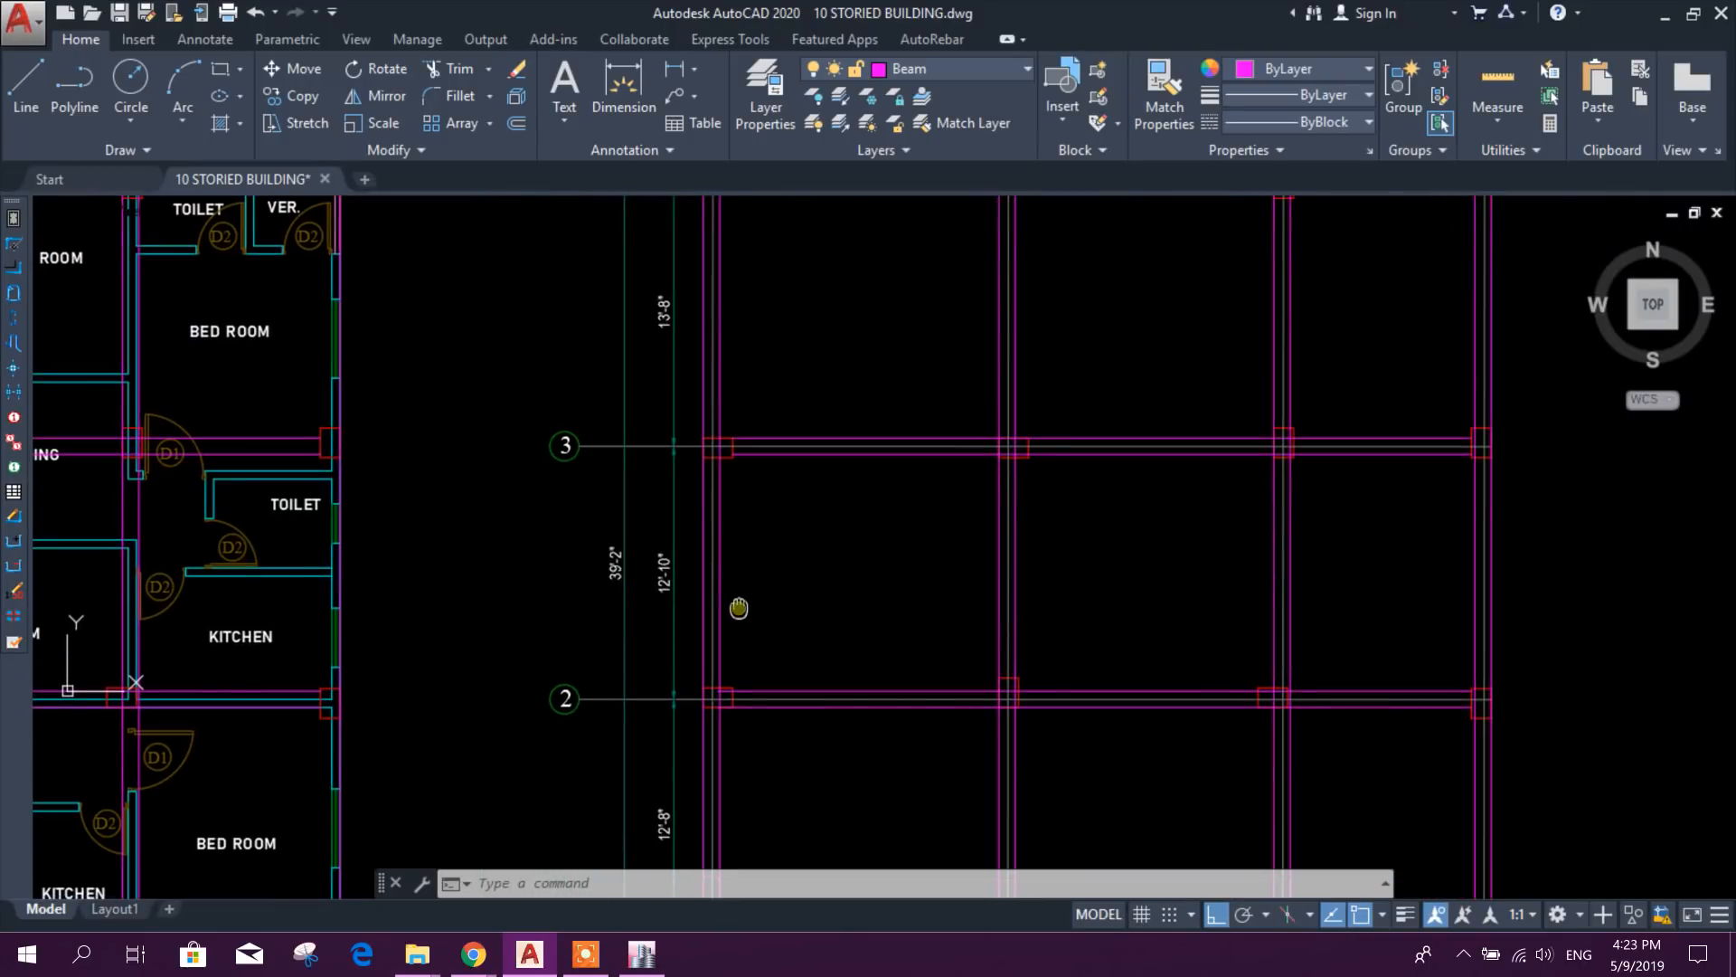
- Enter Y grid spacings 12.667, 12.833 and 13.667 ft from the drawing's dimensions
drag(738, 607, 738, 572)
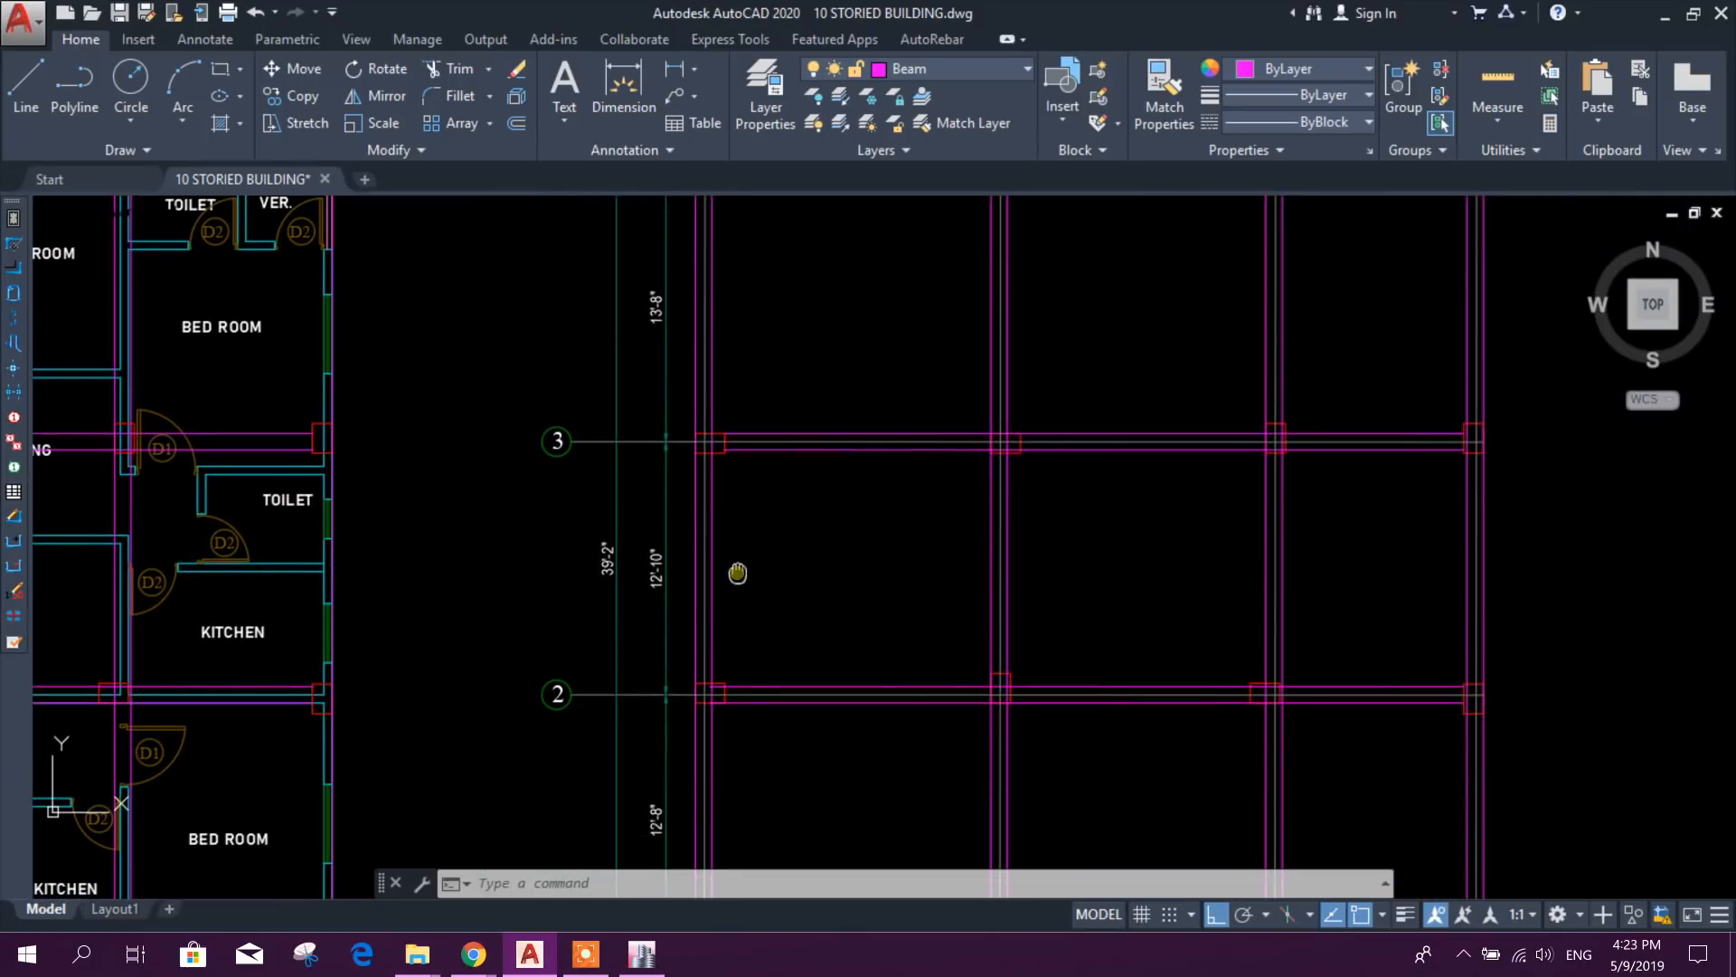
click(640, 953)
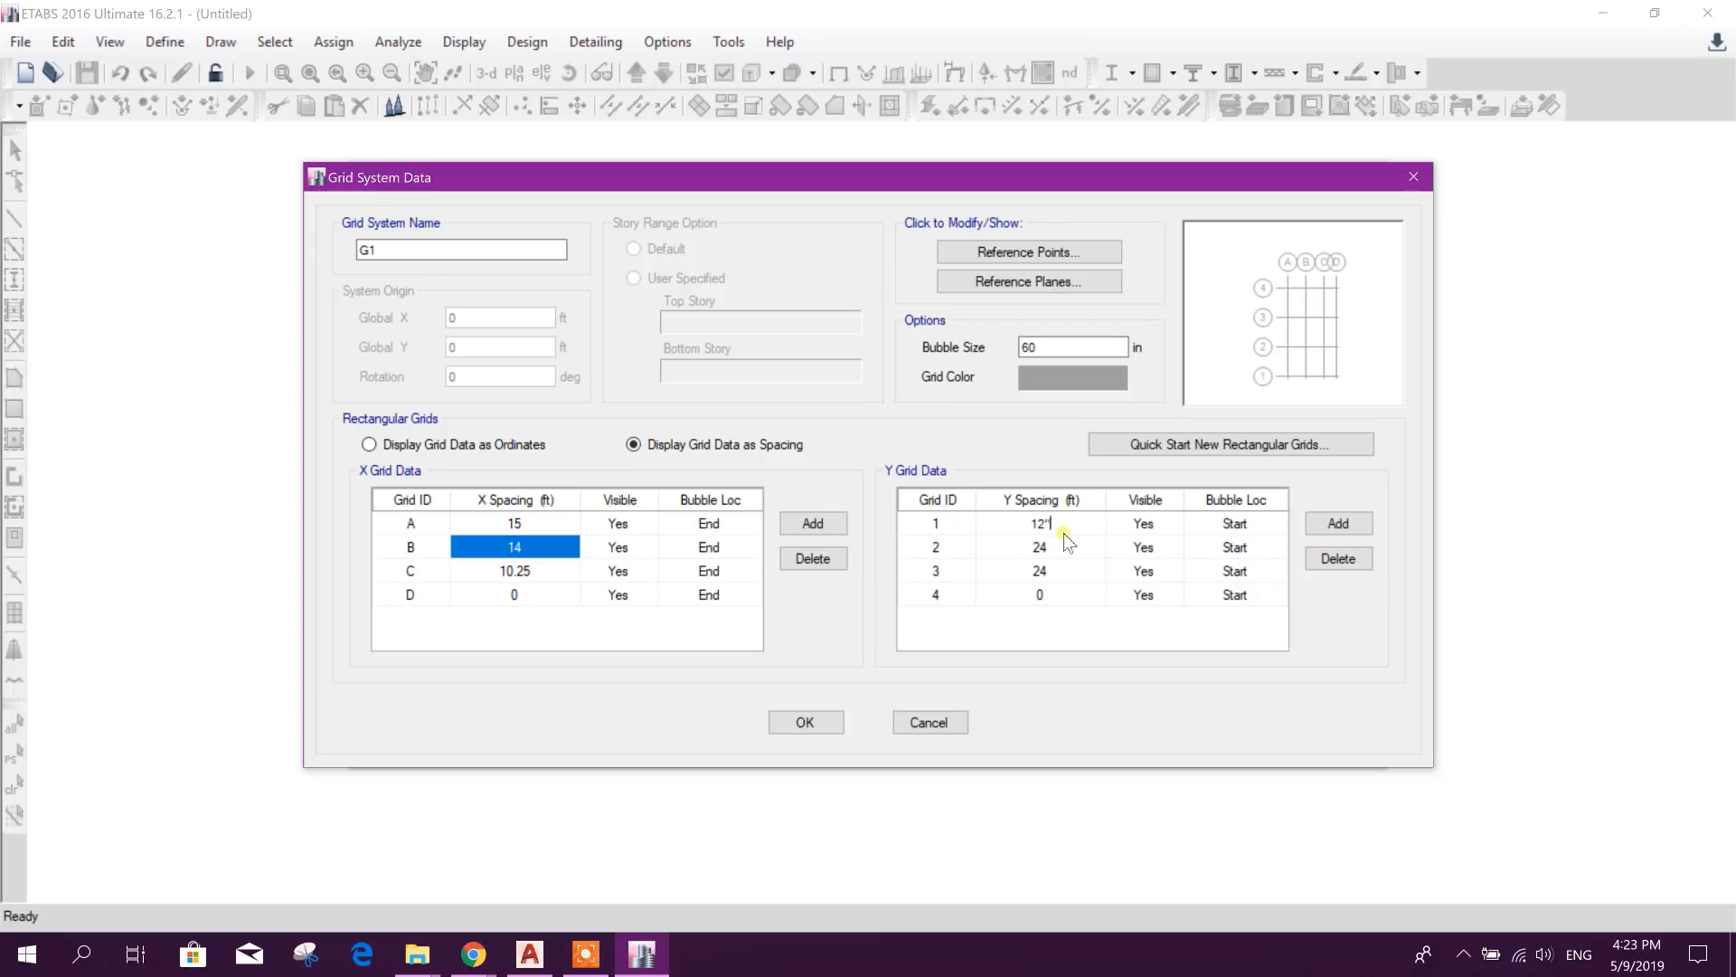
text(10)
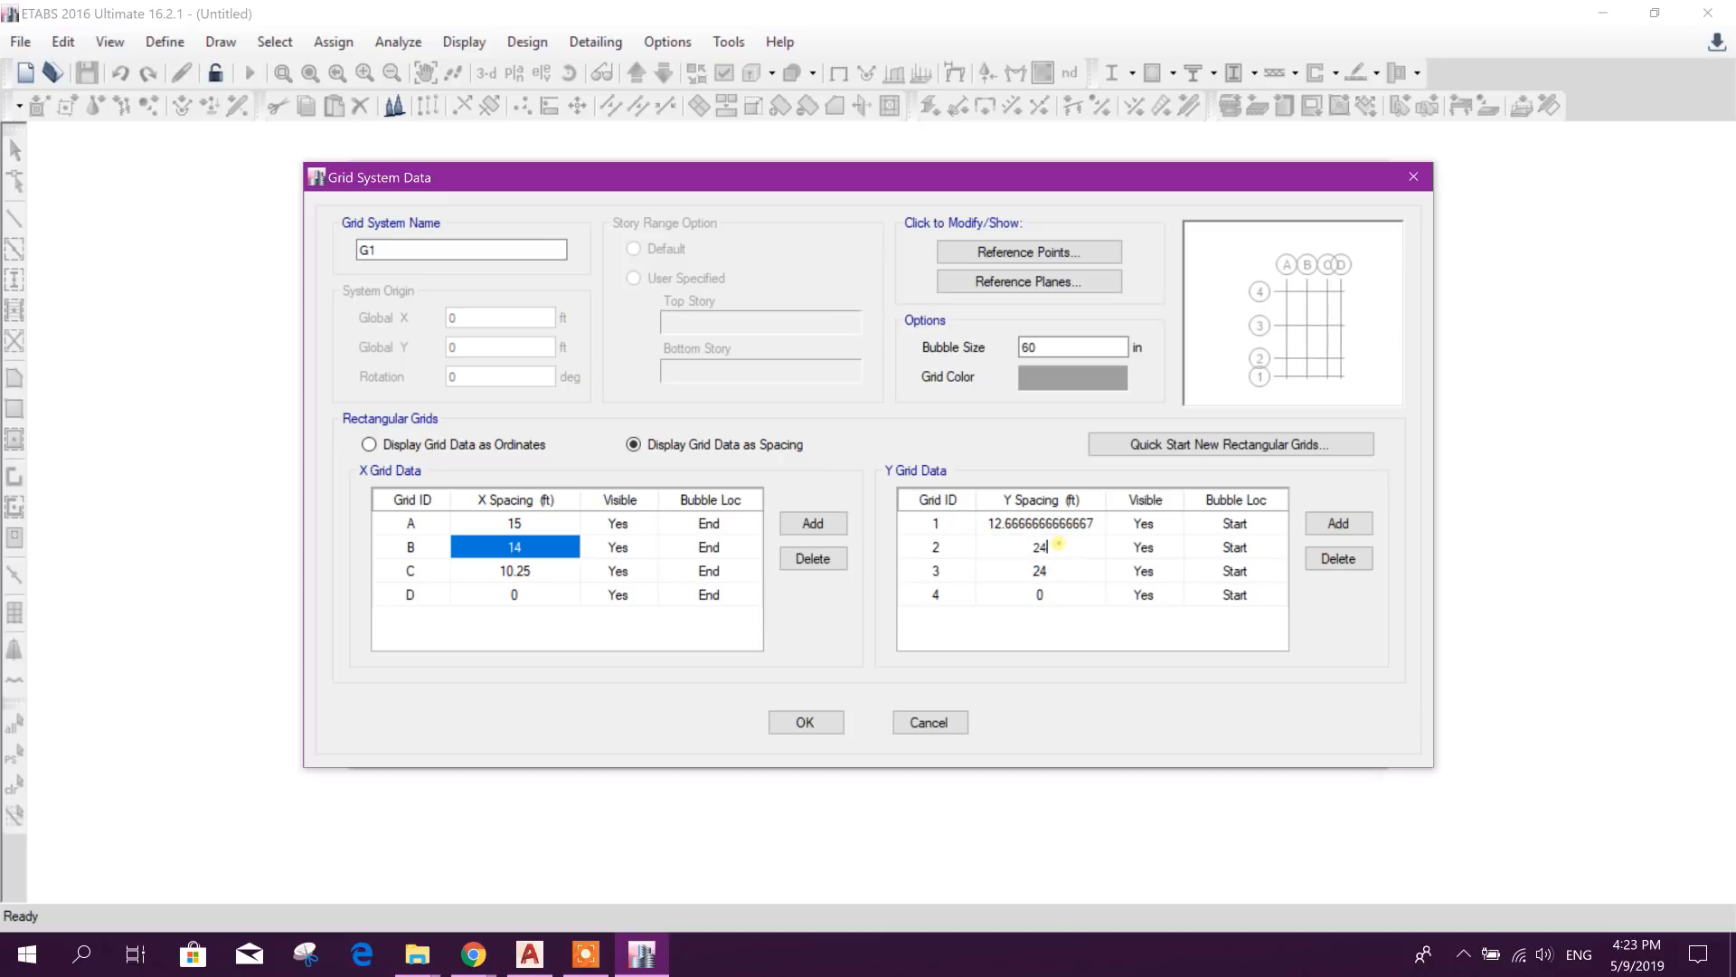
text(12.6666666666667)
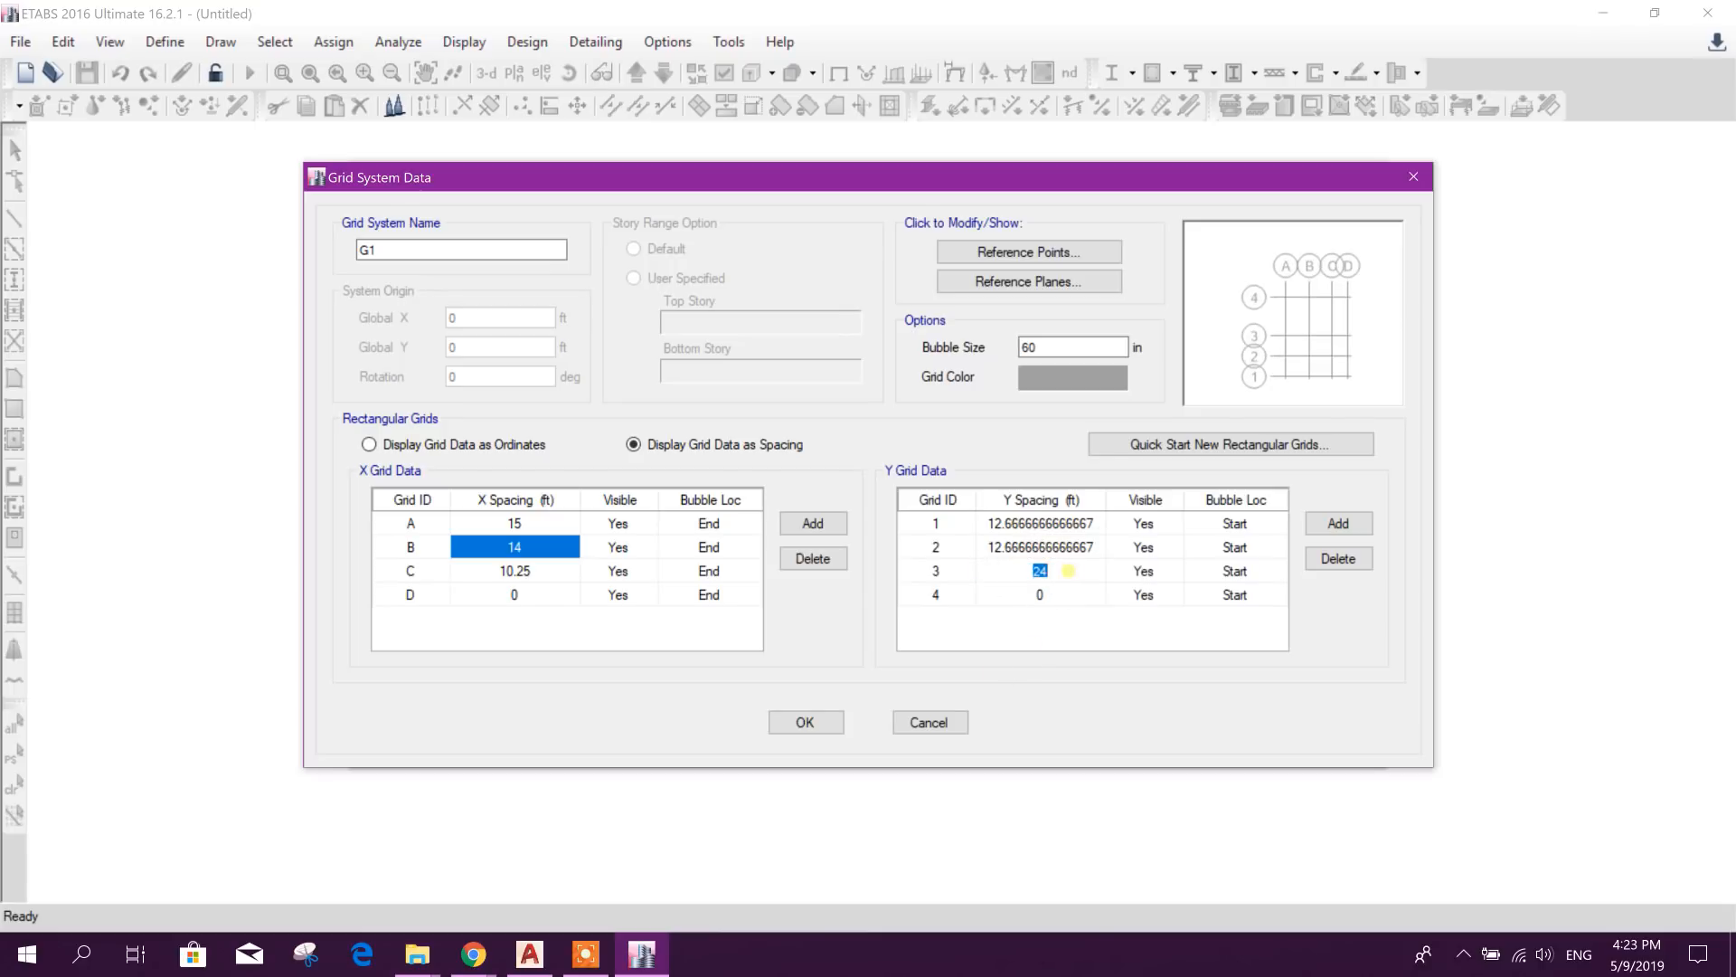
text(13.6666666666667)
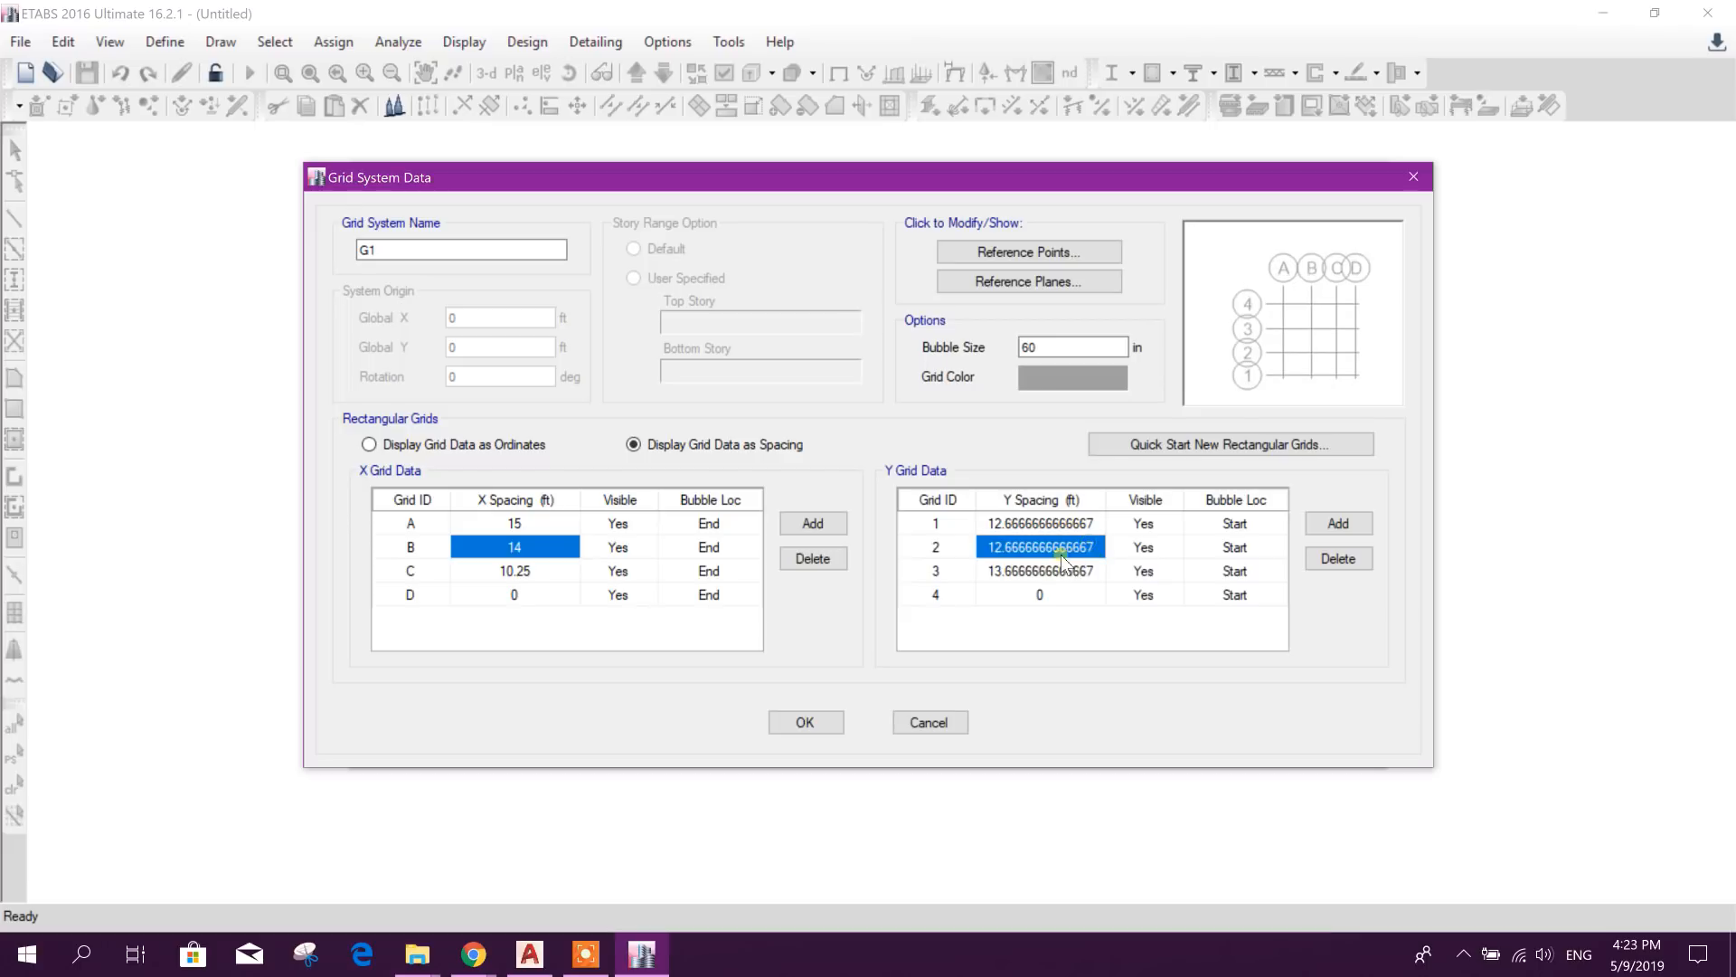
double_click(1039, 546)
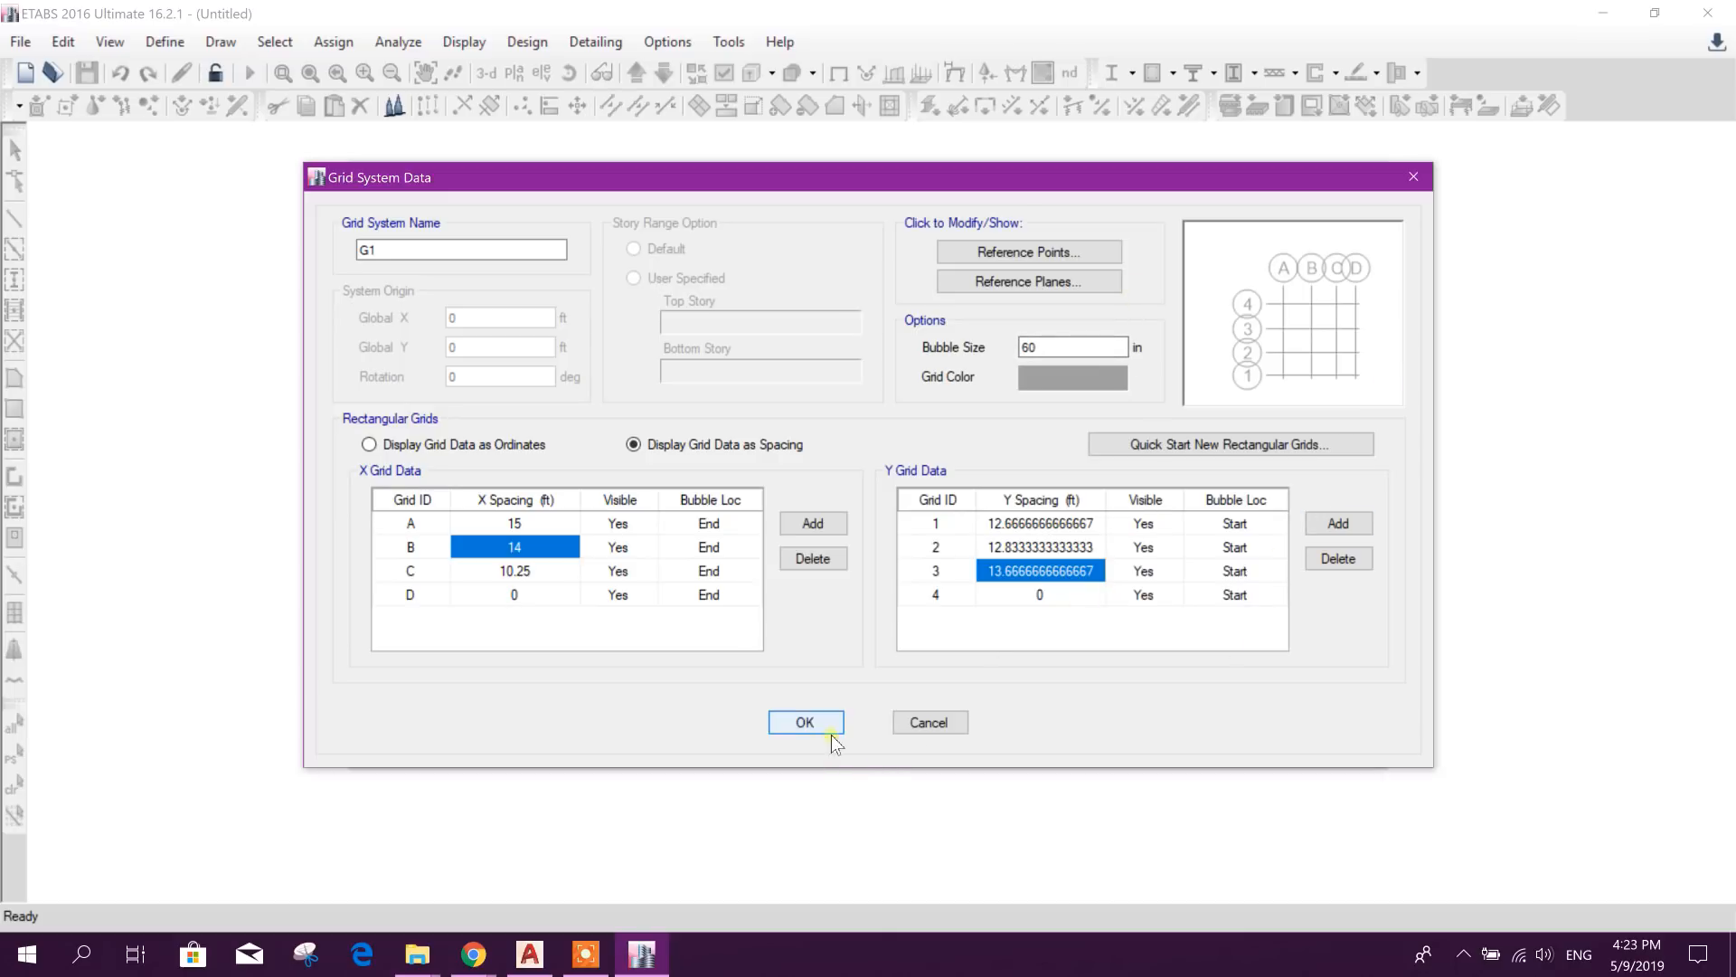
- Create the model with 10 stories, 11 ft typical and 6 ft bottom story heights
click(805, 721)
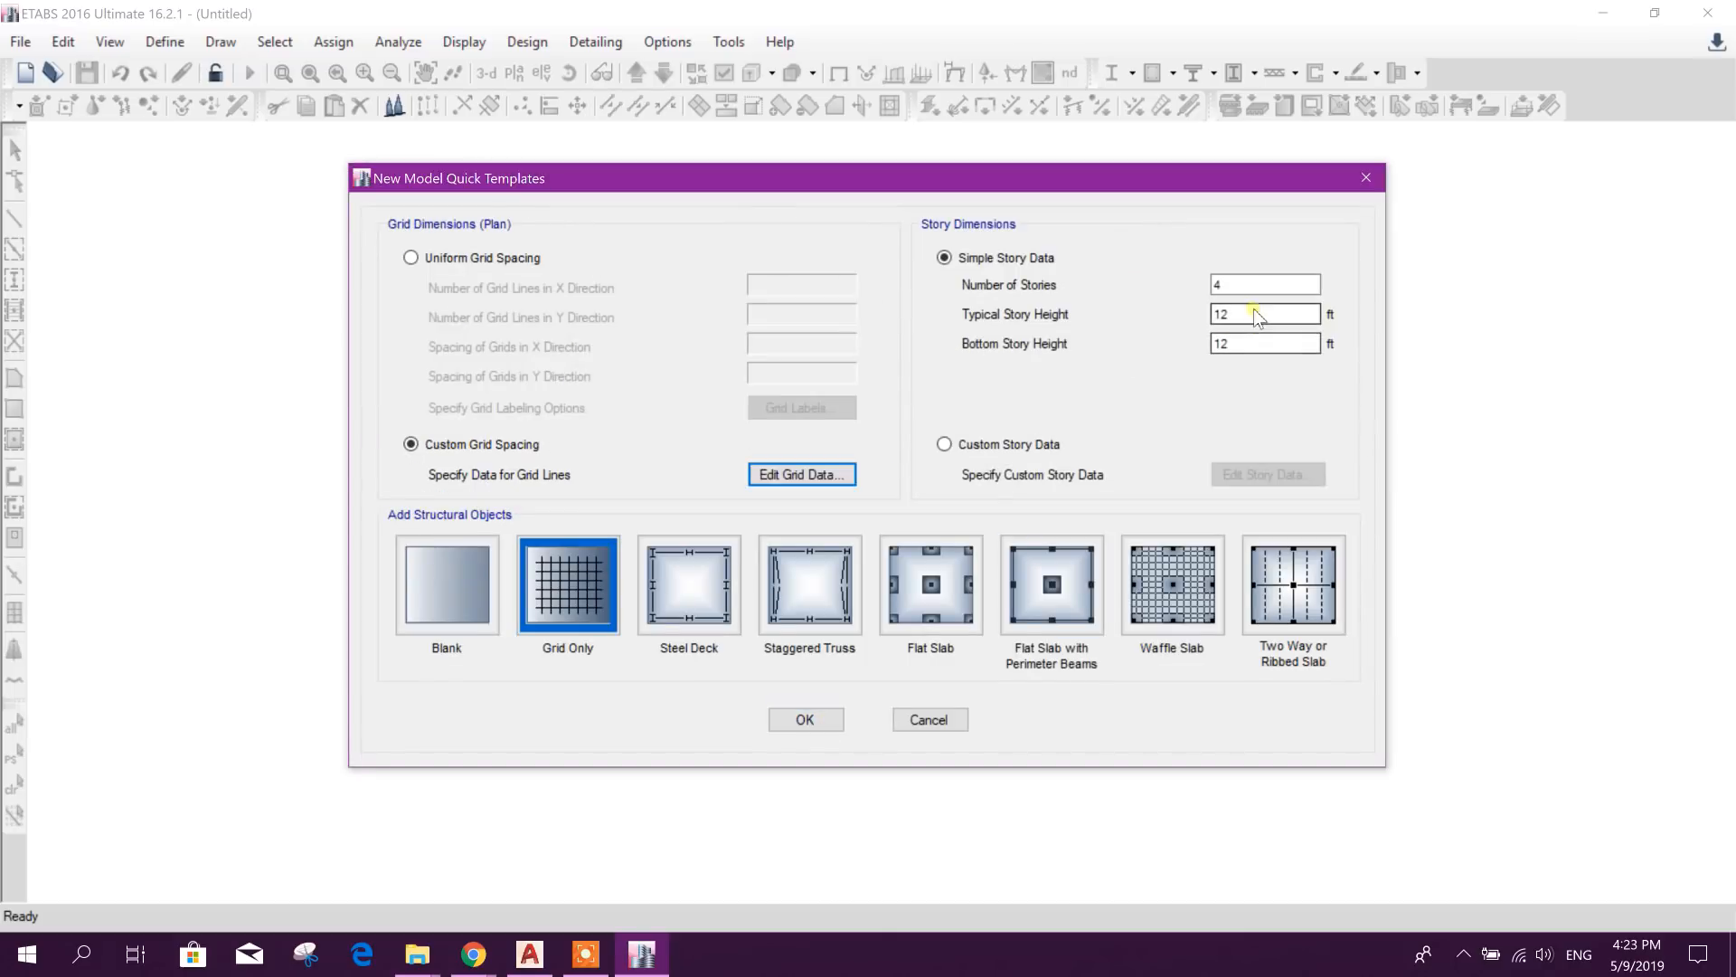
click(1263, 285)
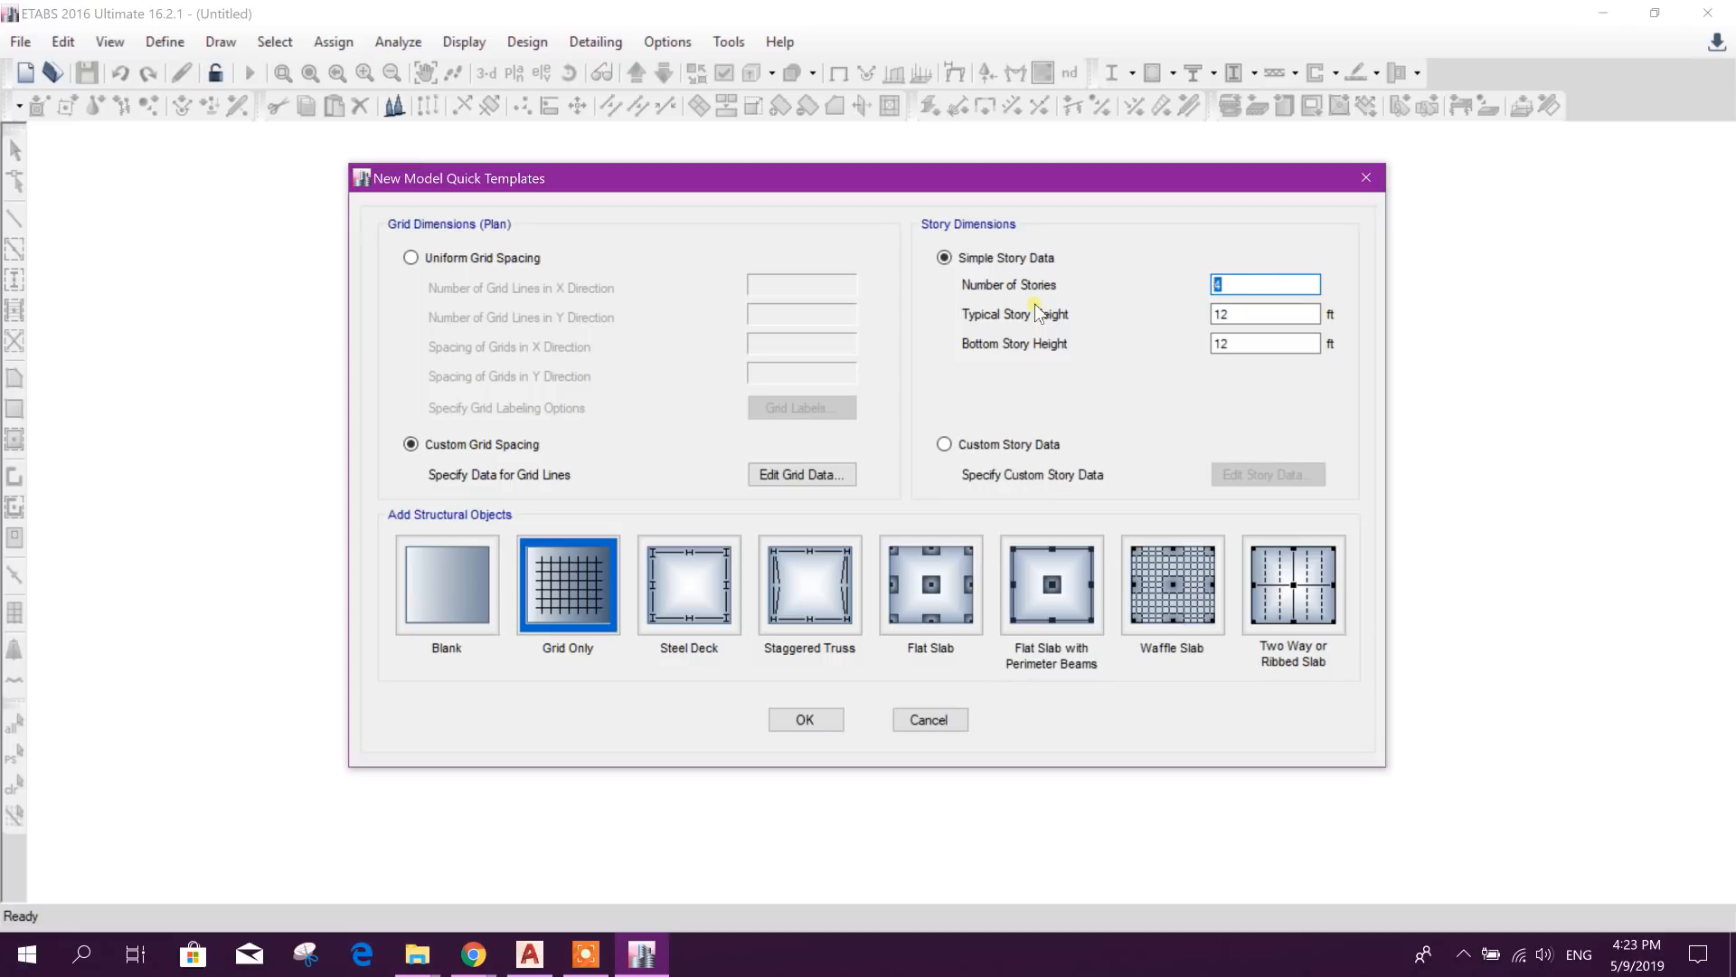
text(10)
click(1265, 314)
text(11)
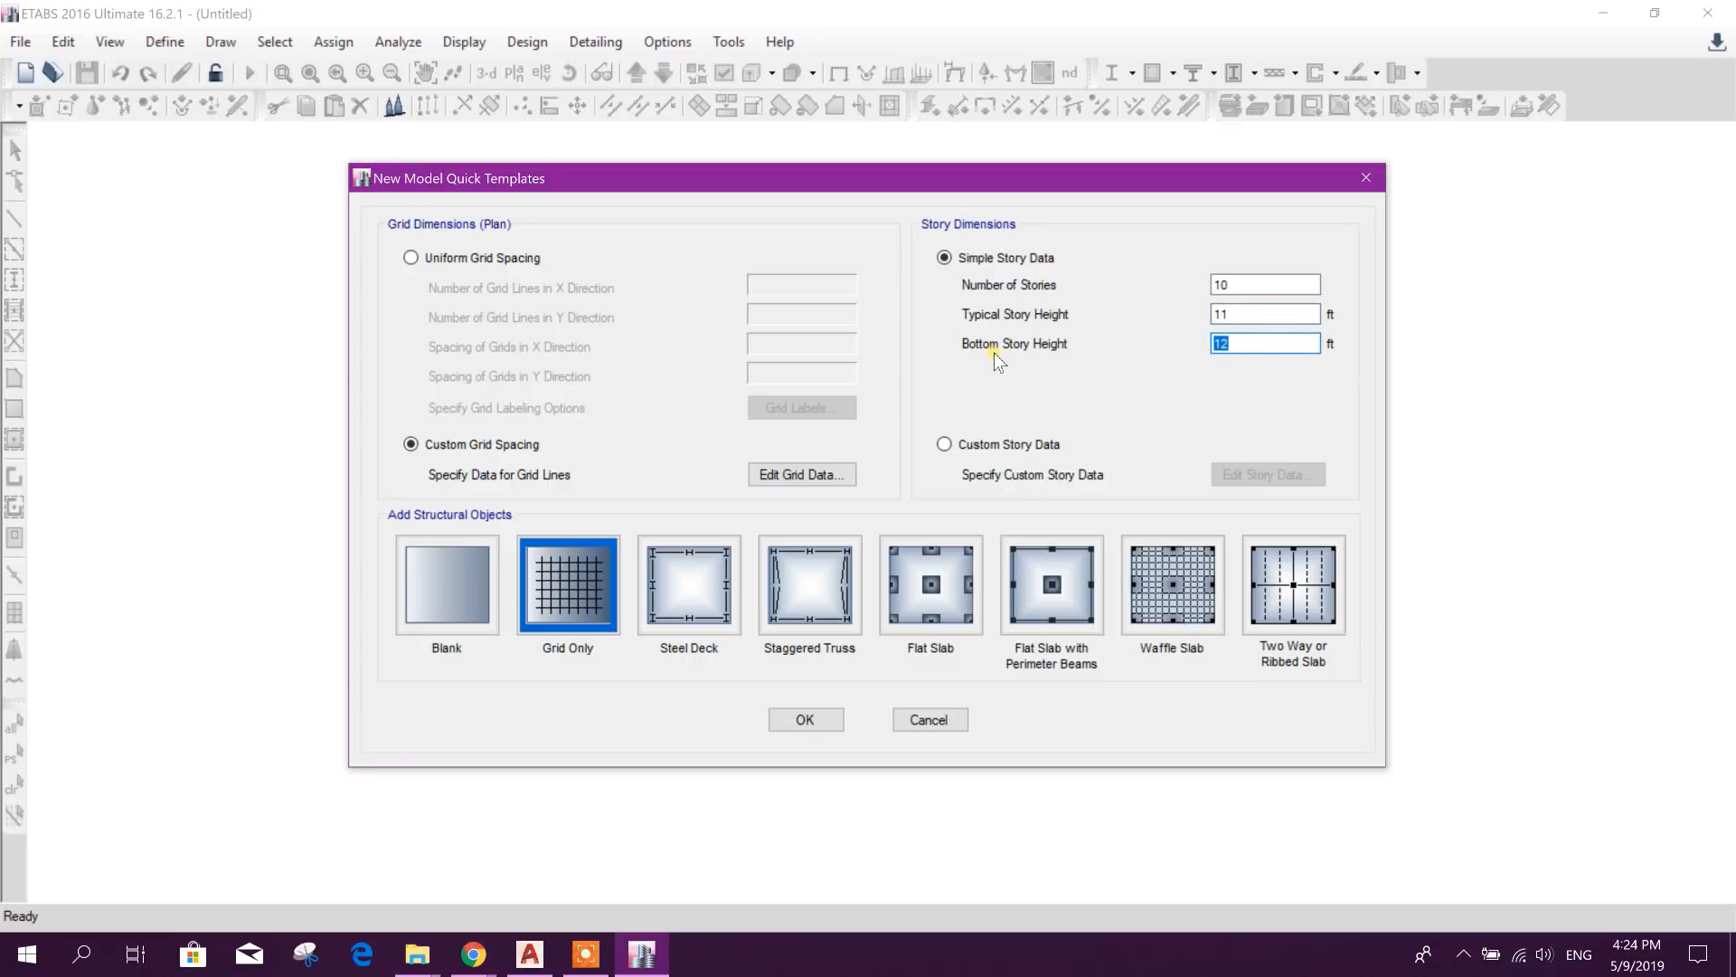
text(6)
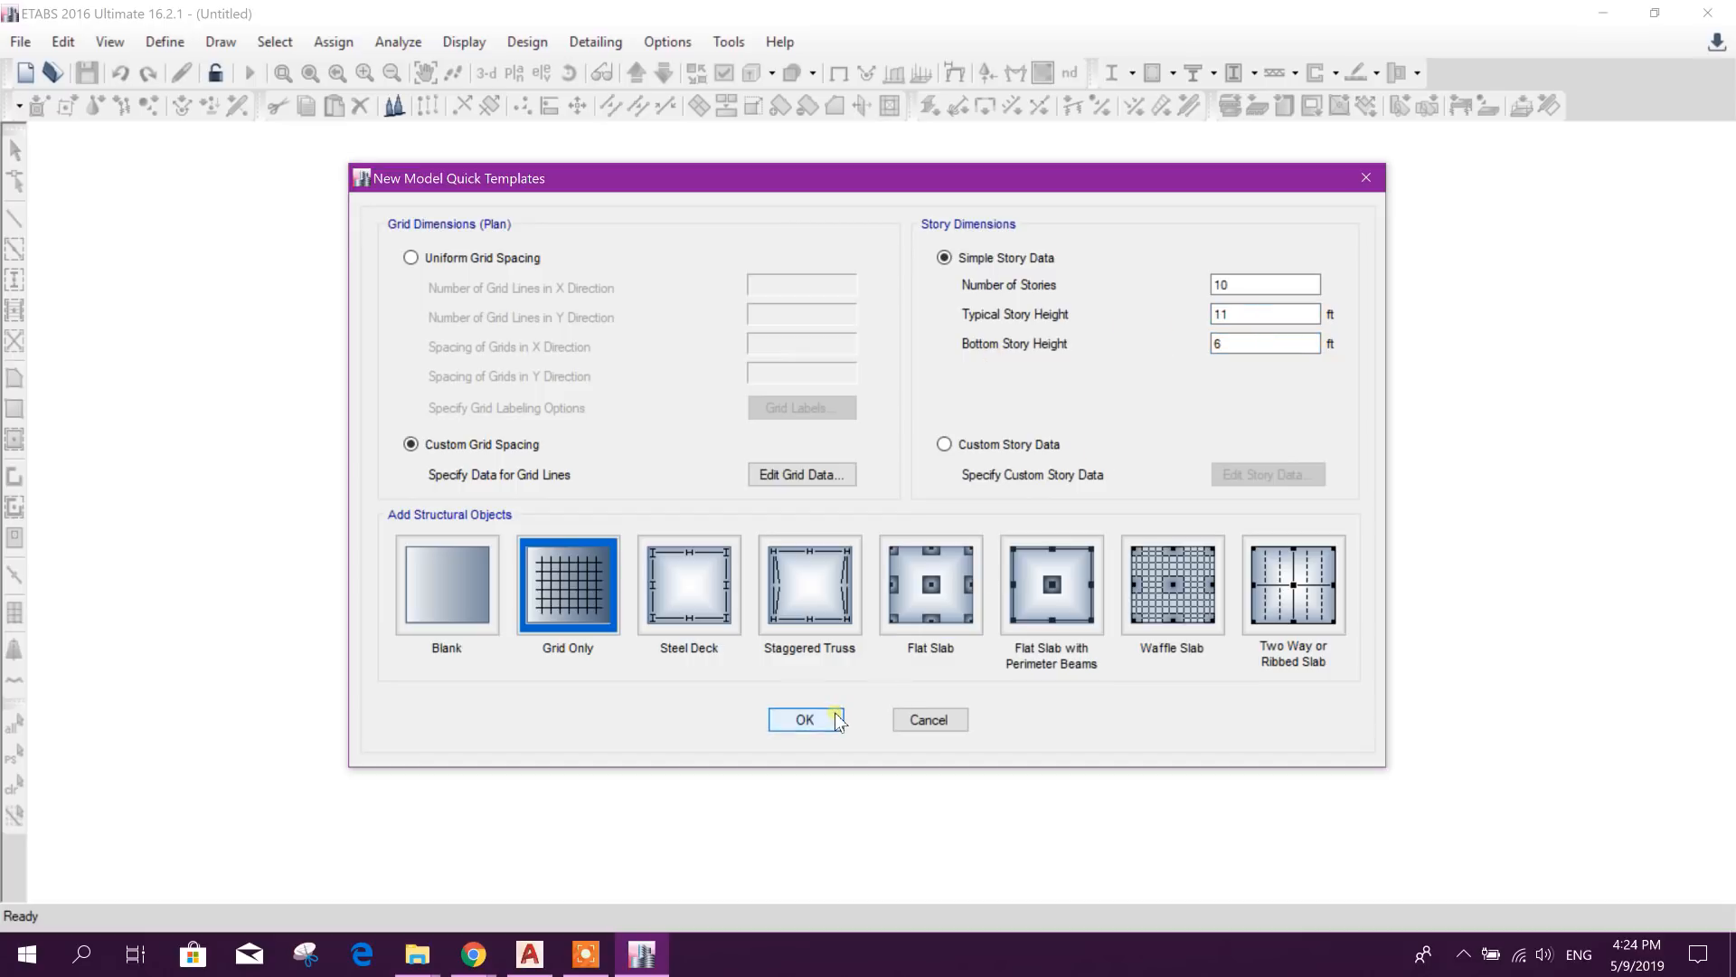
click(803, 720)
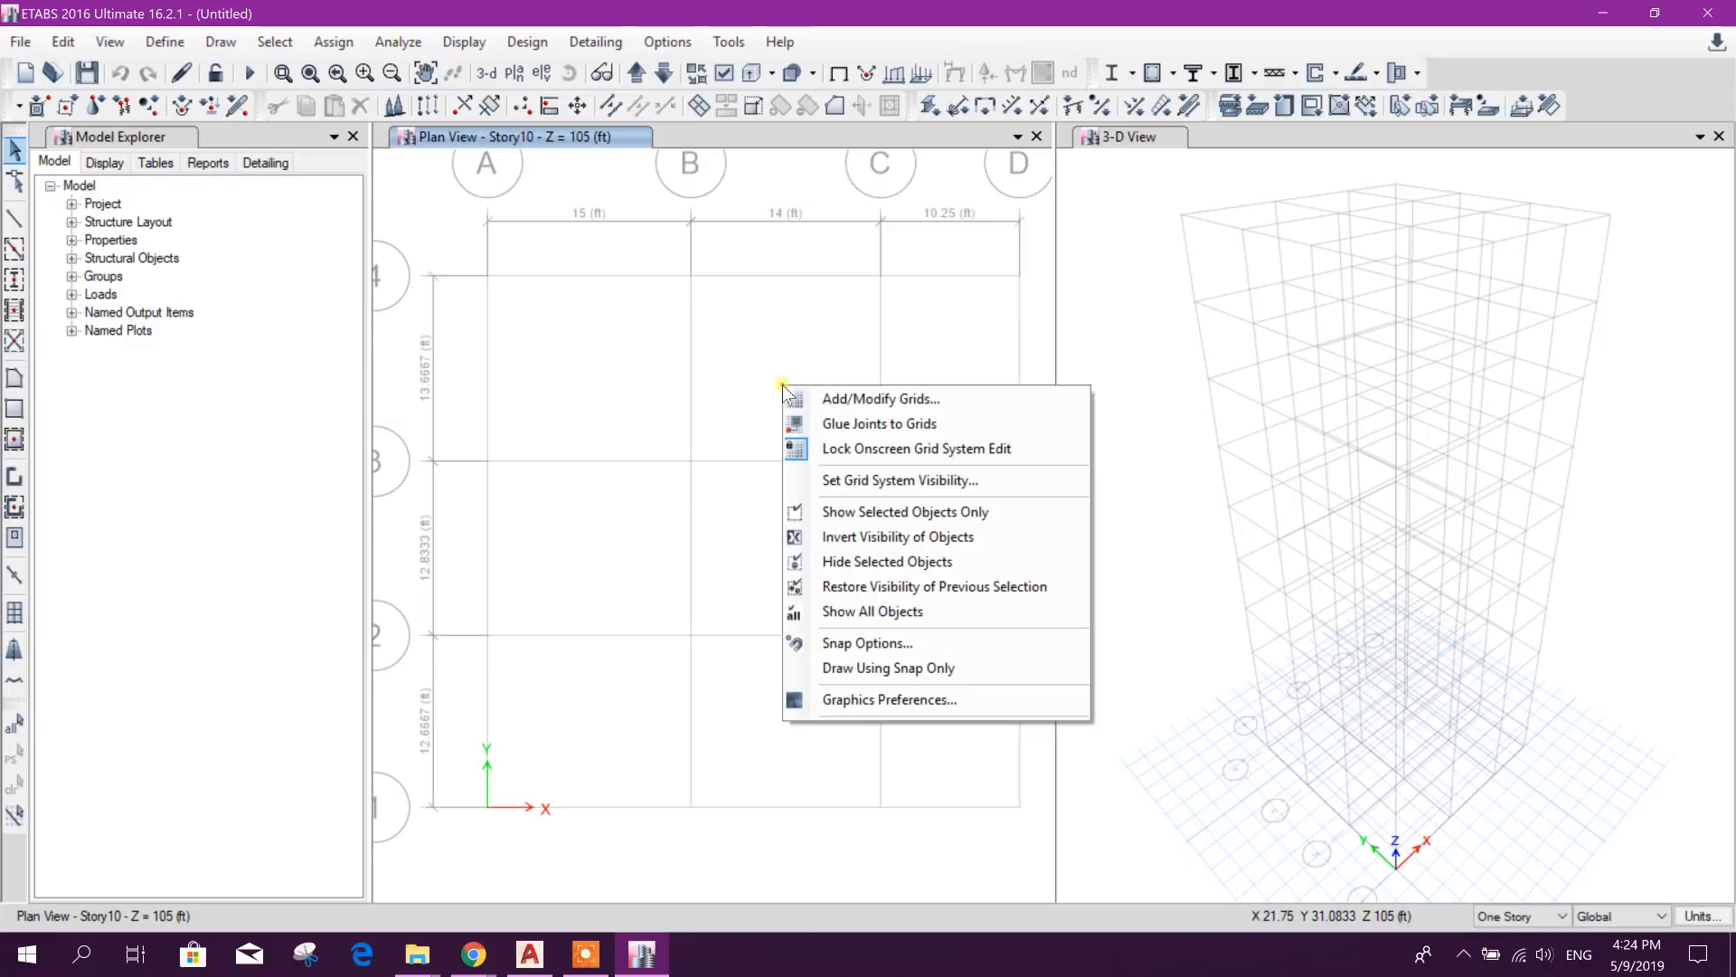
- Open Modify/Show Story Data from the grid and story editing options
click(880, 398)
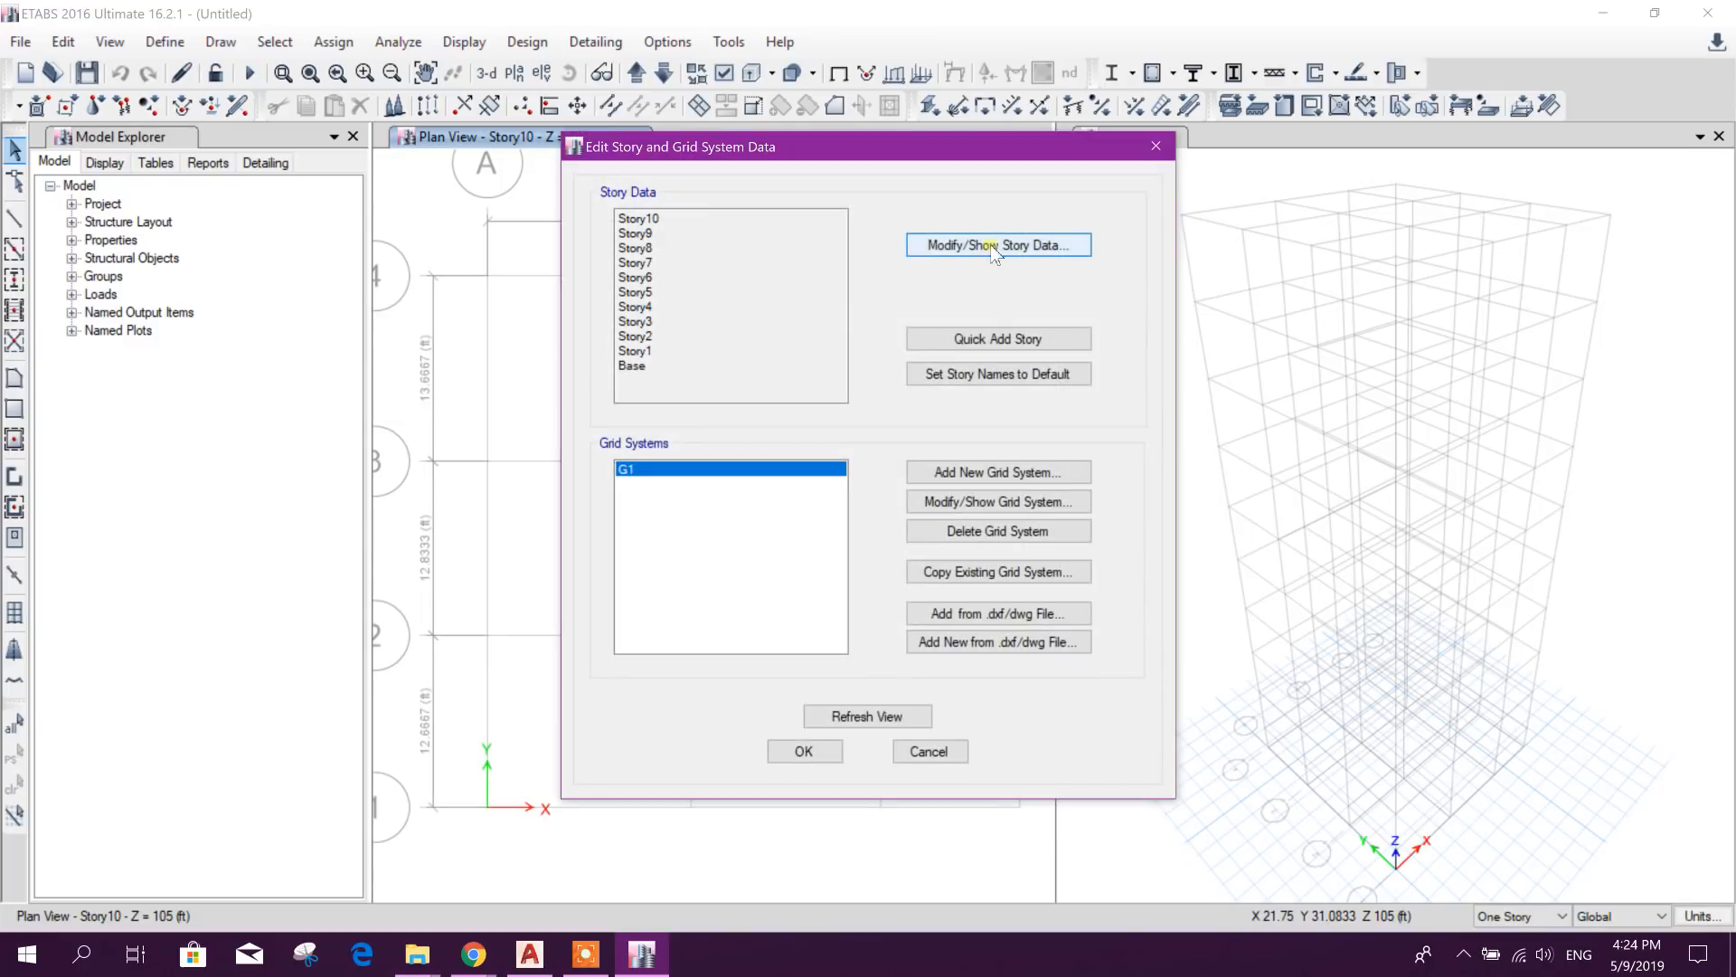
click(995, 245)
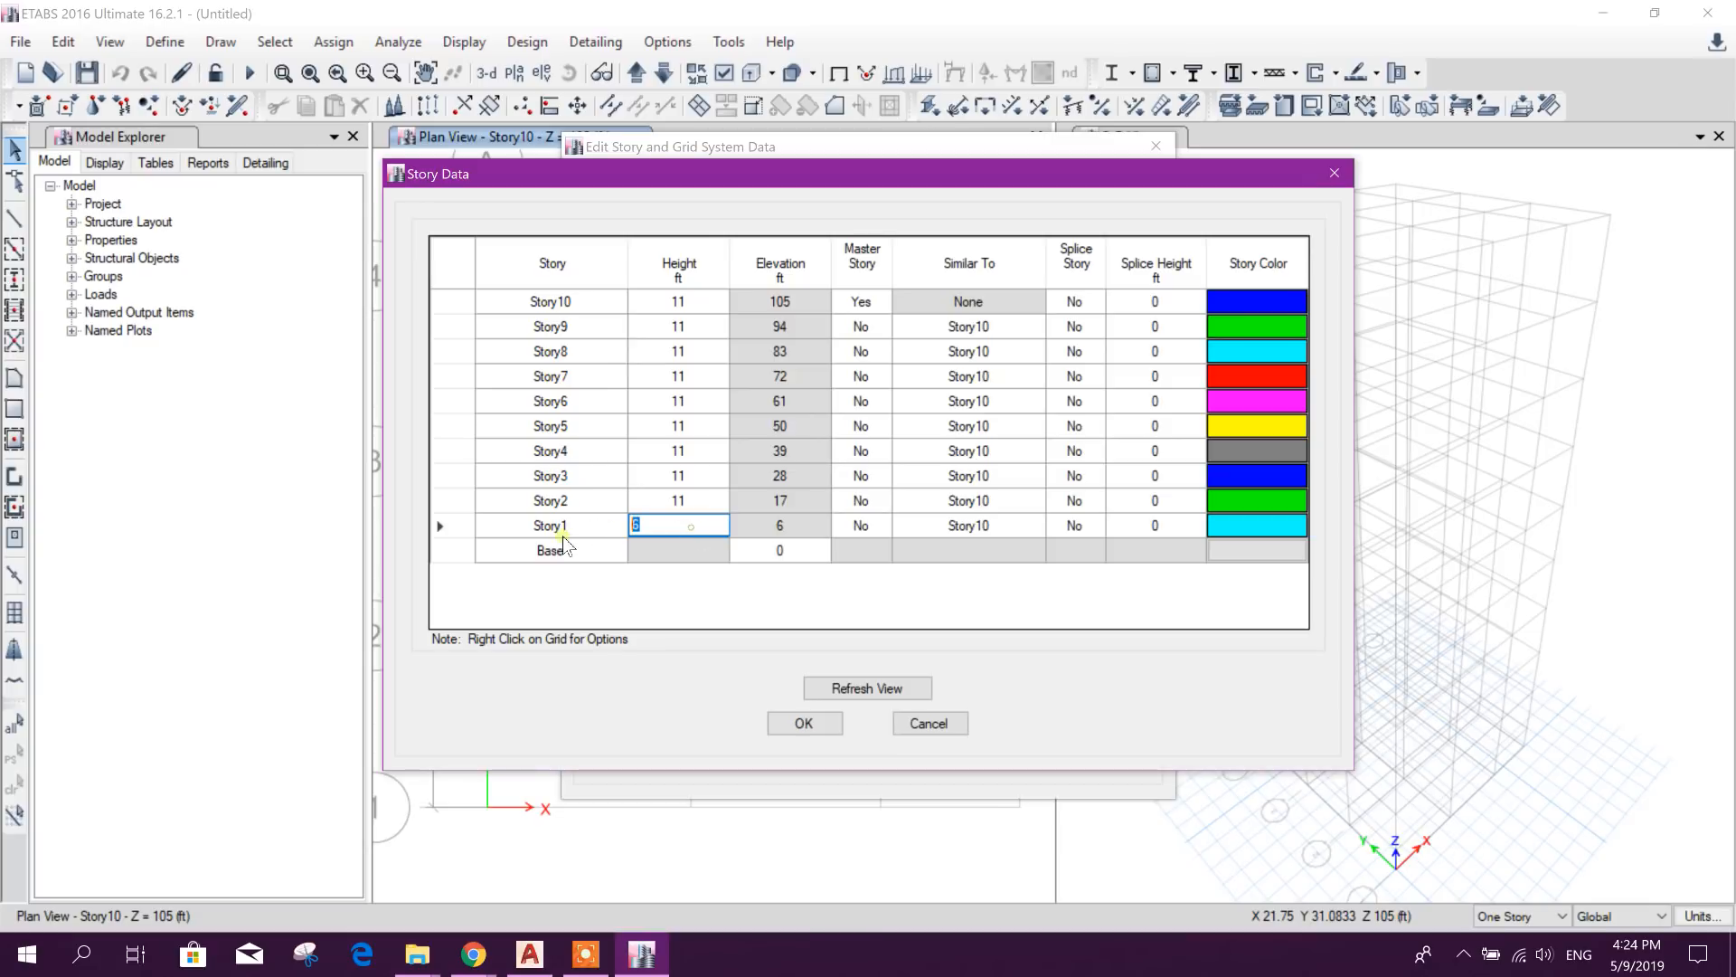
mouse_move(598, 508)
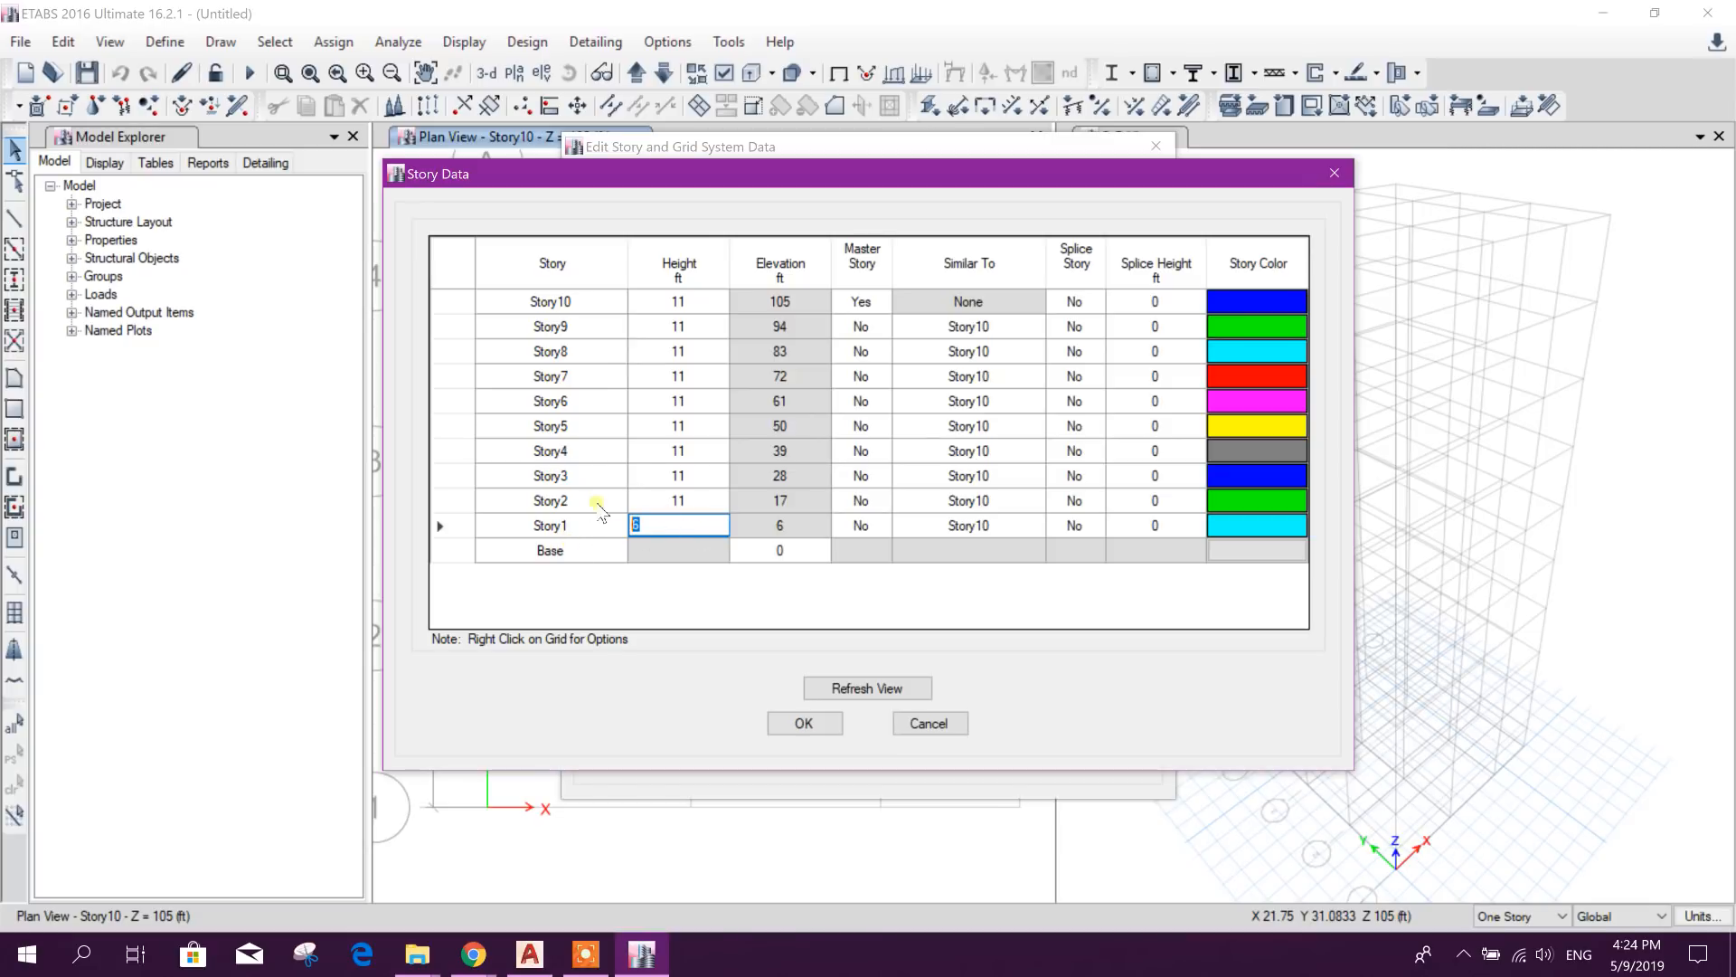
- Rename the stories to GB and 1F through 9F, with 1F set to 12 ft tall
click(551, 525)
text(GB)
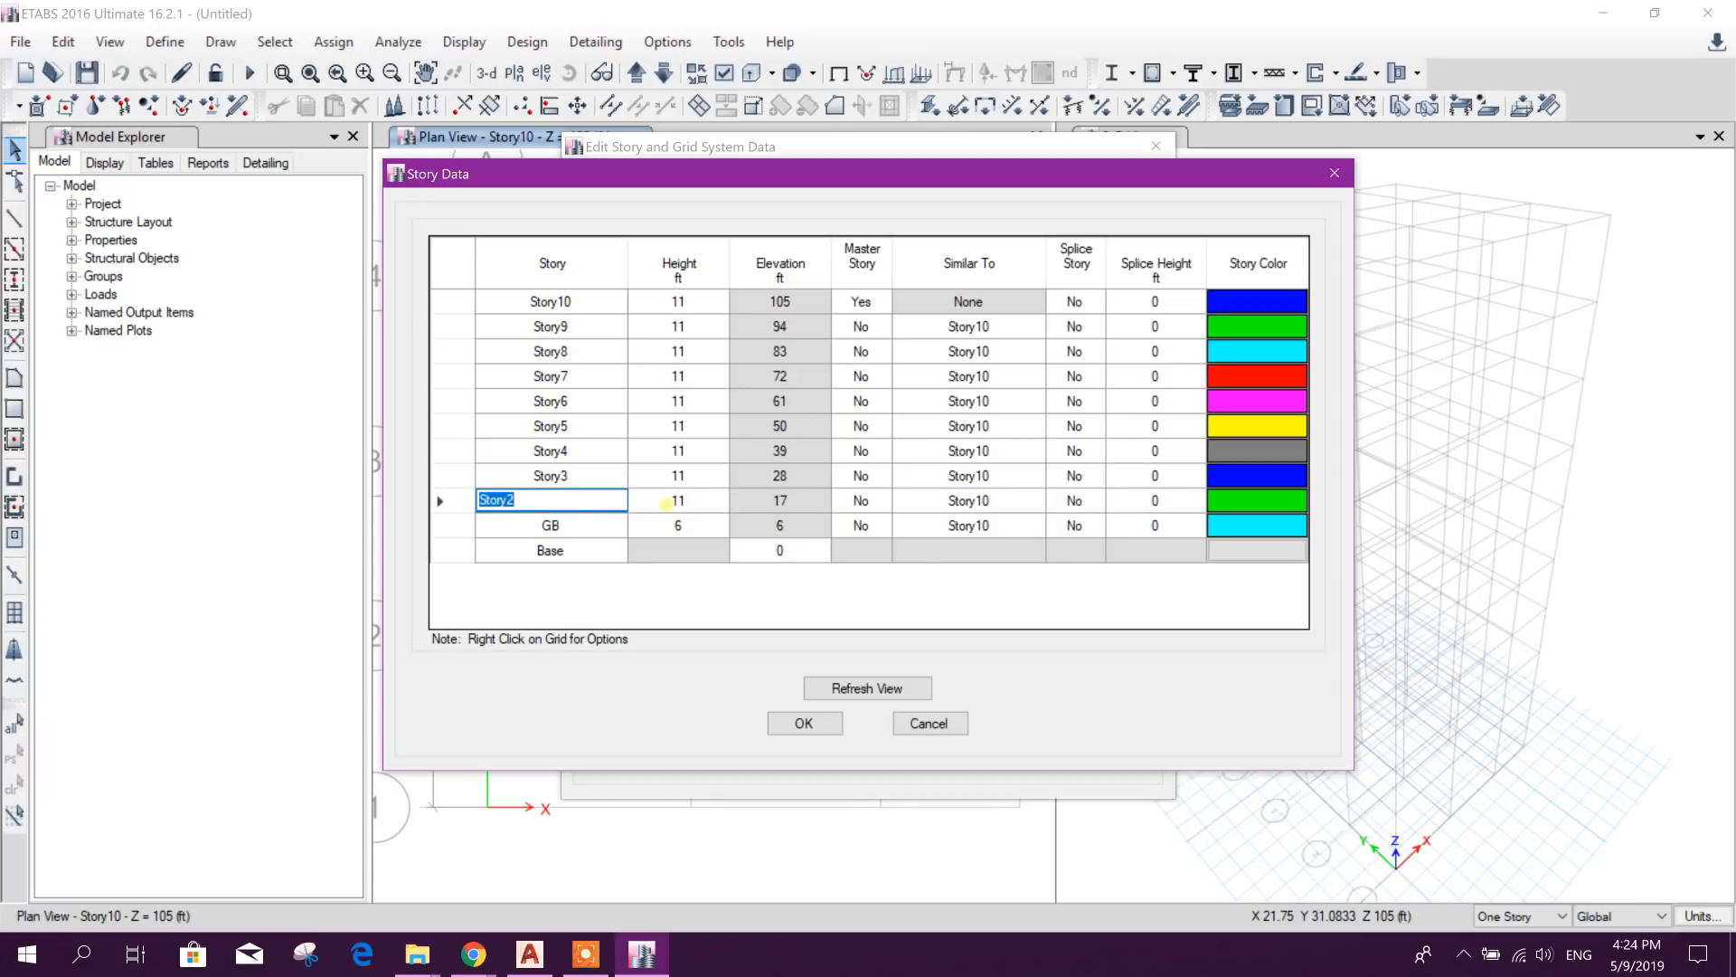
text(GF)
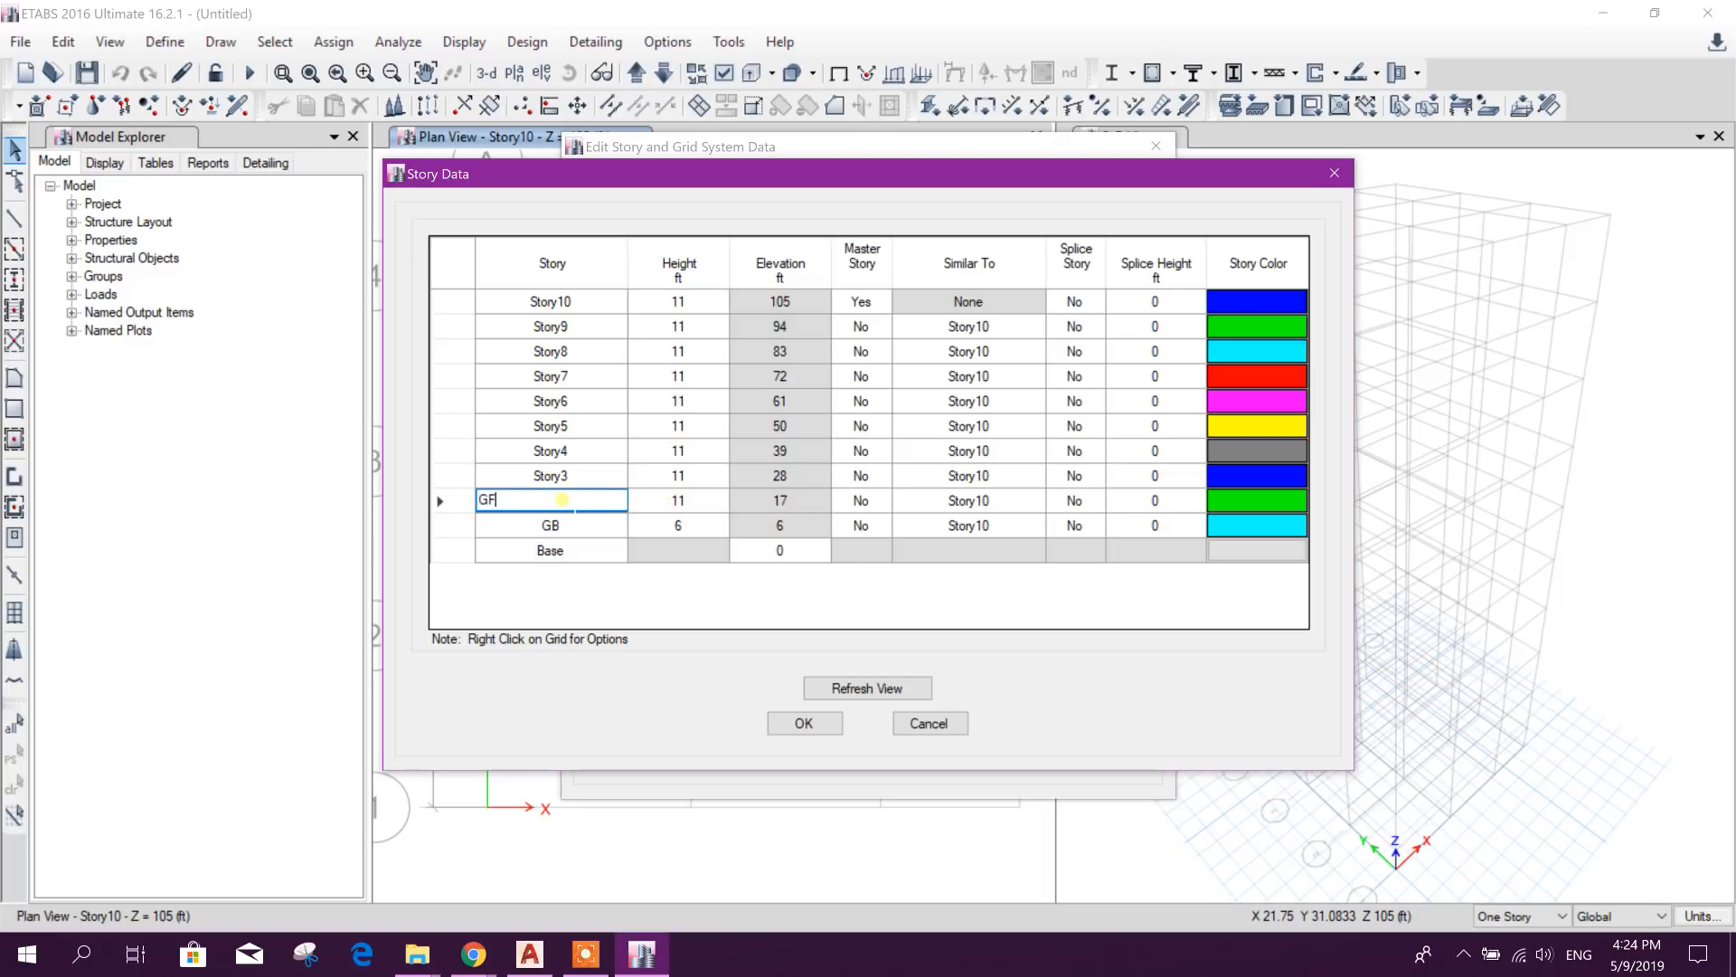
text(1F)
click(551, 400)
text(5F)
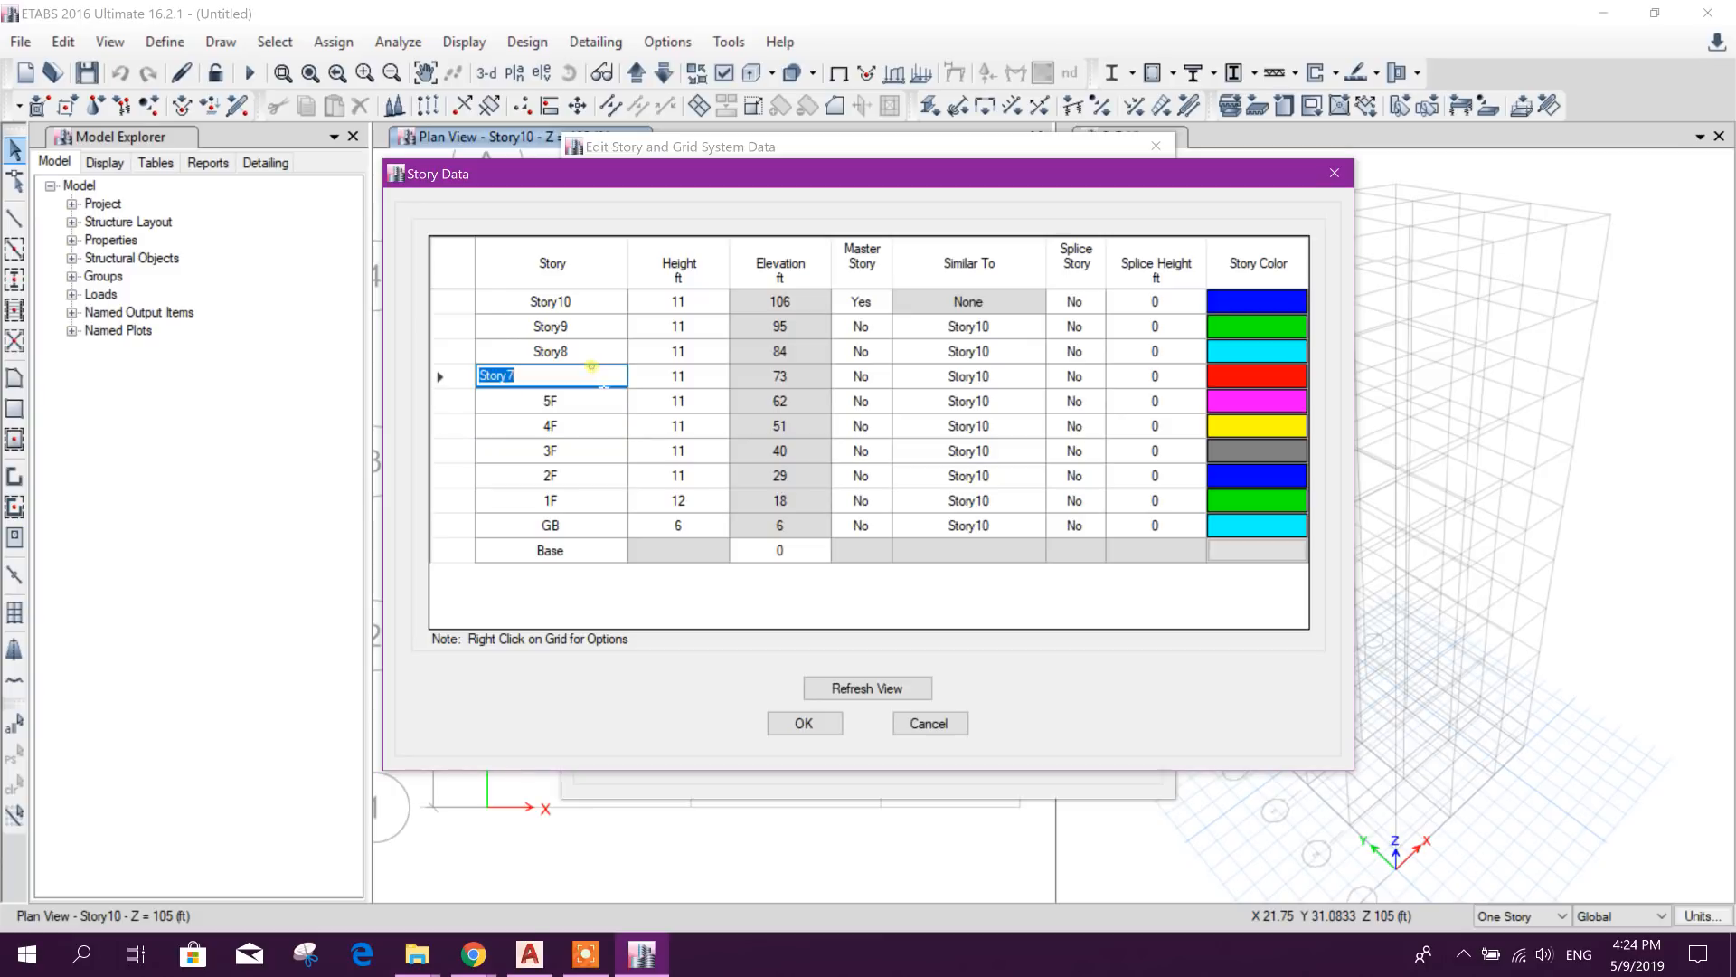
text(6F)
click(551, 301)
text(9F)
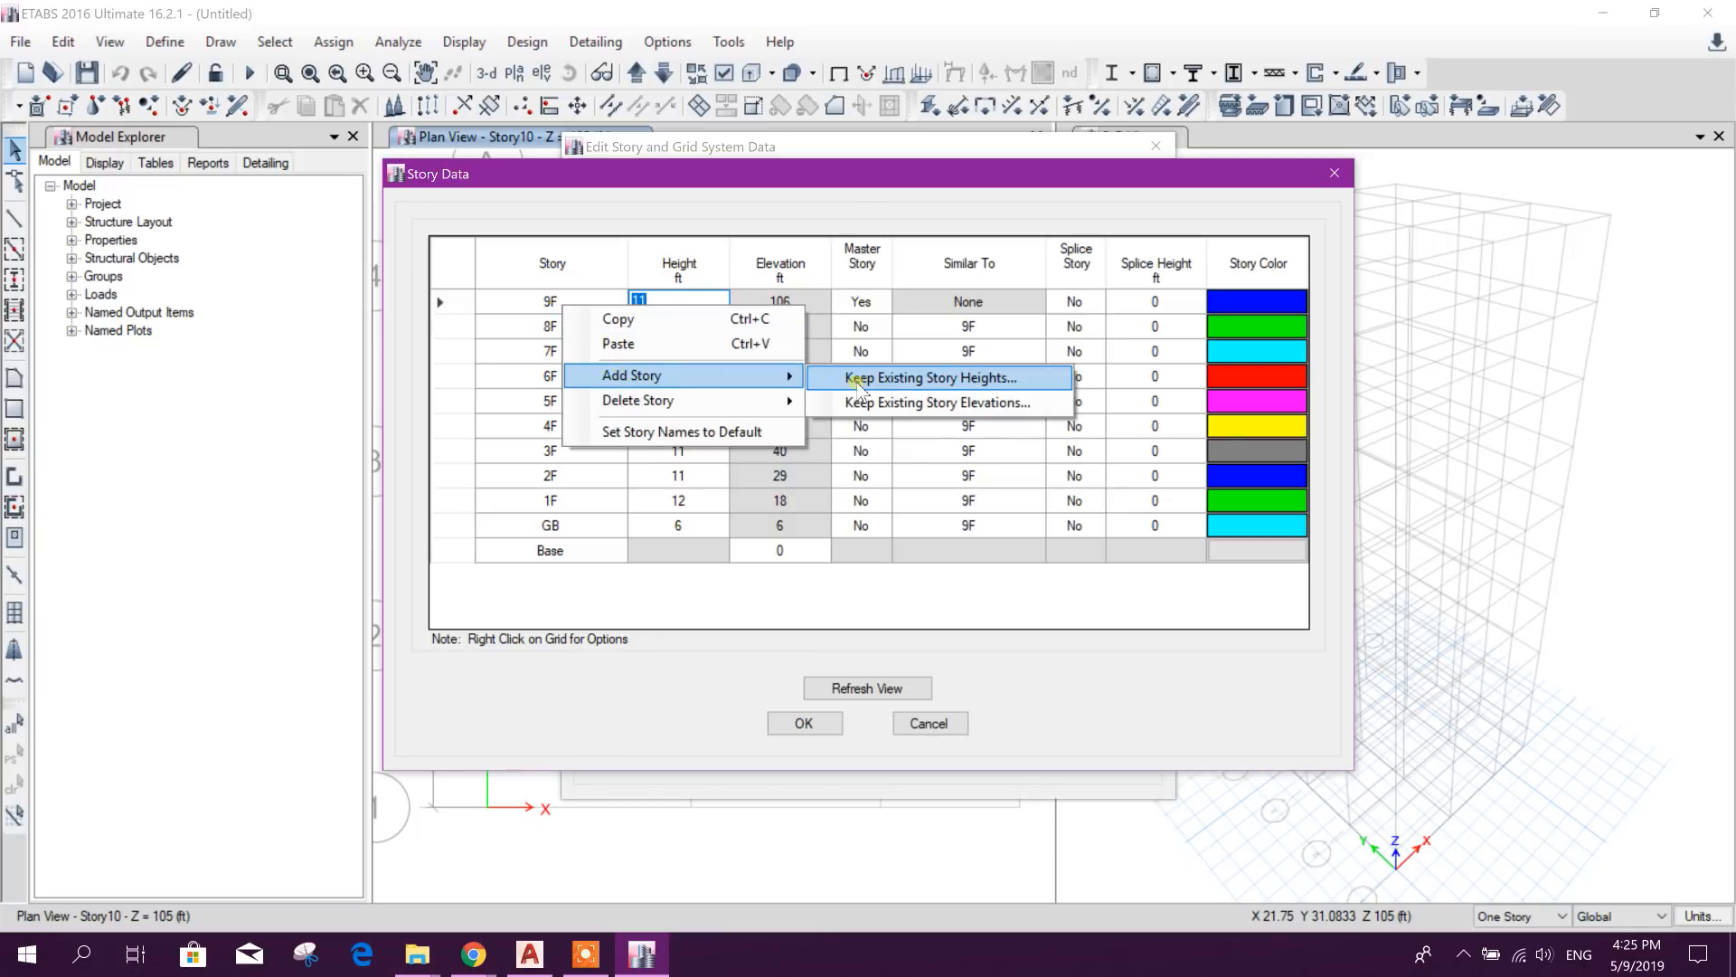
- Add a top story named 10F, keeping existing story heights, and colour it pink
click(932, 376)
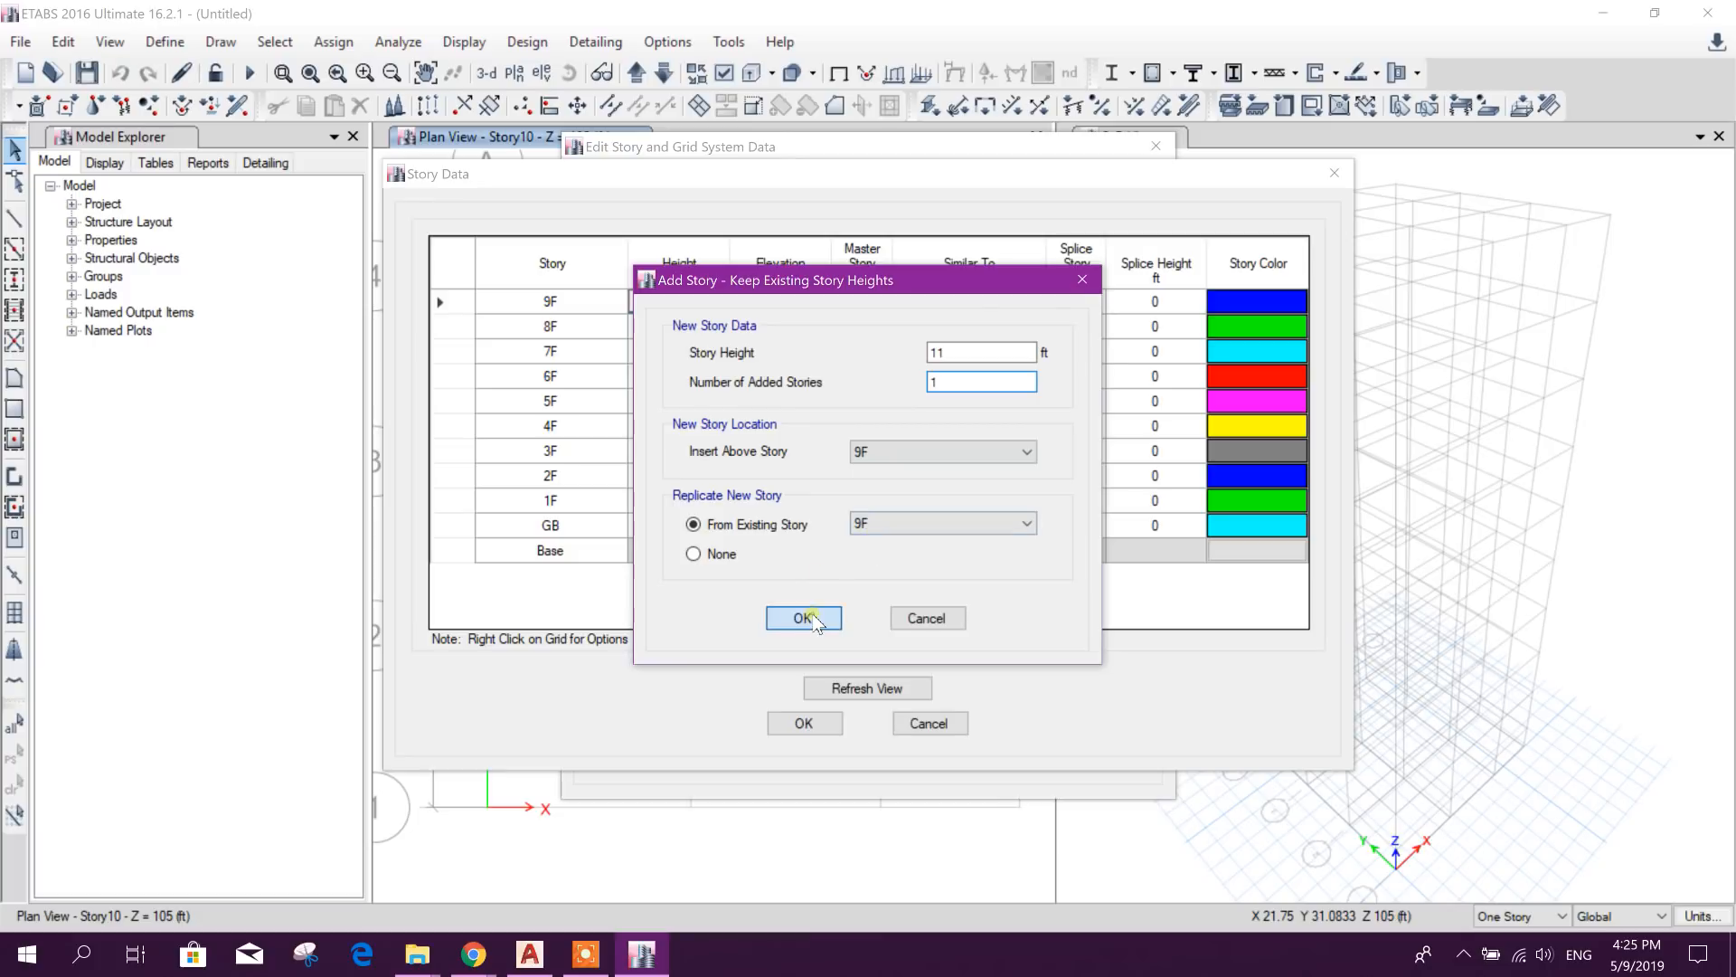
click(803, 617)
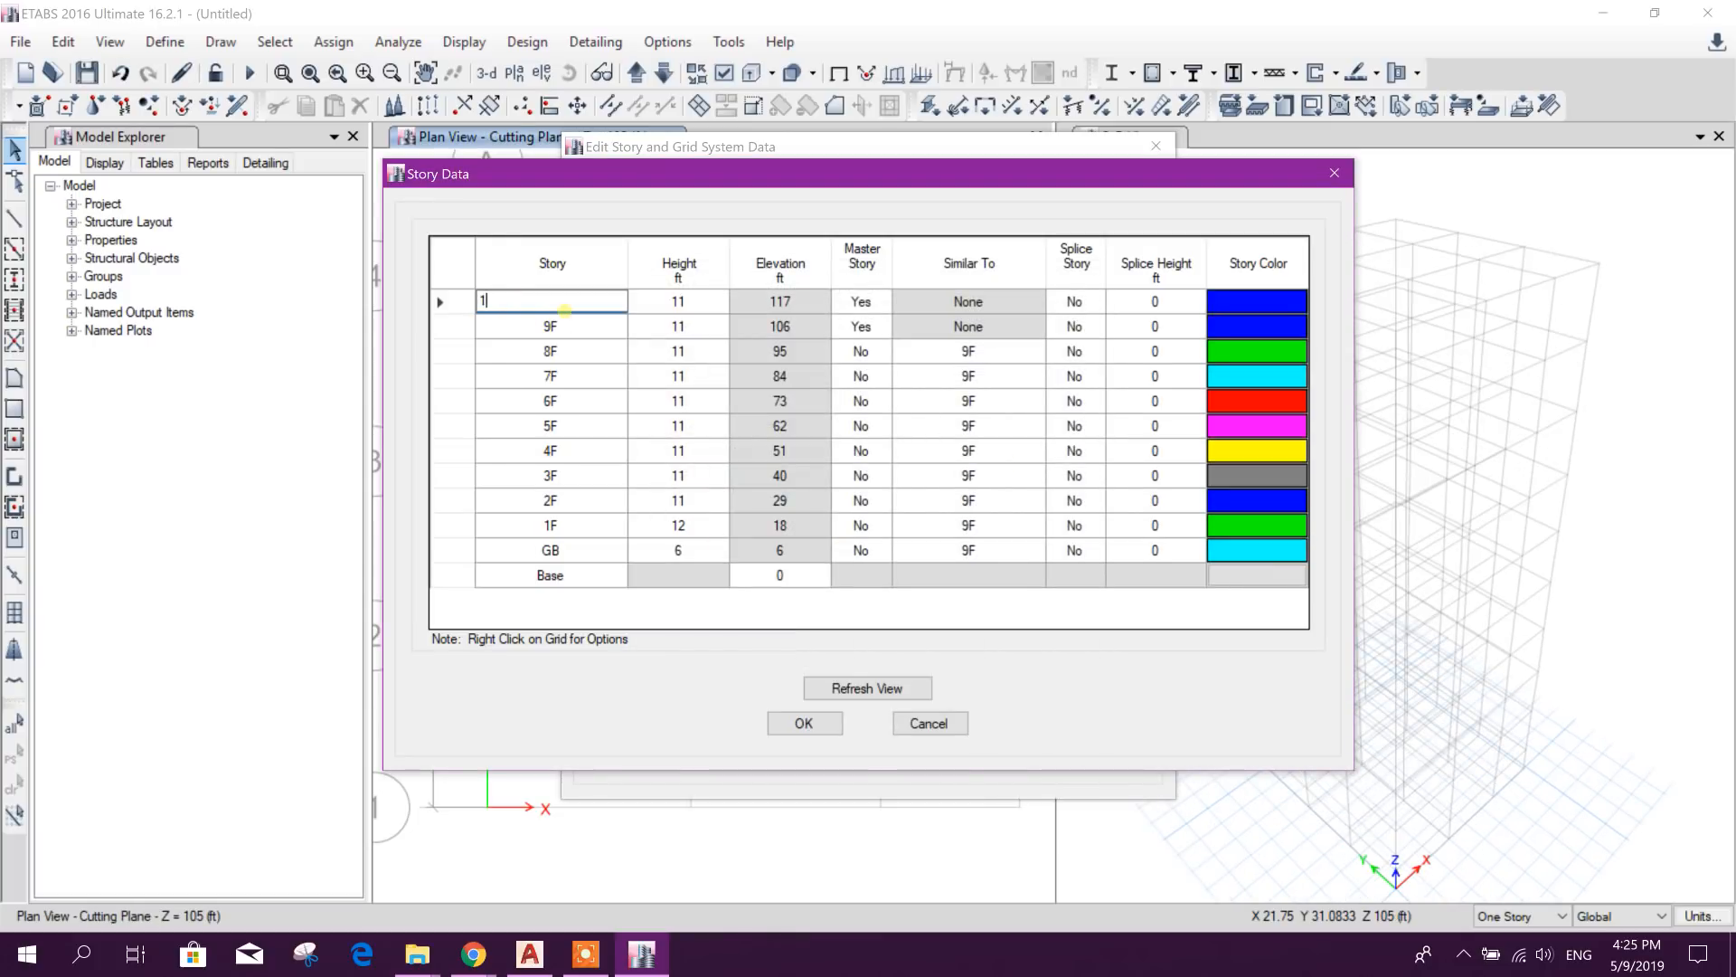
text(0F)
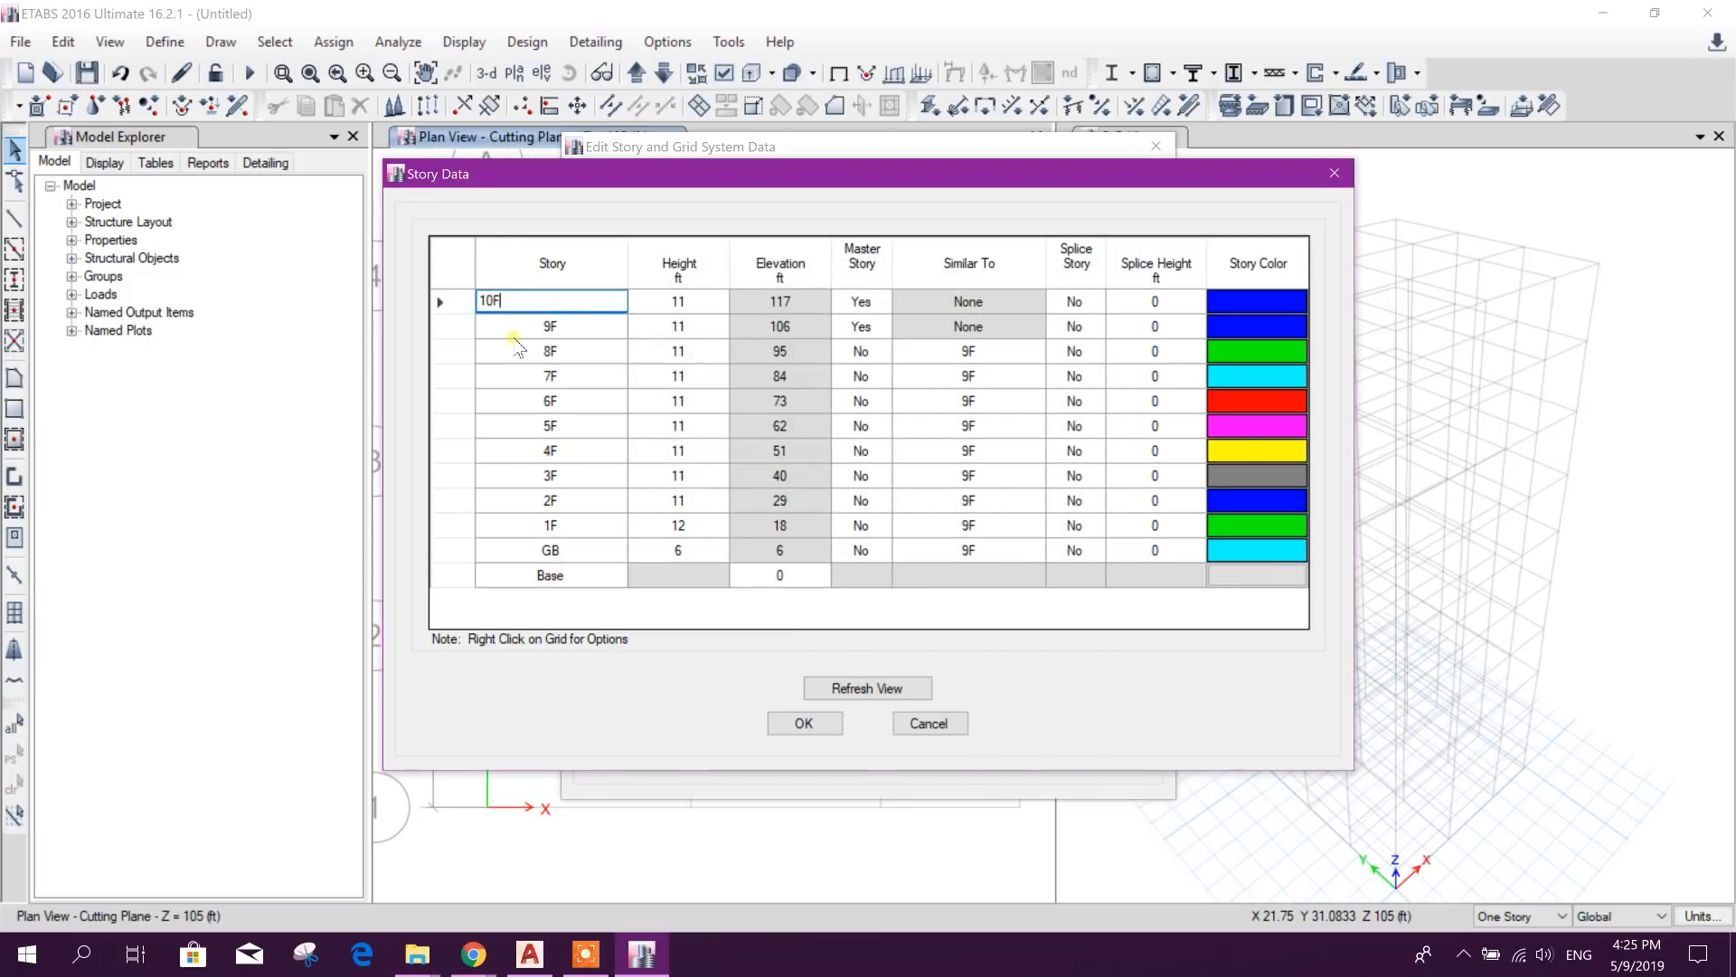
mouse_move(576, 391)
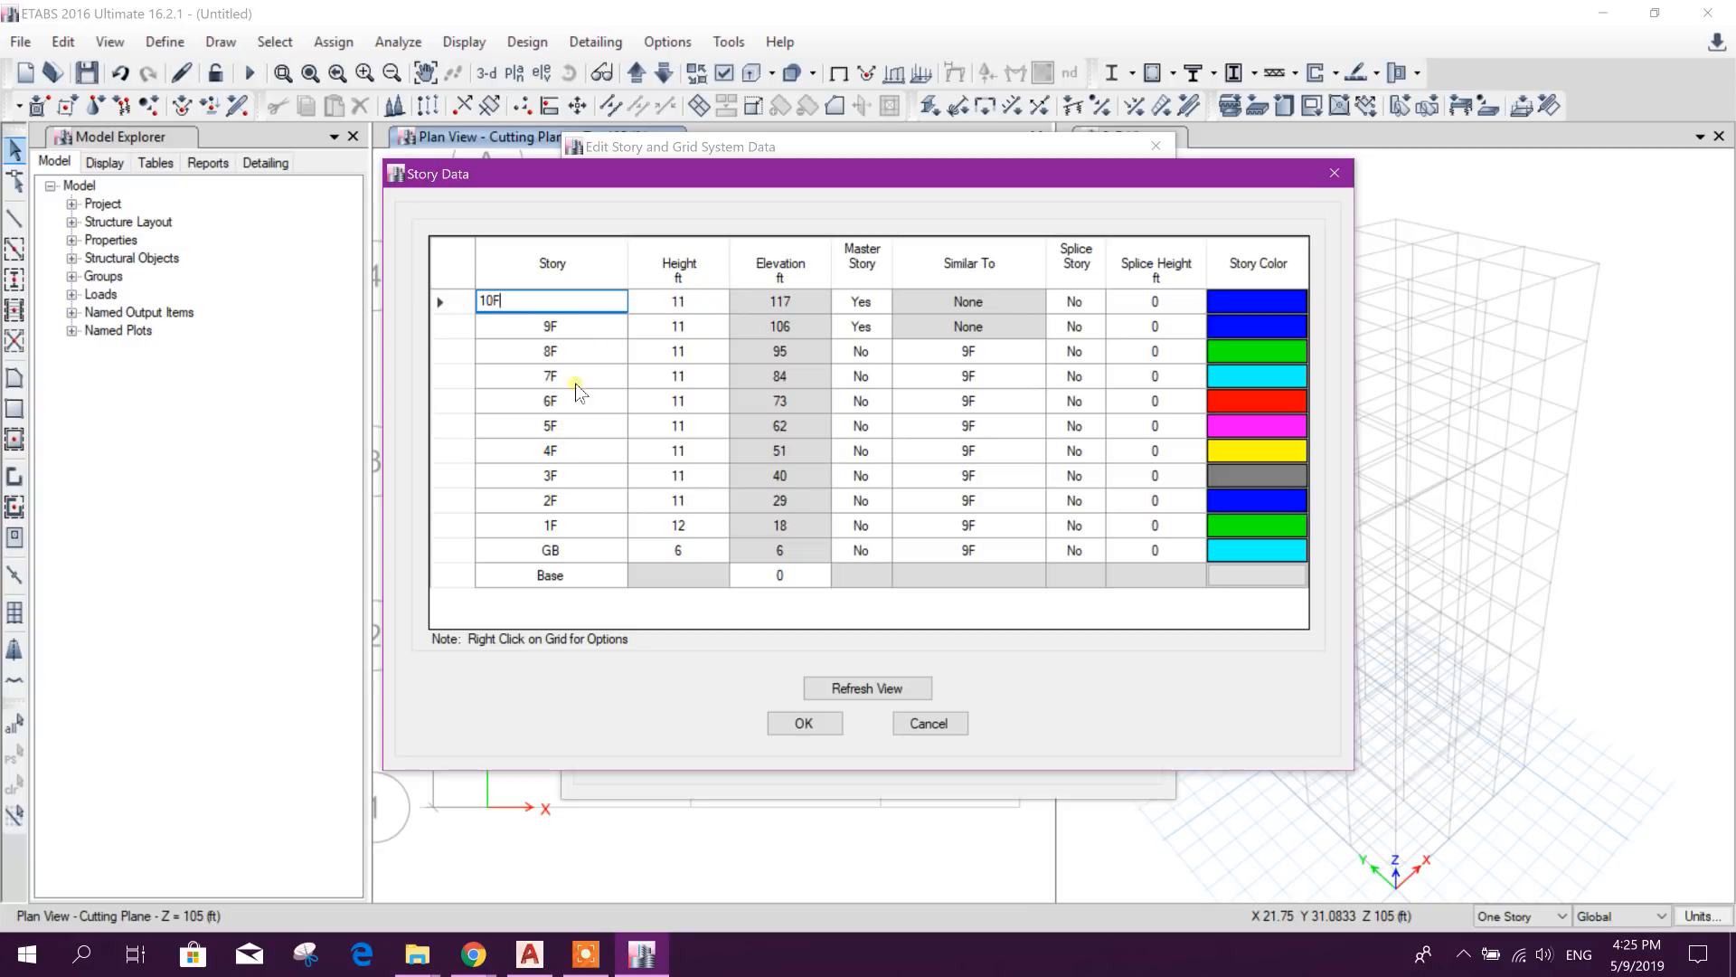
mouse_move(804, 454)
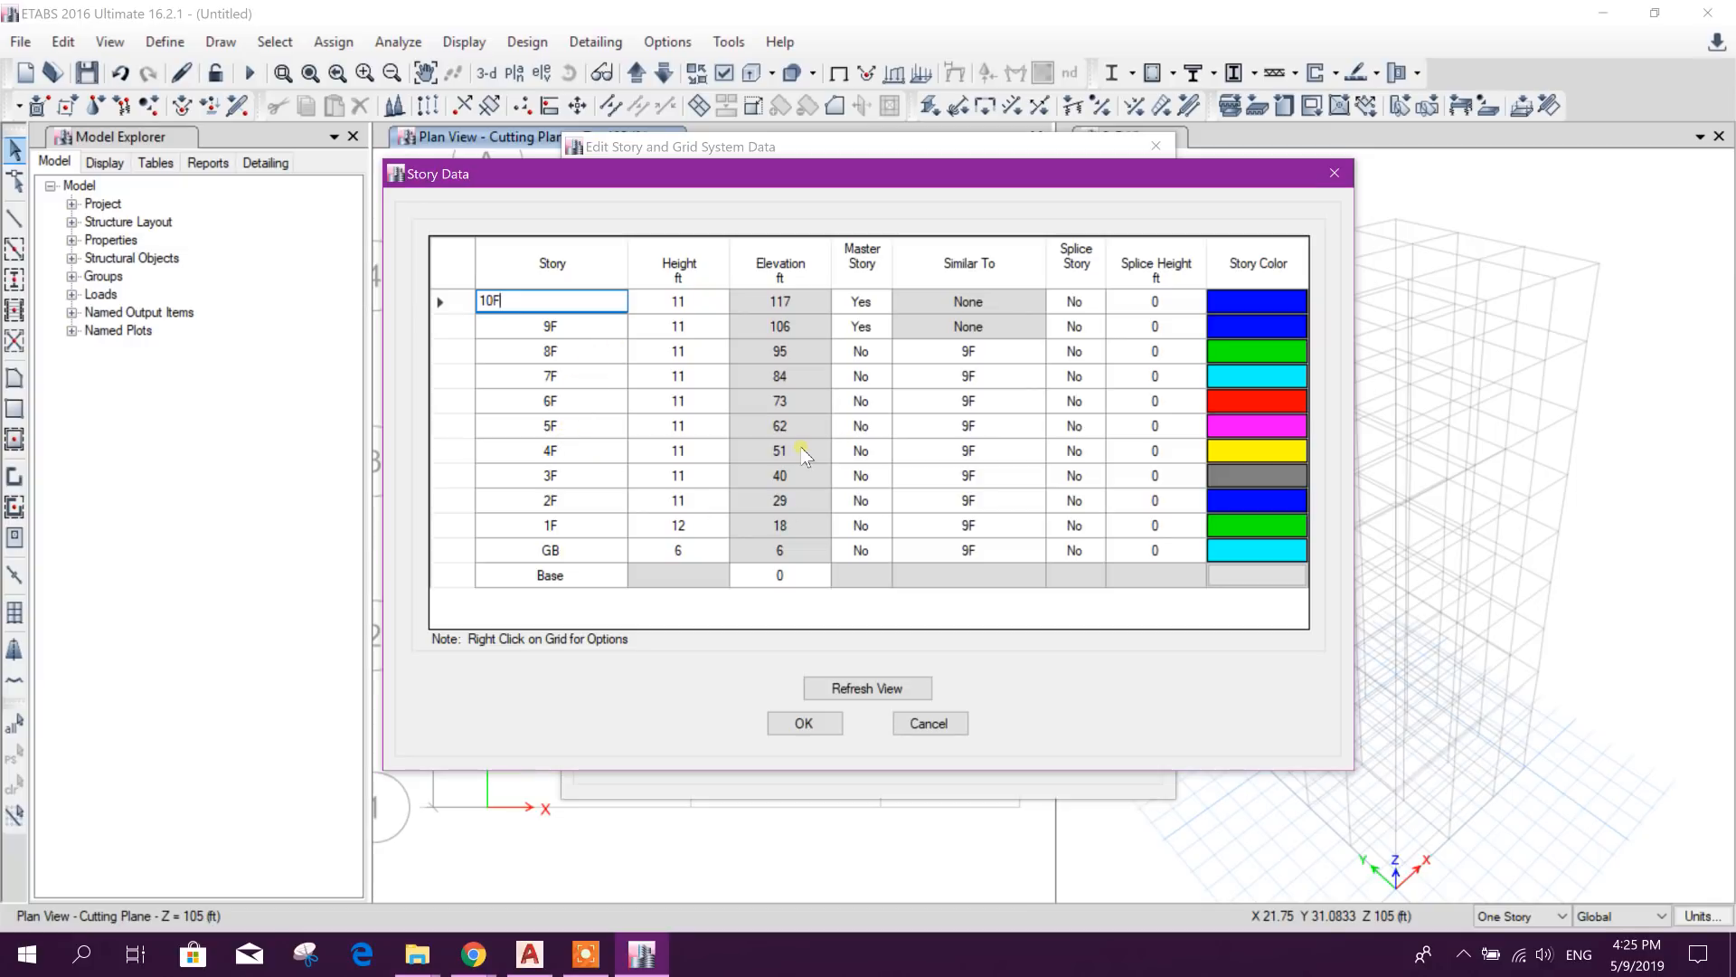
mouse_move(1106, 581)
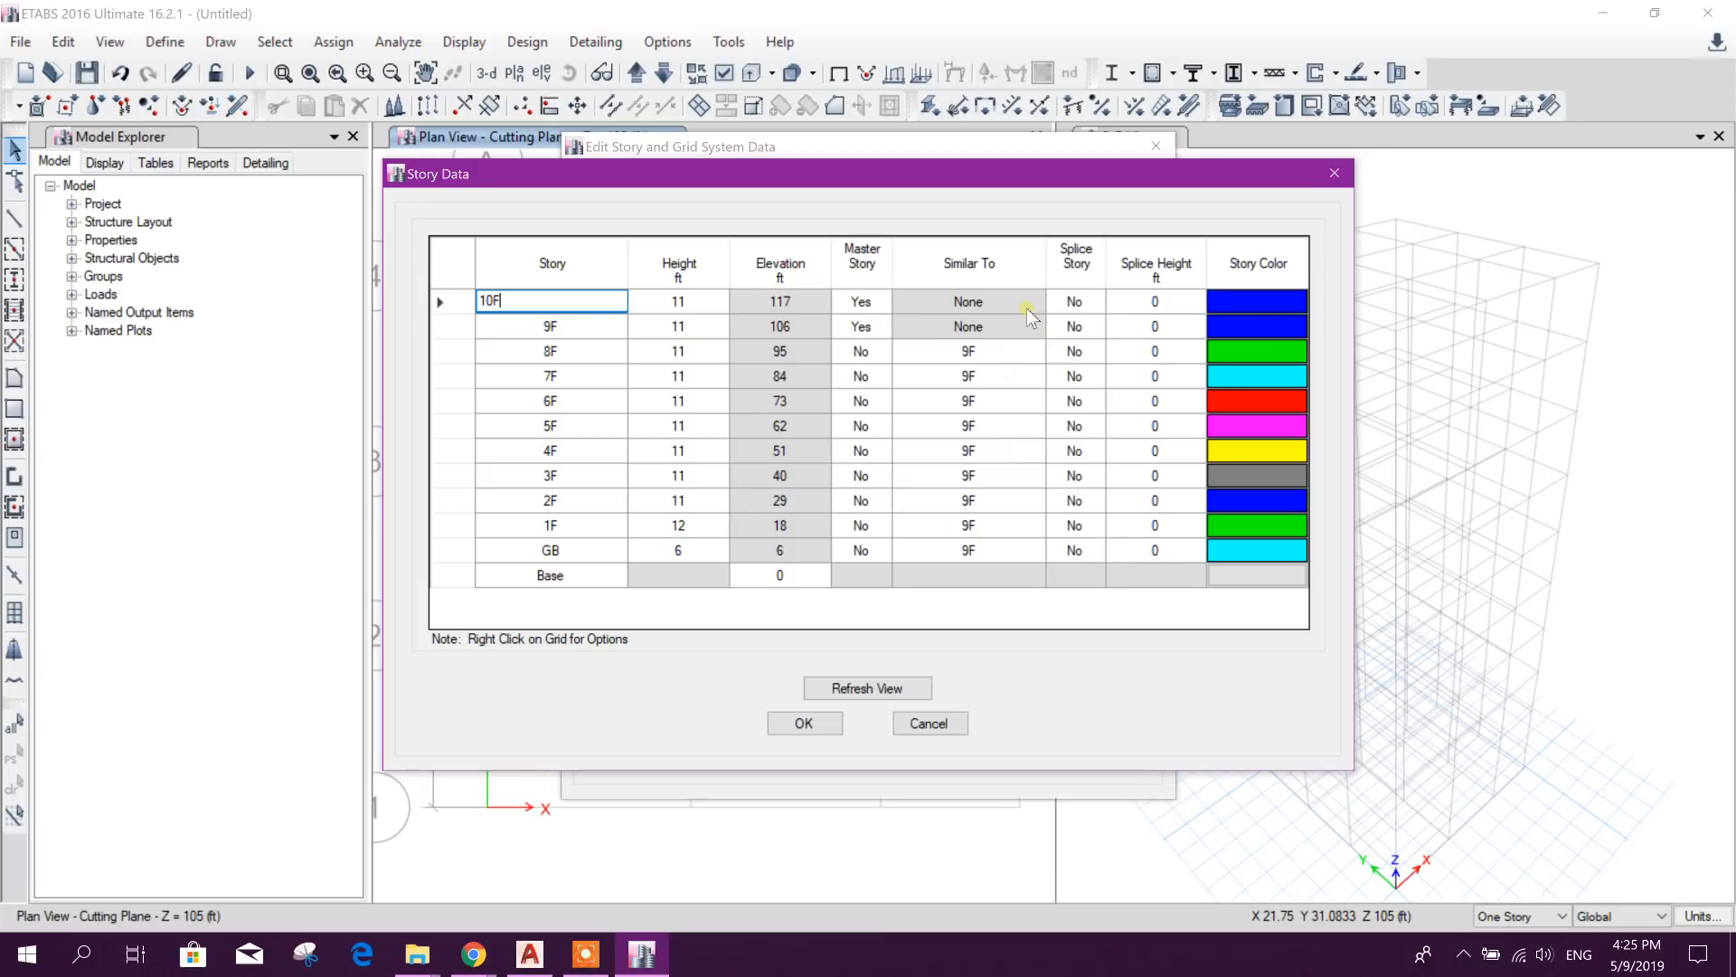
click(1256, 300)
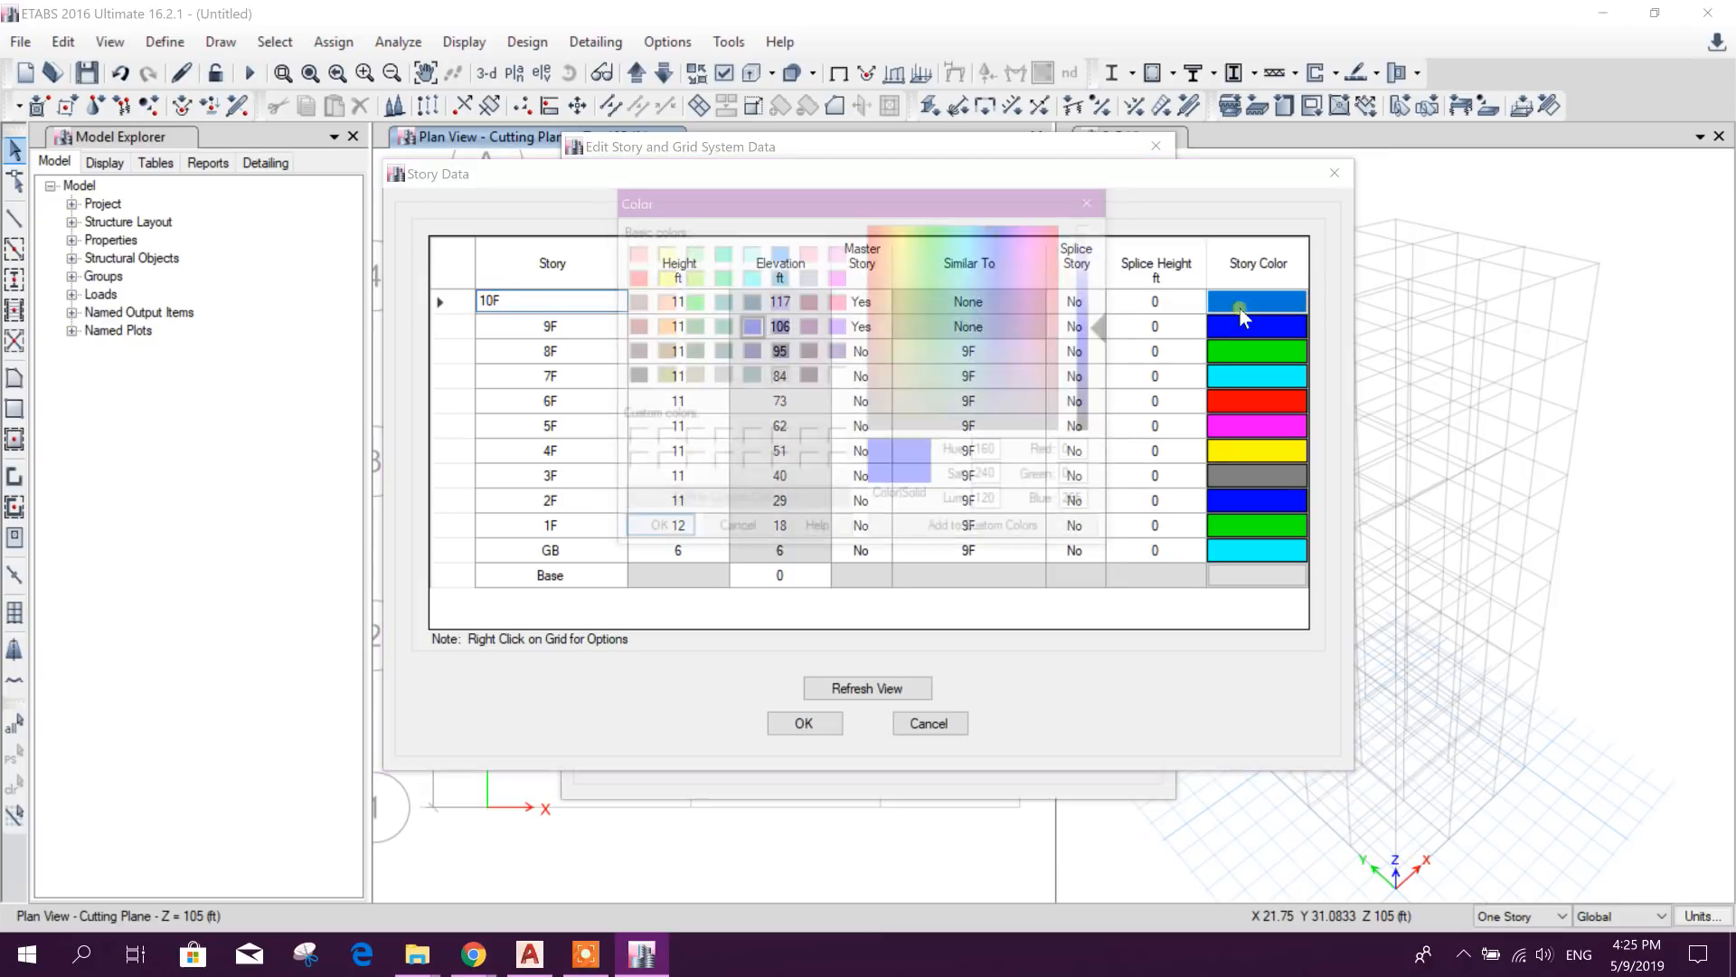
click(659, 524)
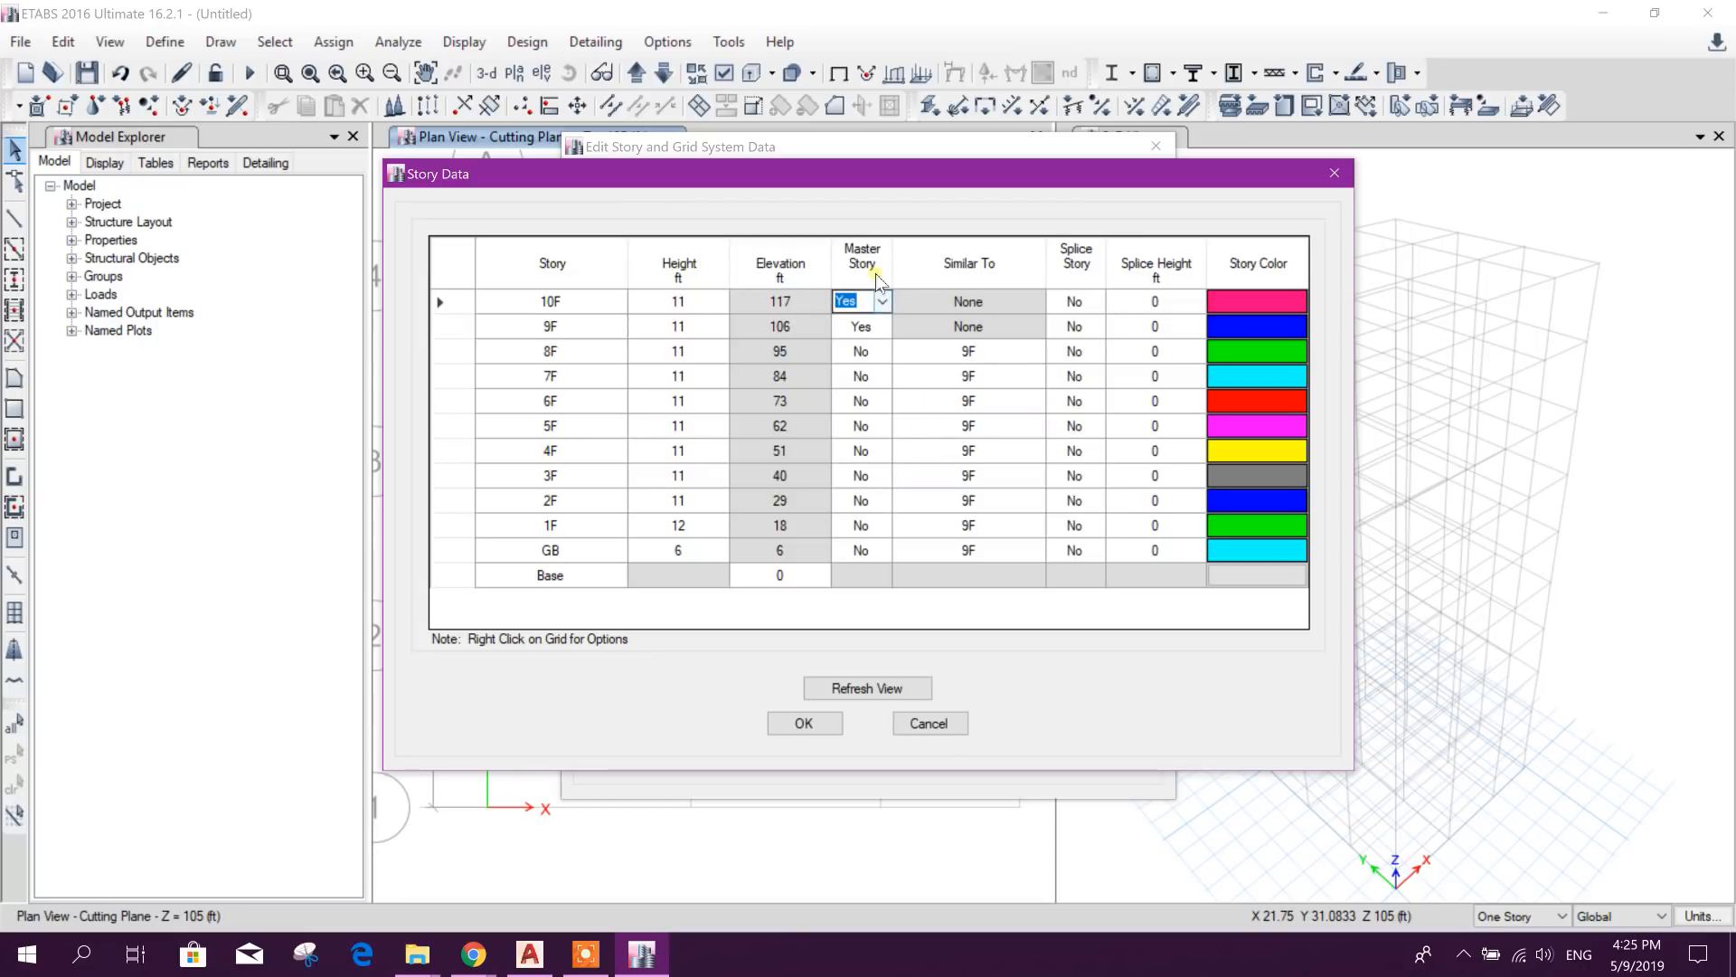
- Make 1F the sole master story, removing master status from 10F and 9F
click(860, 300)
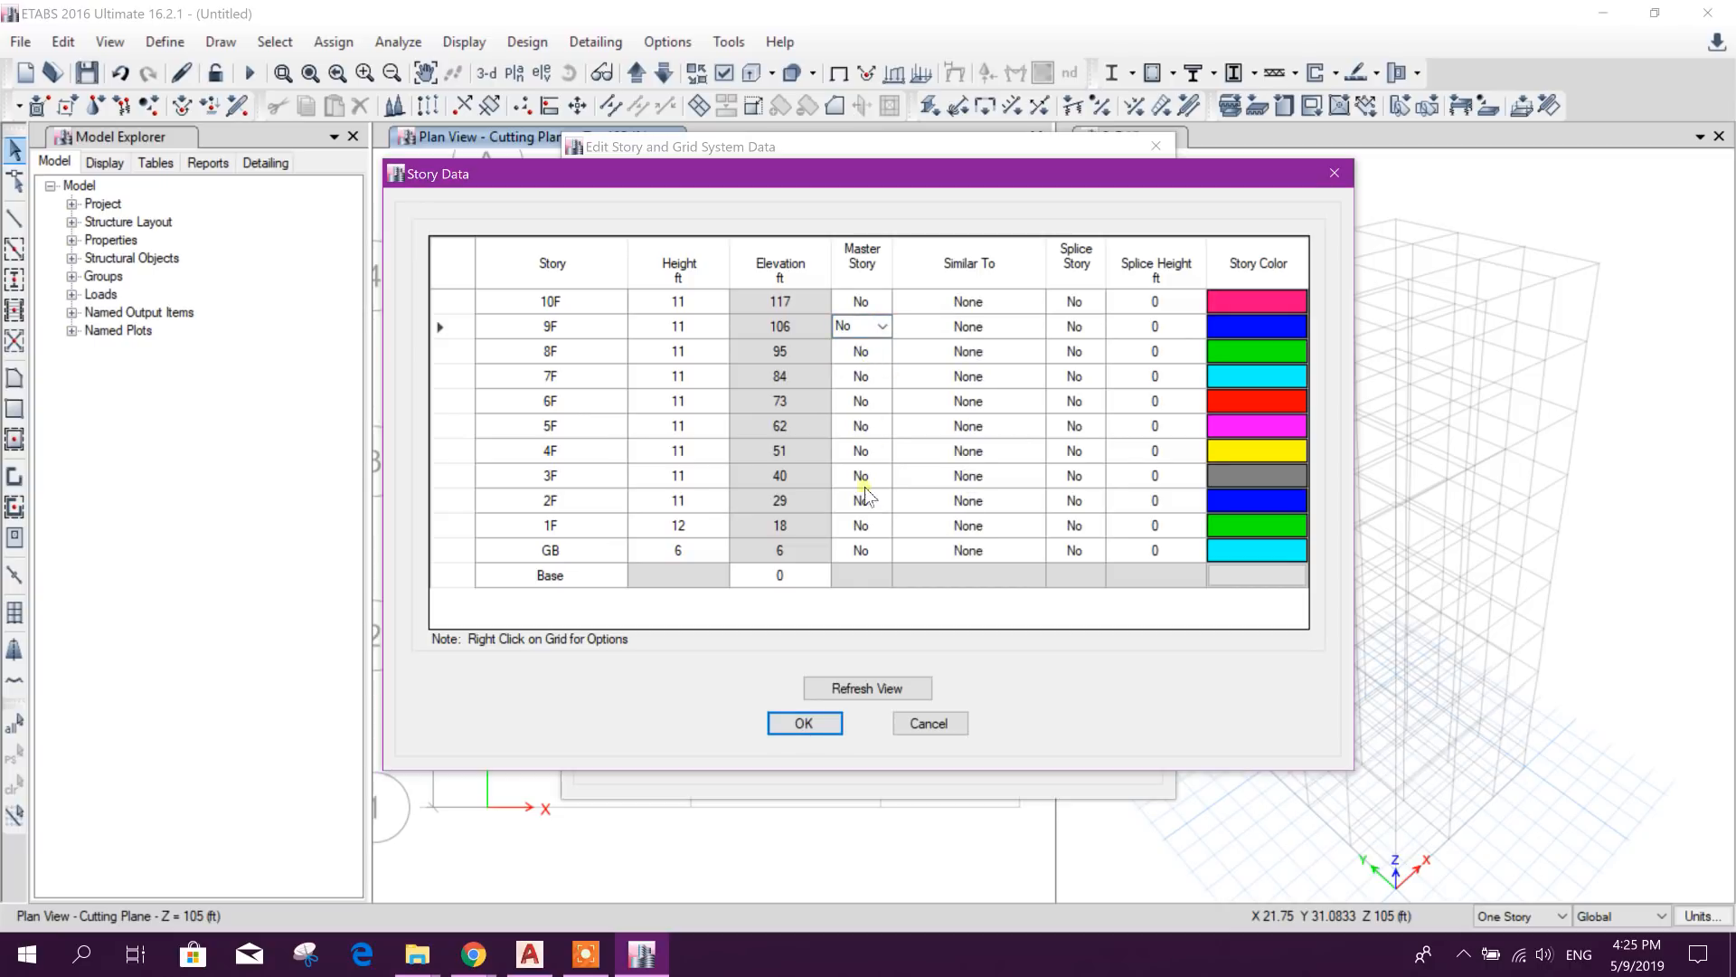
click(860, 524)
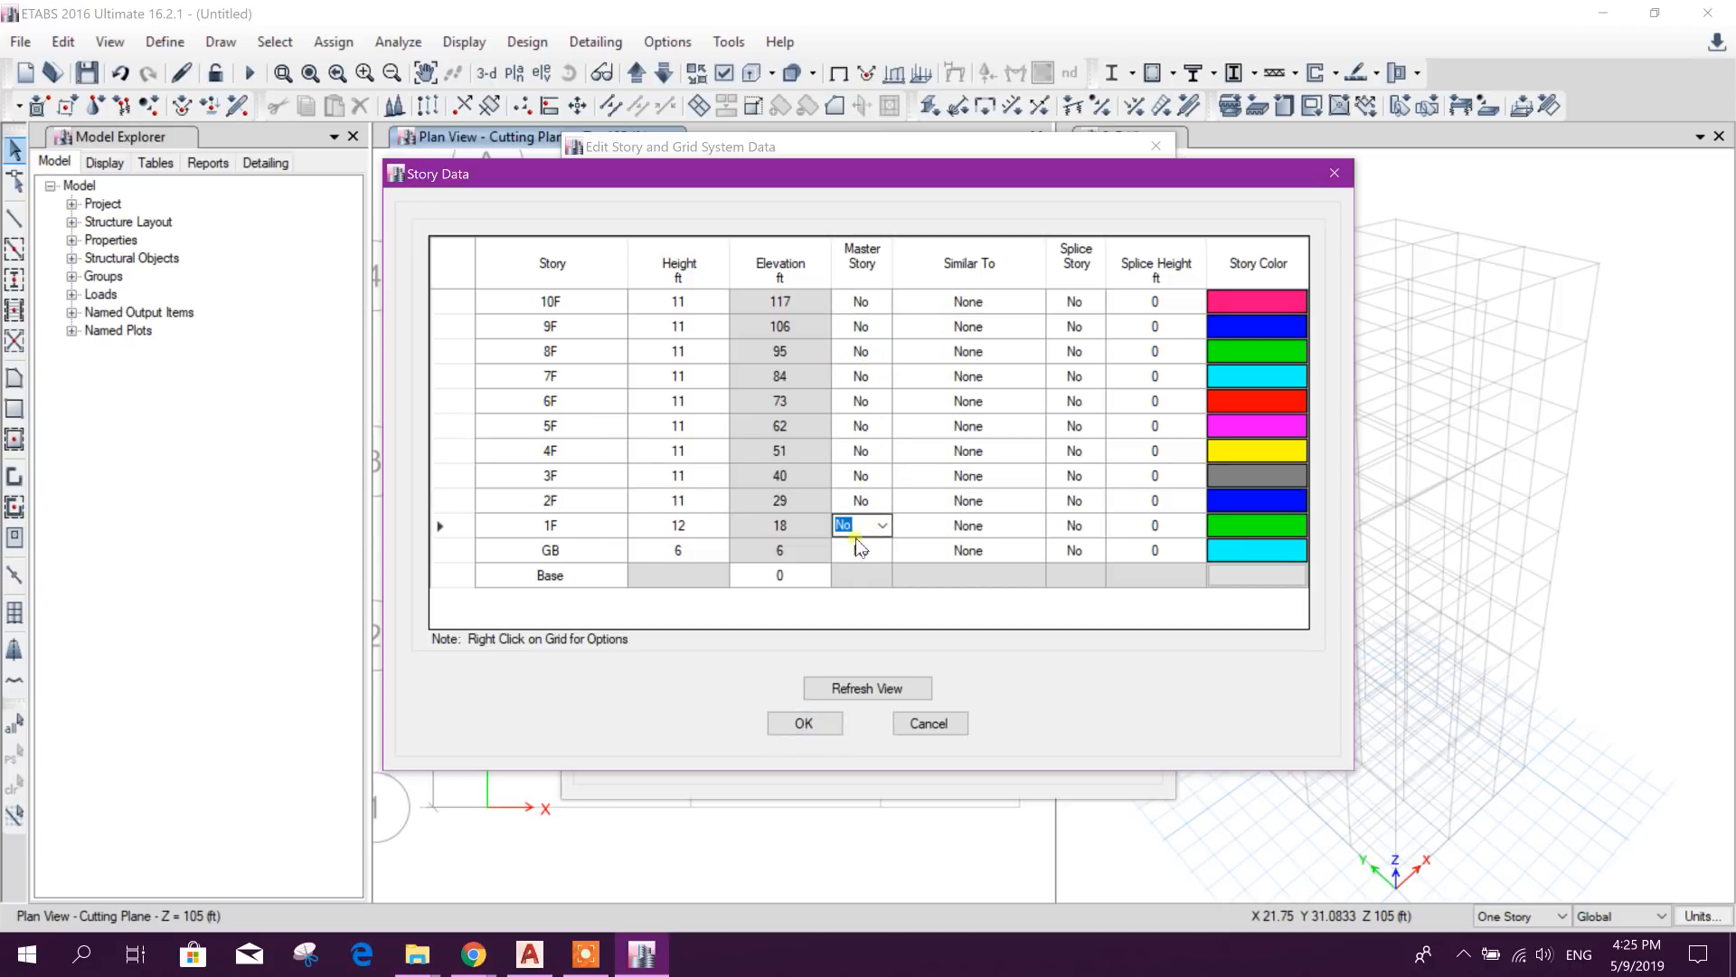
click(881, 525)
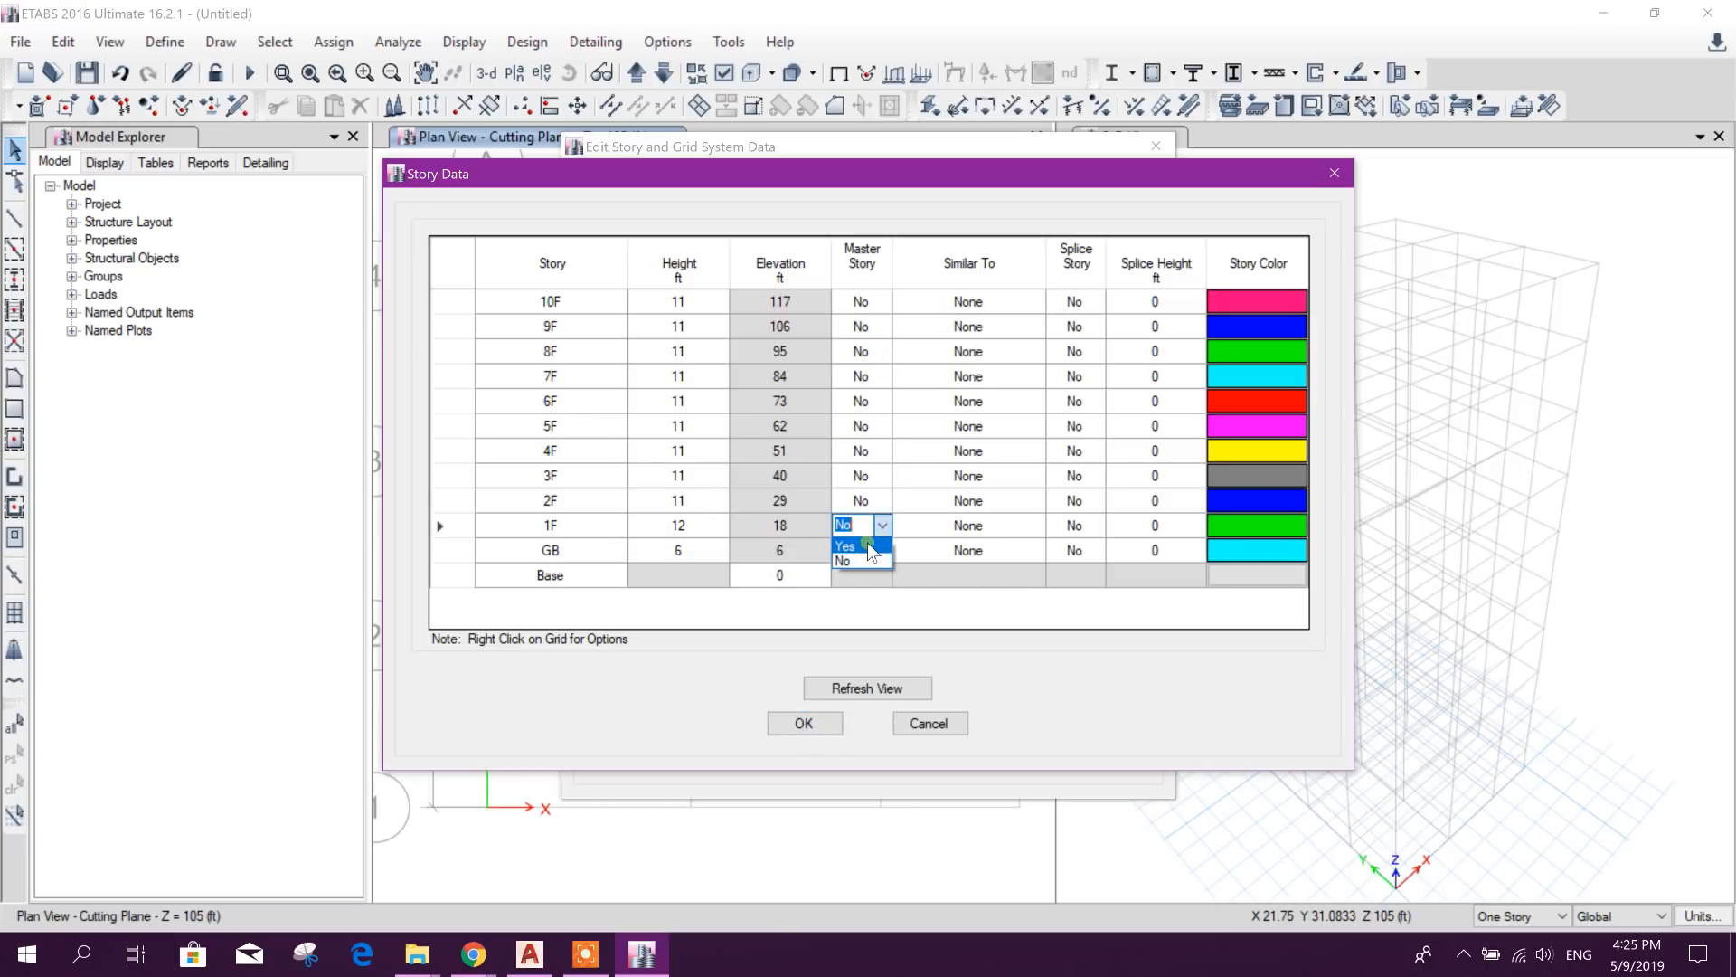
click(845, 544)
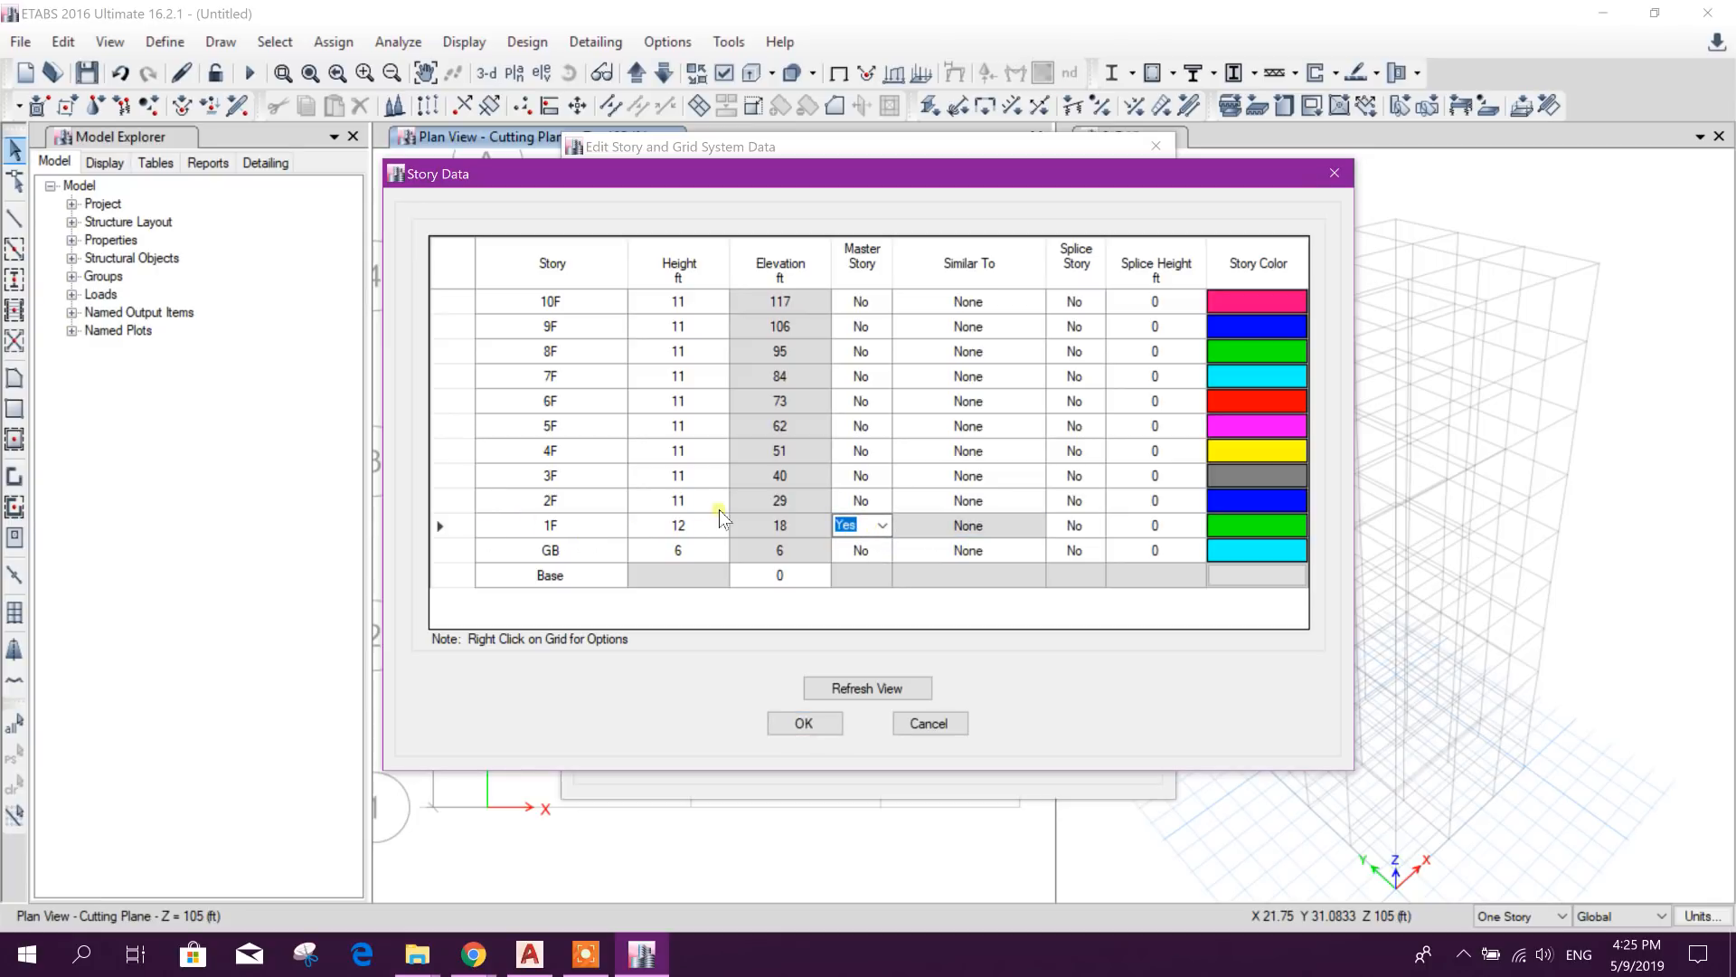
mouse_move(1047, 458)
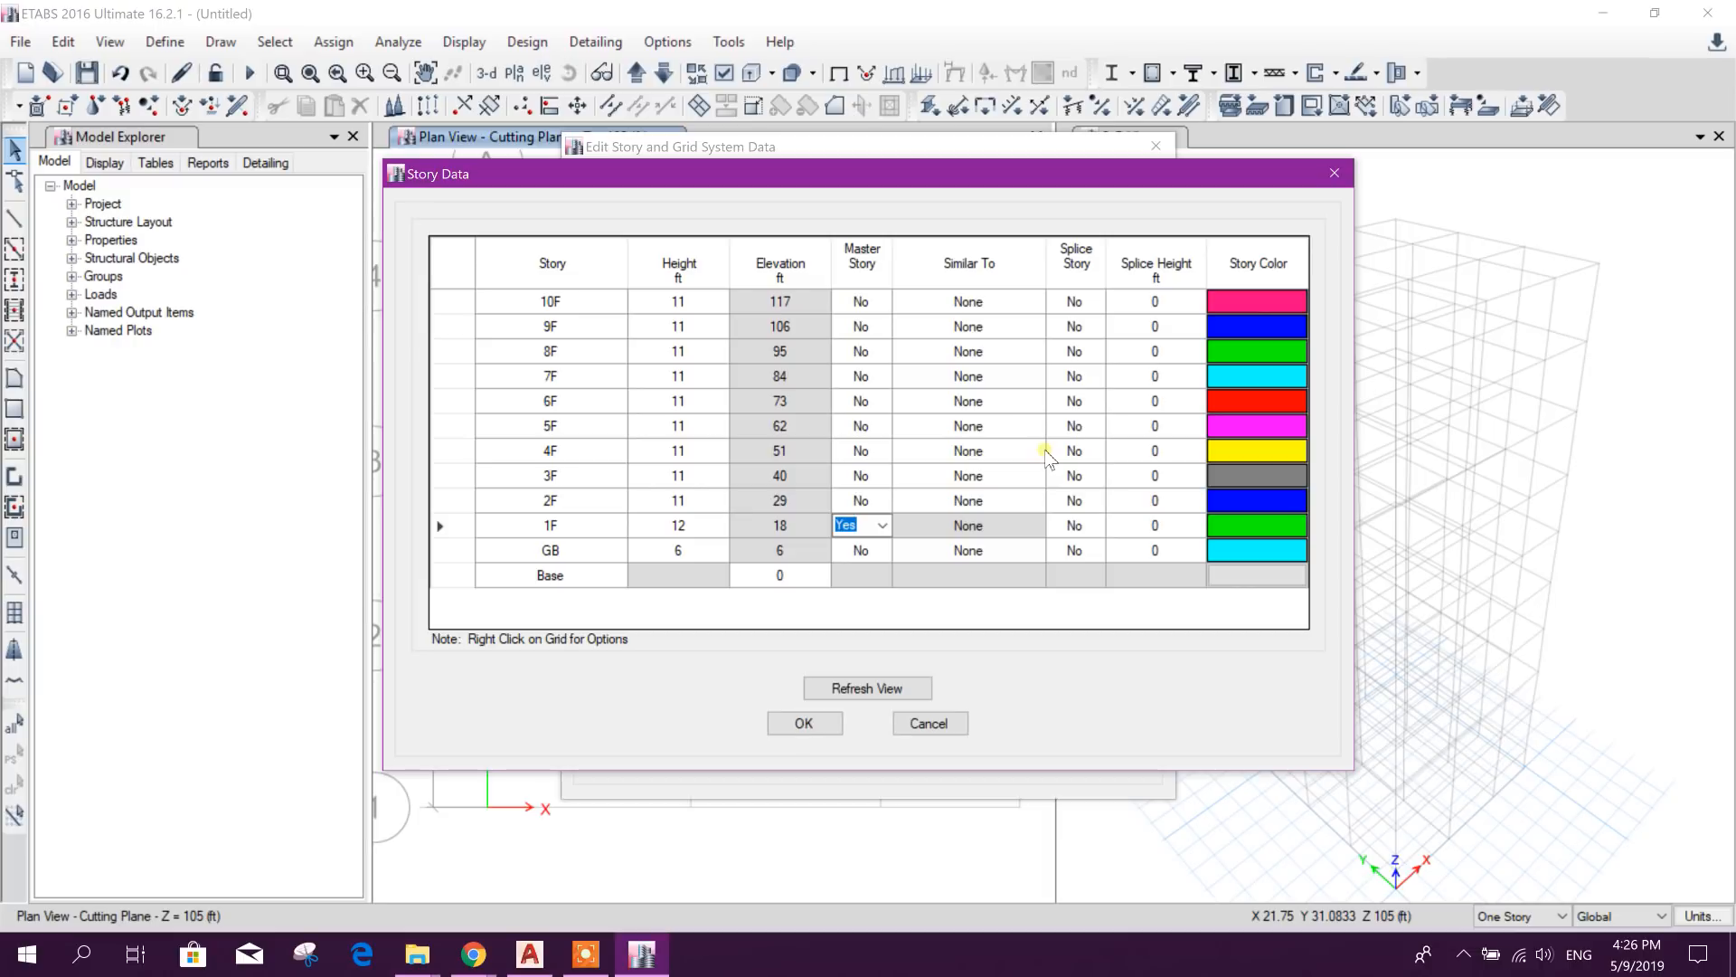
click(967, 325)
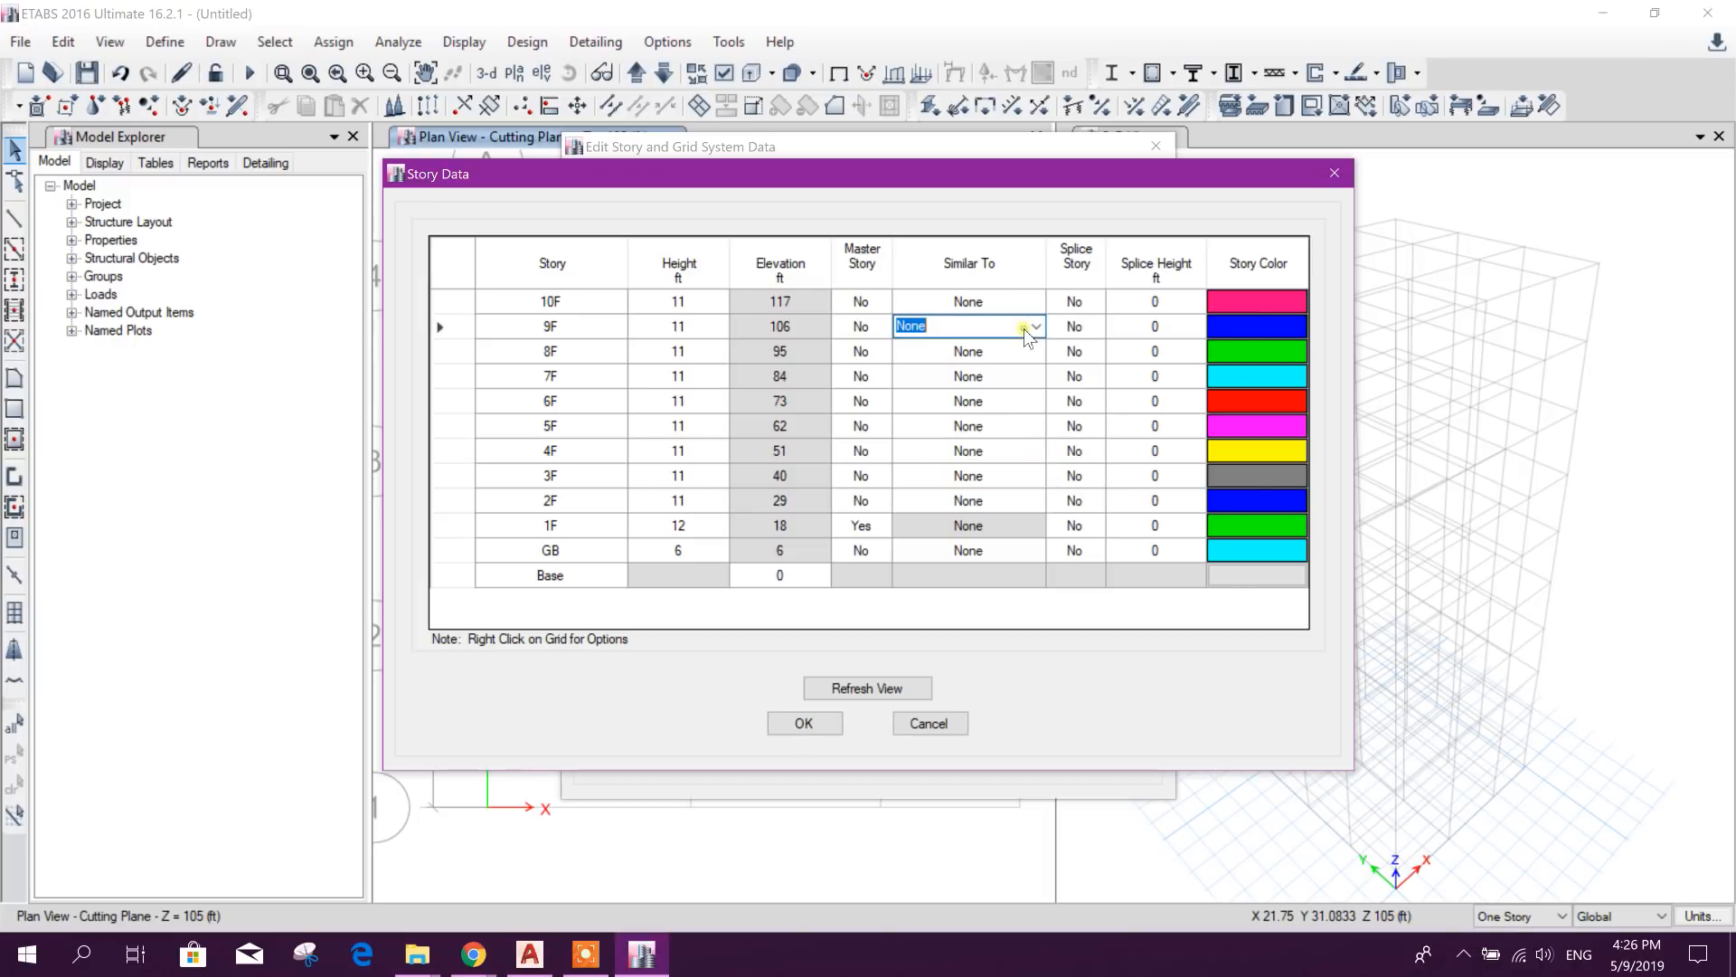
- Set stories 9F down through 2F similar to master story 1F
click(1031, 351)
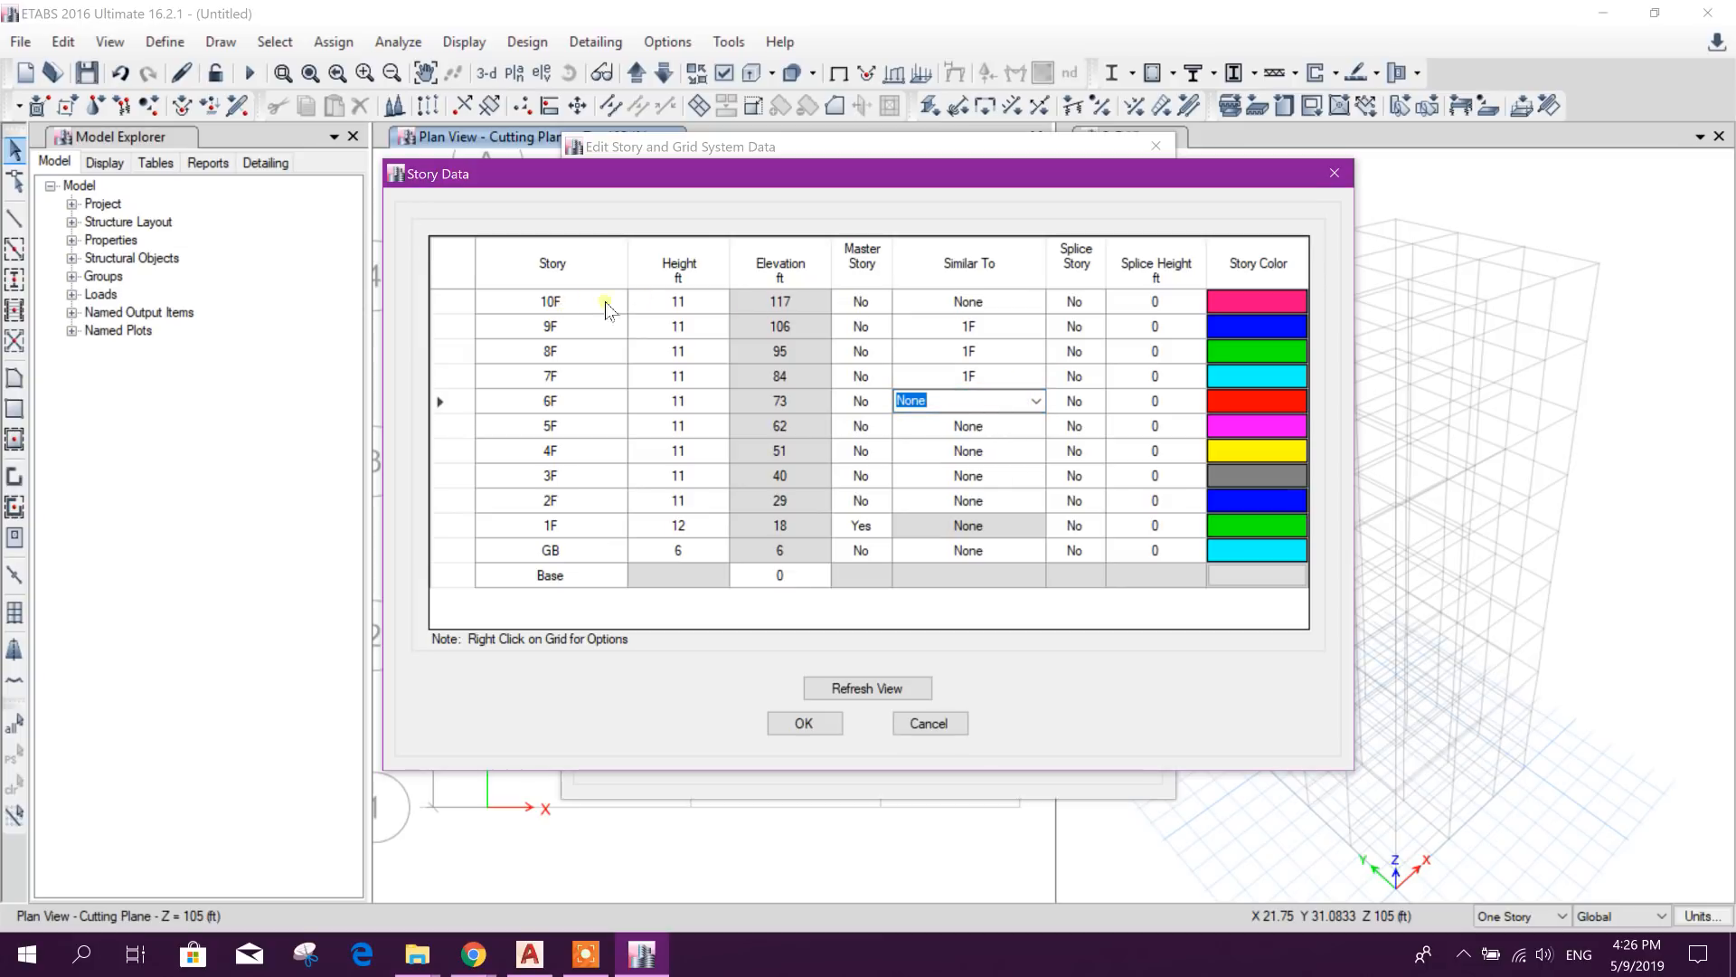
click(1034, 400)
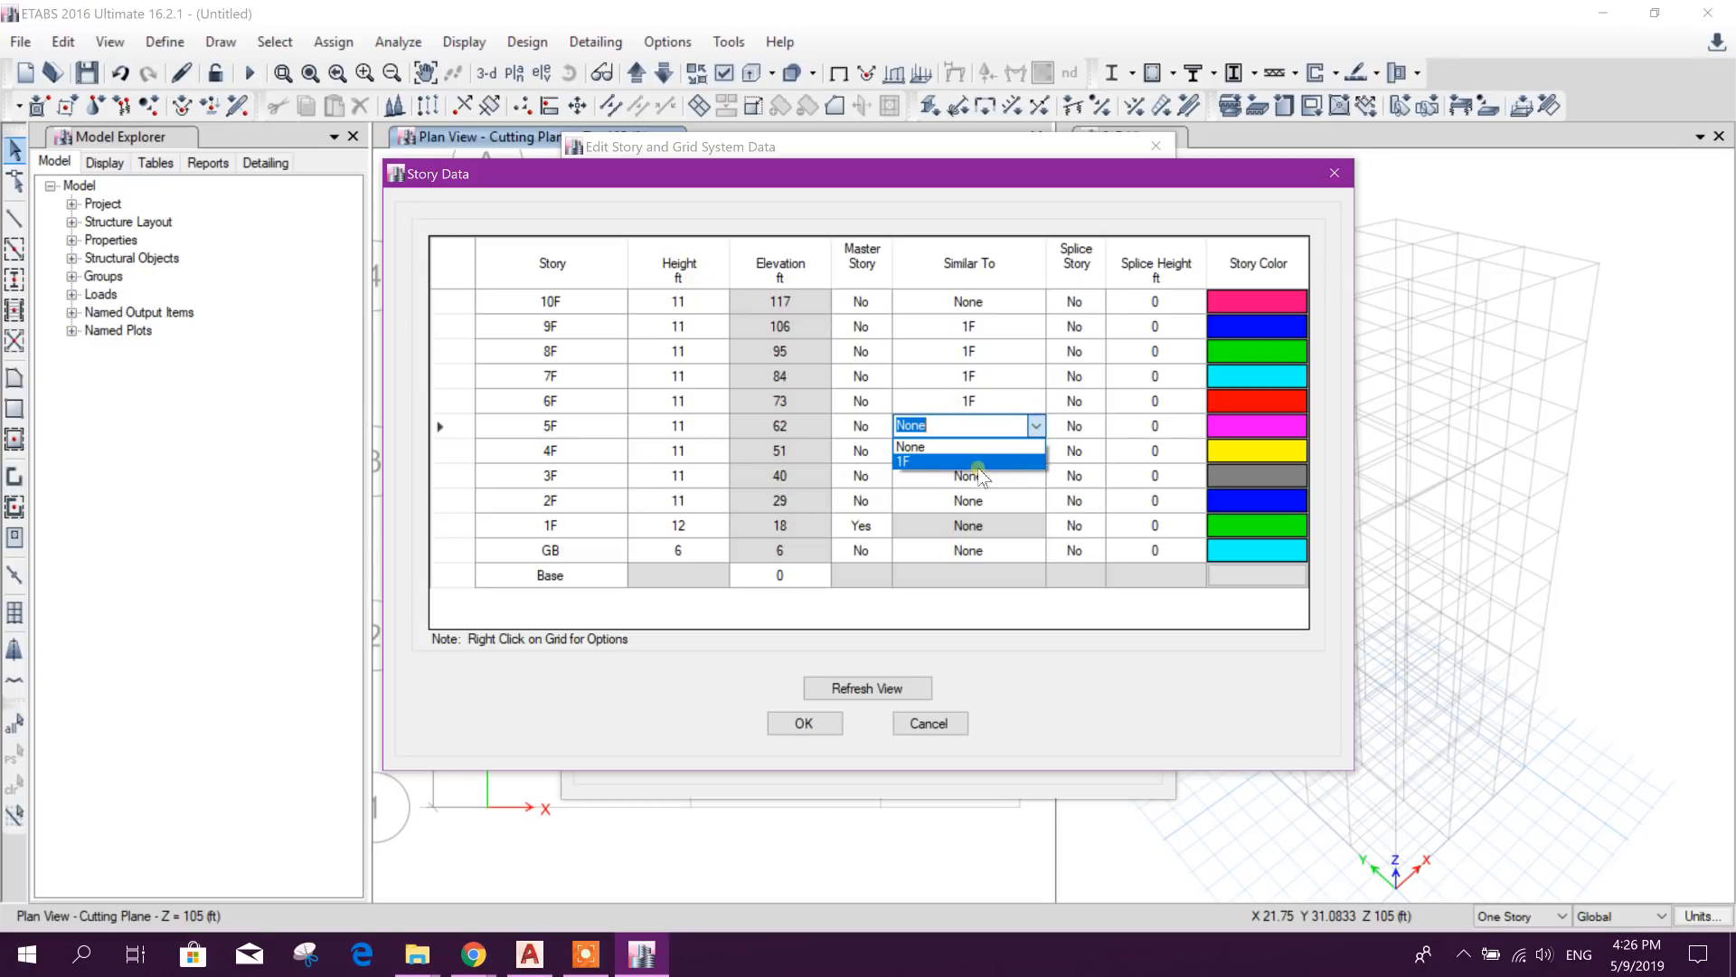
click(905, 461)
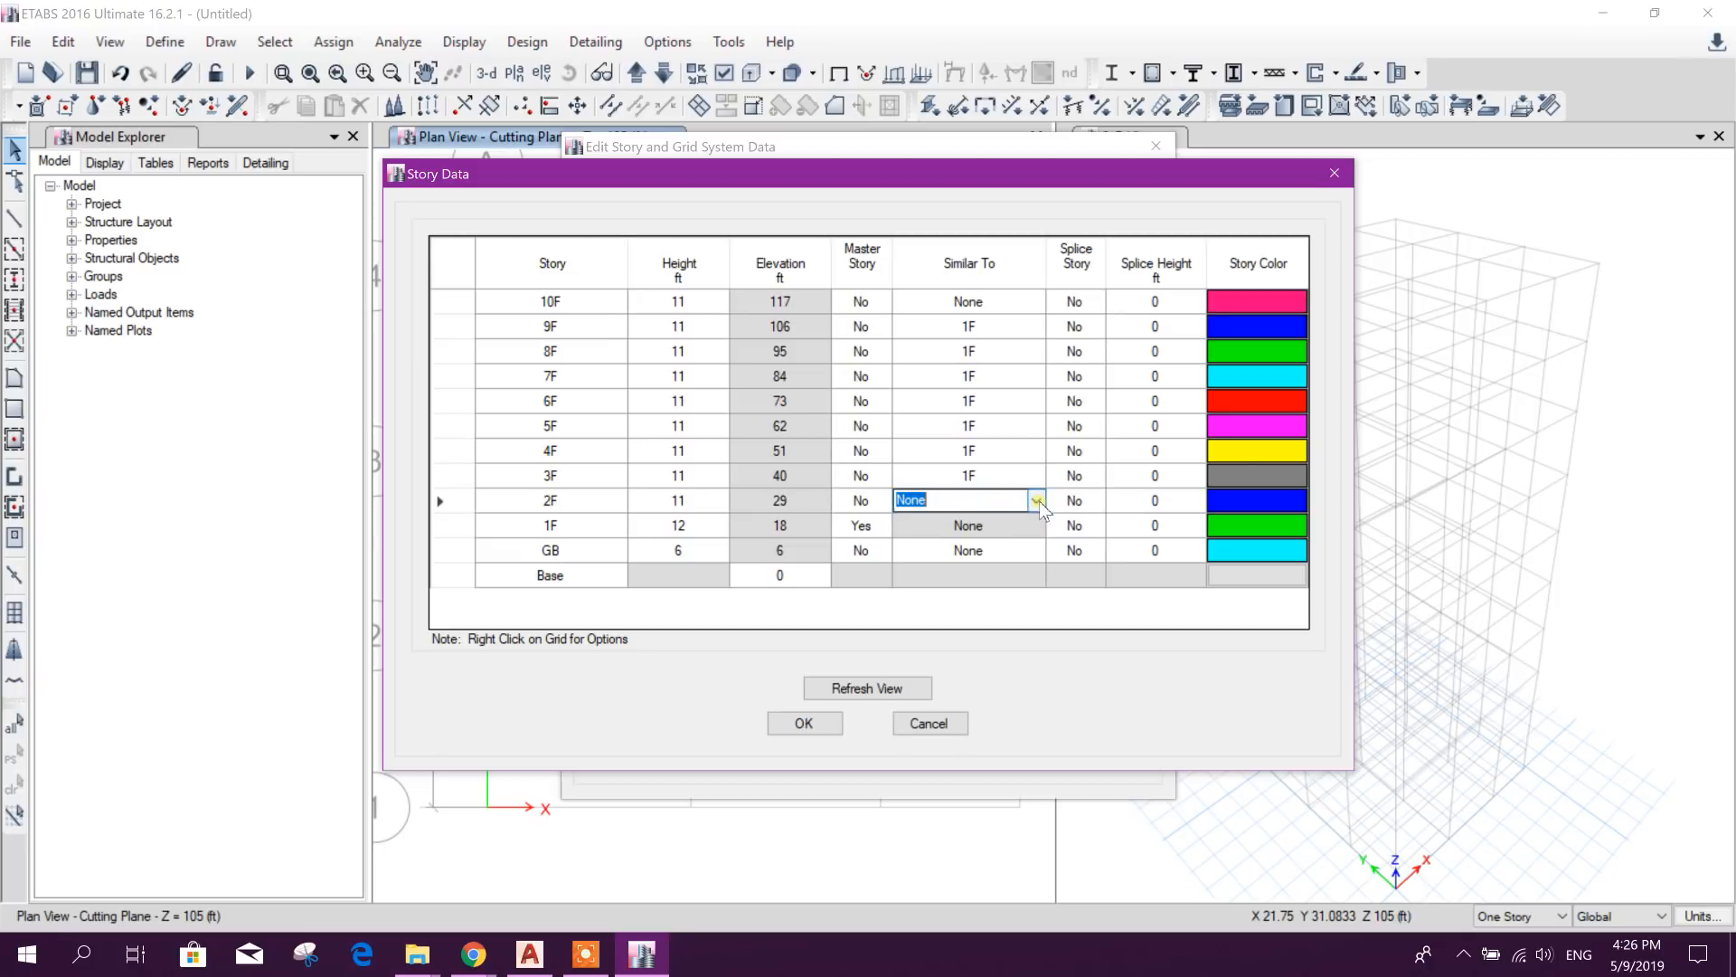
click(966, 499)
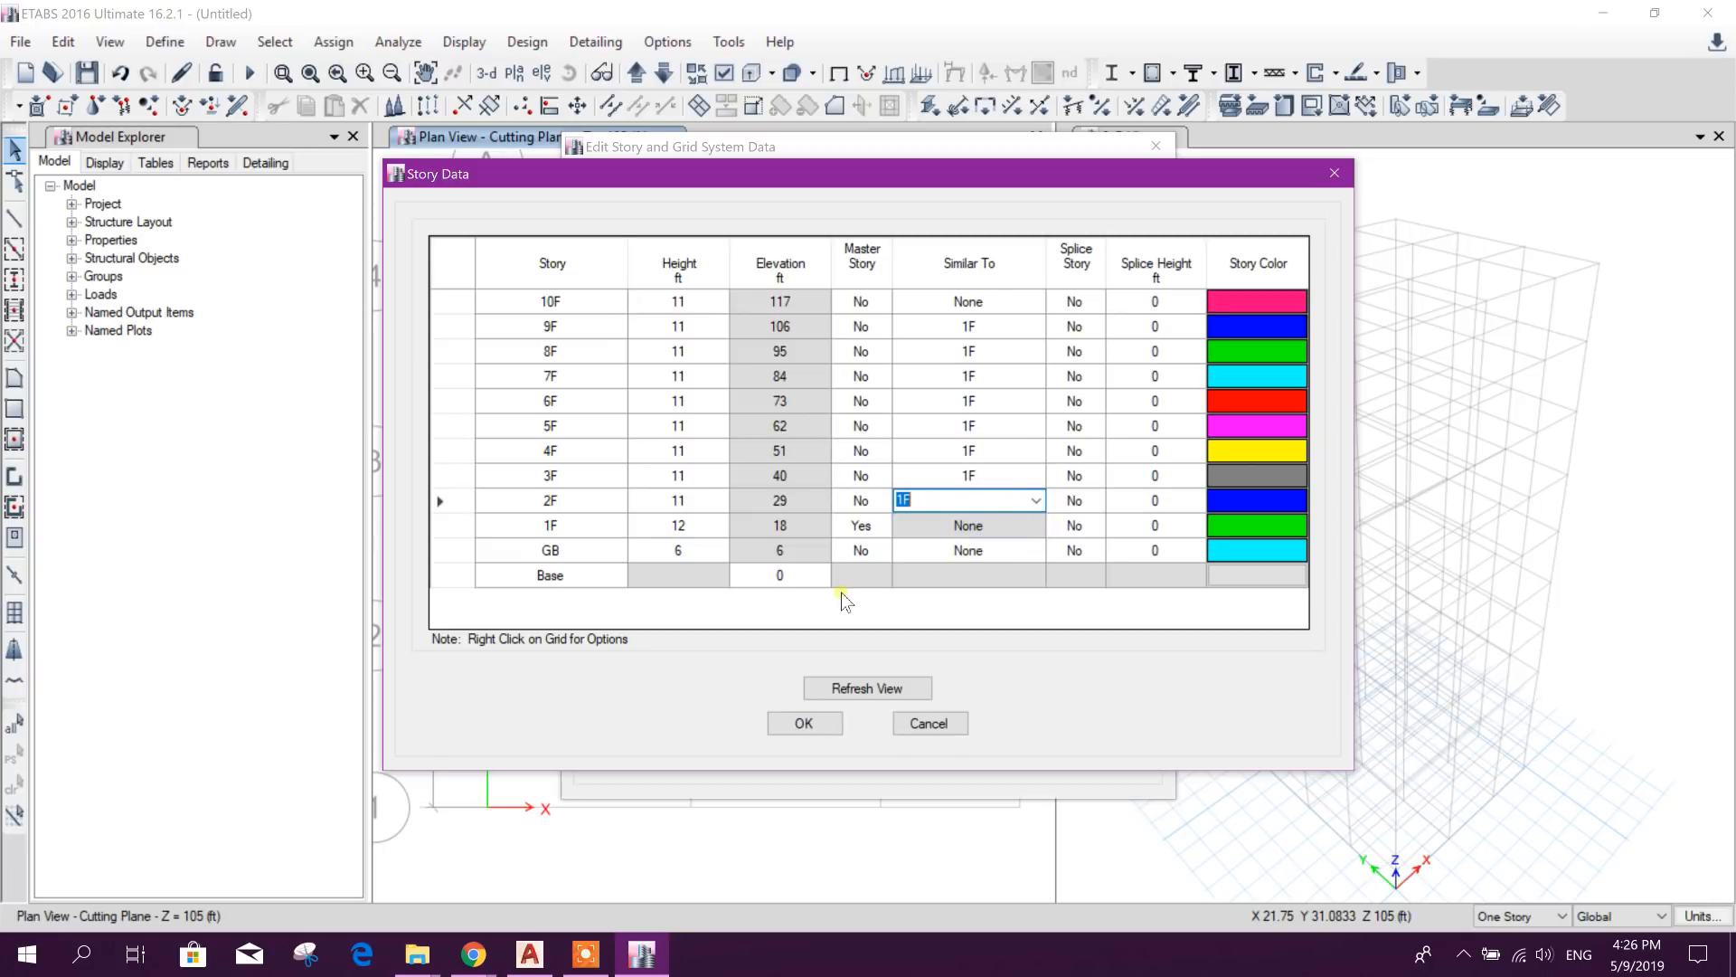
mouse_move(1183, 175)
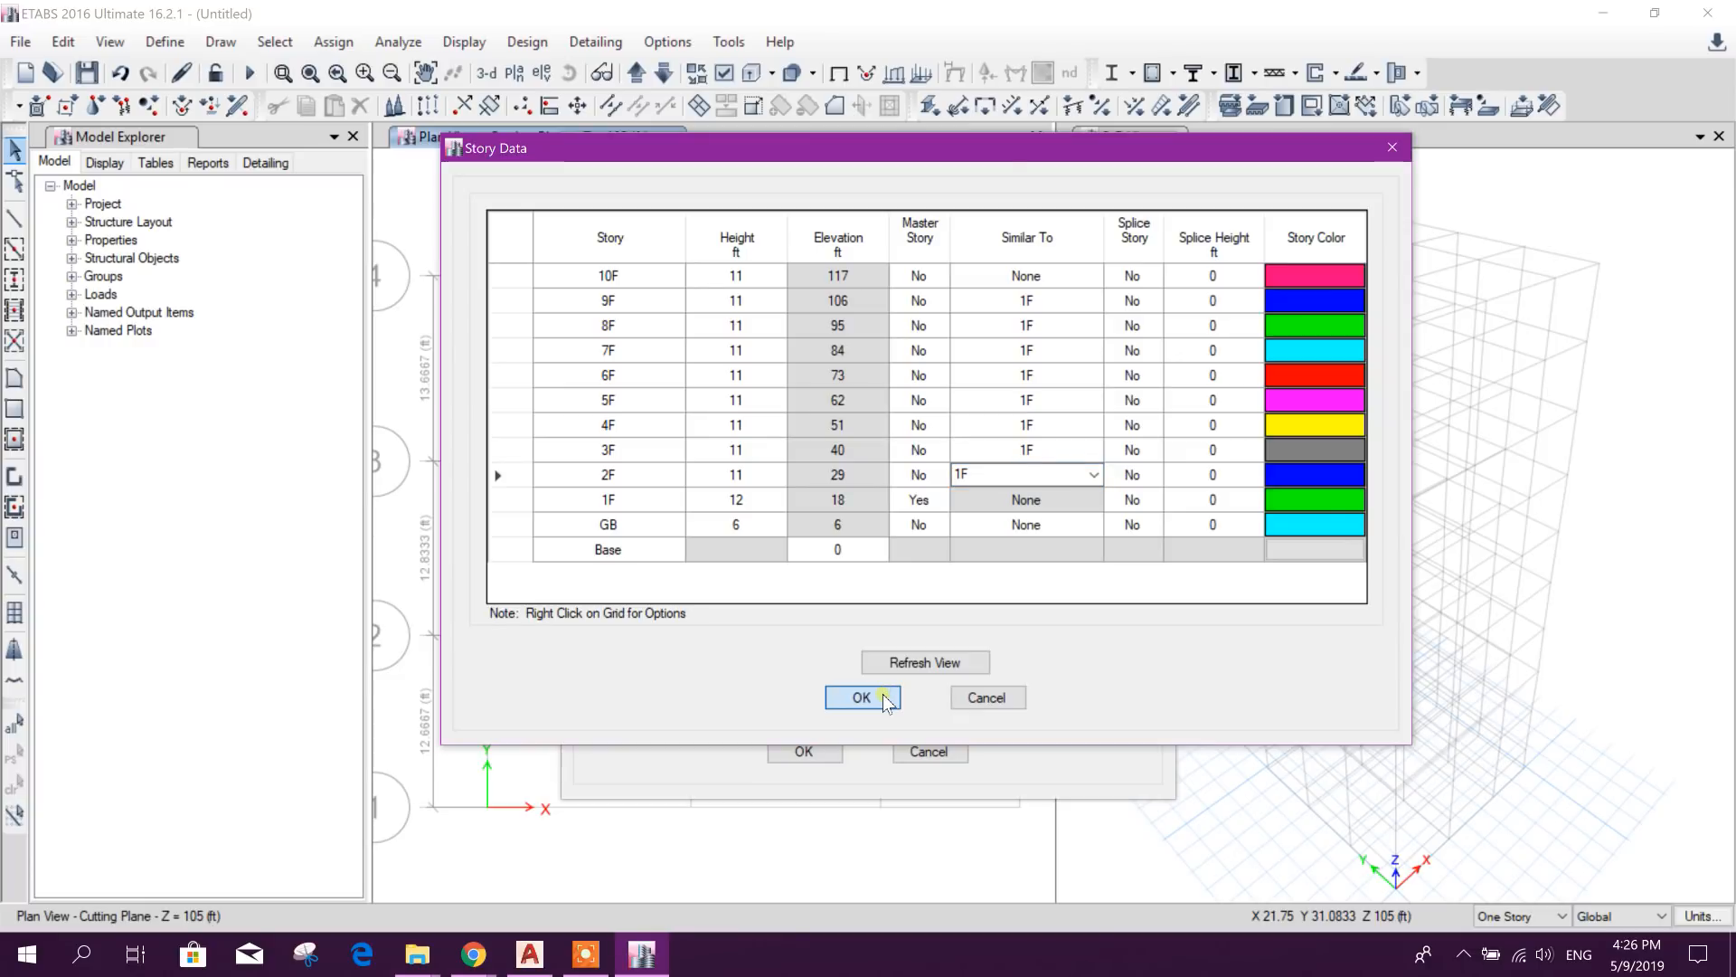
- Accept the Story Data and Edit Story and Grid System Data dialogs
click(862, 696)
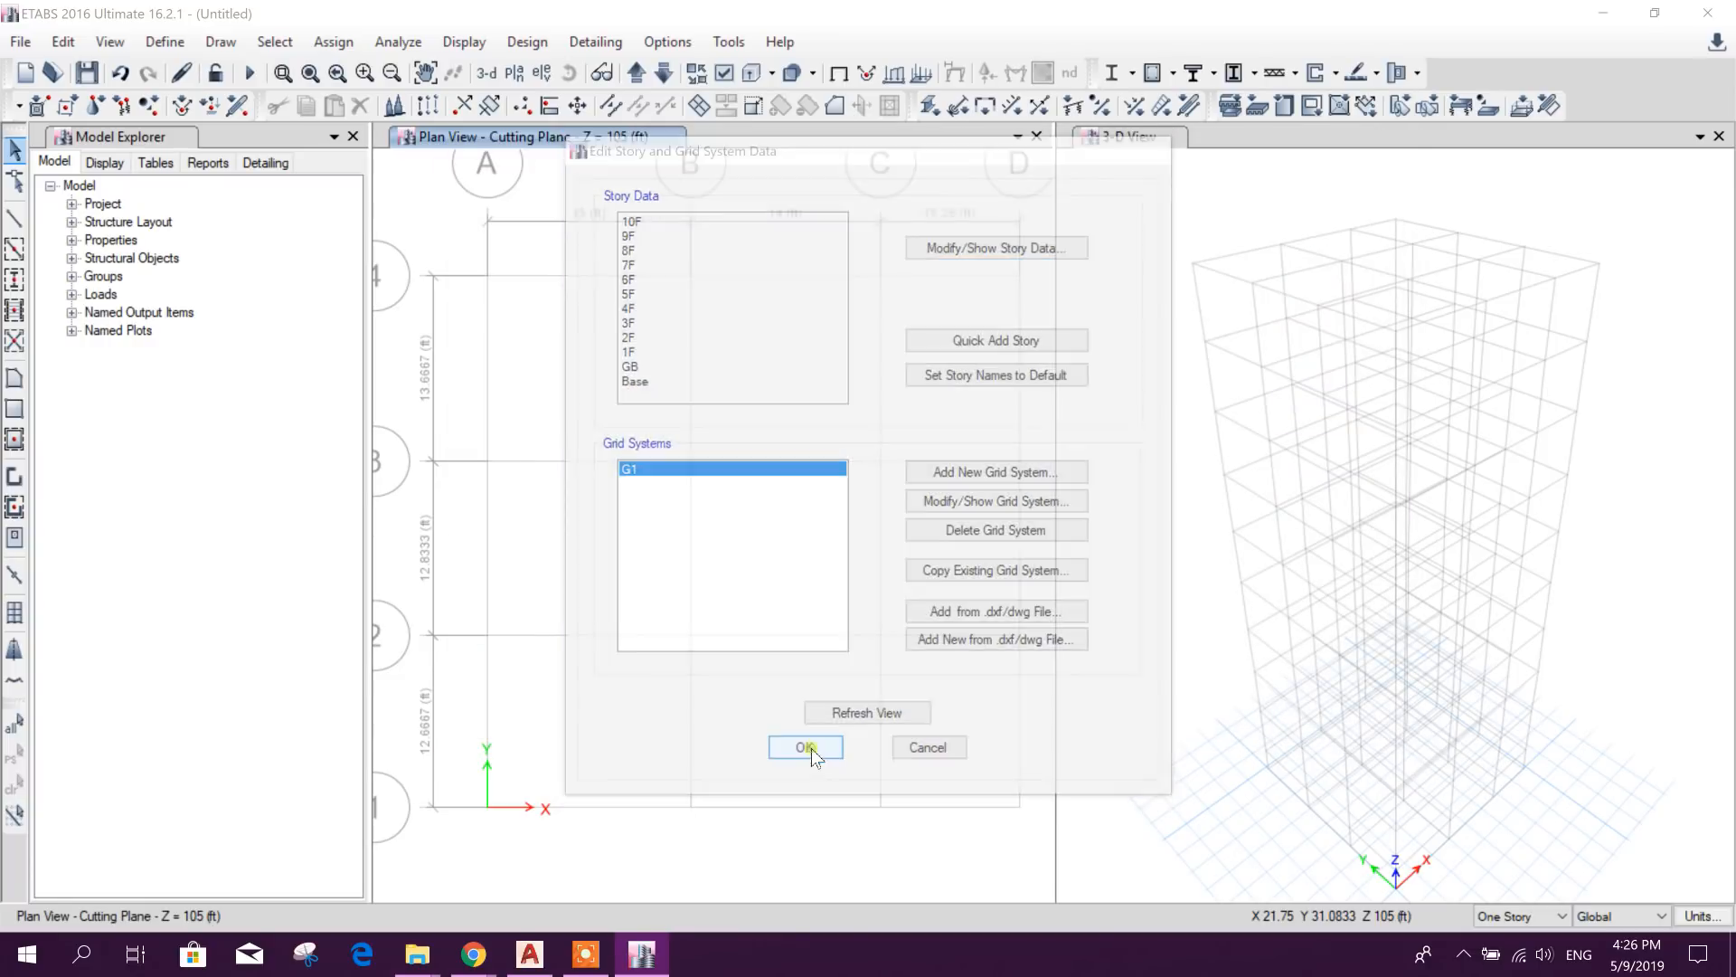
click(805, 746)
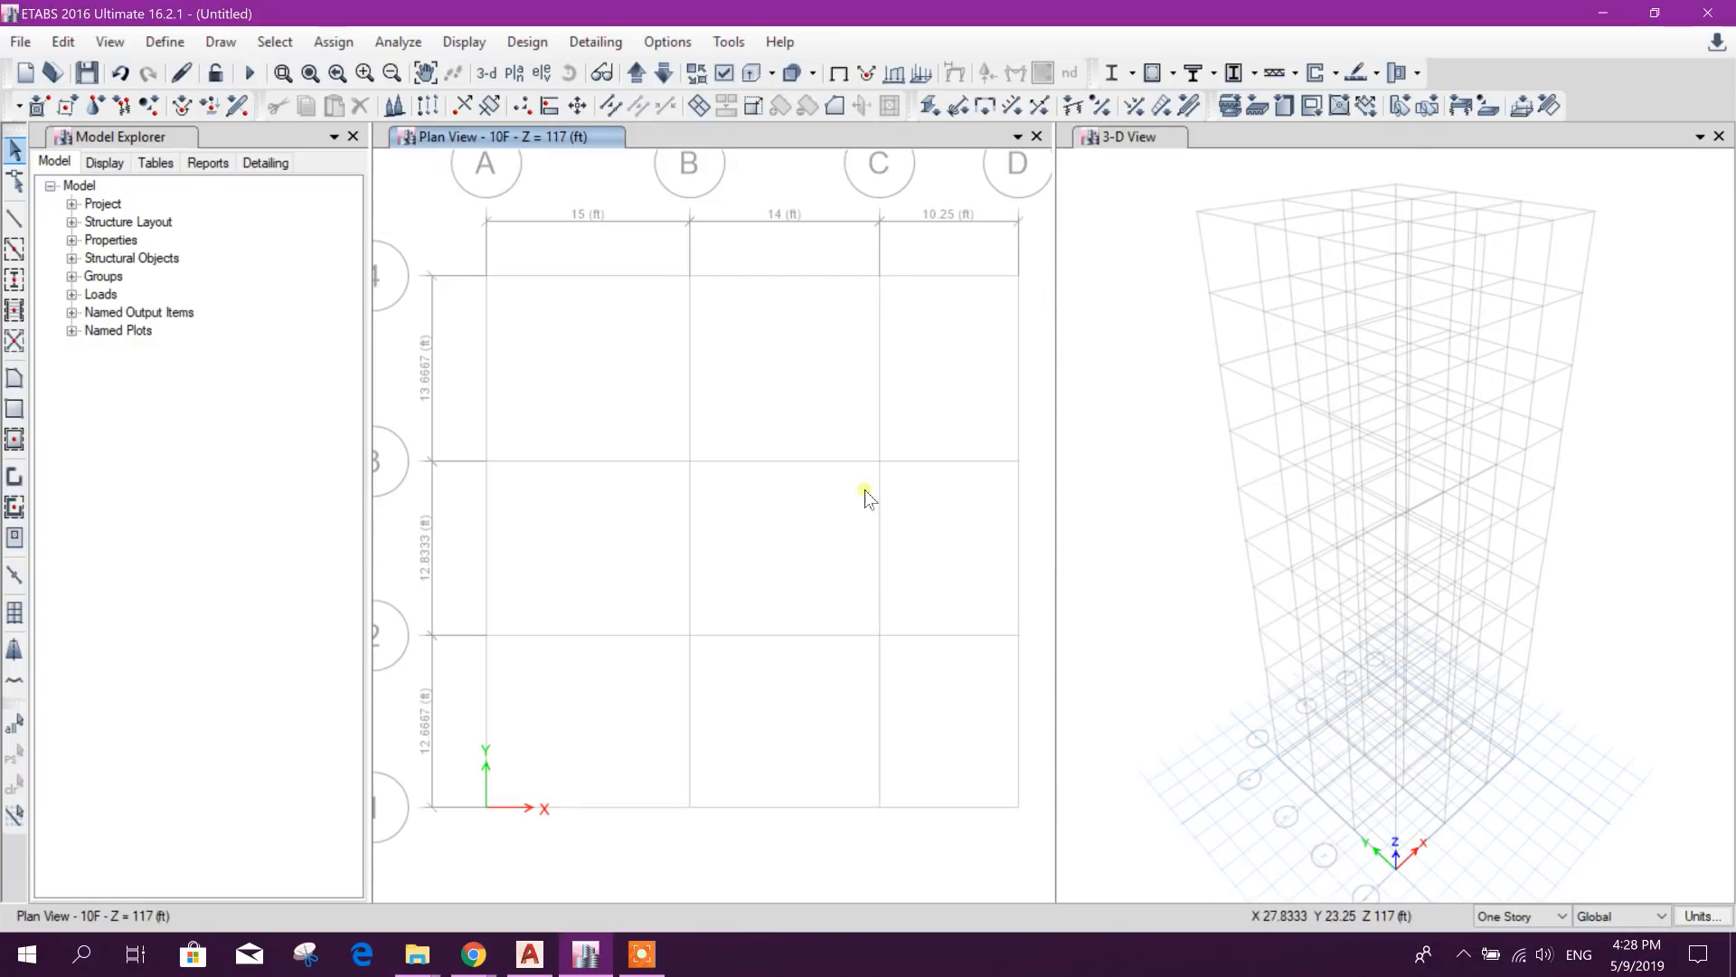
mouse_move(878, 535)
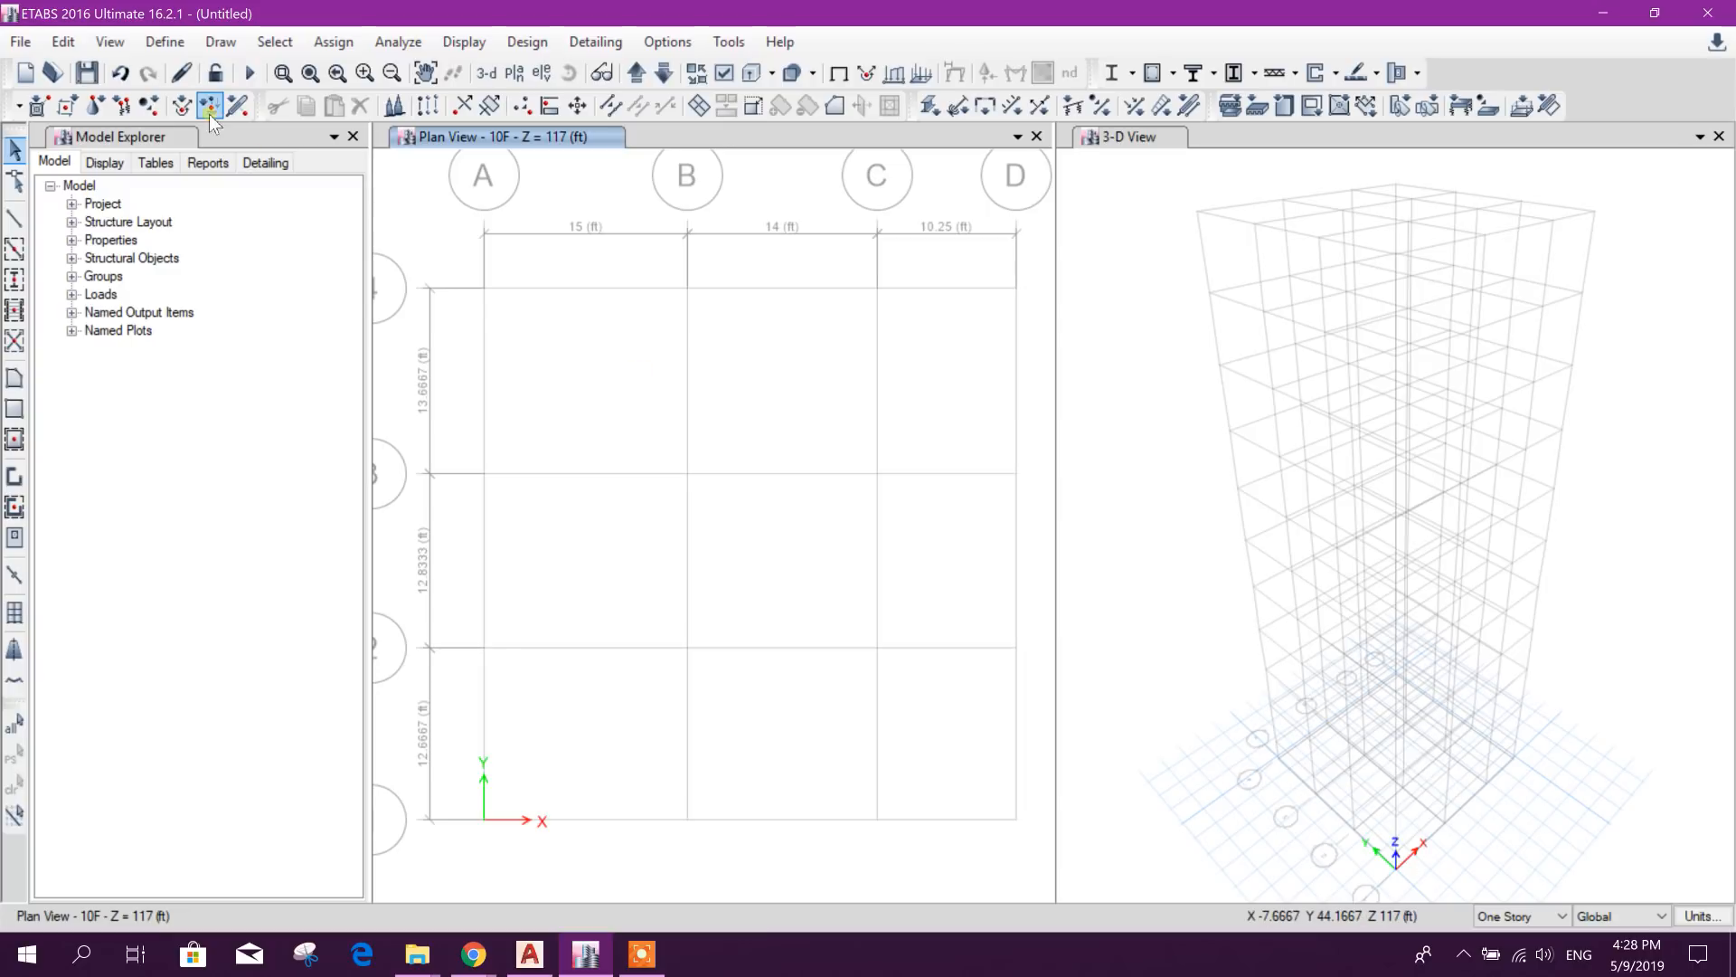
- Save the model as '10 STORIED BUILDING.EDB'
click(87, 72)
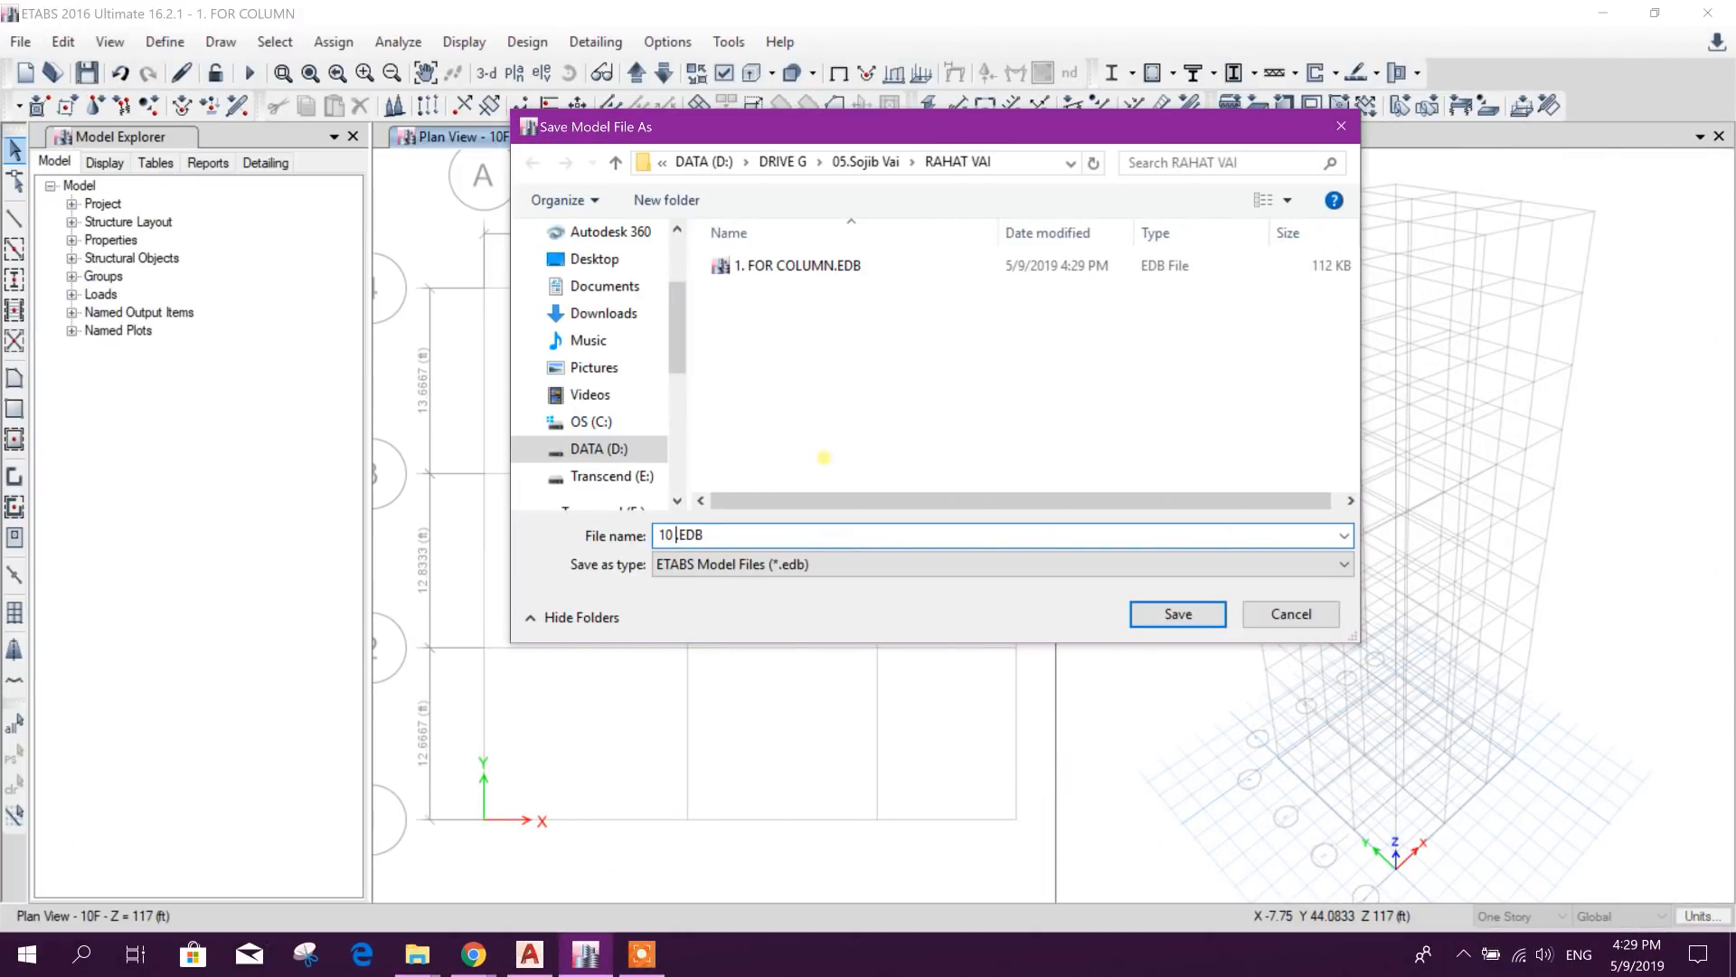
text(STORIED BUIL)
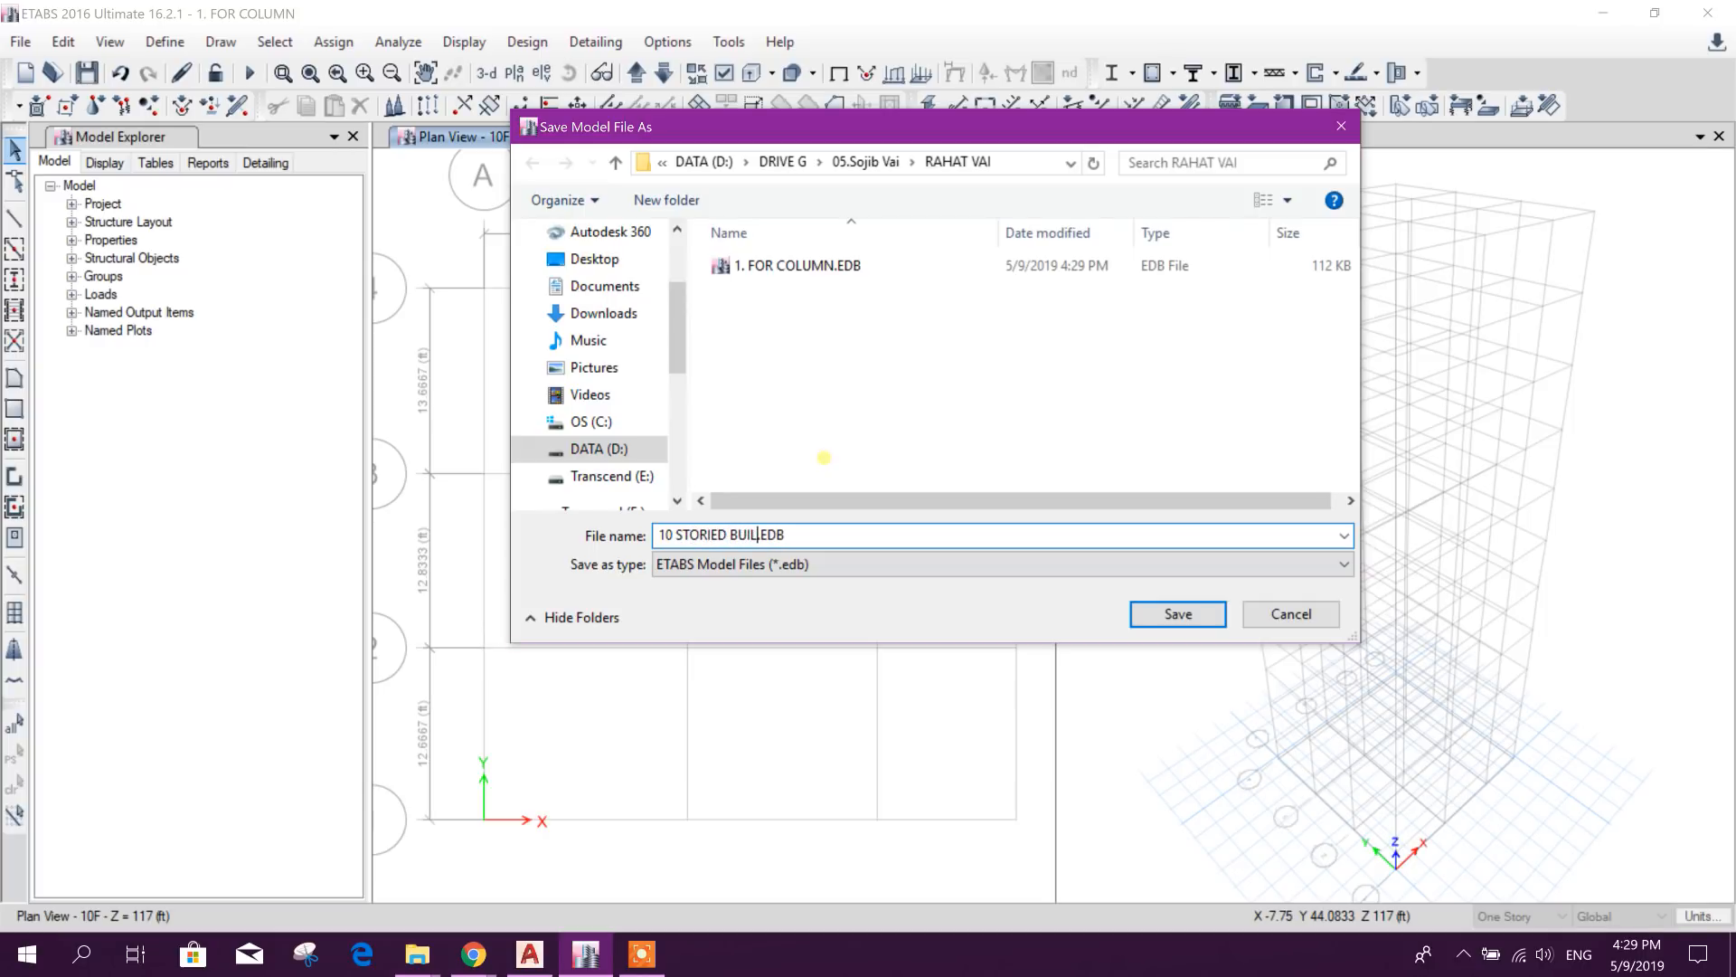
text(DING)
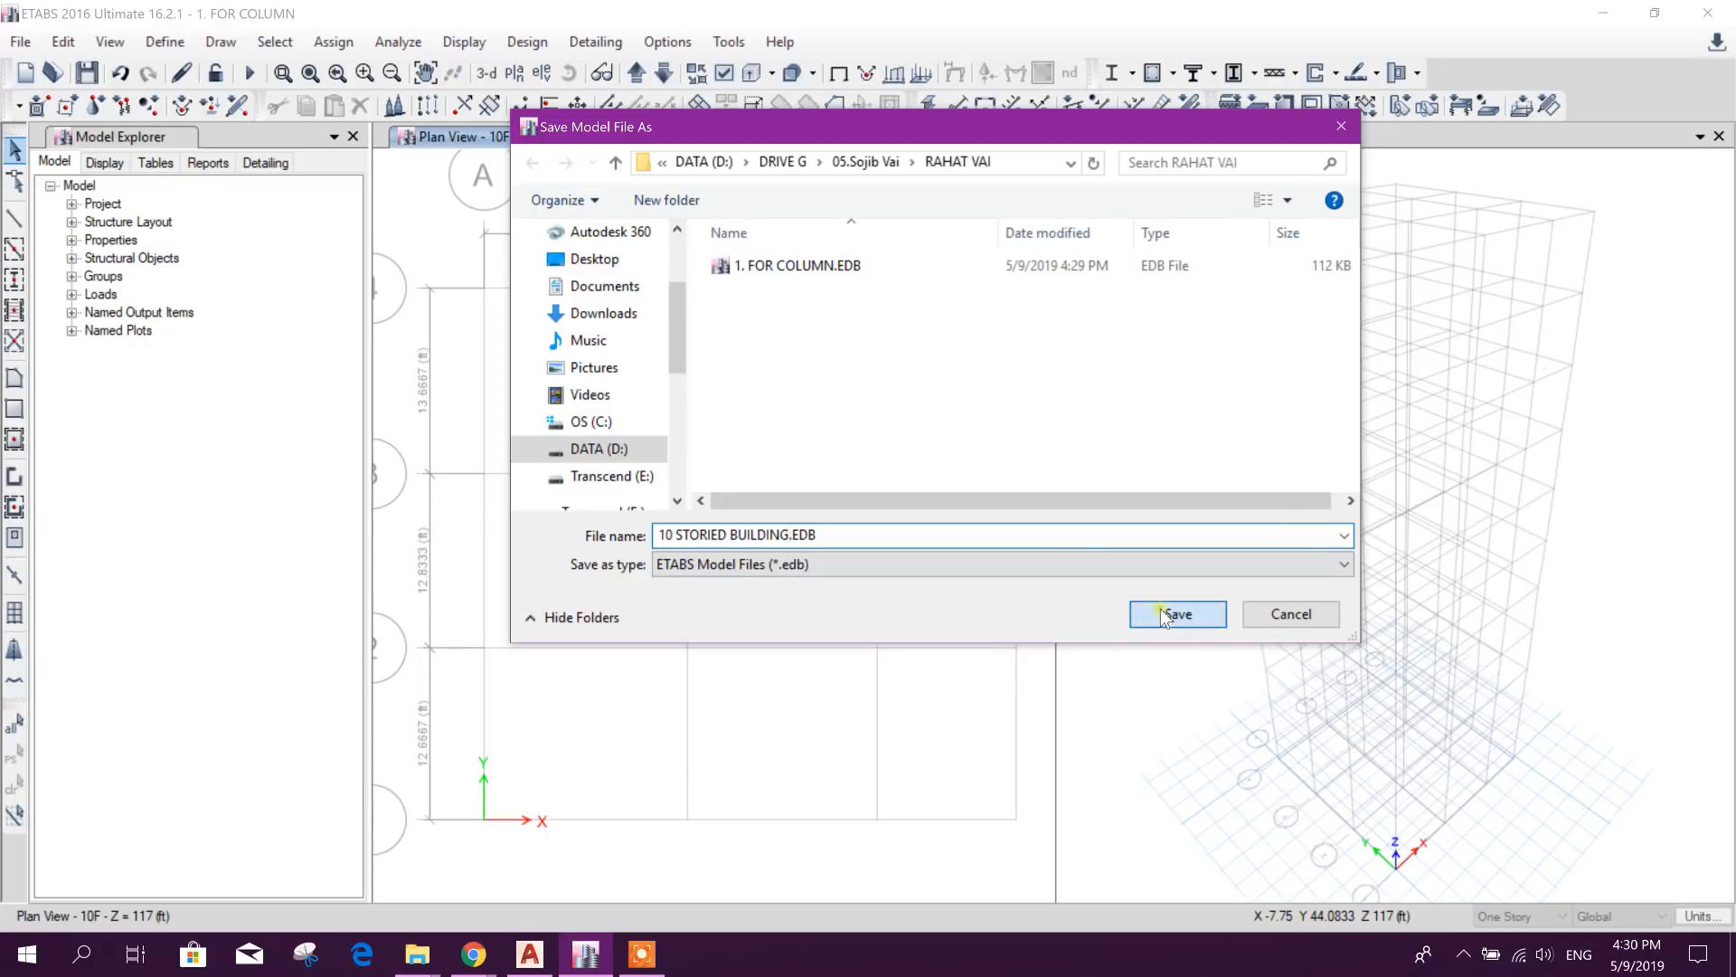
click(1177, 613)
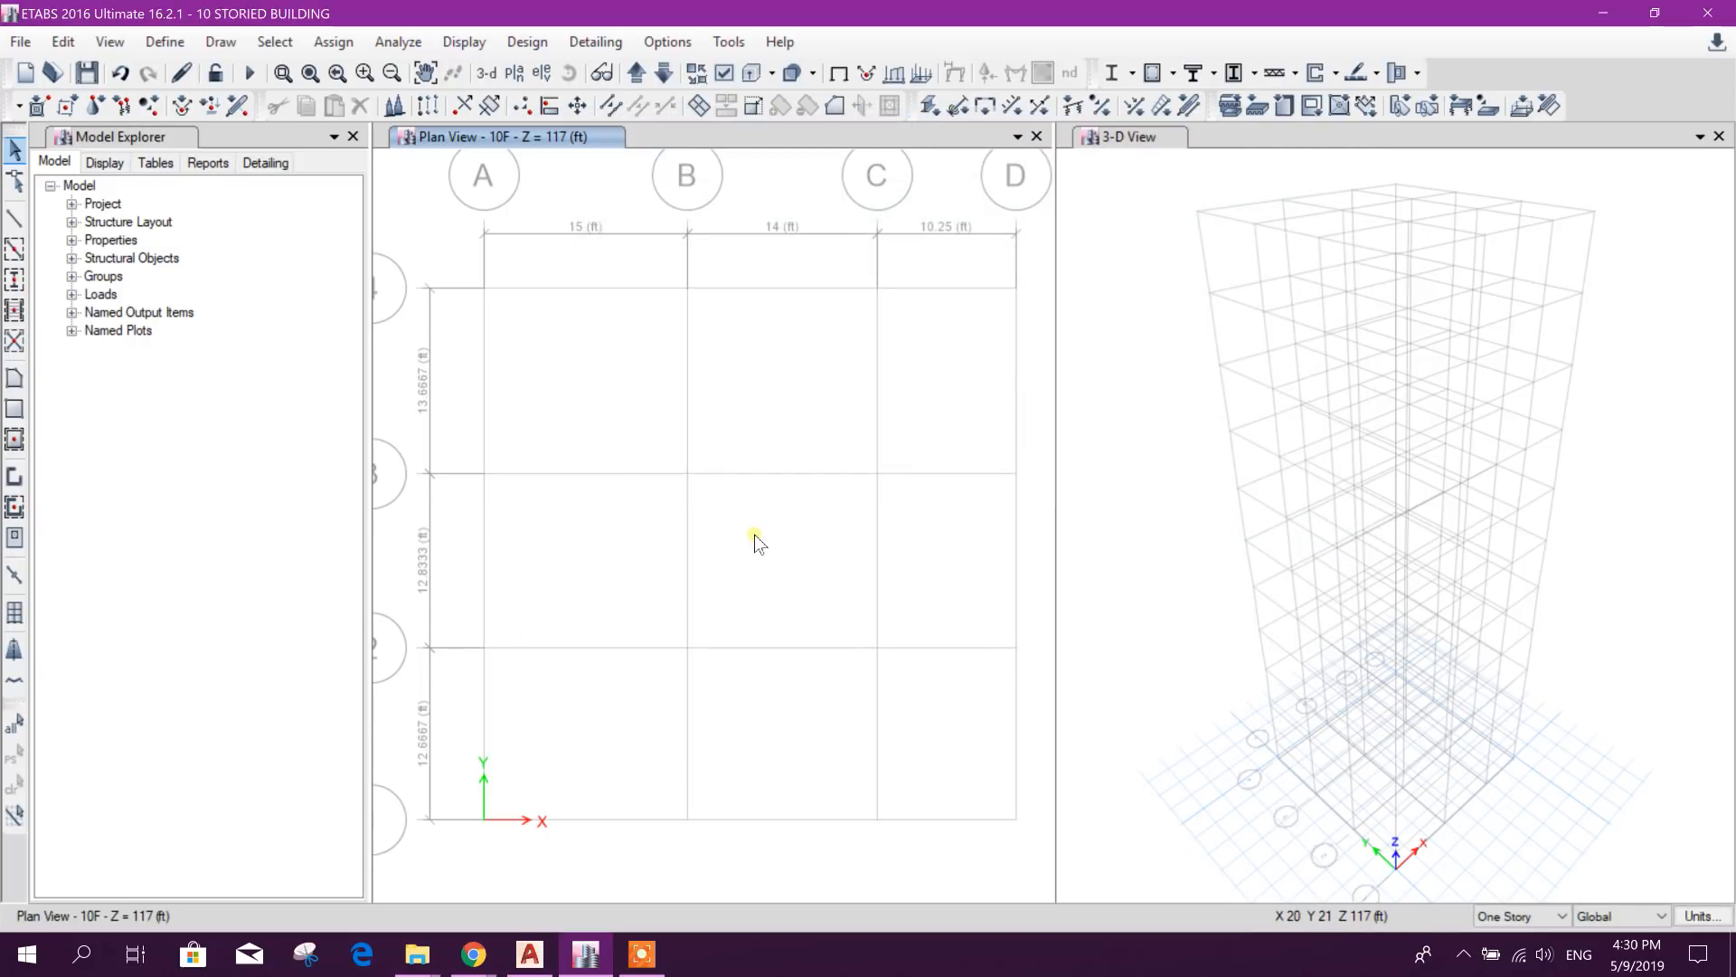